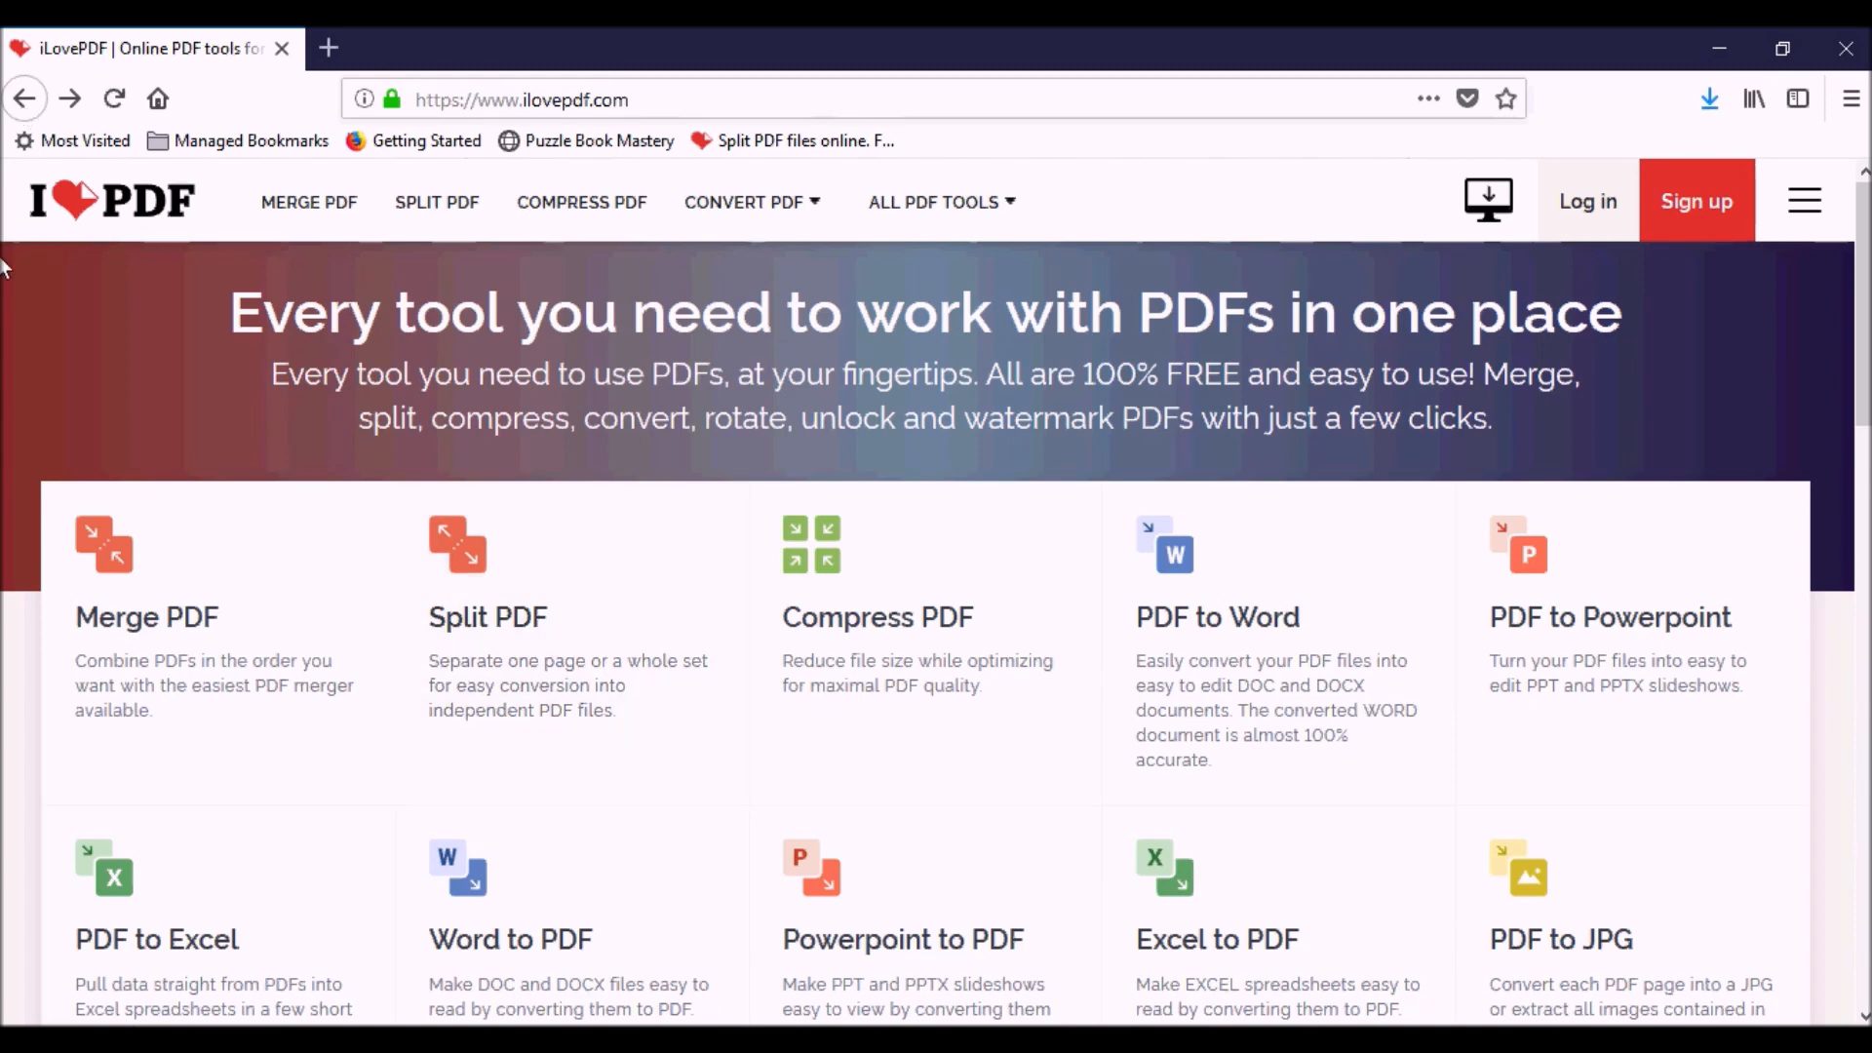
{"action": "mouse_move", "coordinate": [834, 633]}
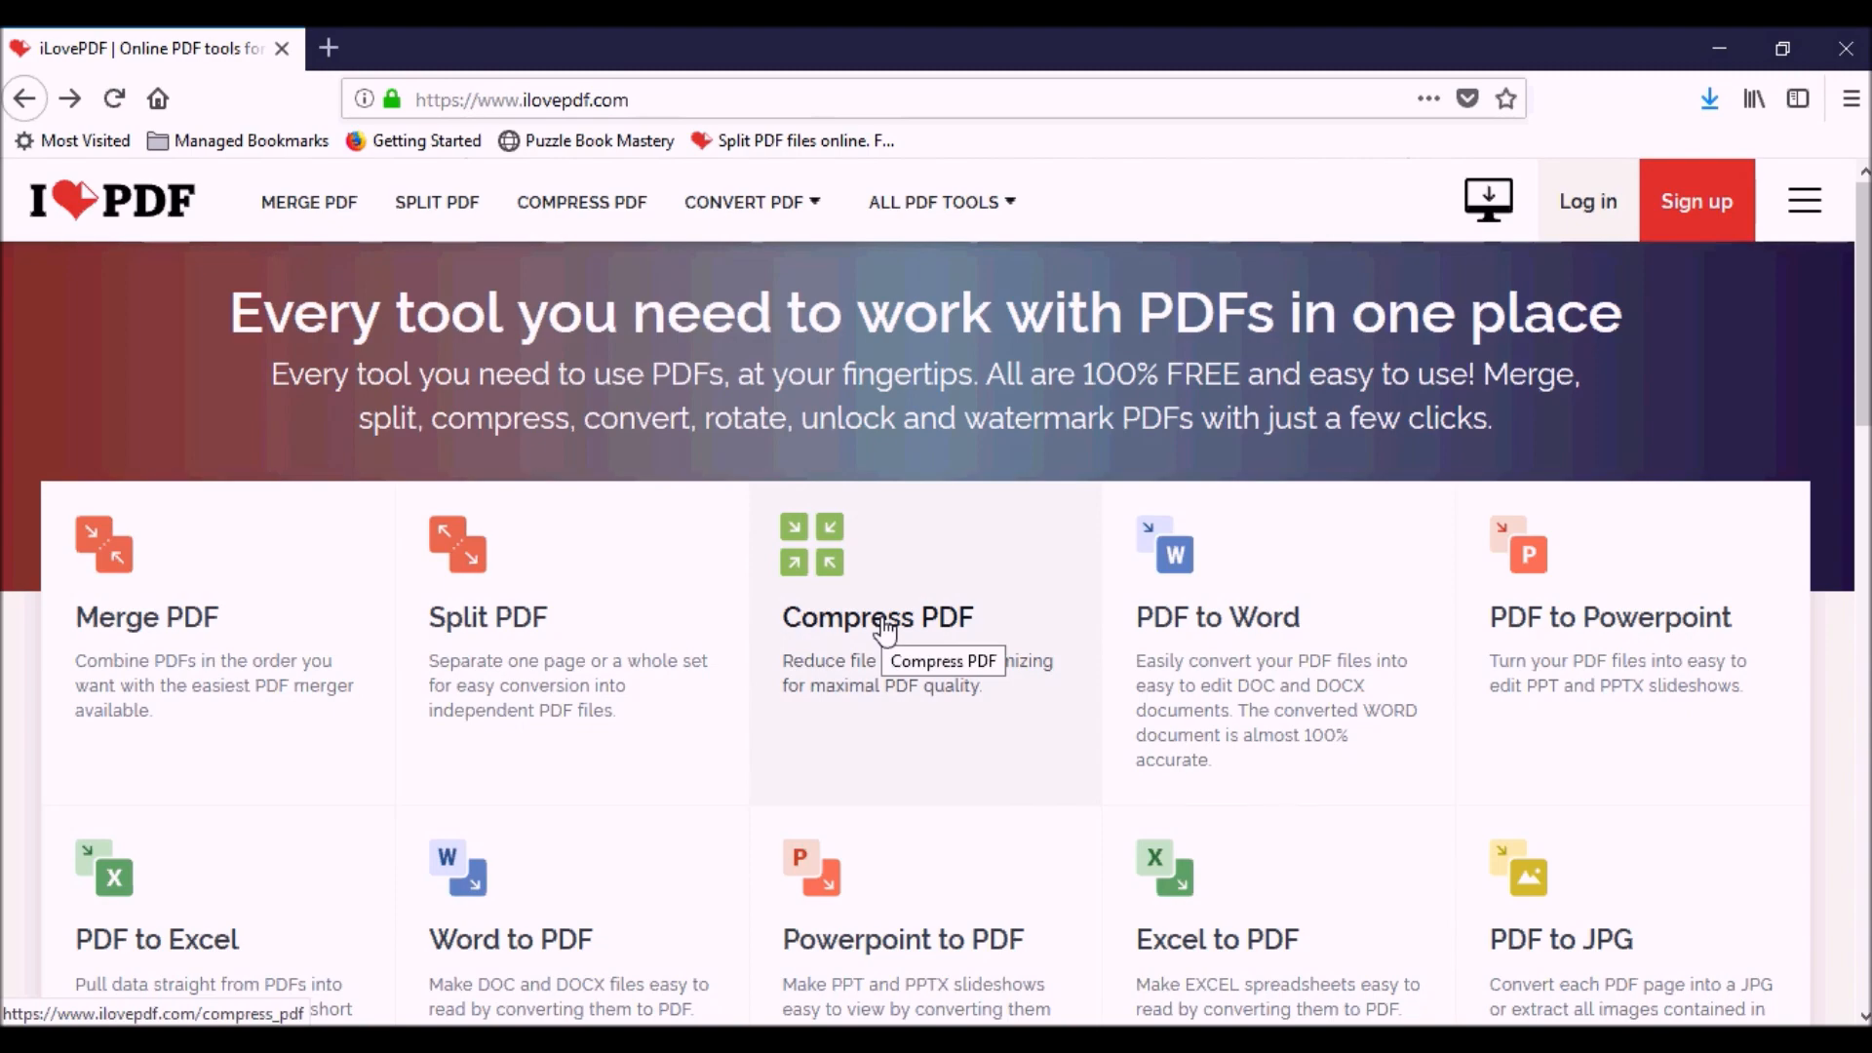
Open Split PDF and load a 250-page puzzle PDF, set to range 1–250.
{"action": "scroll", "scroll_direction": "down", "scroll_amount": 3}
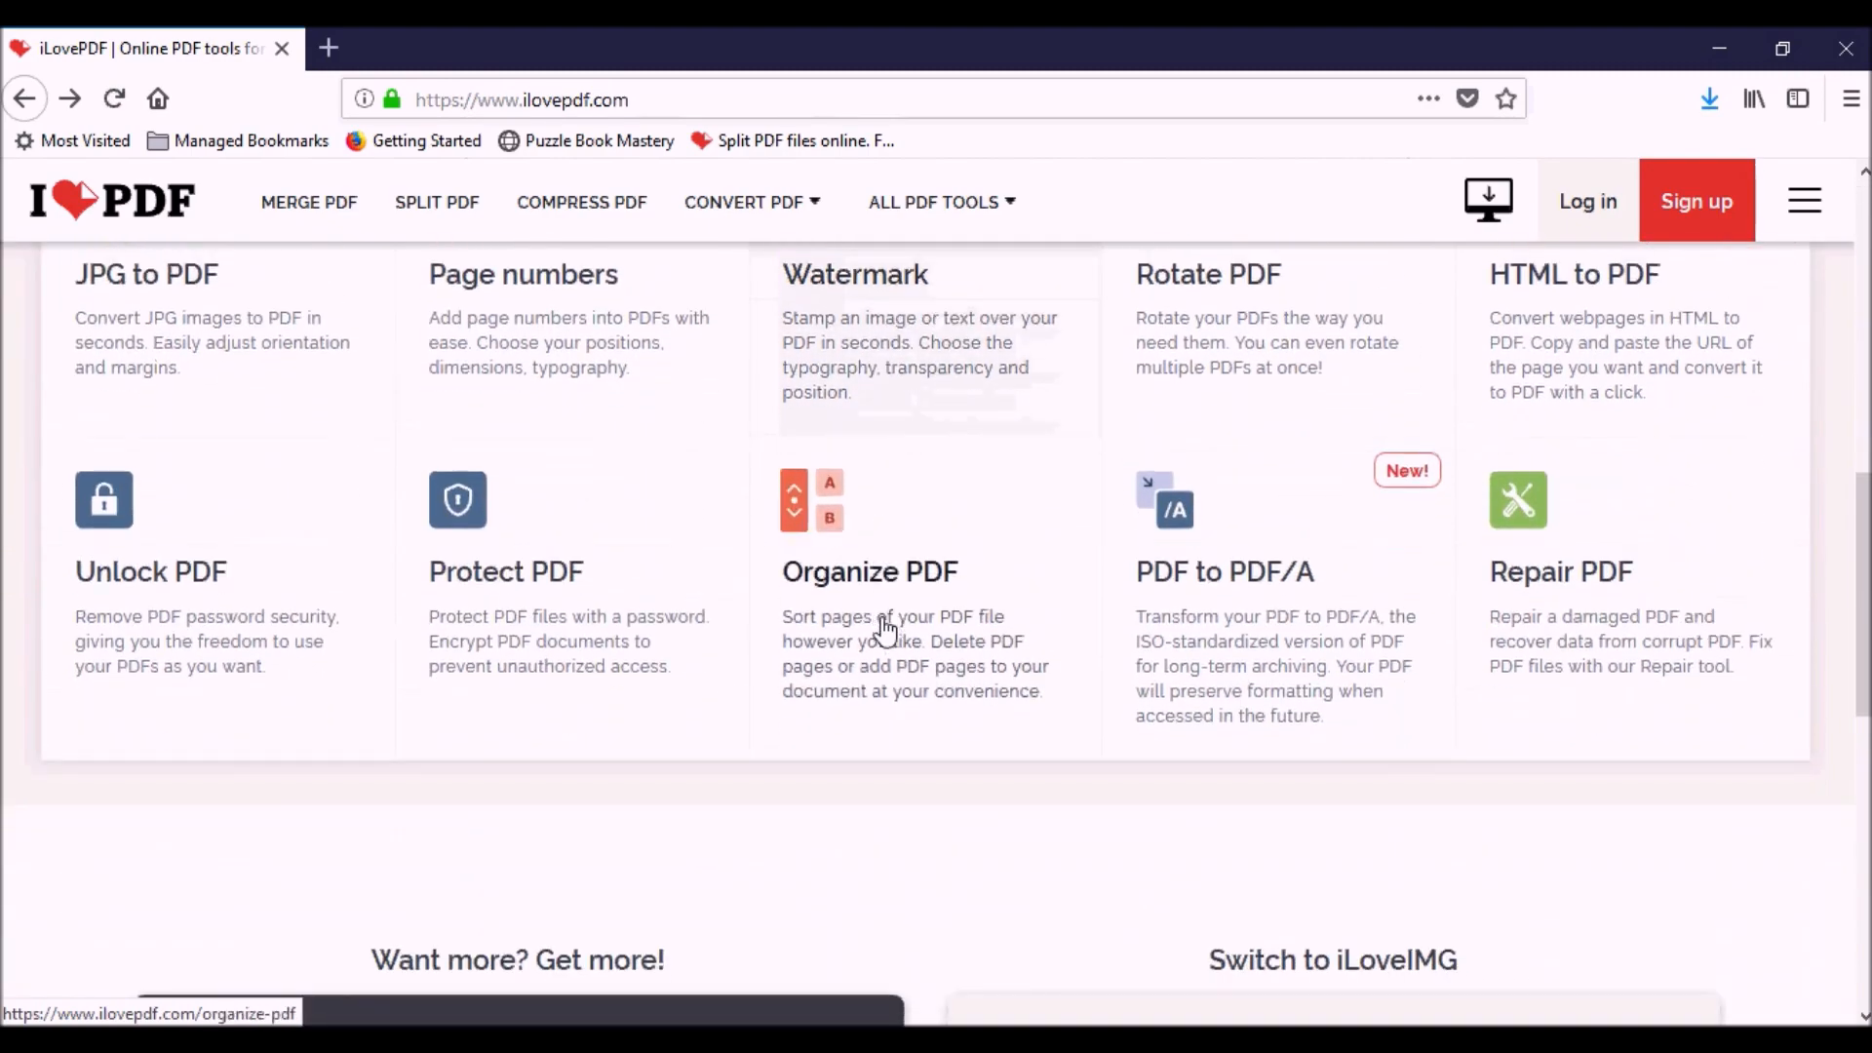
{"action": "scroll", "scroll_direction": "up", "scroll_amount": 3}
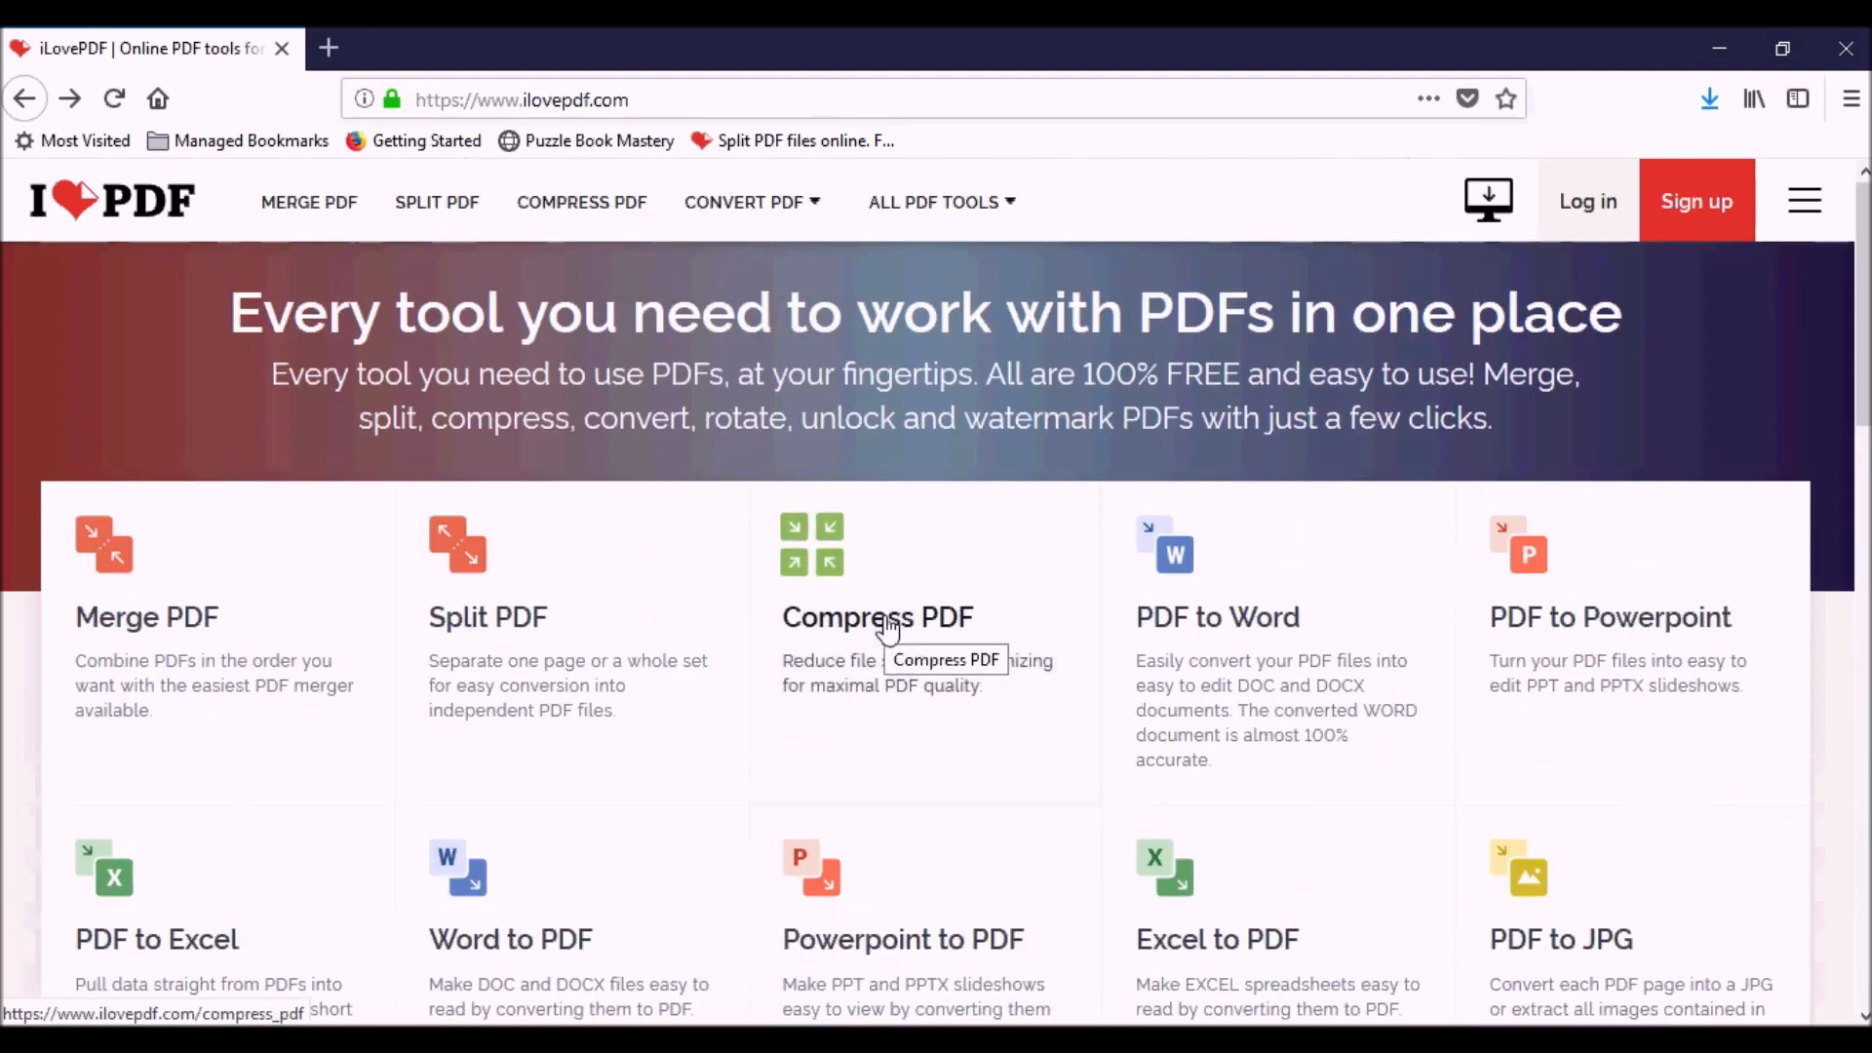
{"action": "mouse_move", "coordinate": [594, 669]}
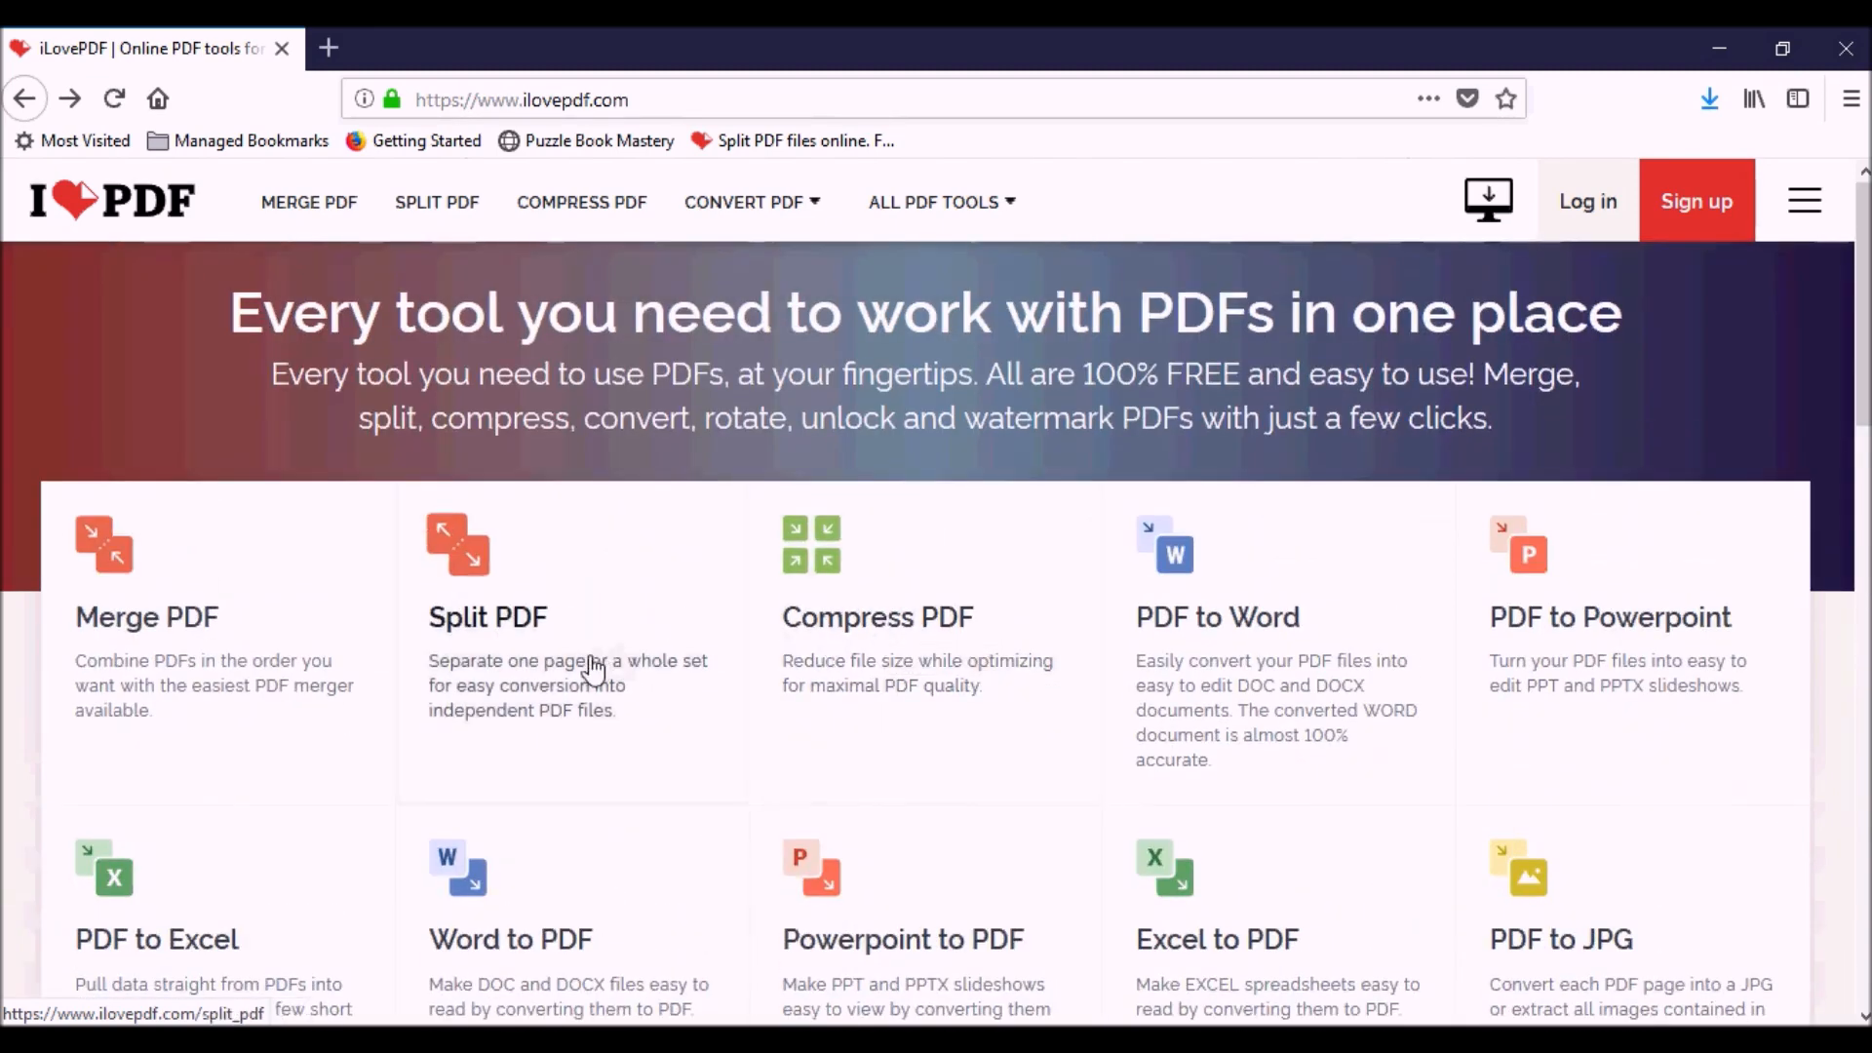
{"action": "mouse_move", "coordinate": [203, 636]}
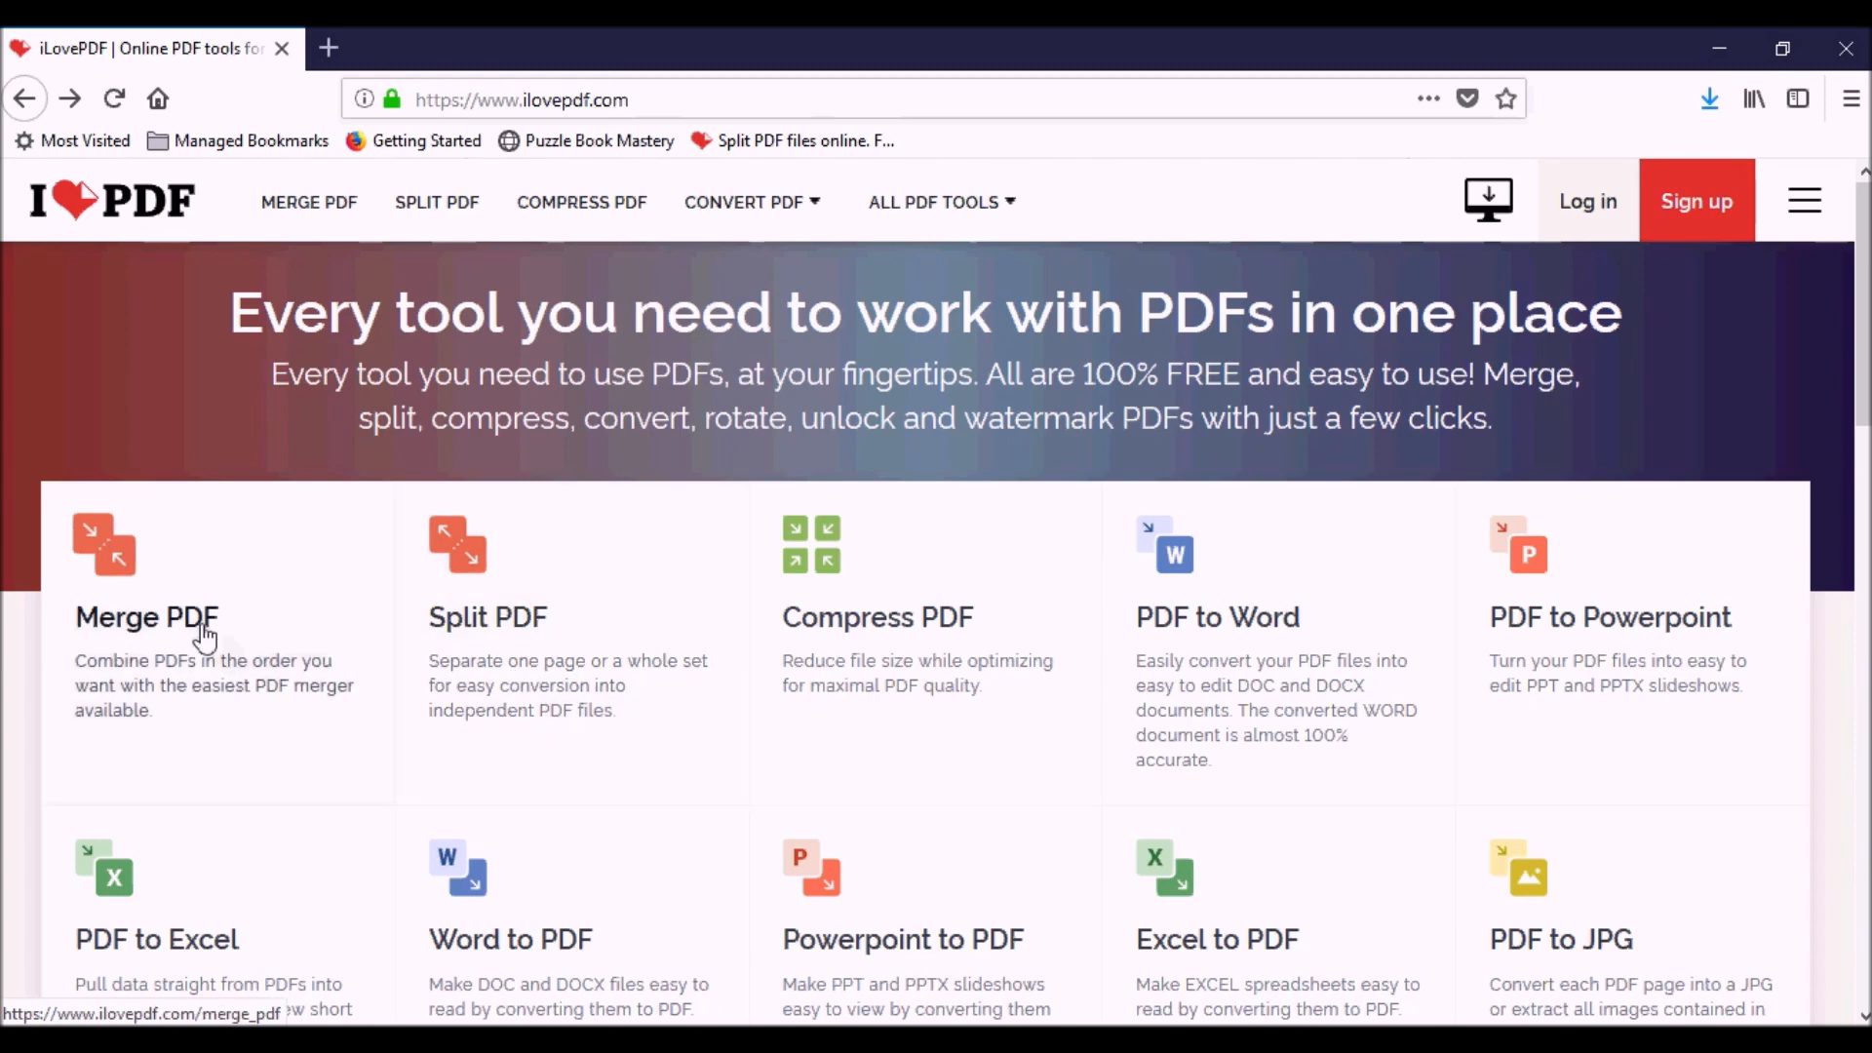
{"action": "mouse_move", "coordinate": [644, 609]}
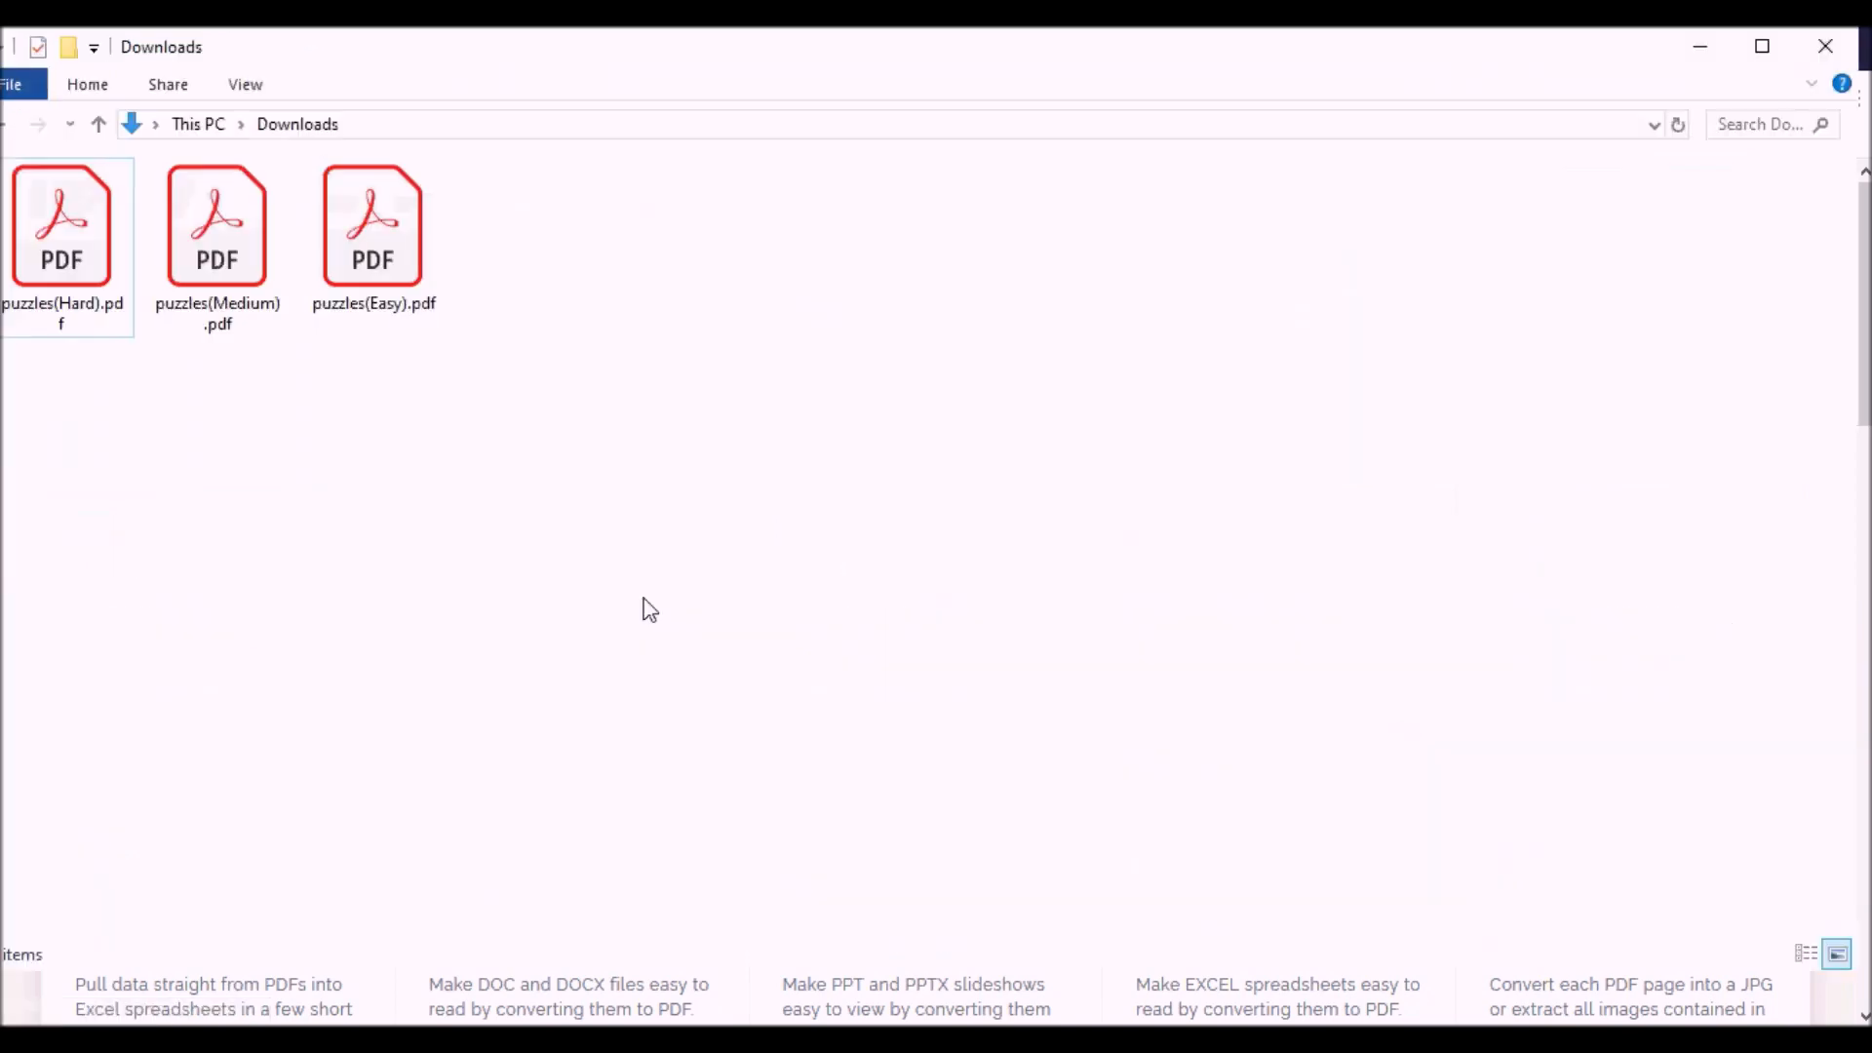
{"action": "left_click", "coordinate": [217, 227]}
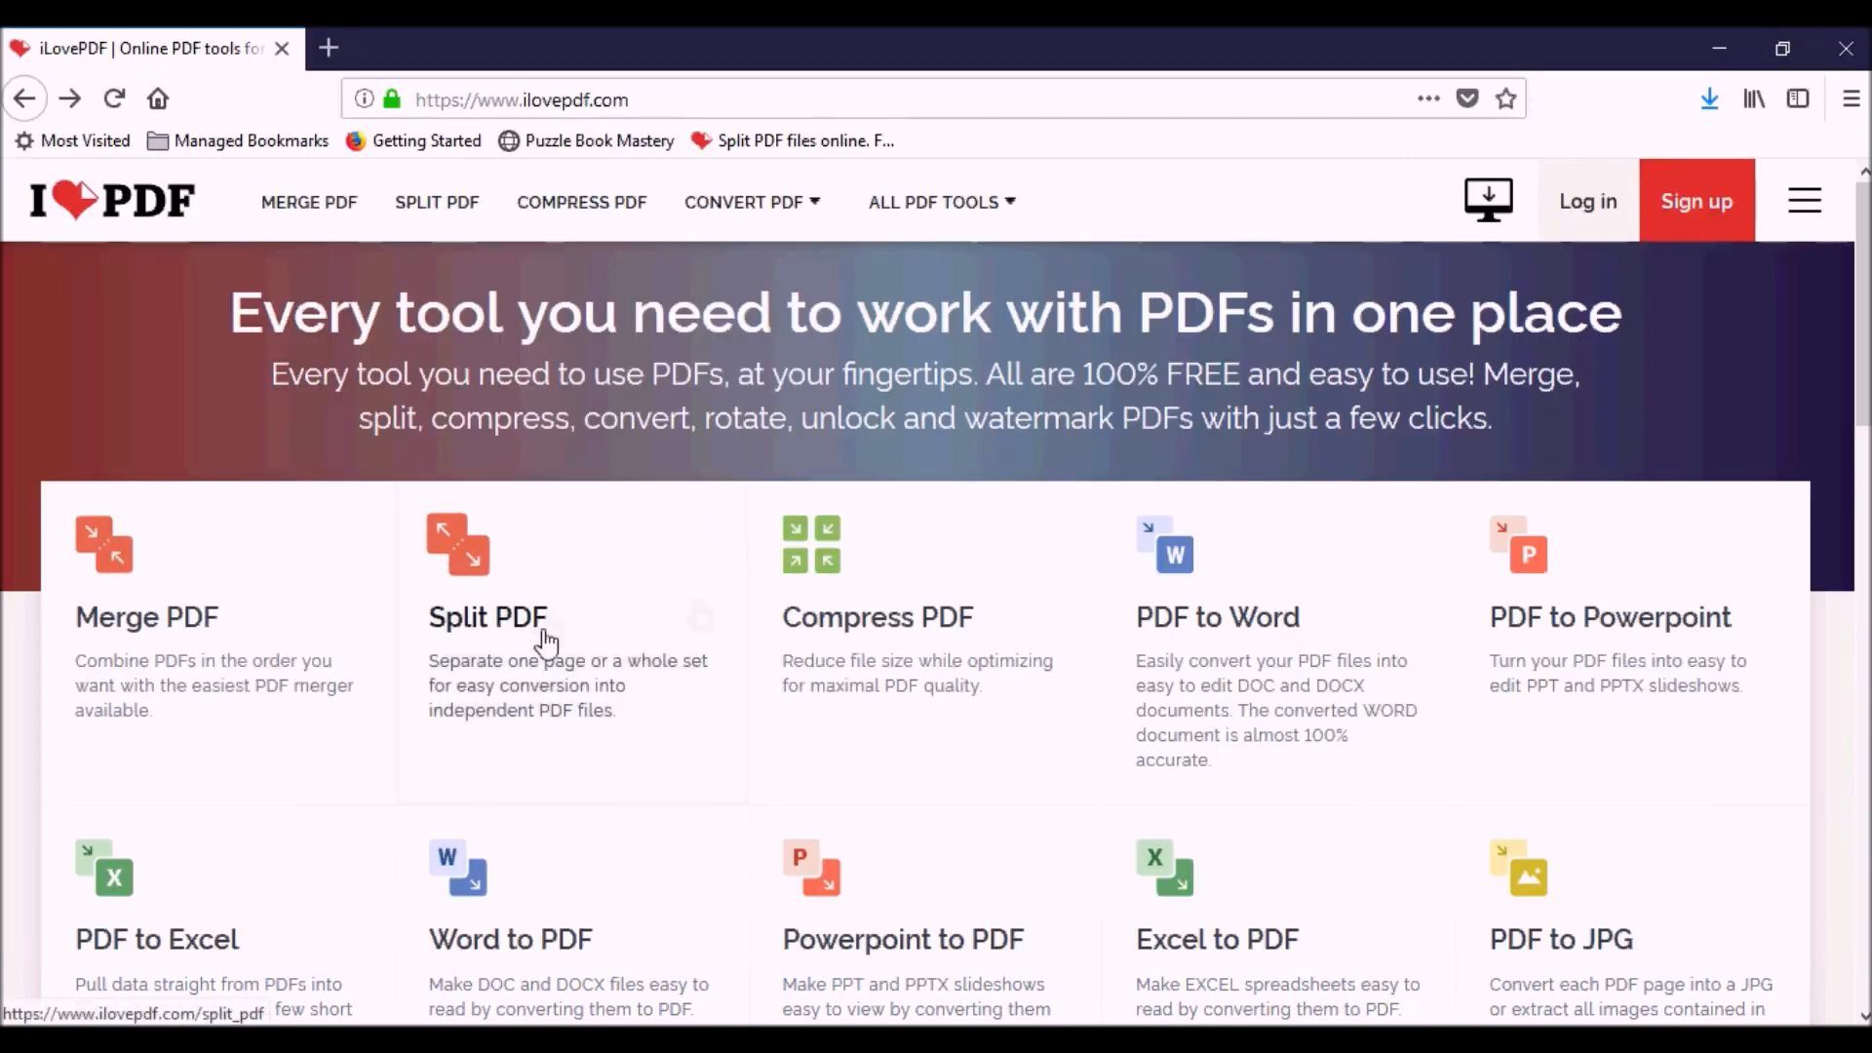
{"action": "left_click", "coordinate": [488, 618]}
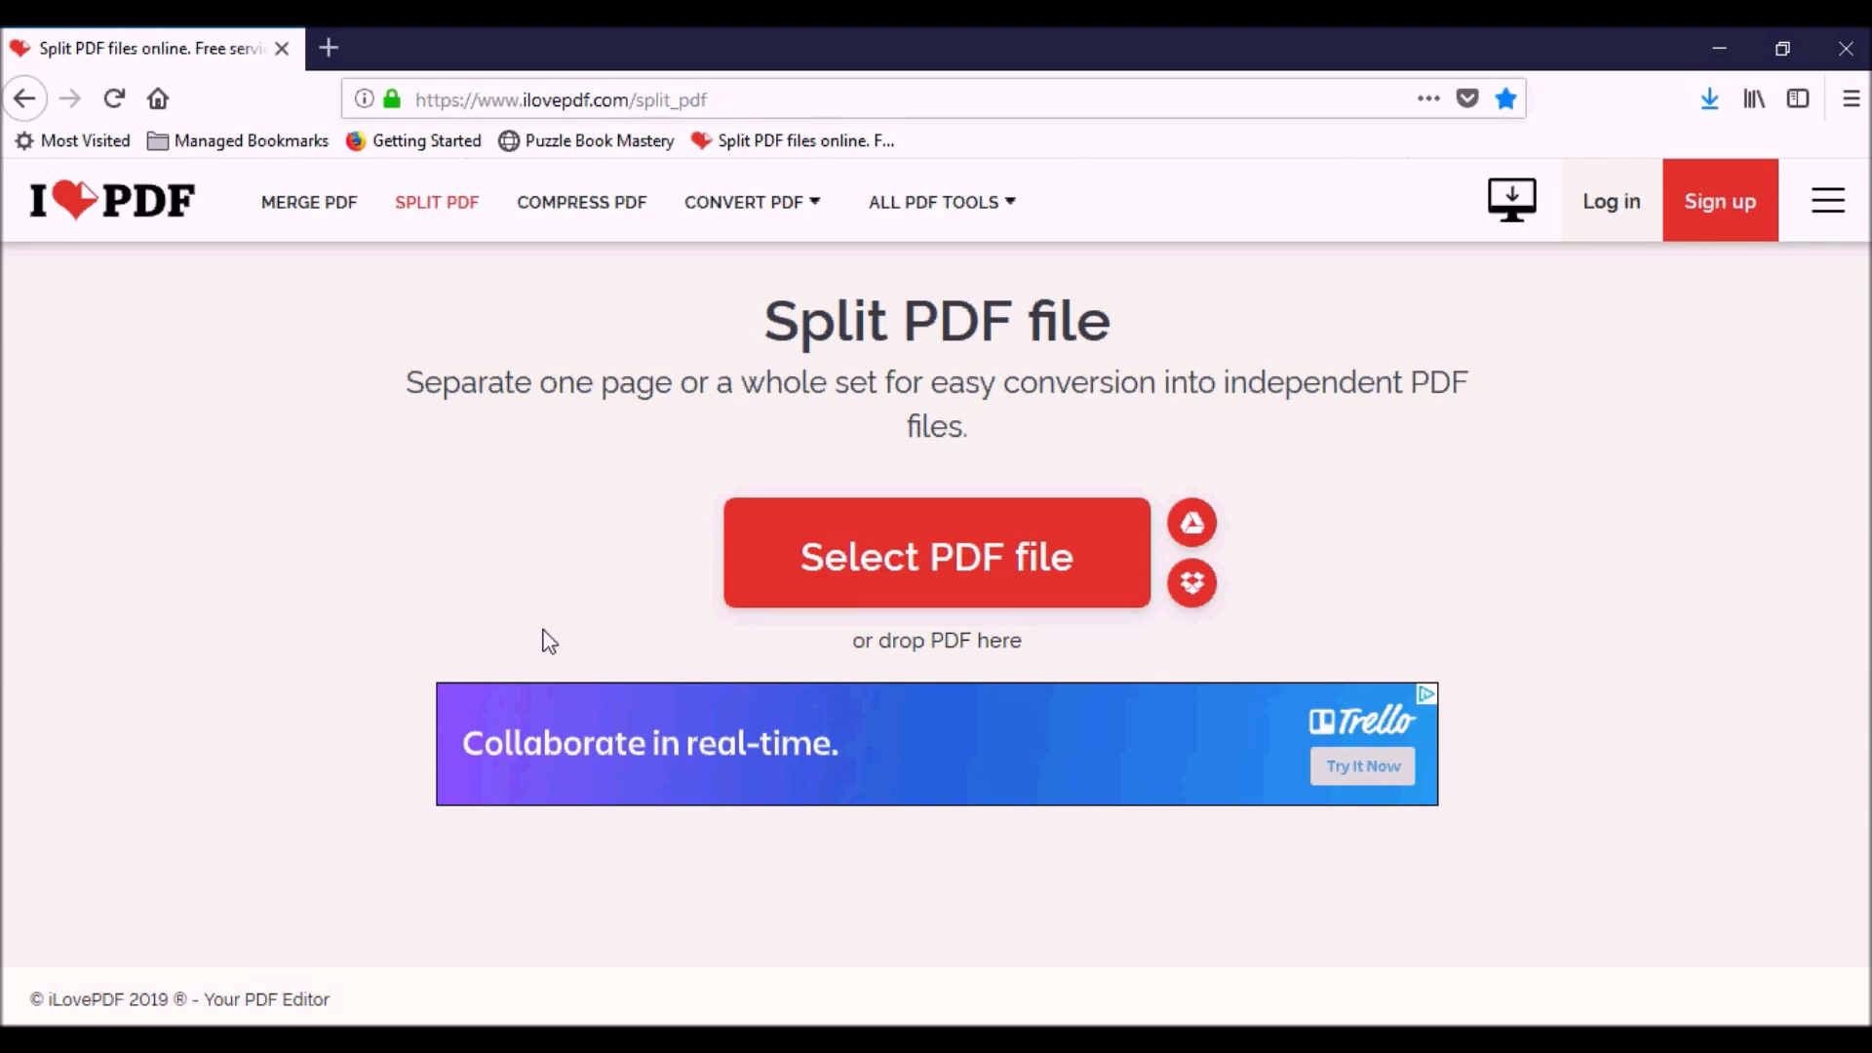
{"action": "mouse_move", "coordinate": [936, 557]}
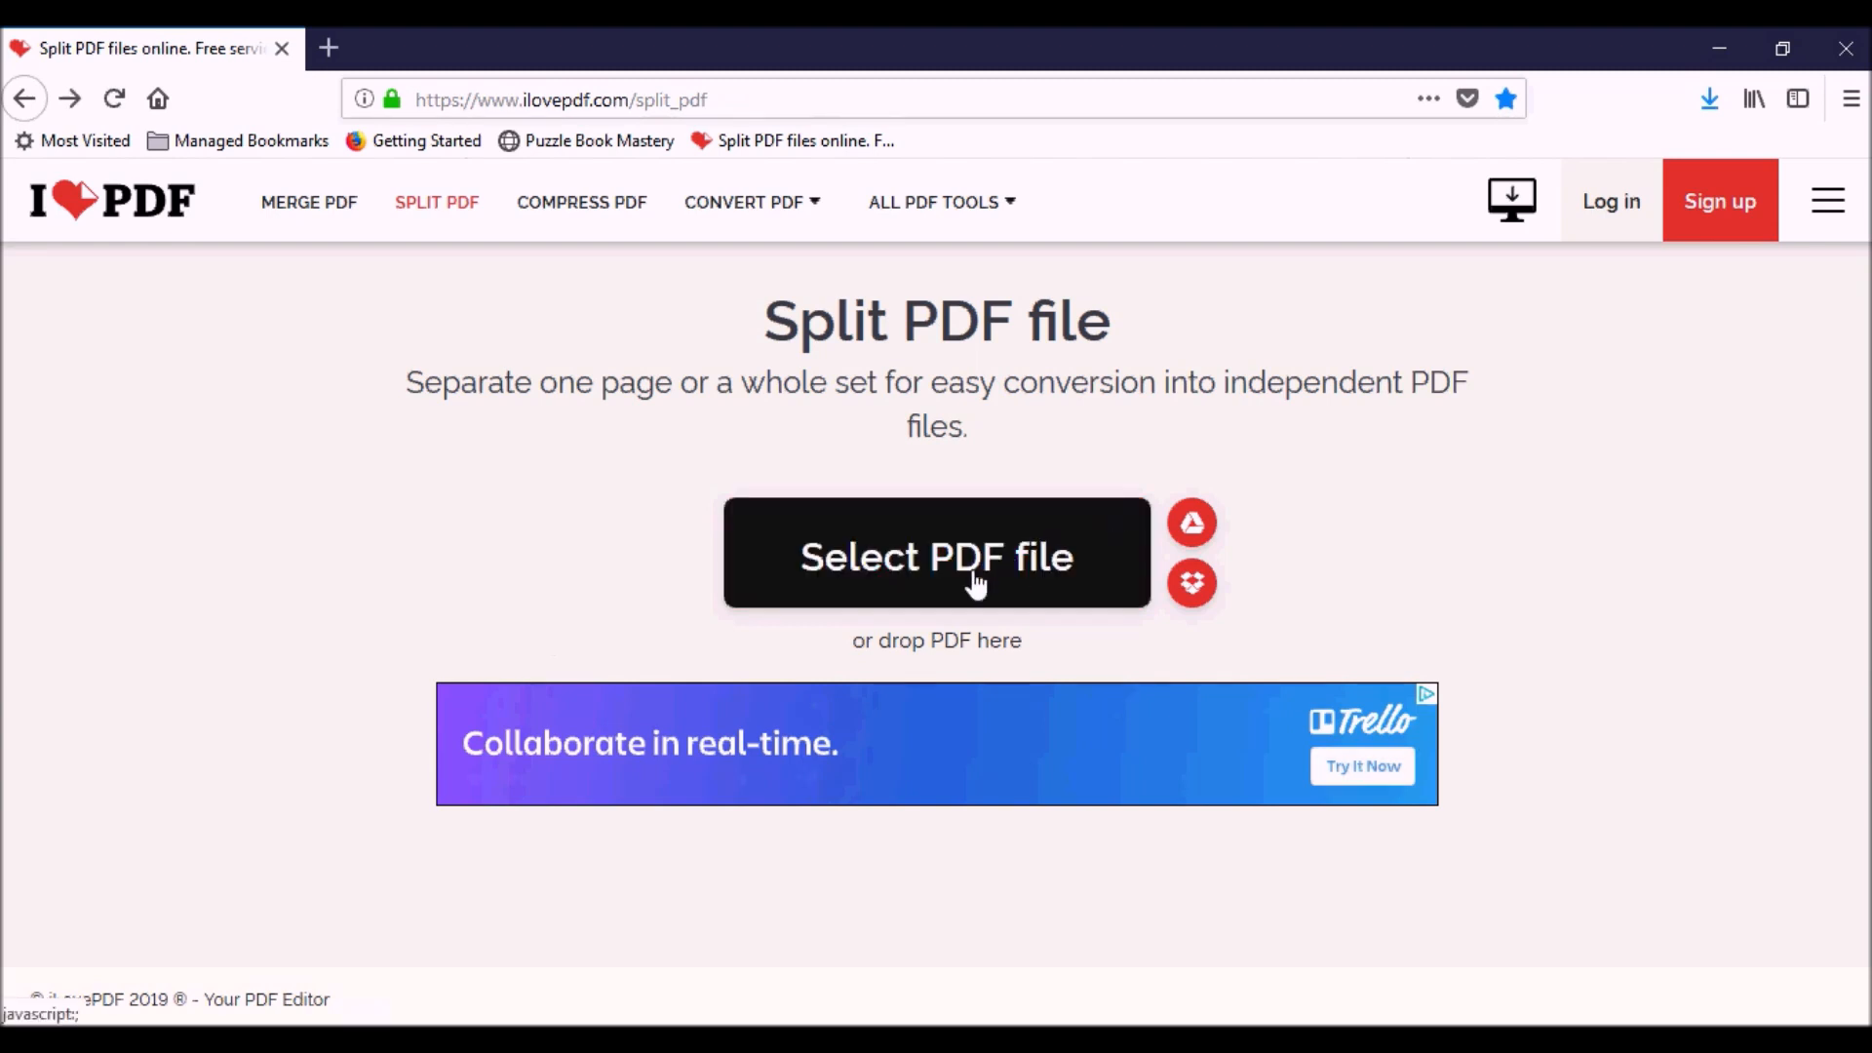
{"action": "left_click", "coordinate": [937, 555]}
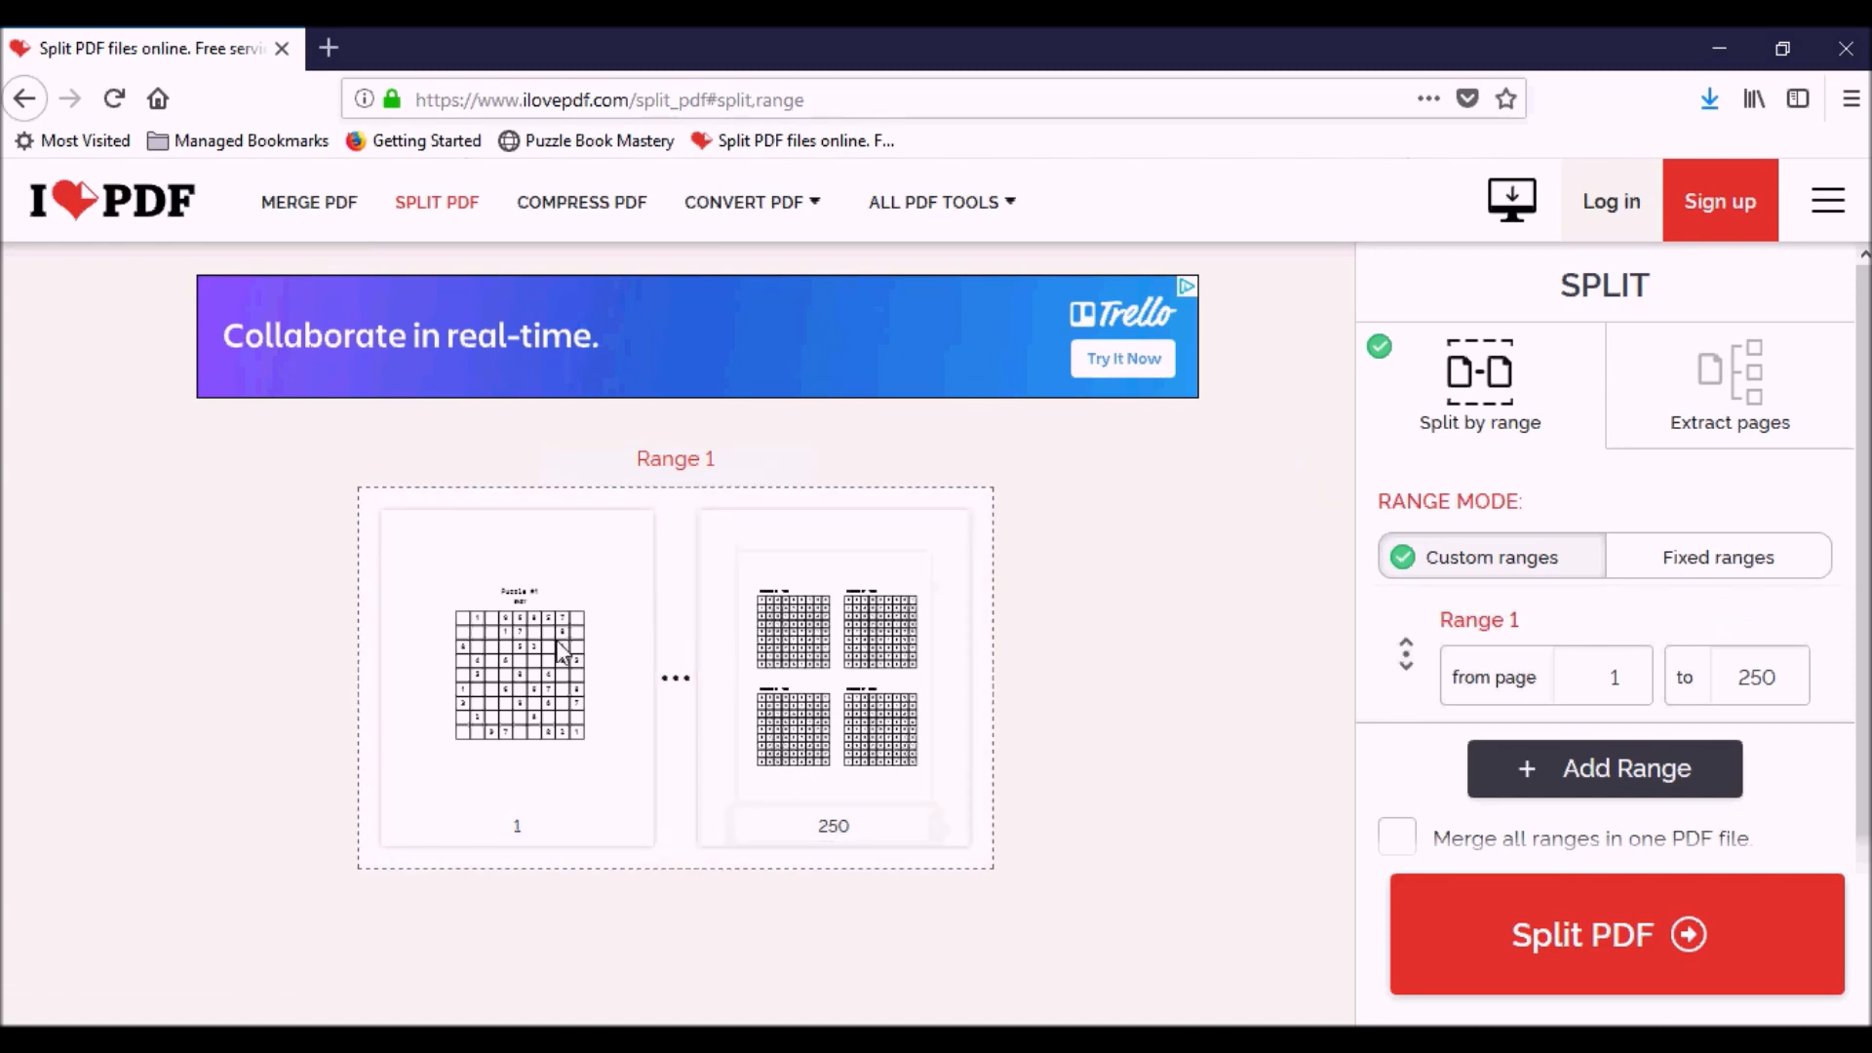
{"action": "mouse_move", "coordinate": [848, 860]}
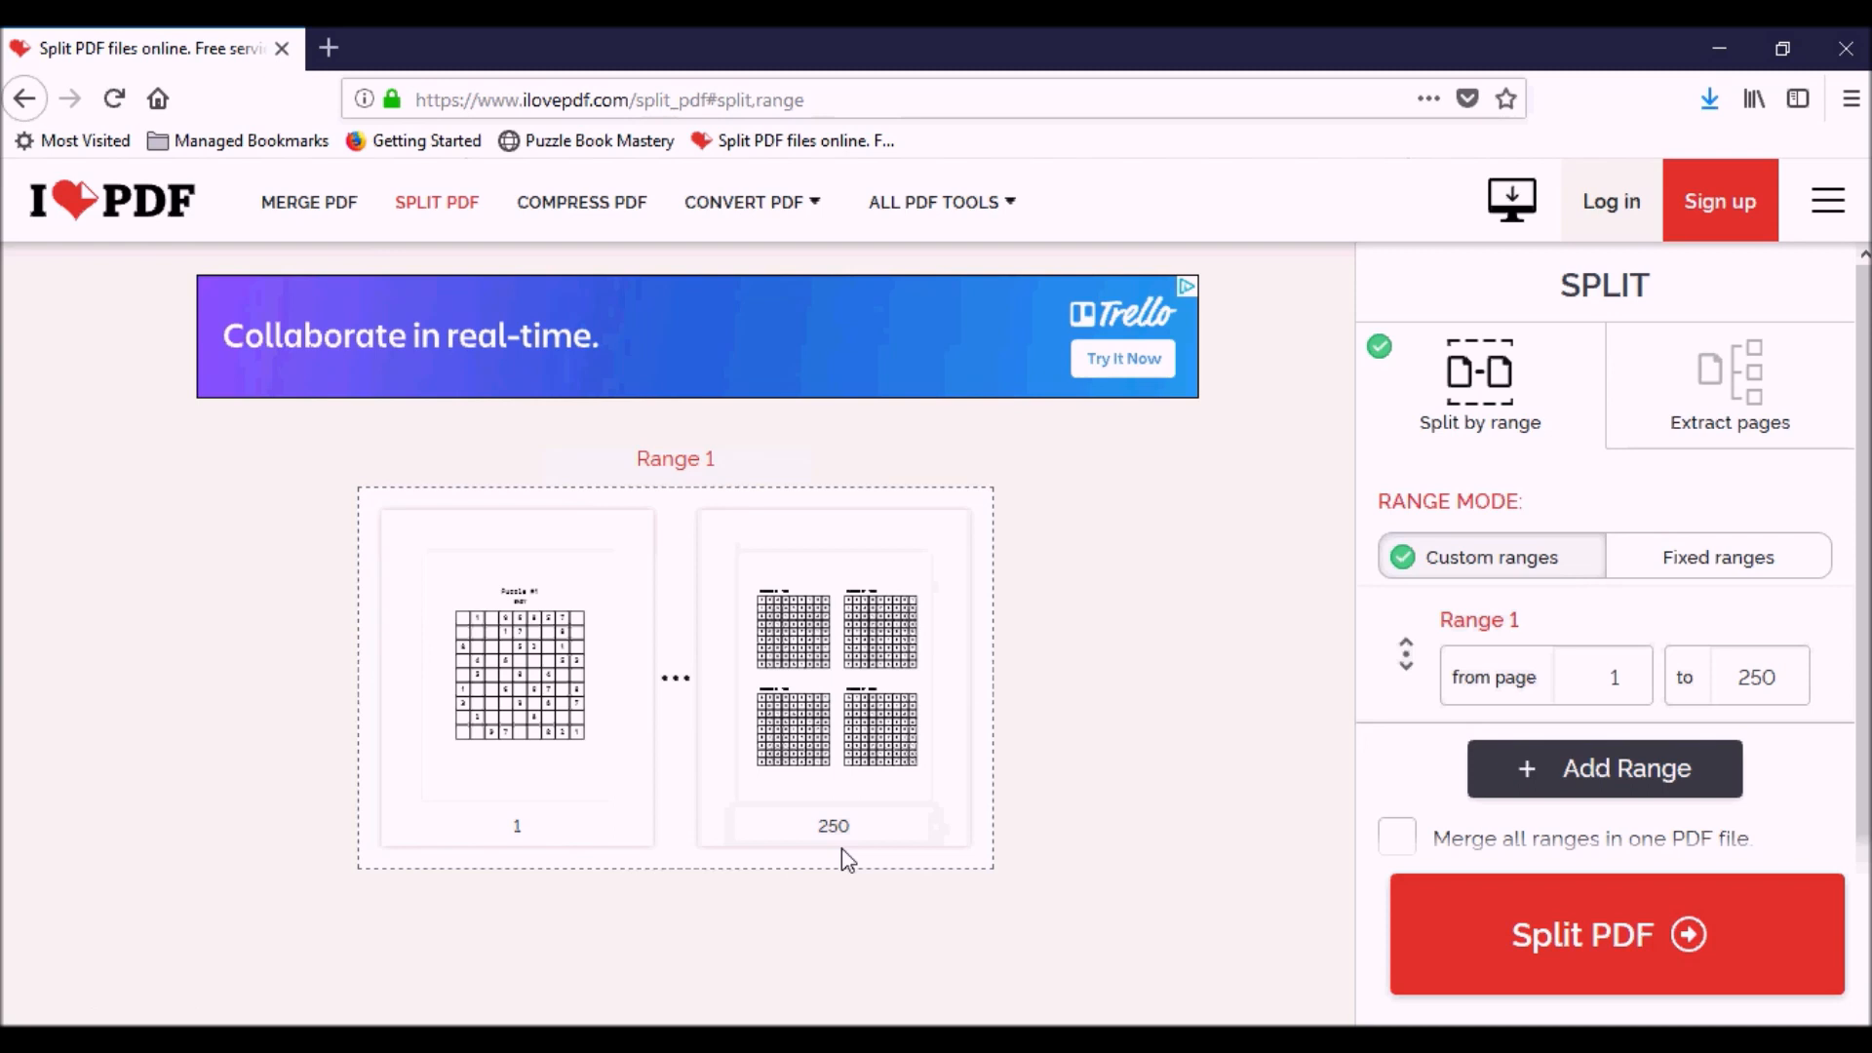
{"action": "mouse_move", "coordinate": [1456, 463]}
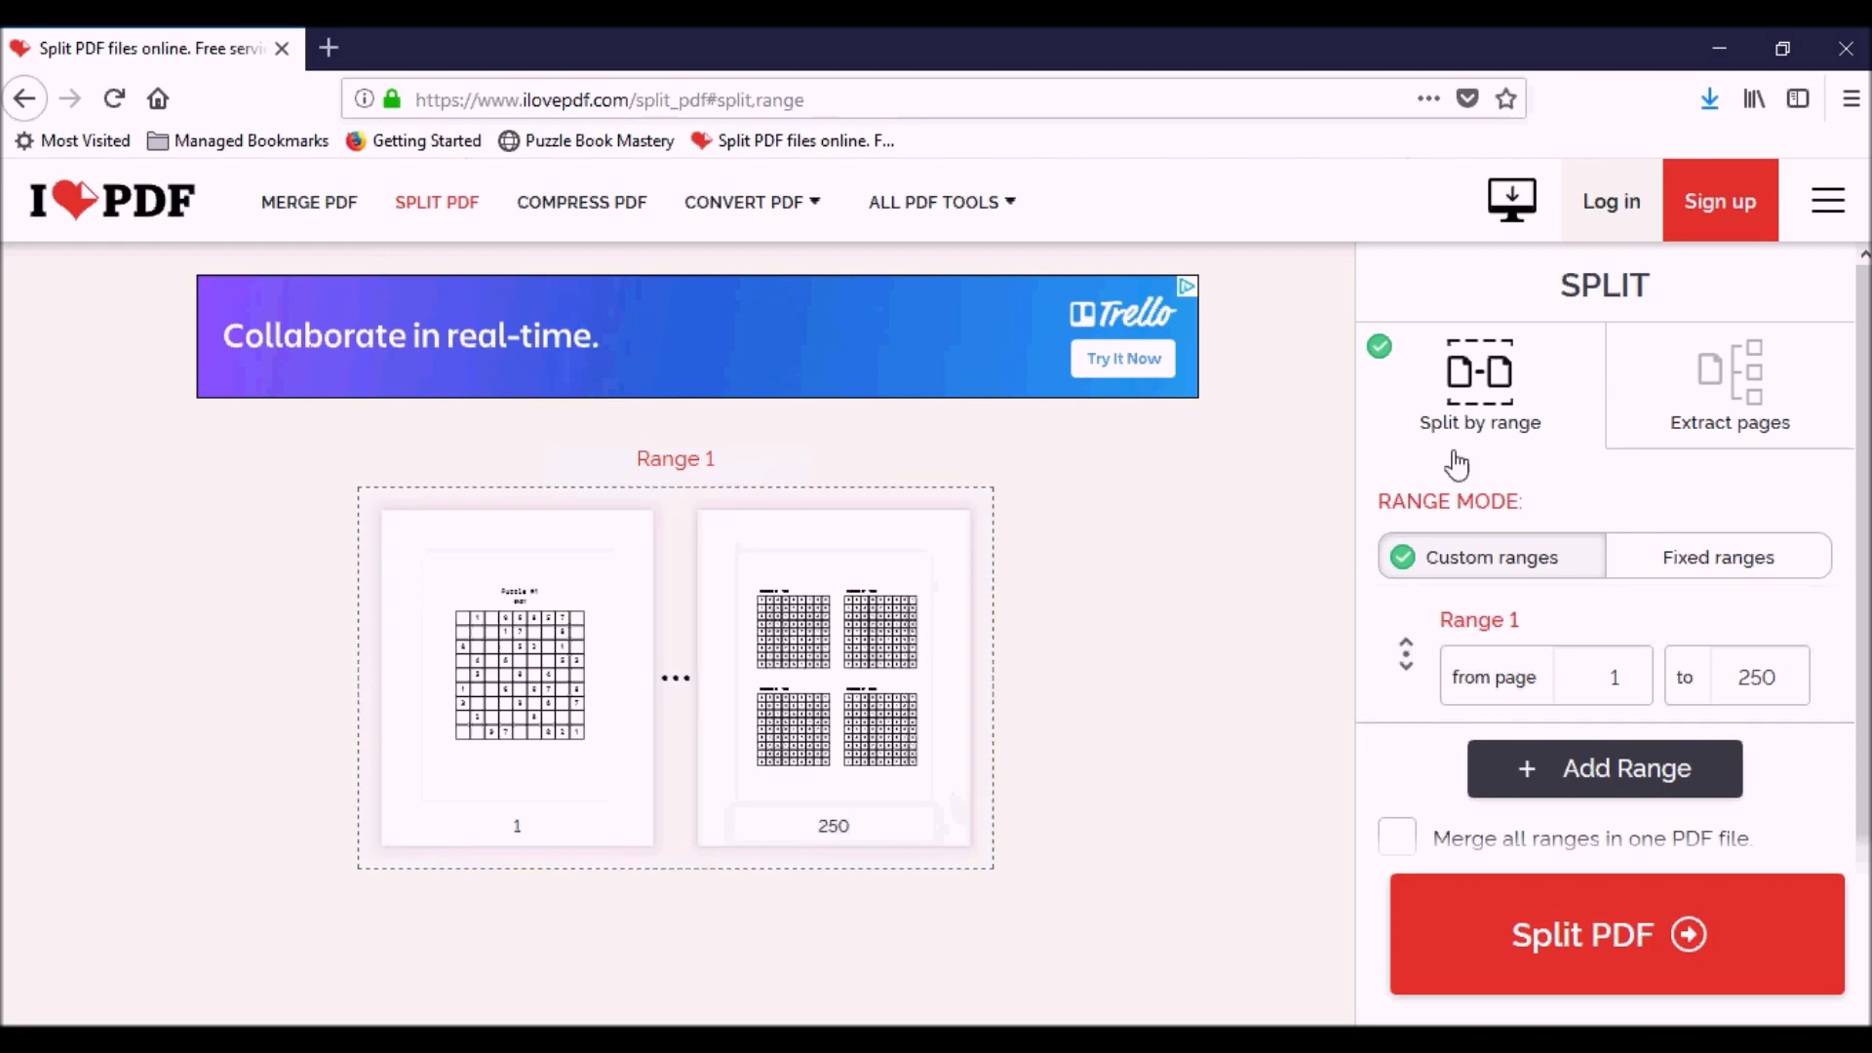
{"action": "mouse_move", "coordinate": [1522, 457]}
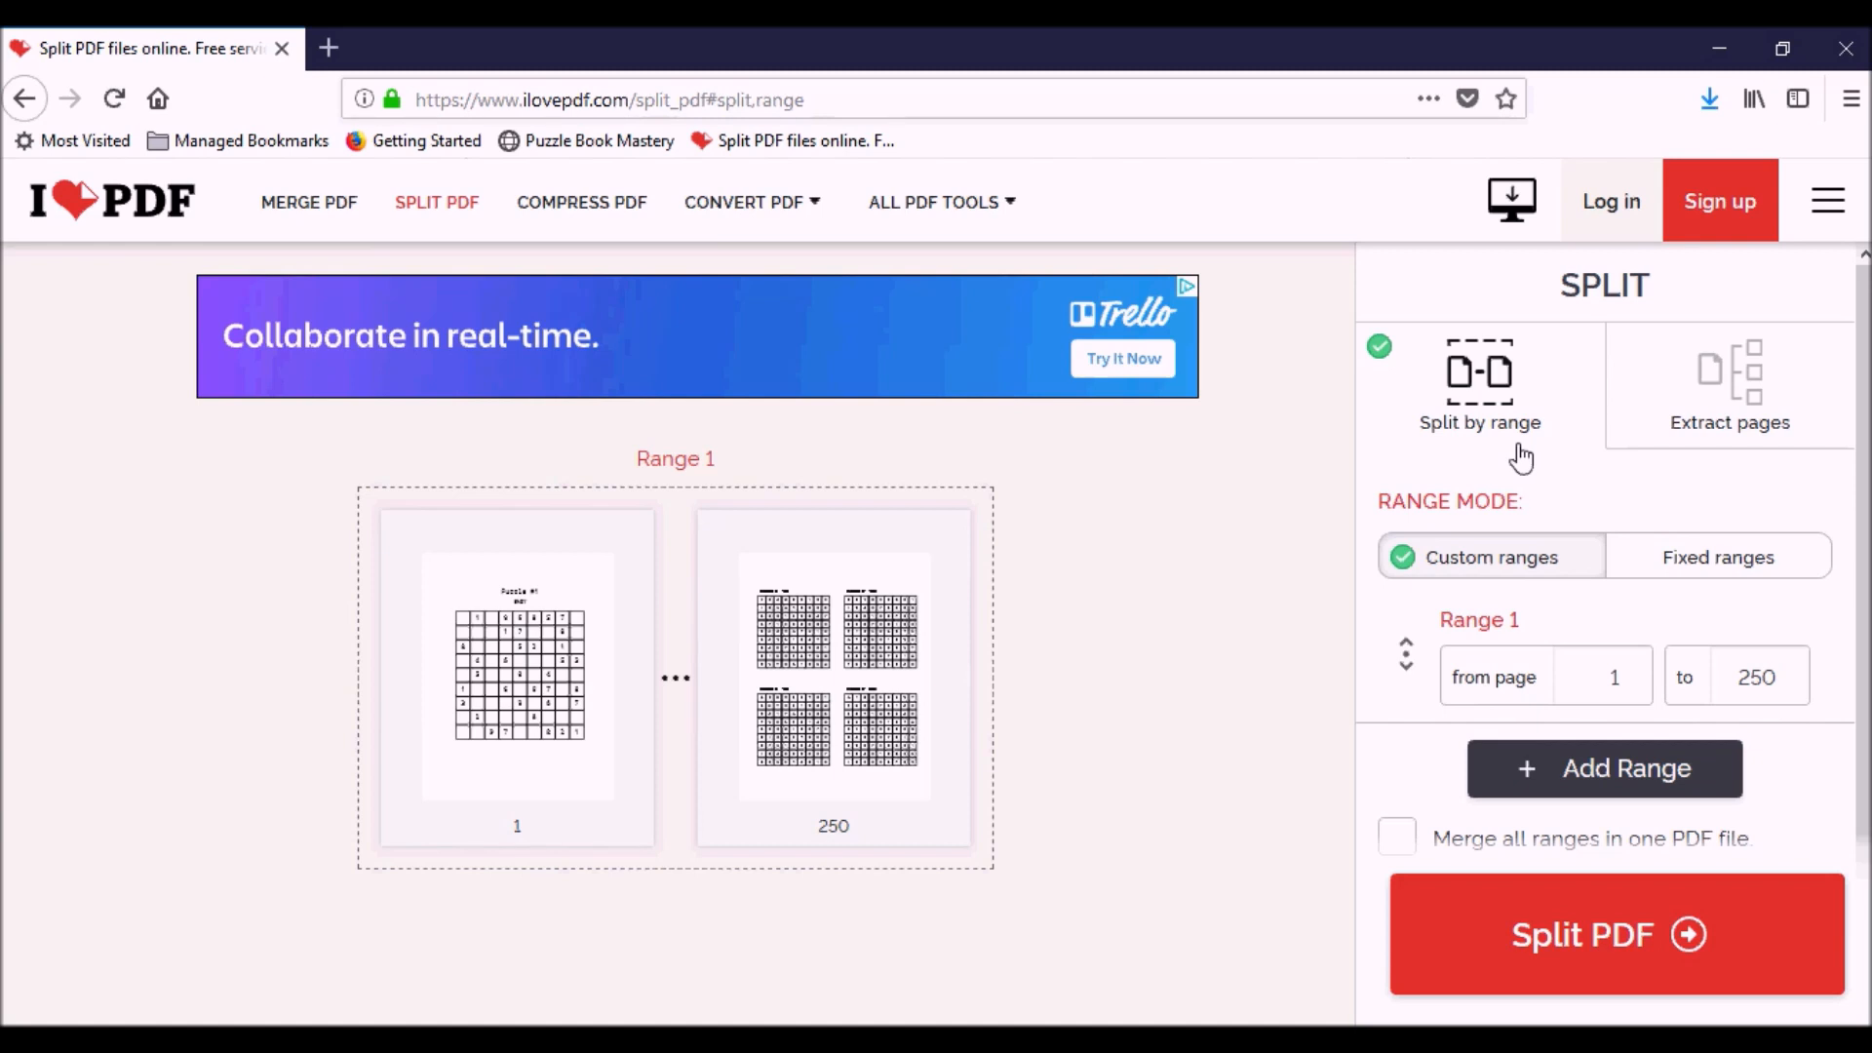
Split by ranges 1–200 and 201–250, then save the split-range zip.
{"action": "left_click", "coordinate": [1756, 677]}
{"action": "type", "text": "200"}
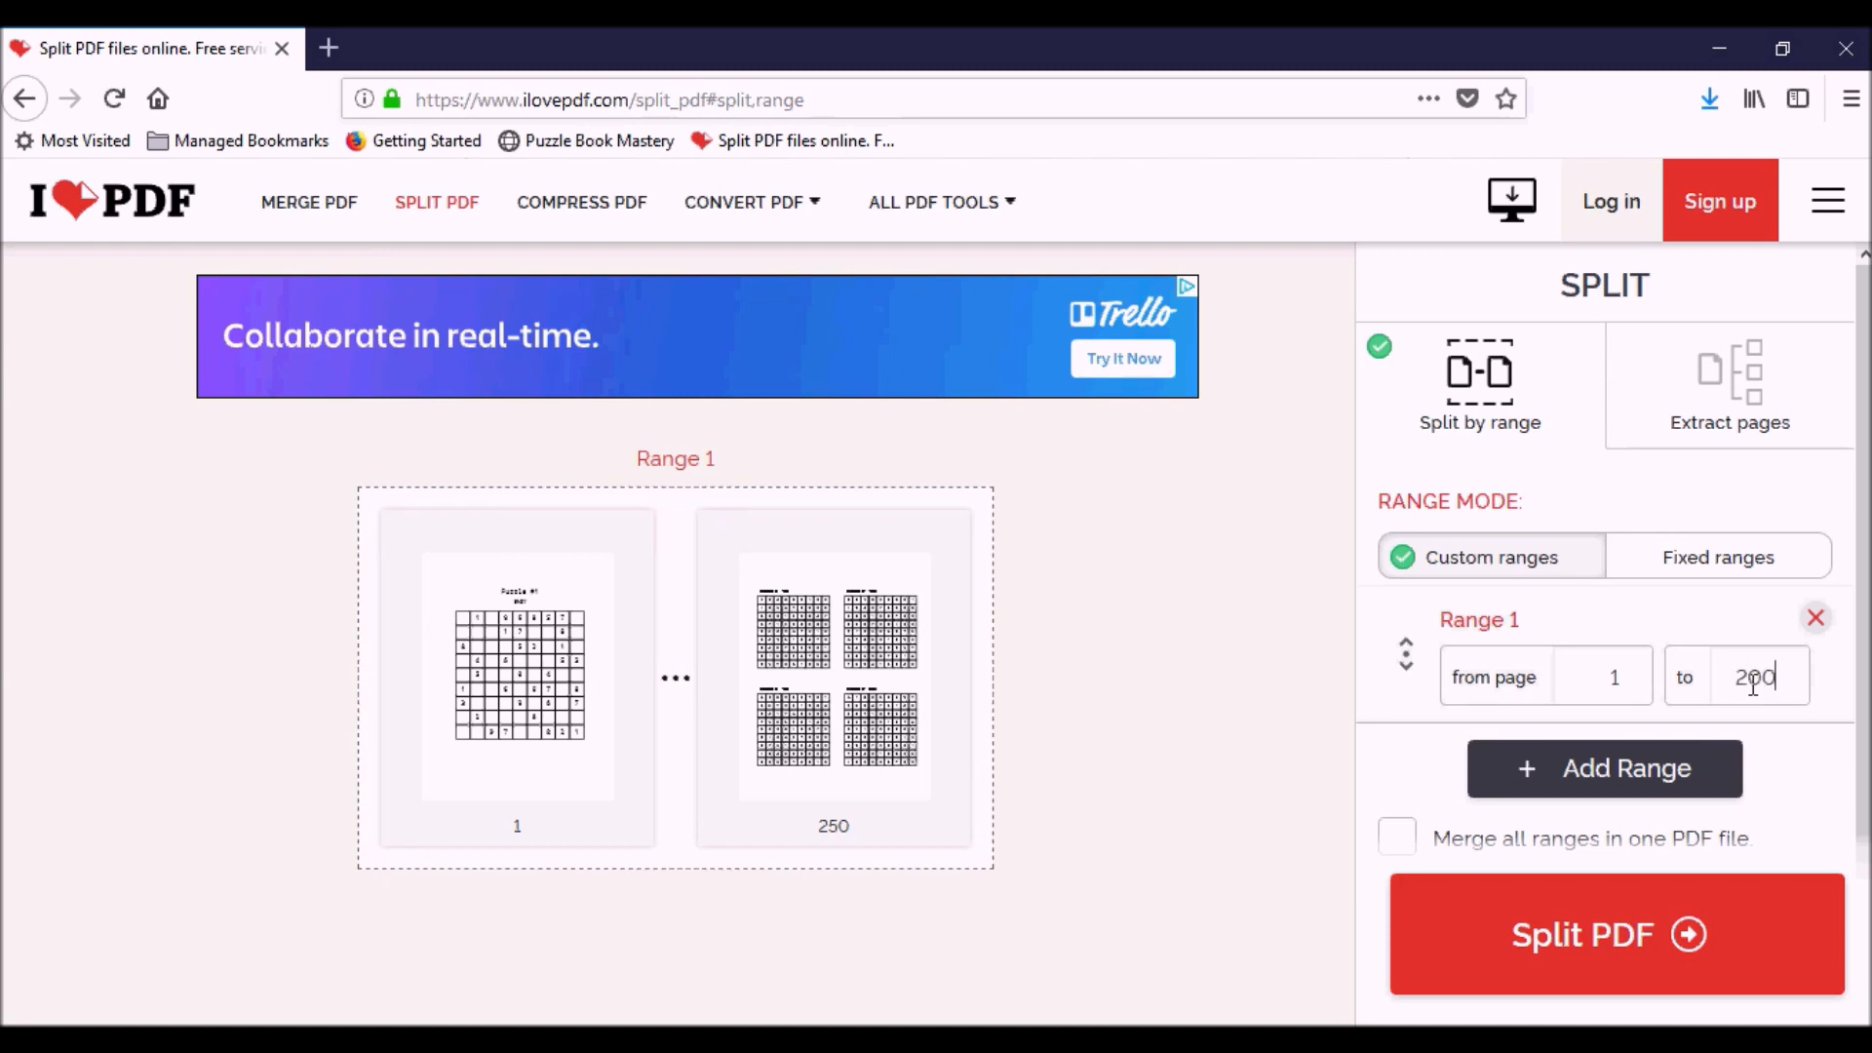
{"action": "left_click", "coordinate": [1603, 767]}
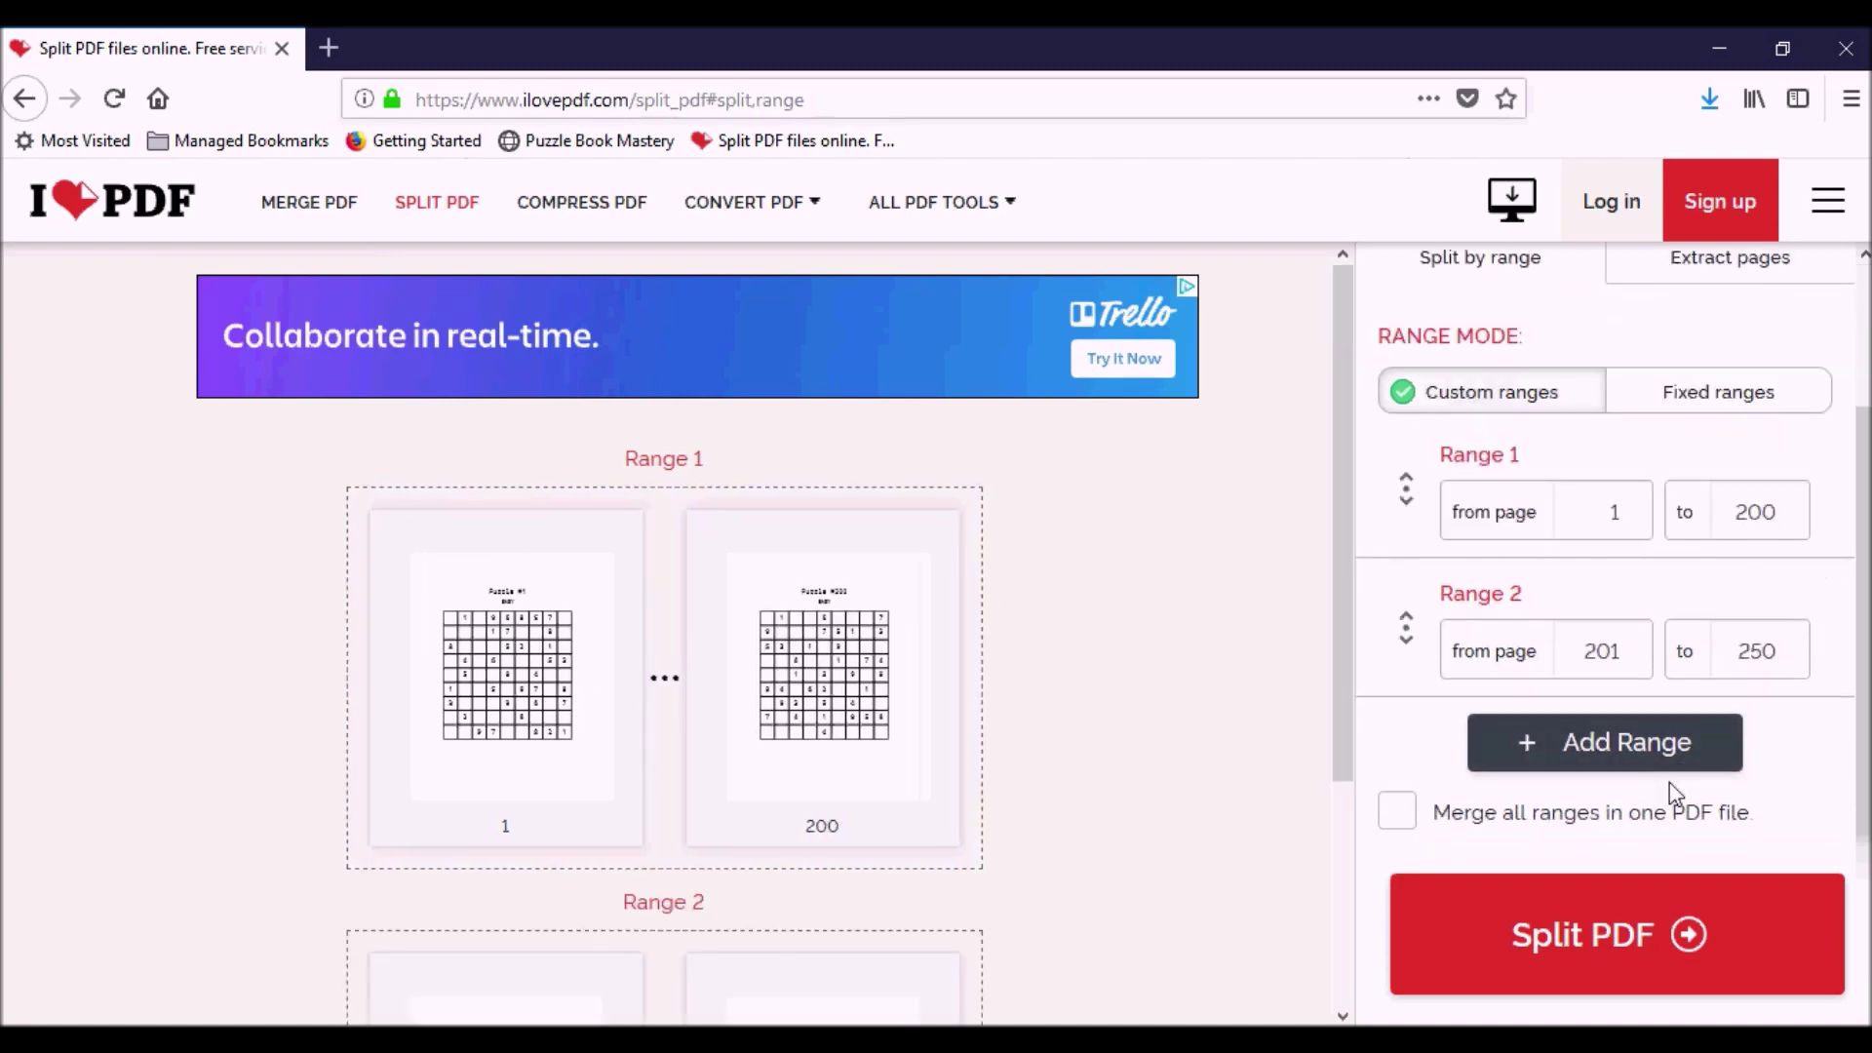
{"action": "mouse_move", "coordinate": [1746, 682]}
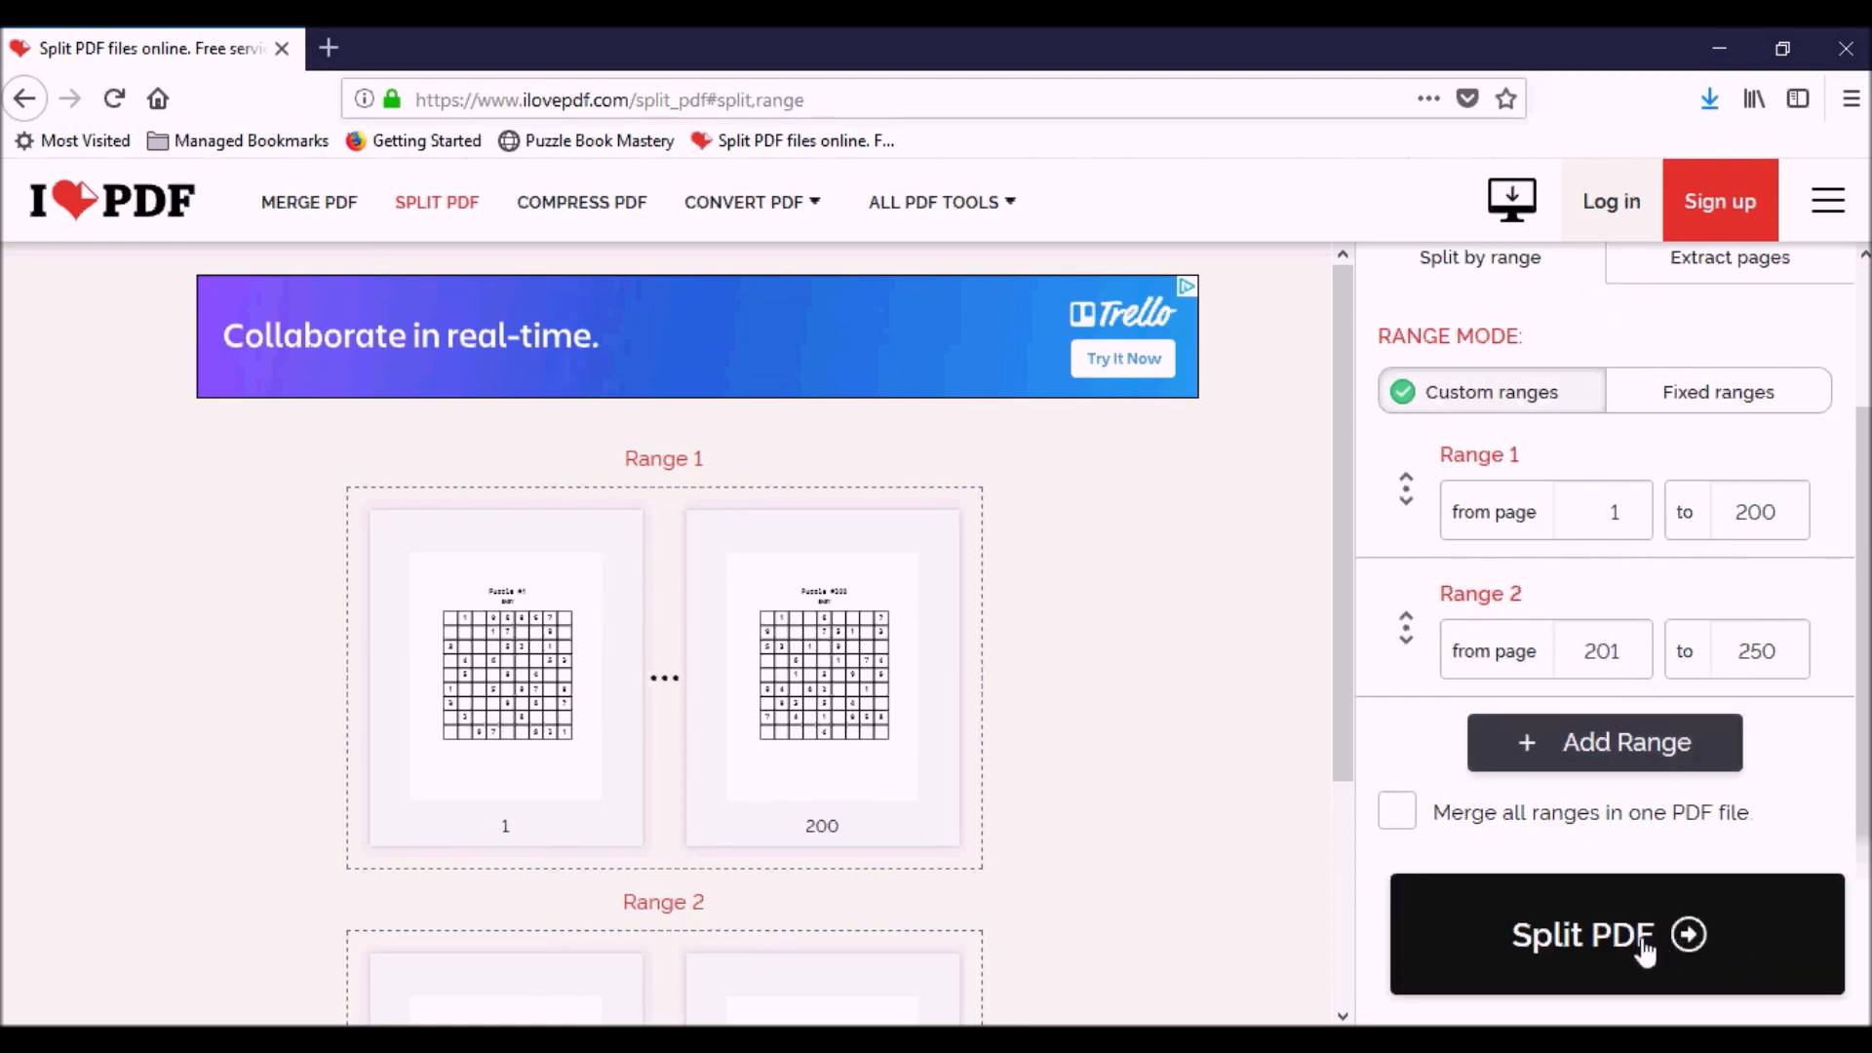
{"action": "left_click", "coordinate": [1605, 936]}
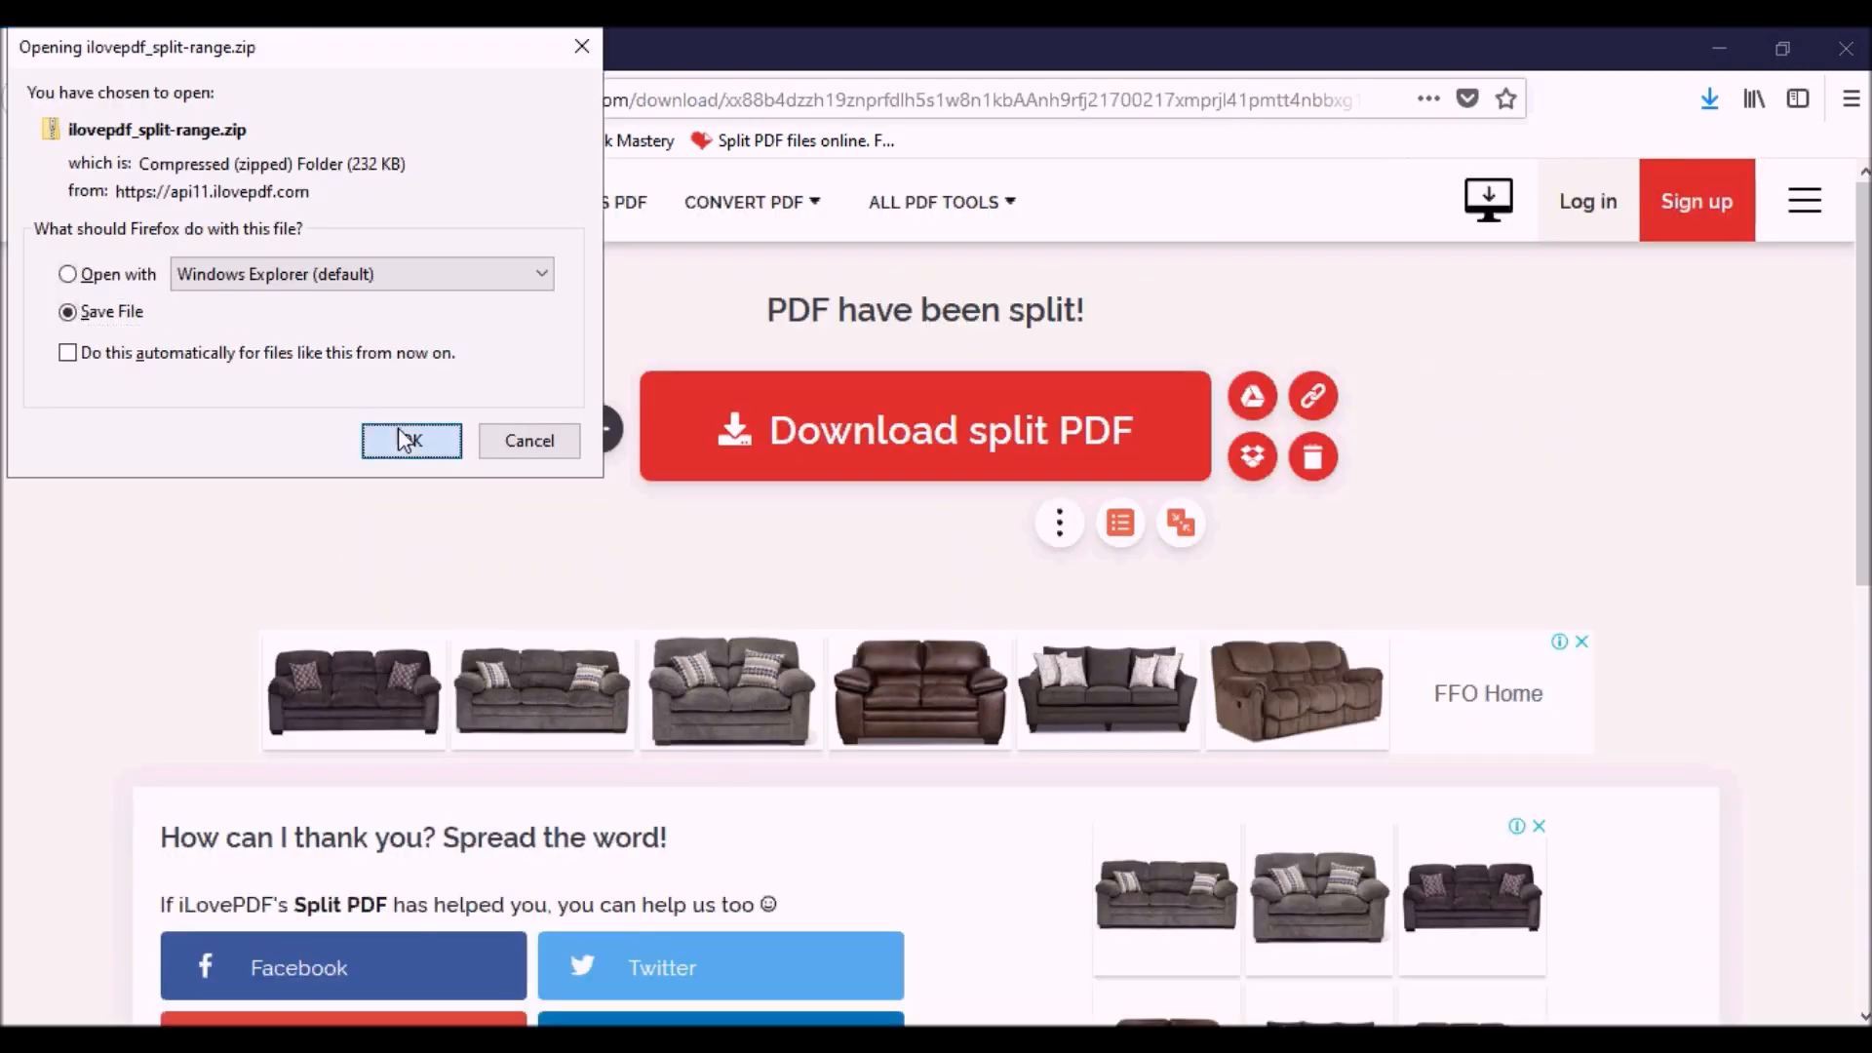
{"action": "left_click", "coordinate": [411, 441]}
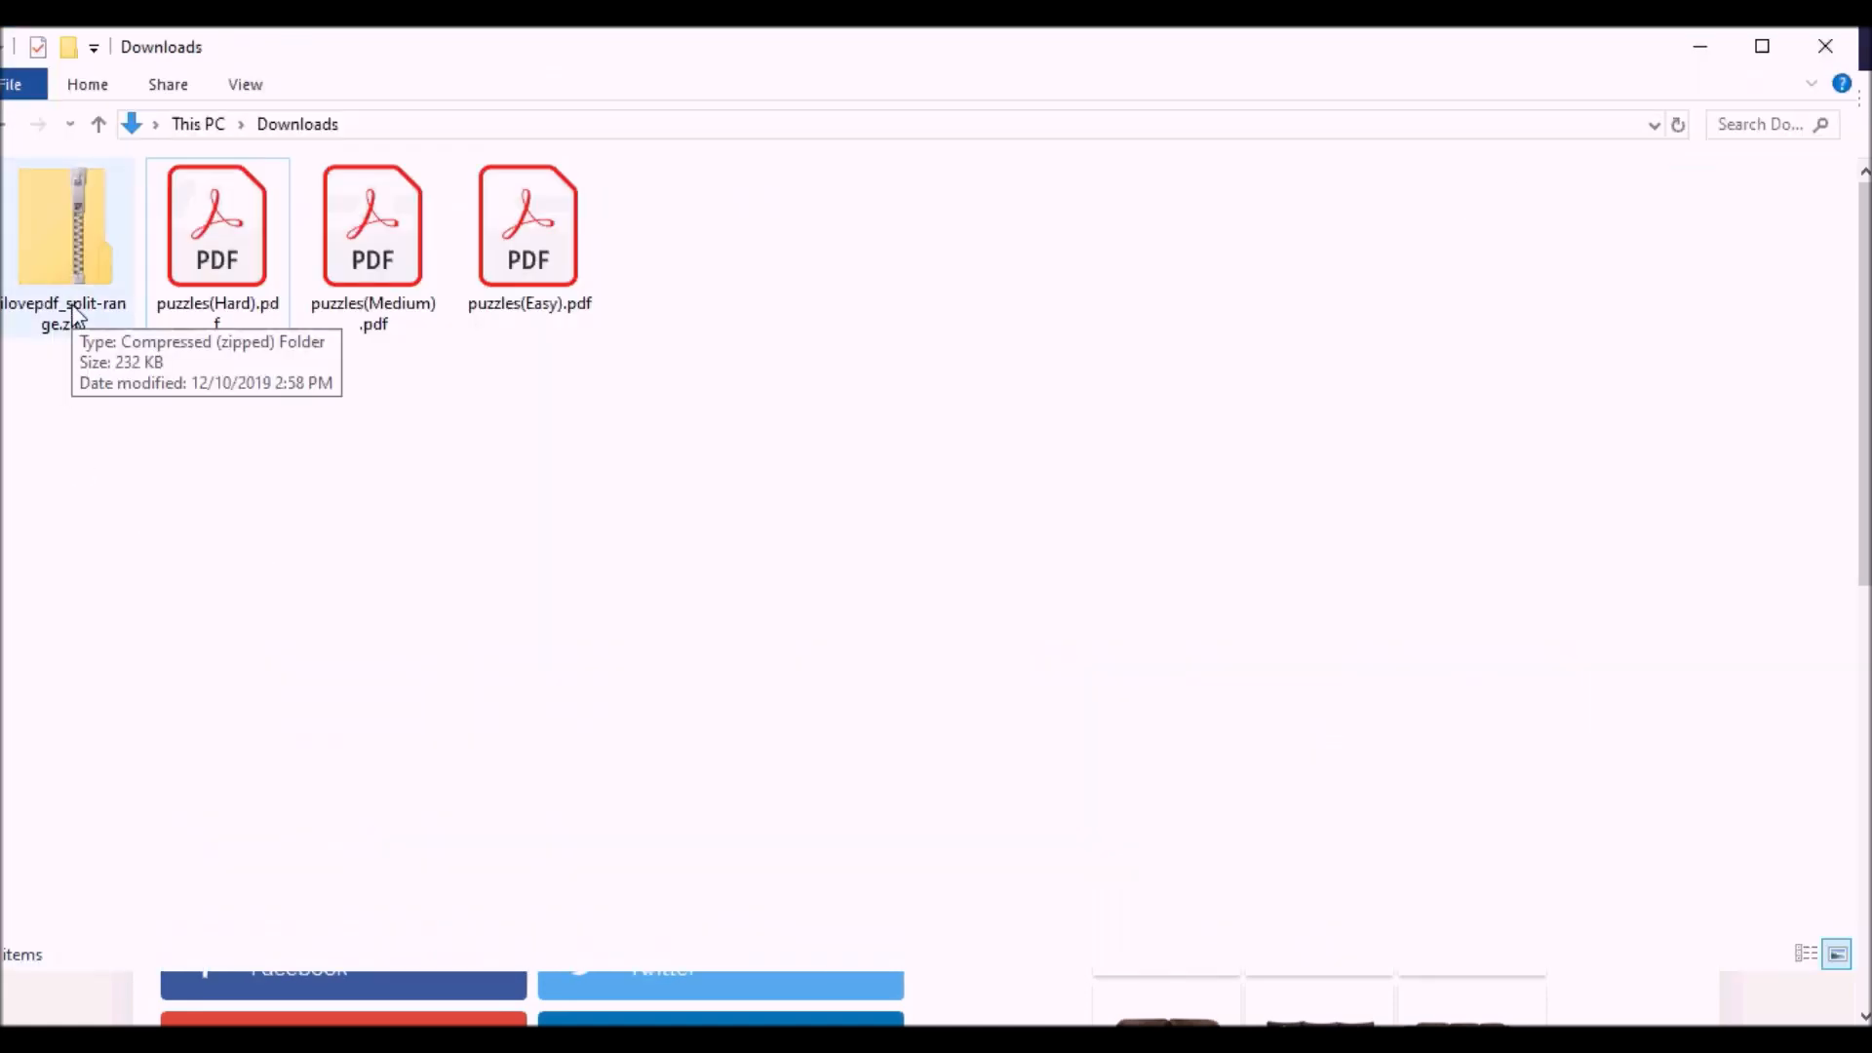
{"action": "double_click", "coordinate": [64, 227]}
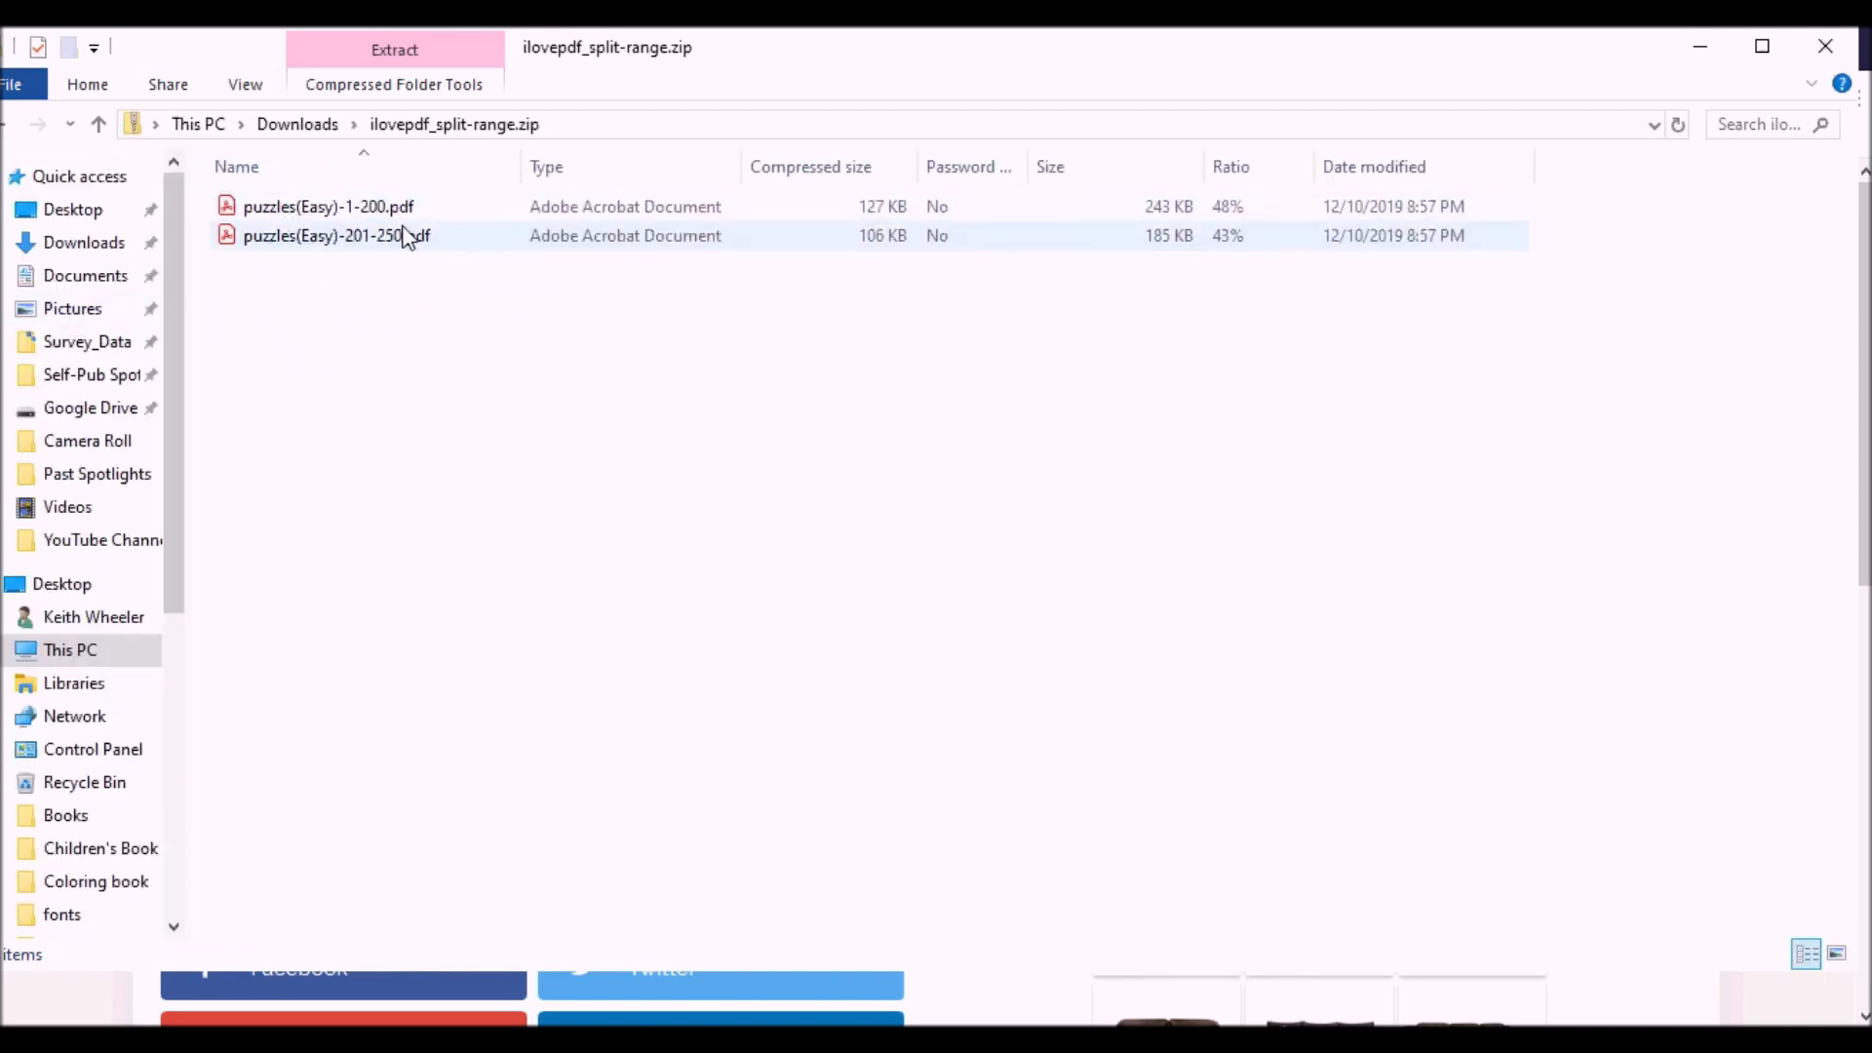
{"action": "left_click", "coordinate": [328, 206]}
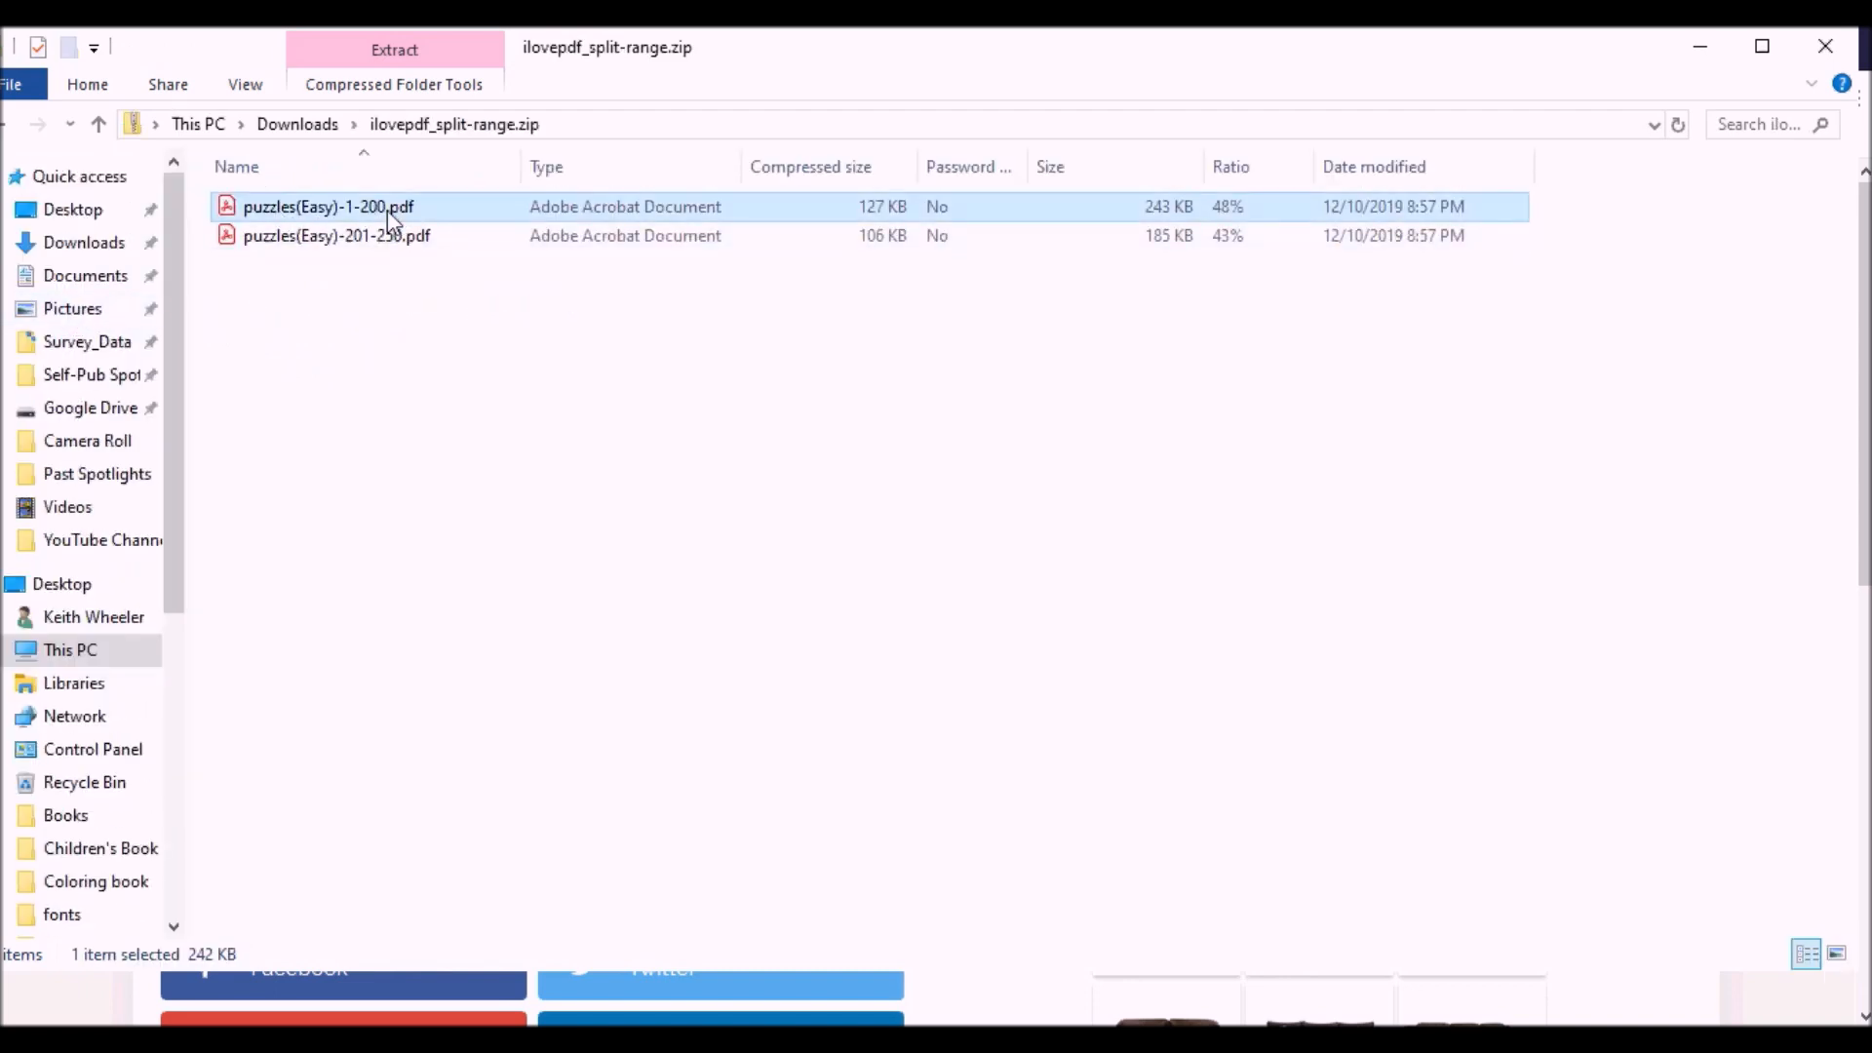
{"action": "double_click", "coordinate": [328, 207]}
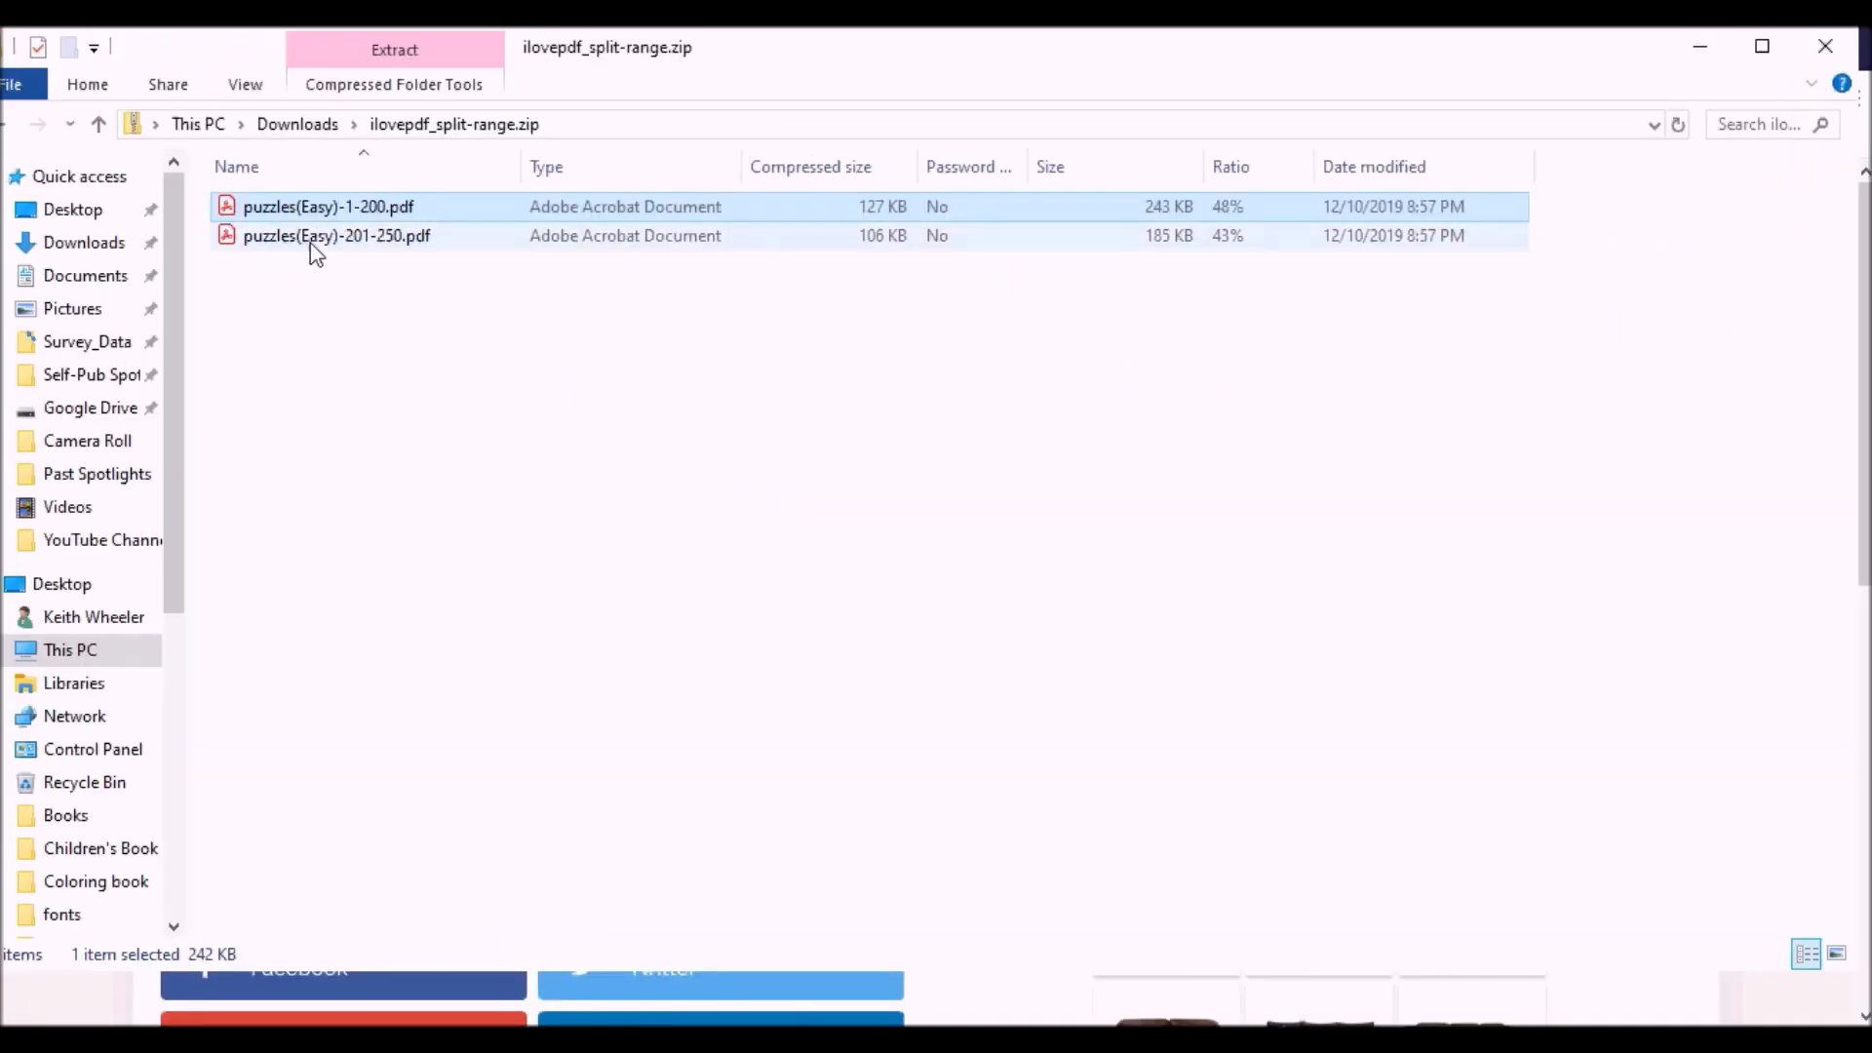
{"action": "double_click", "coordinate": [337, 235]}
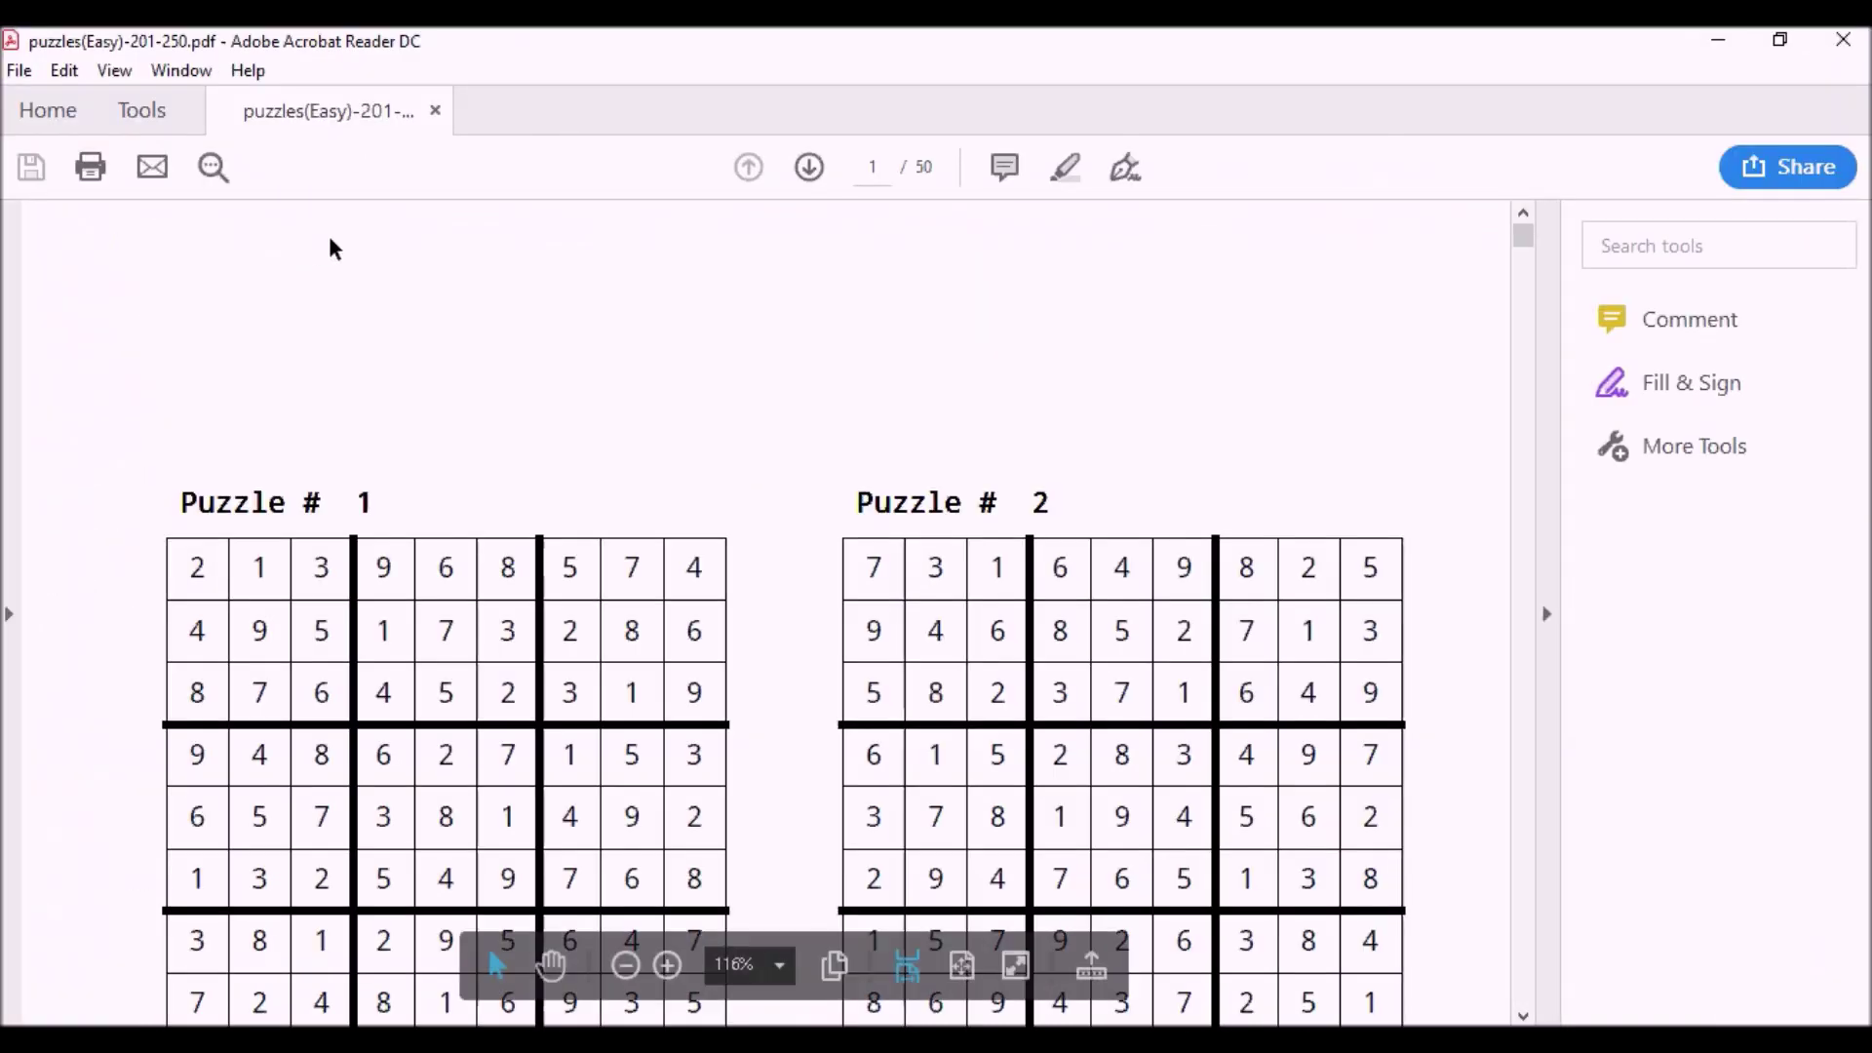
{"action": "mouse_move", "coordinate": [1564, 245]}
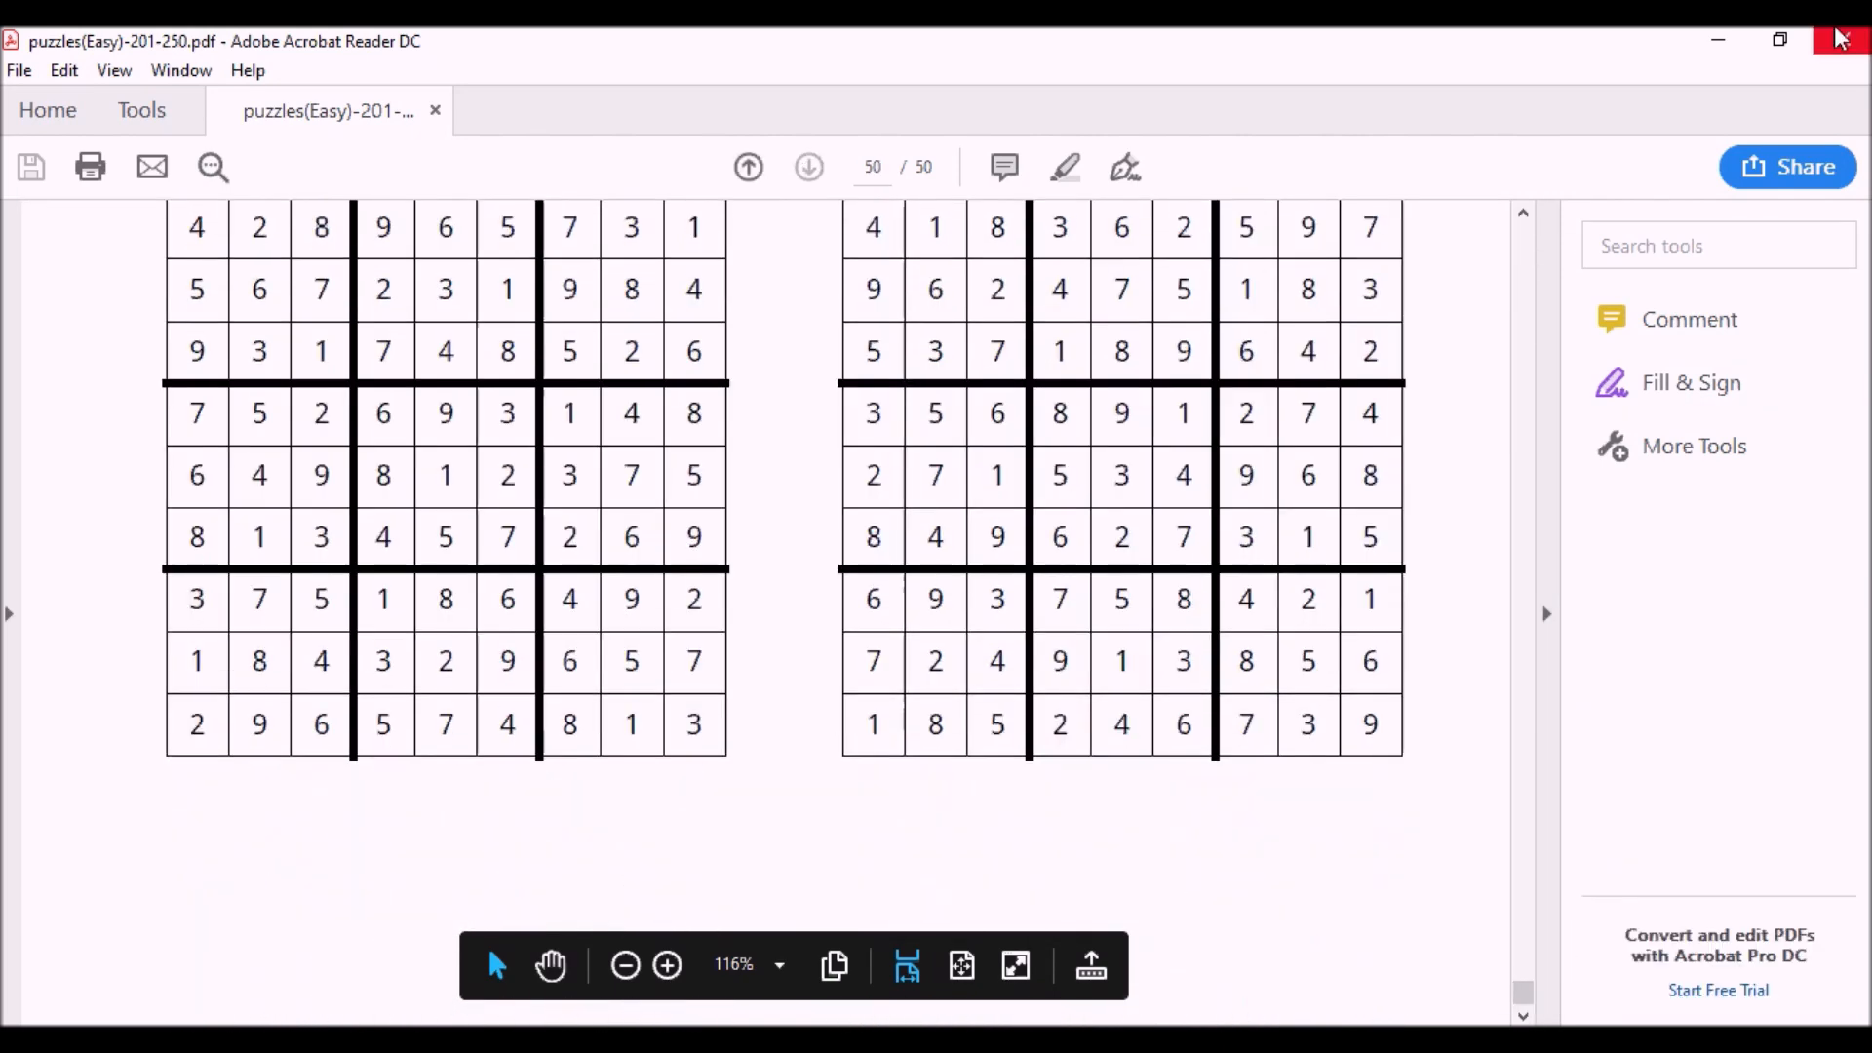
{"action": "left_click", "coordinate": [1839, 36]}
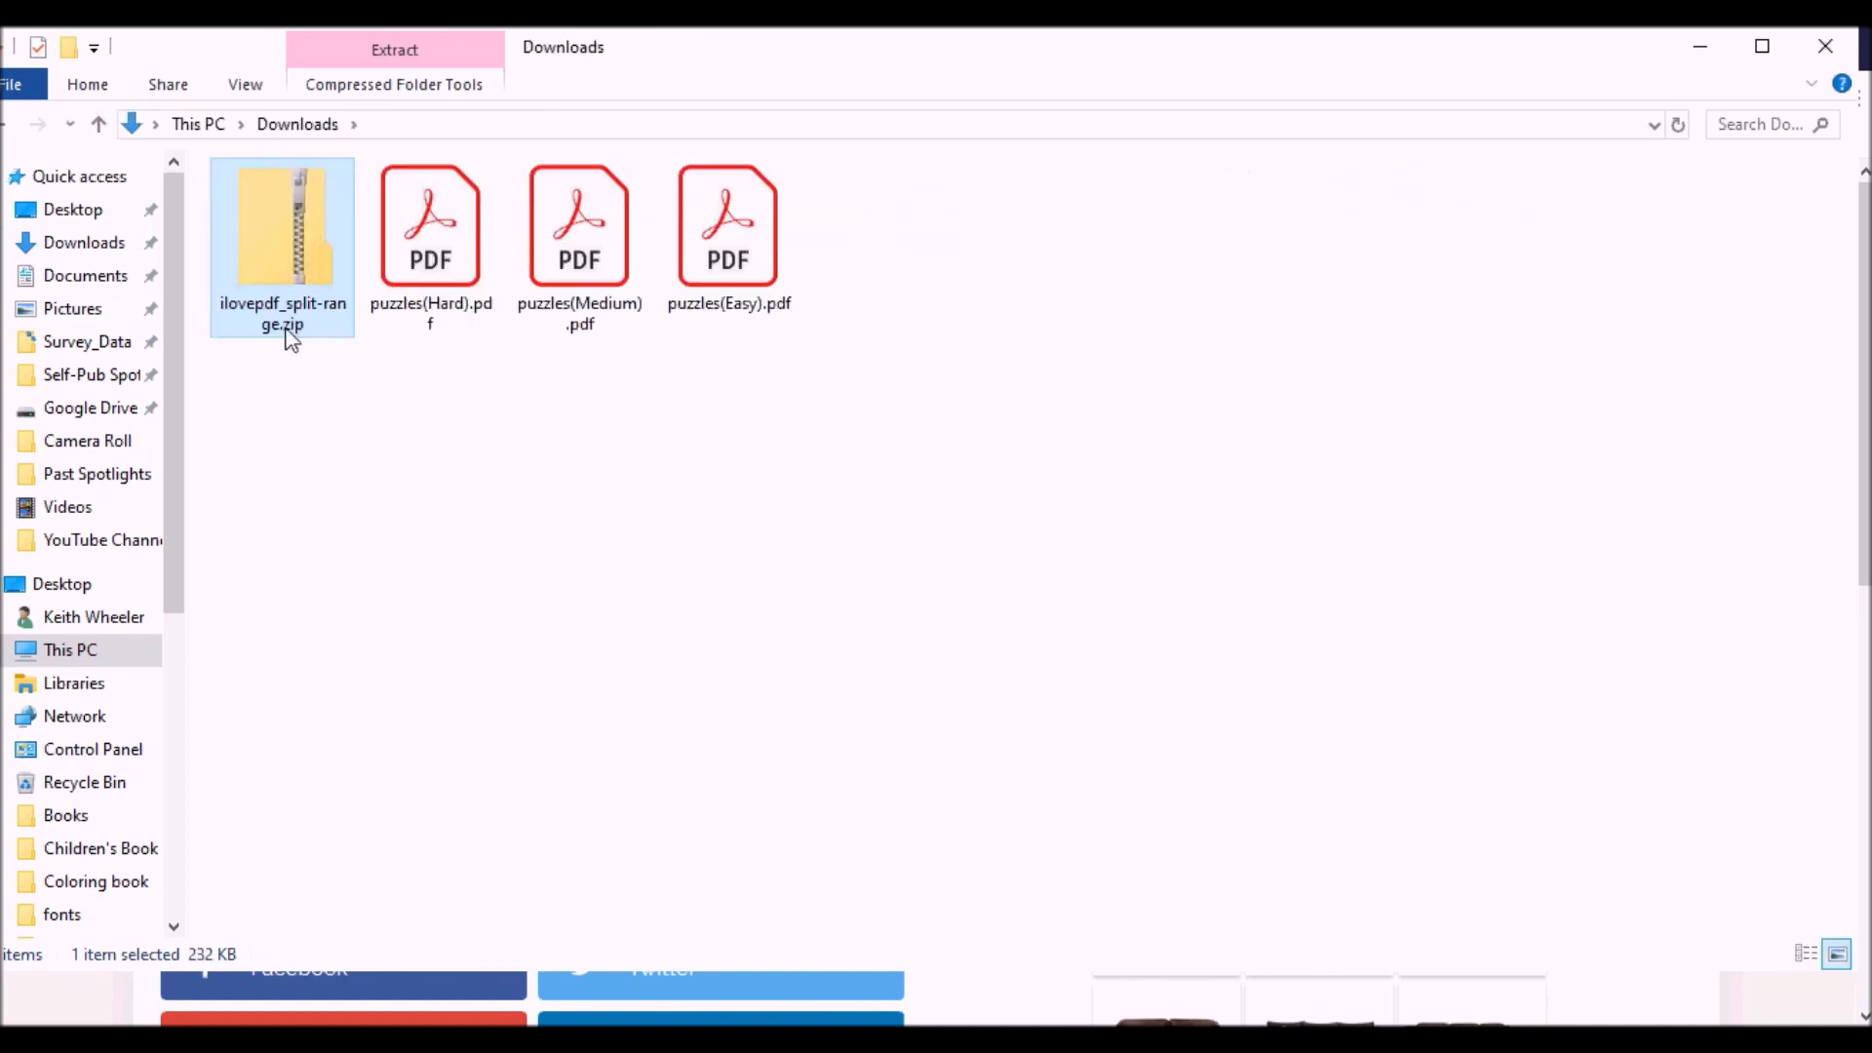
Extract ilovepdf_split-range.zip into the suggested ilovepdf_split-range folder in Downloads.
{"action": "right_click", "coordinate": [283, 239]}
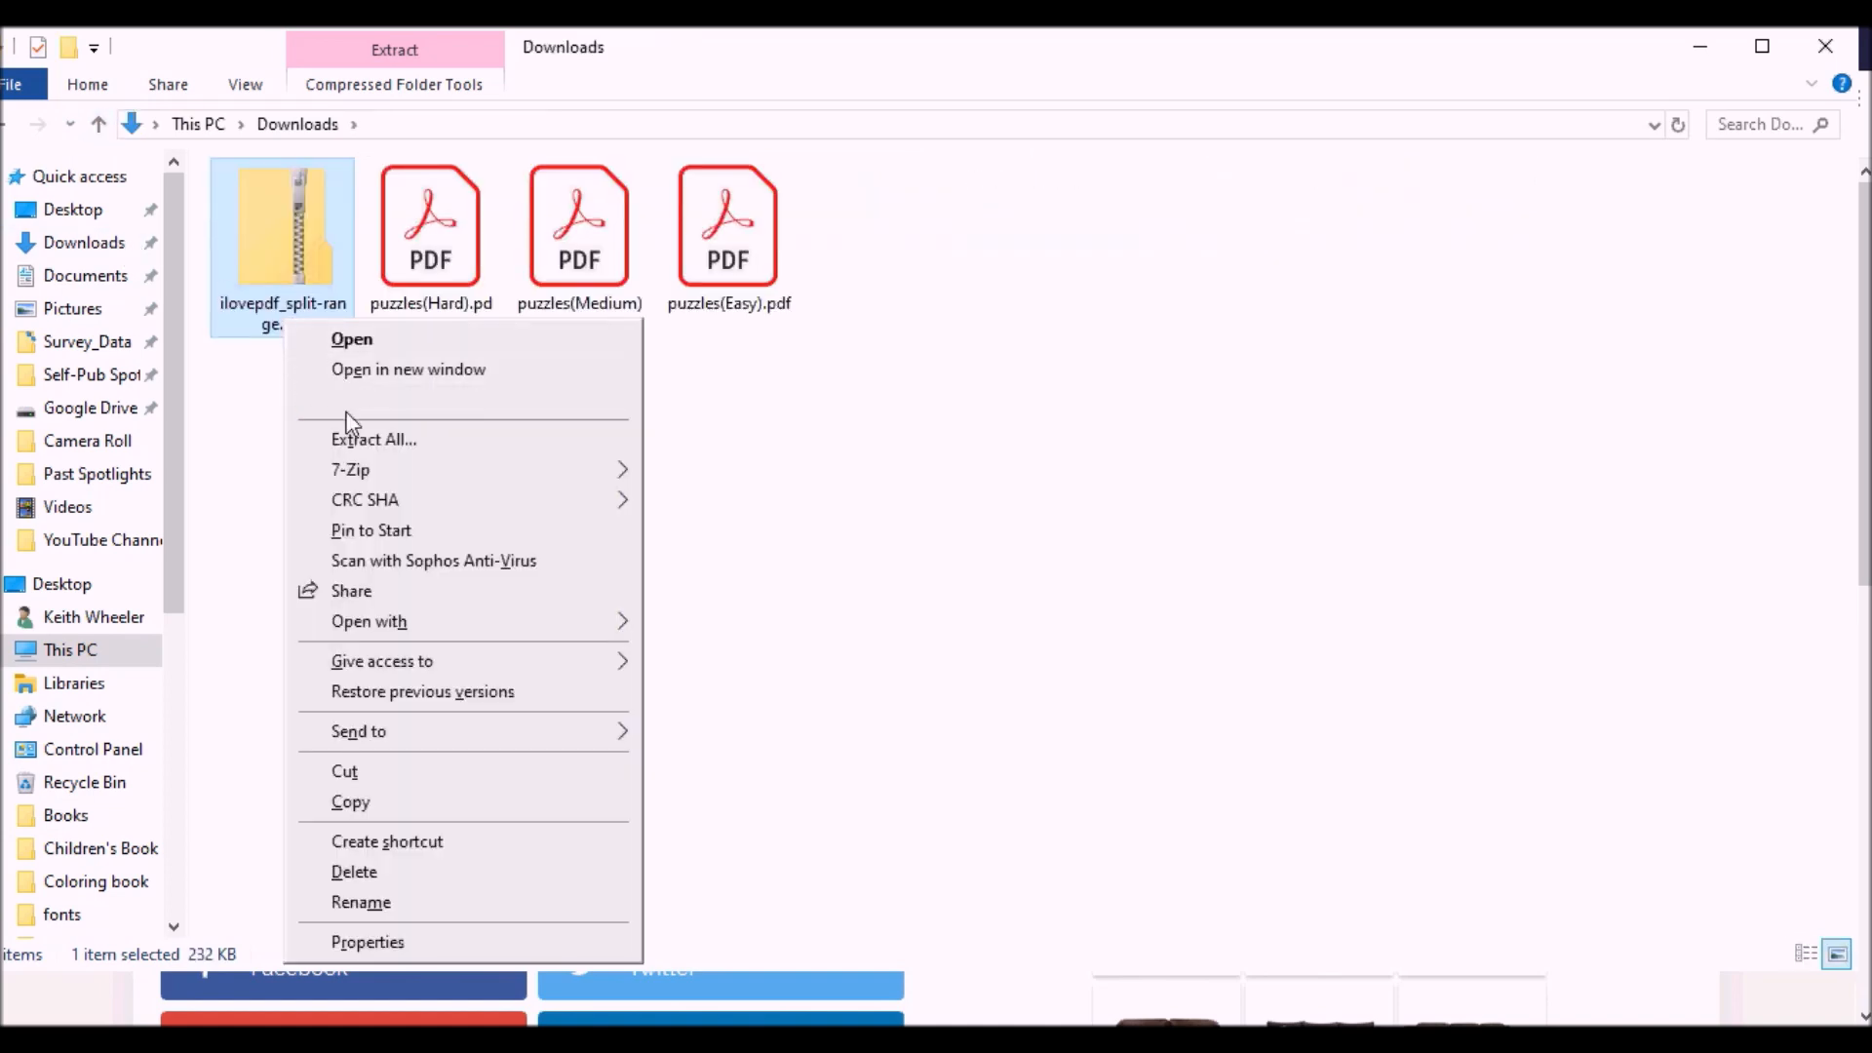
{"action": "left_click", "coordinate": [374, 438]}
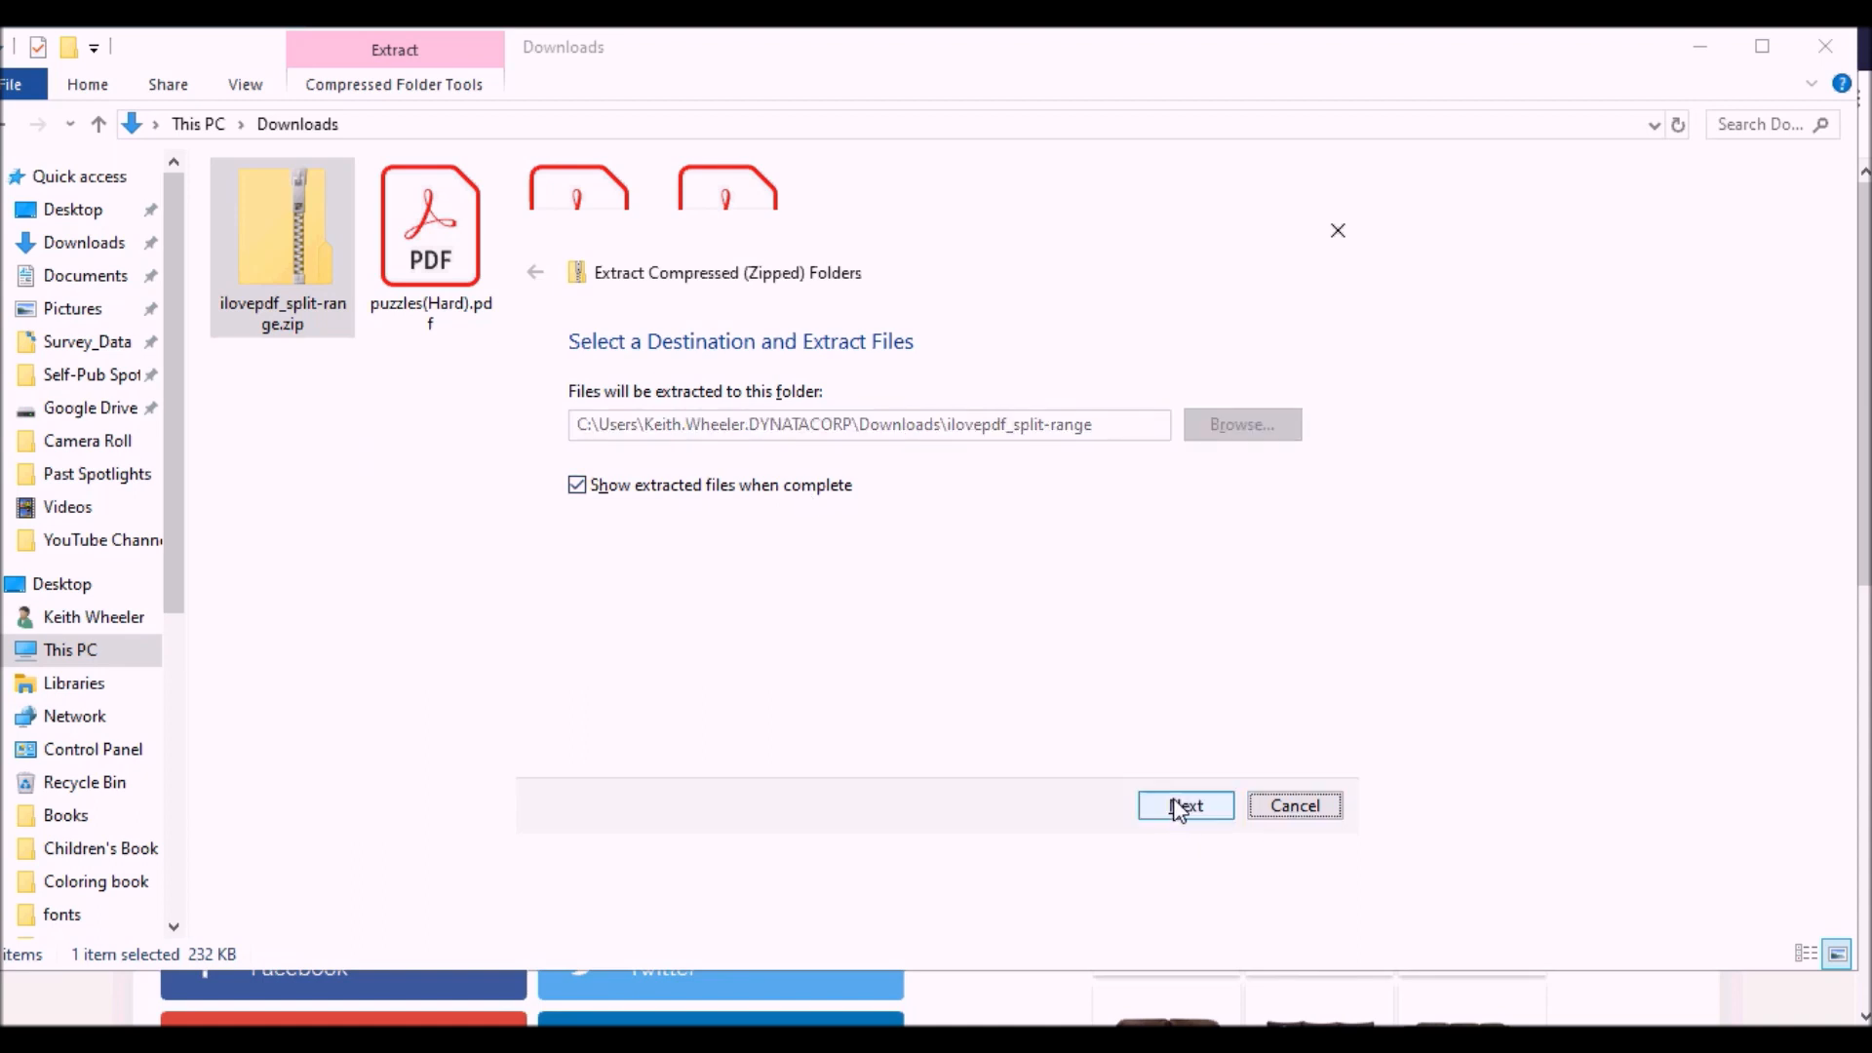
{"action": "left_click", "coordinate": [1183, 804]}
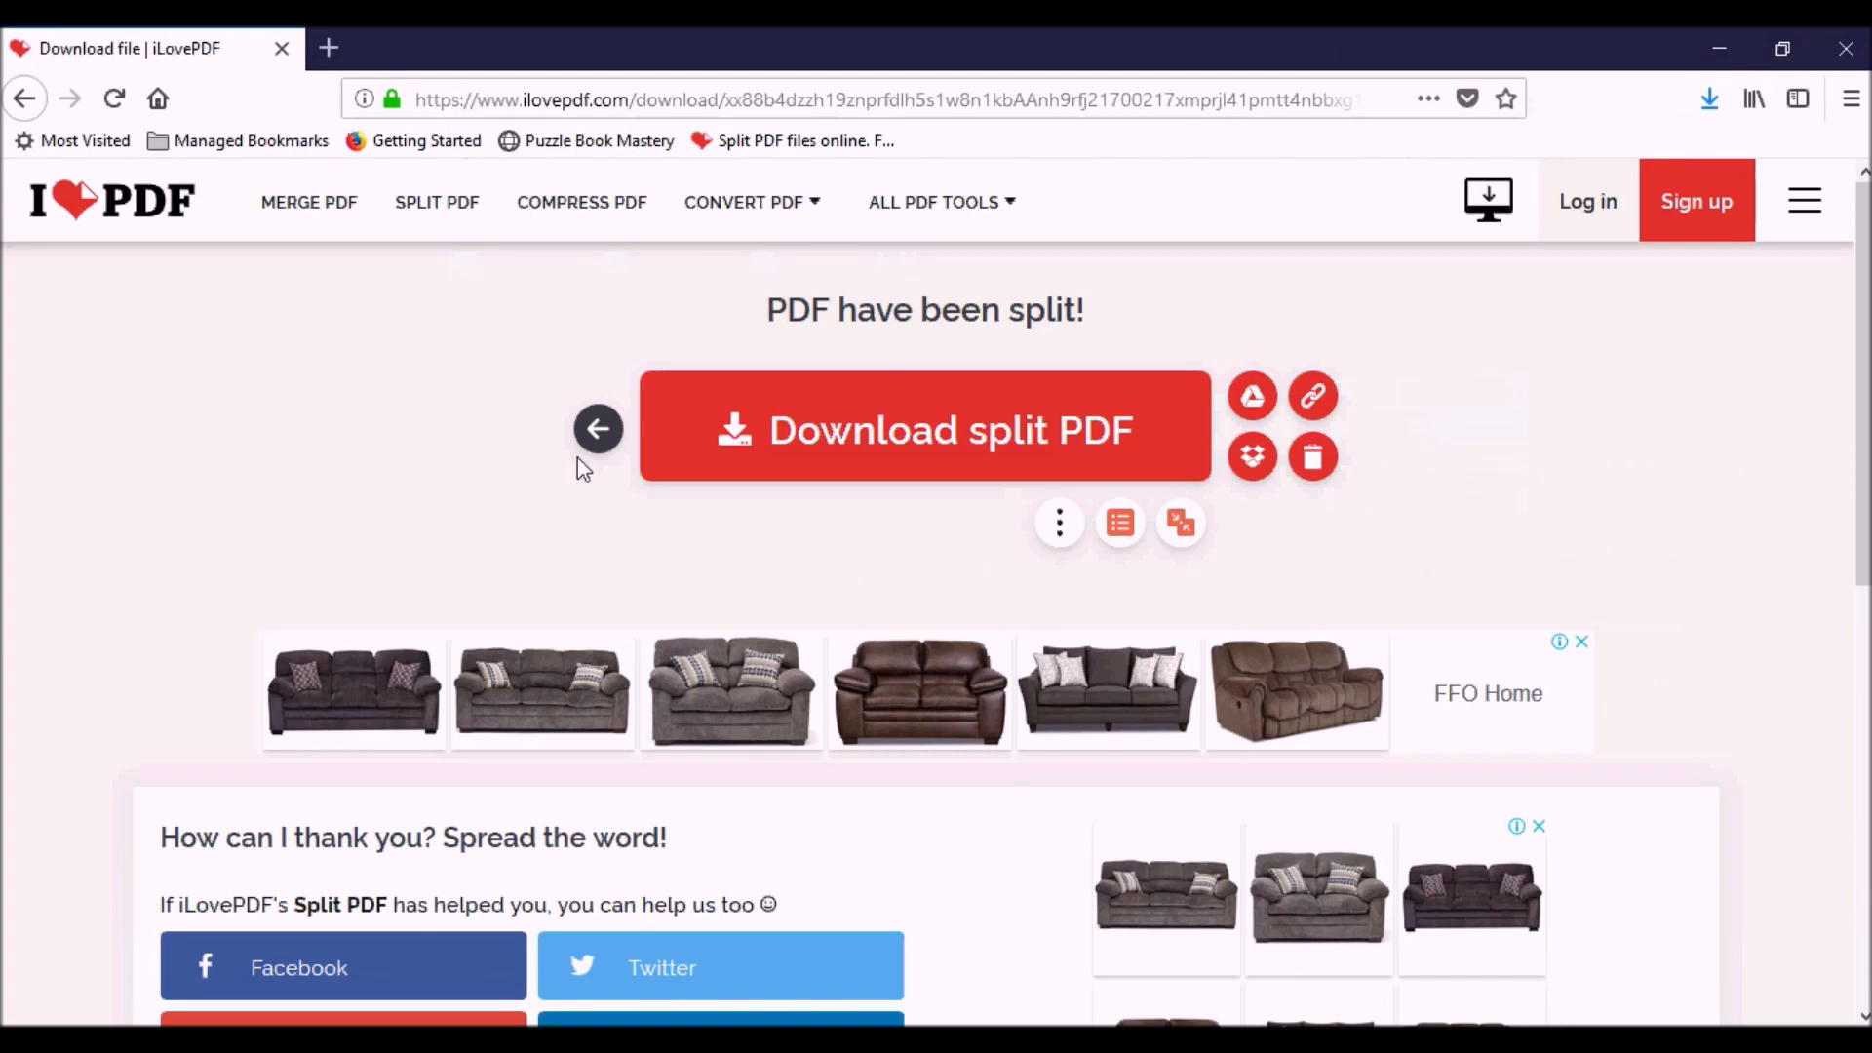
Return to Split PDF from the download page and load the next puzzle PDF.
{"action": "left_click", "coordinate": [597, 427]}
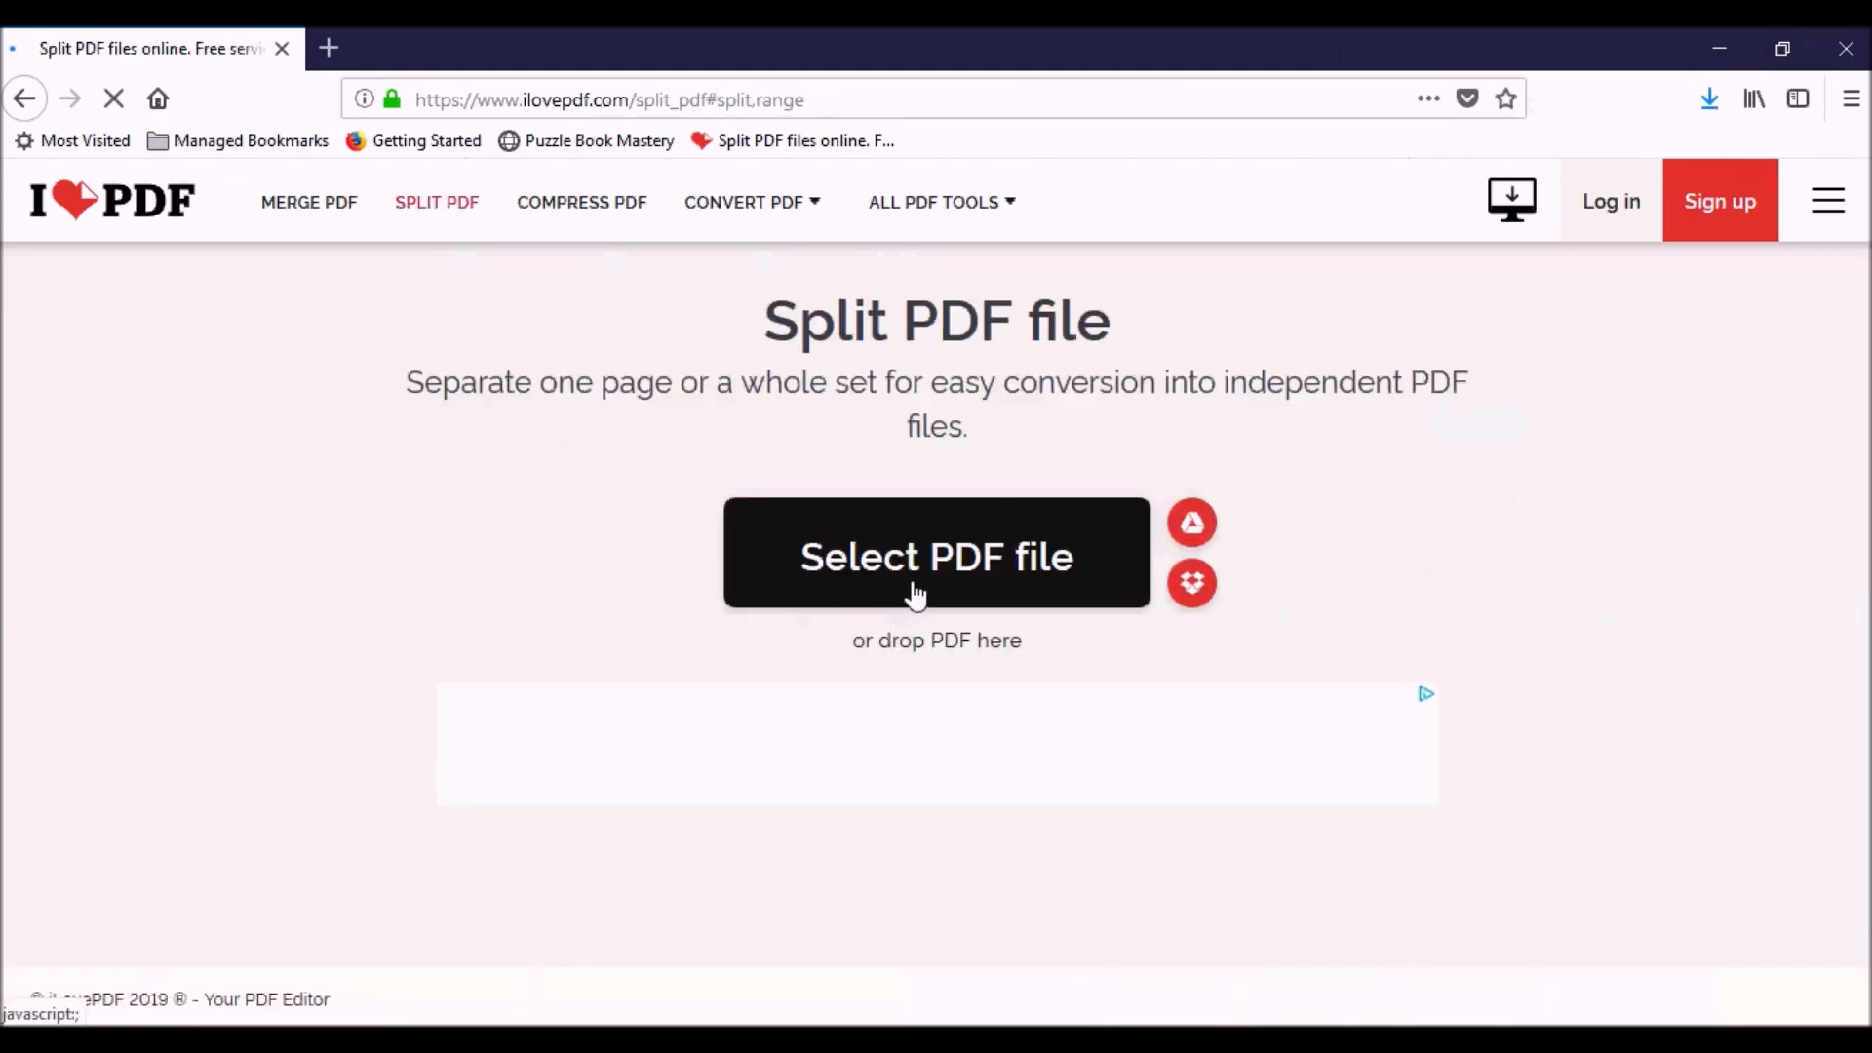
{"action": "left_click", "coordinate": [937, 555]}
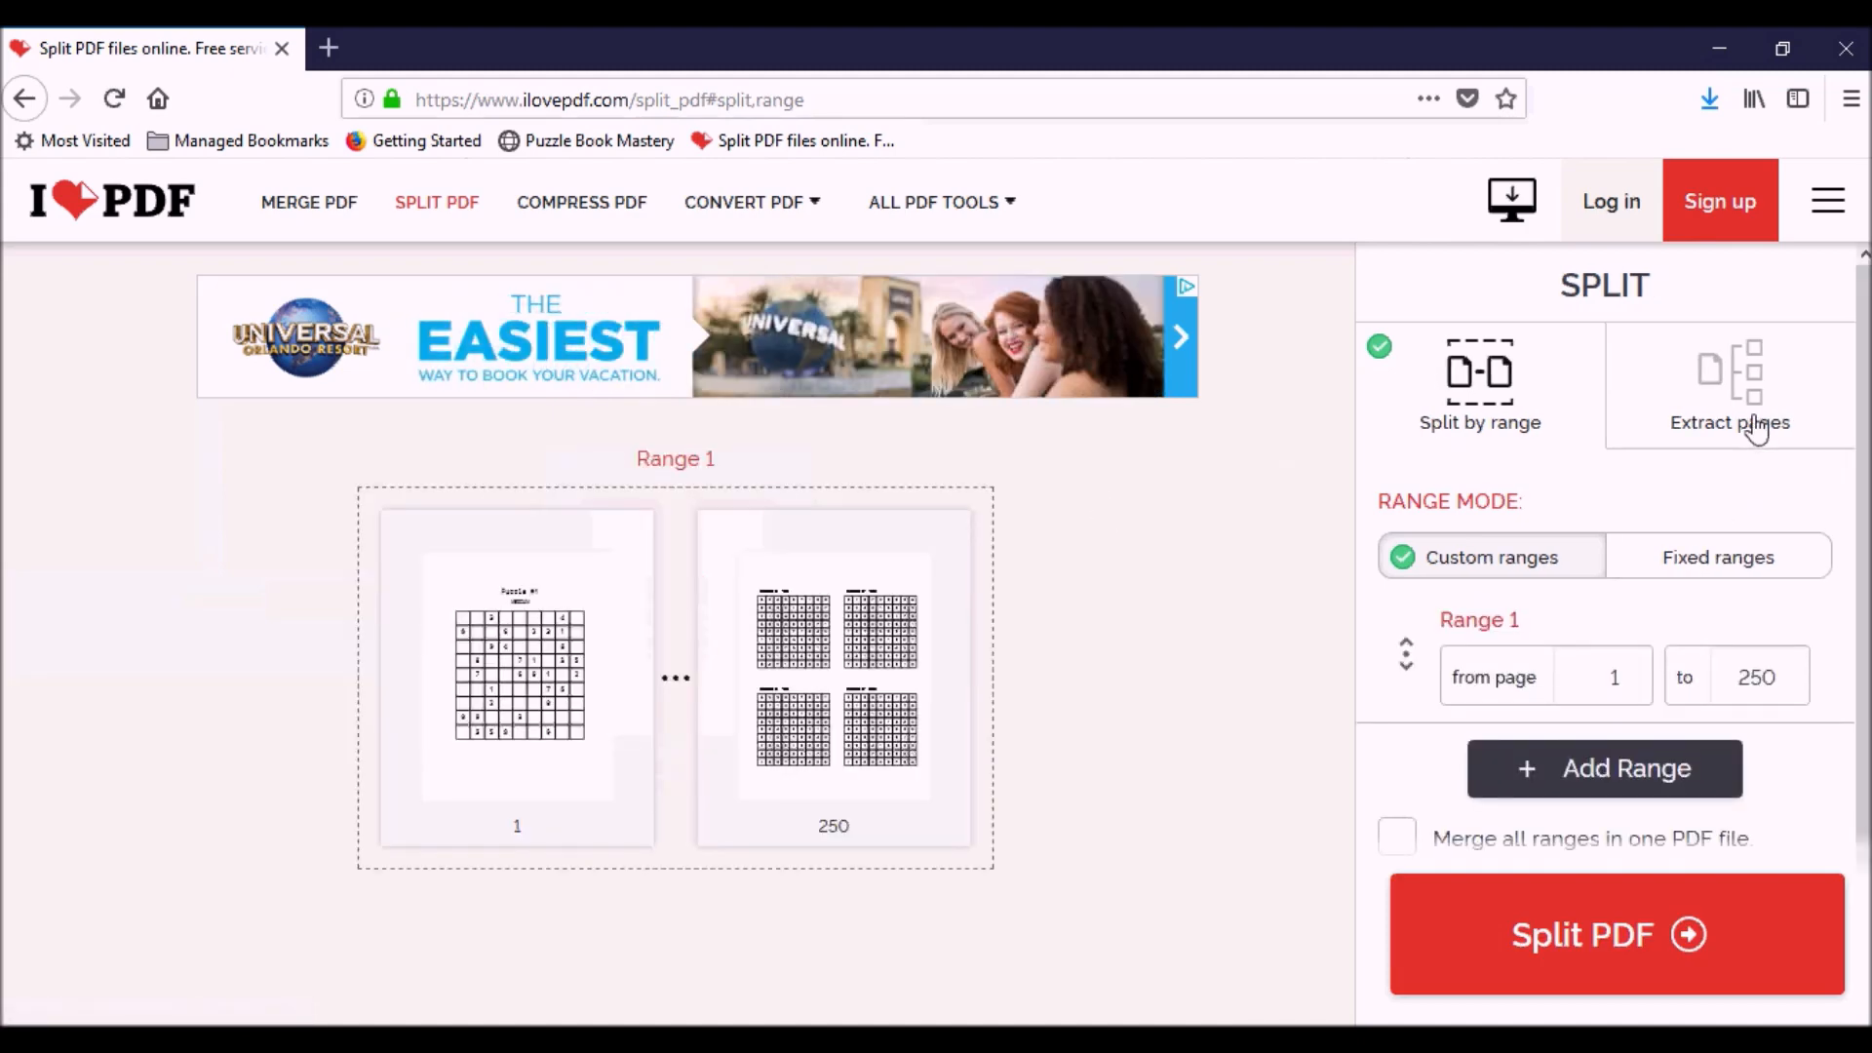
{"action": "left_click", "coordinate": [1729, 388]}
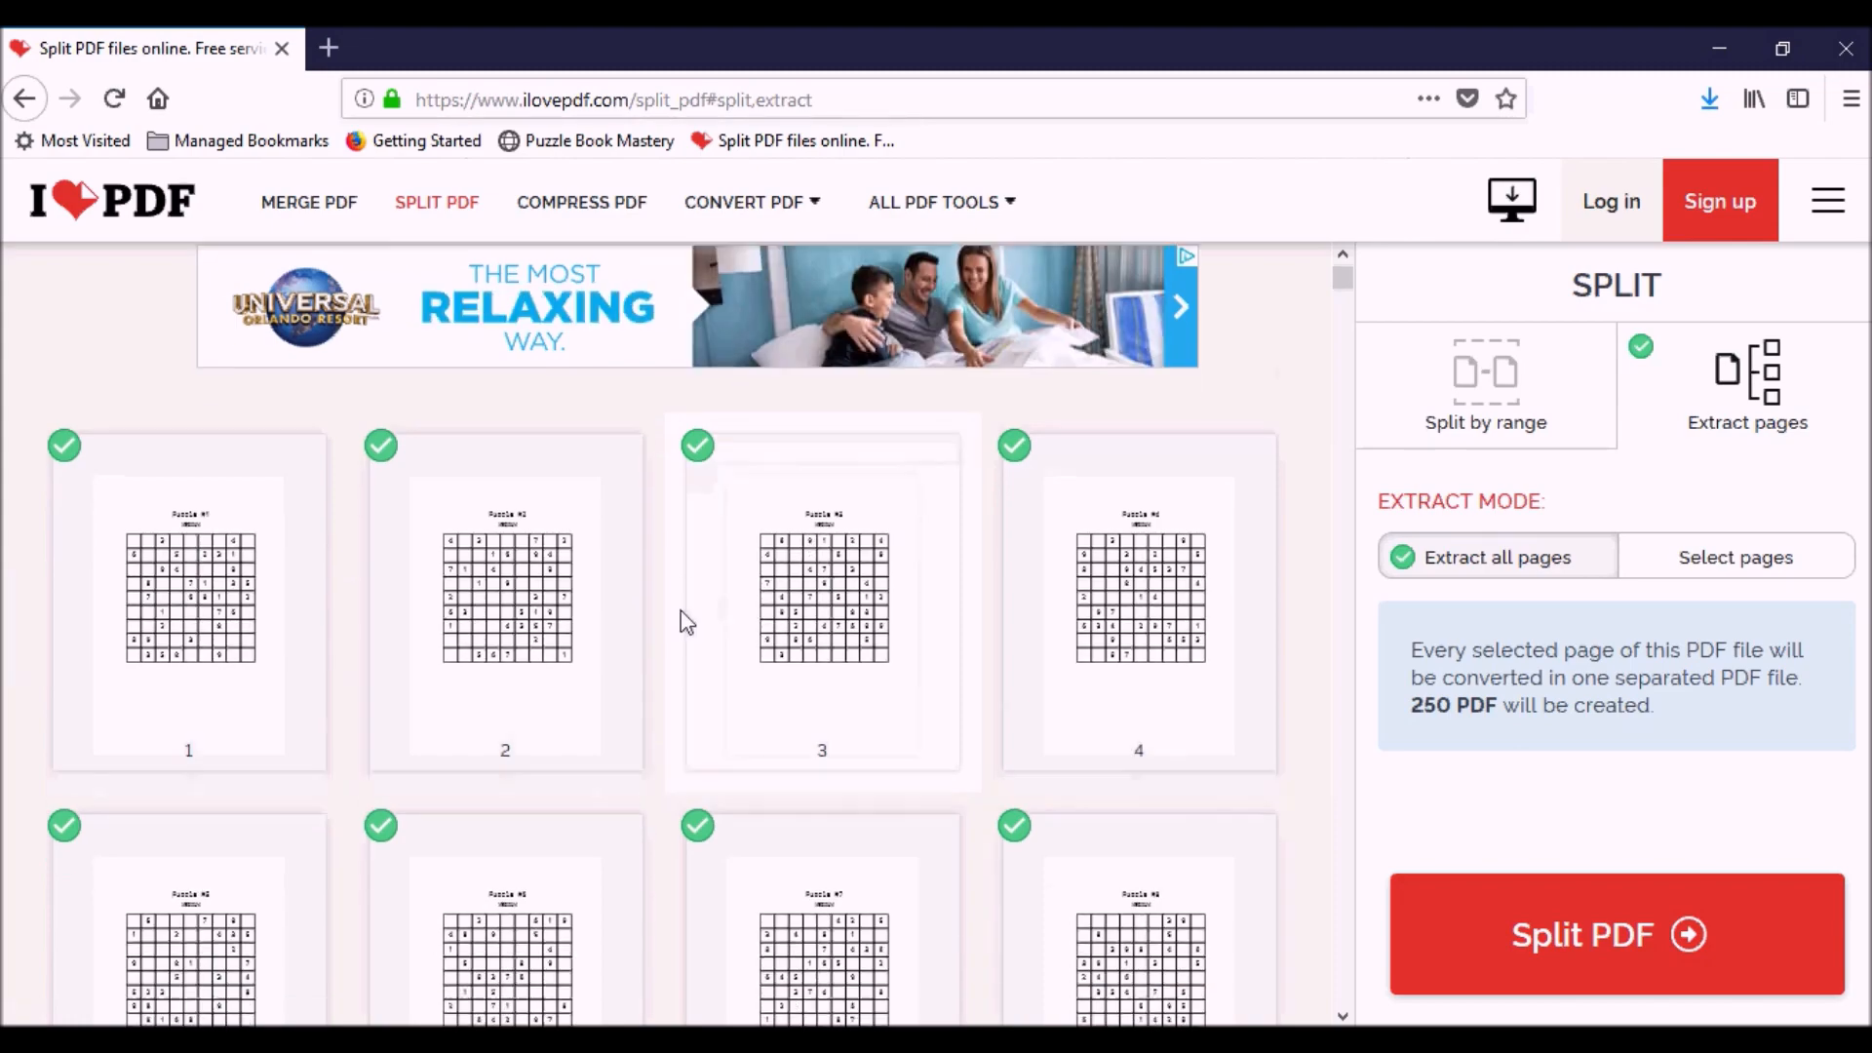
{"action": "scroll", "scroll_direction": "down", "scroll_amount": 3}
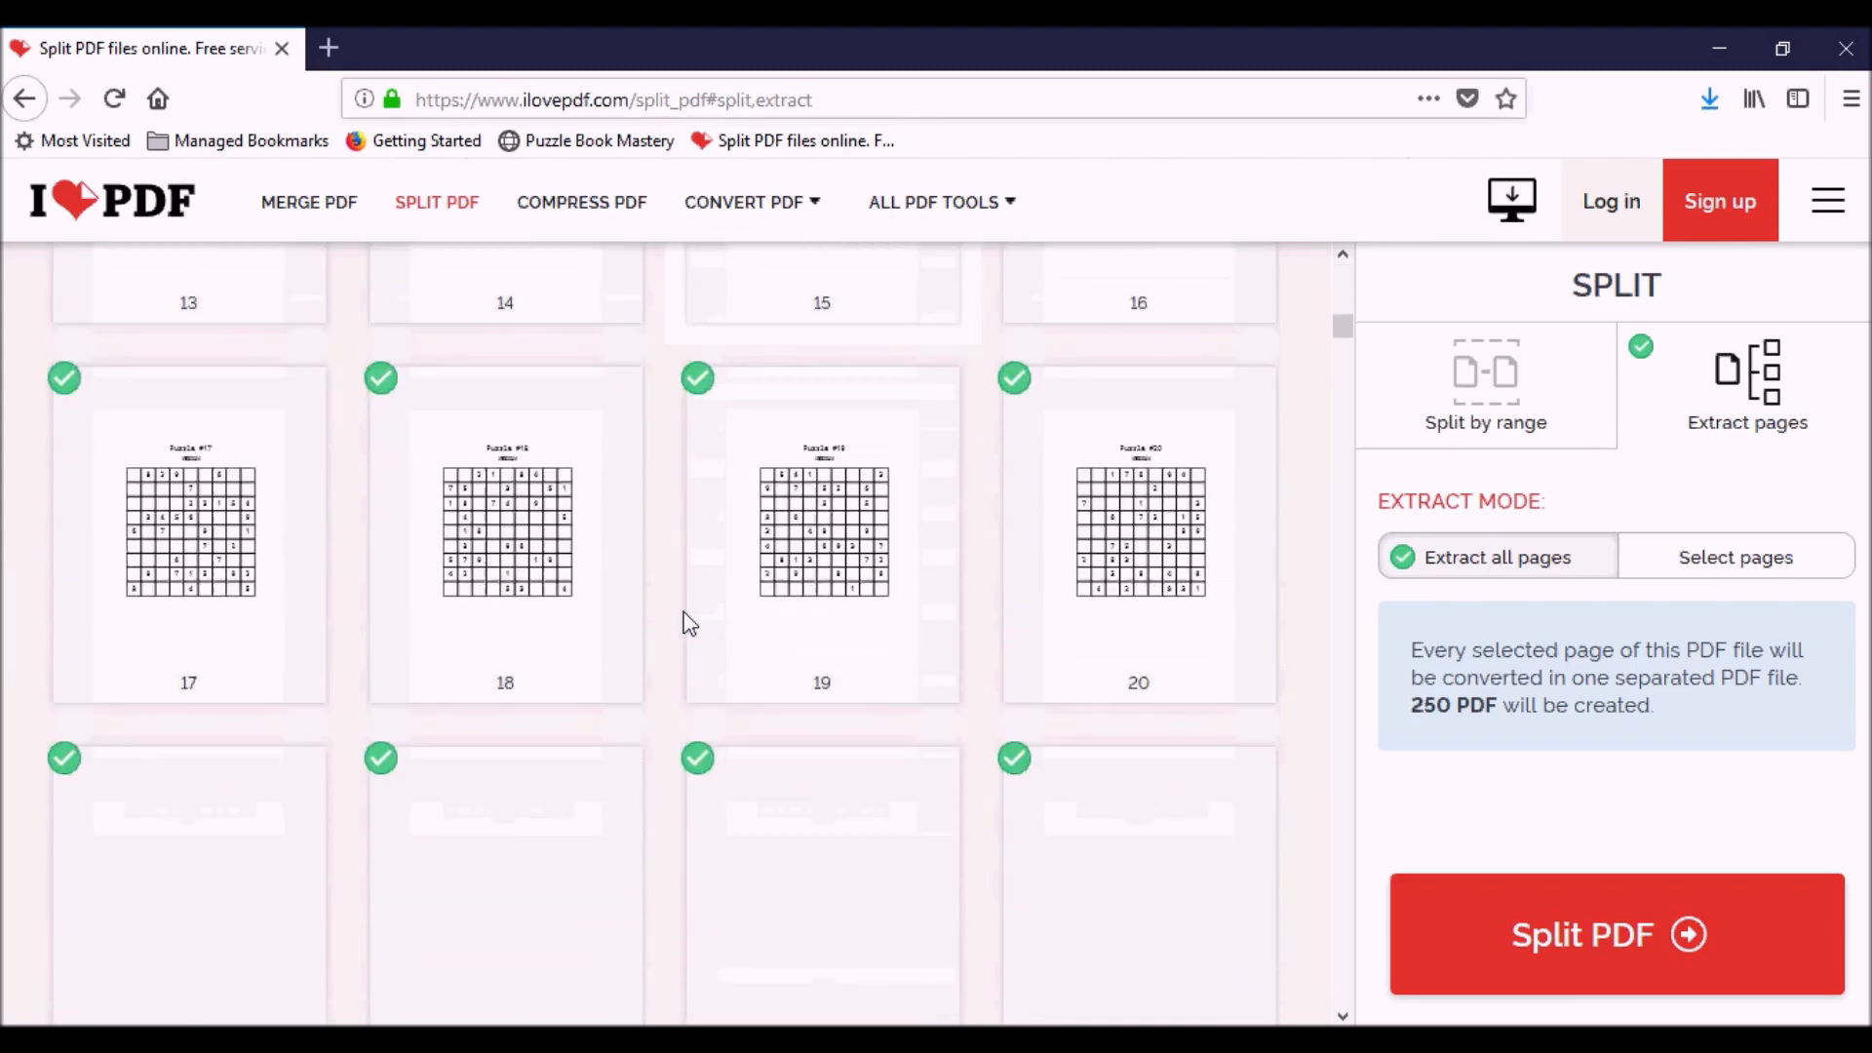
{"action": "scroll", "scroll_direction": "up", "scroll_amount": 3}
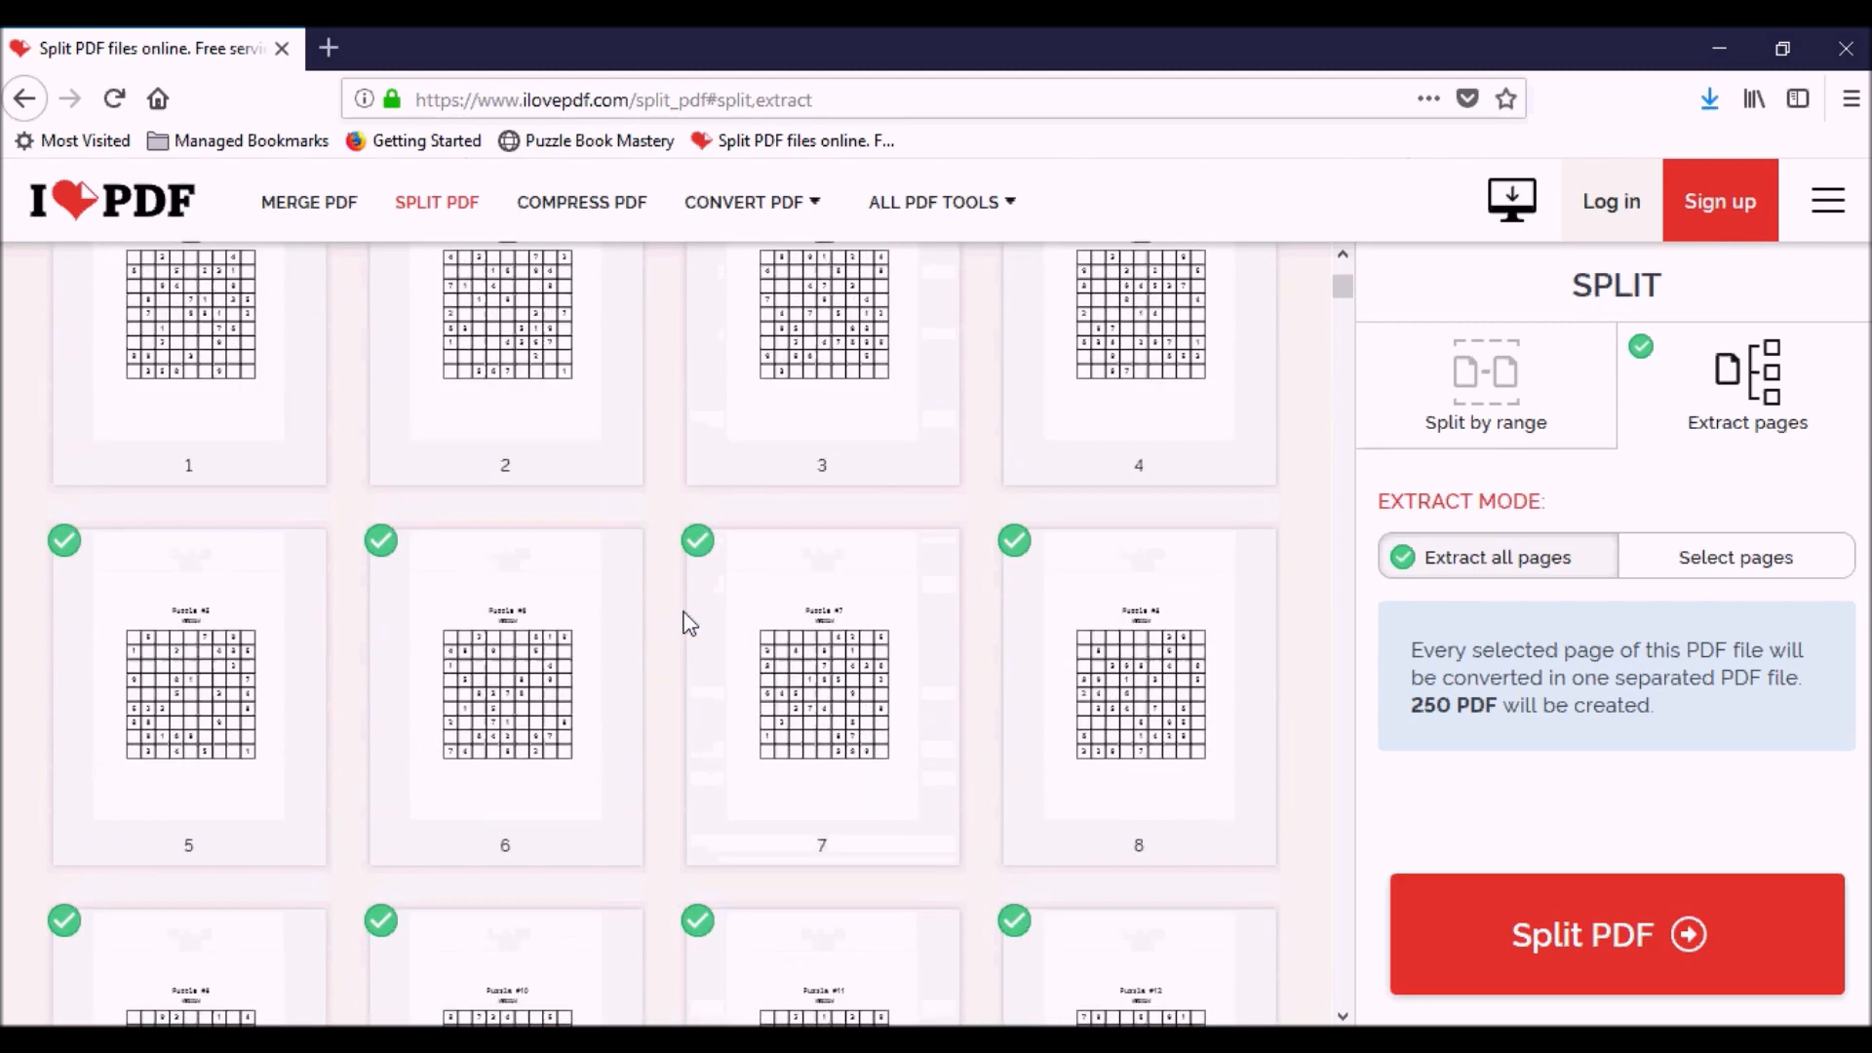
{"action": "scroll", "scroll_direction": "up", "scroll_amount": 3}
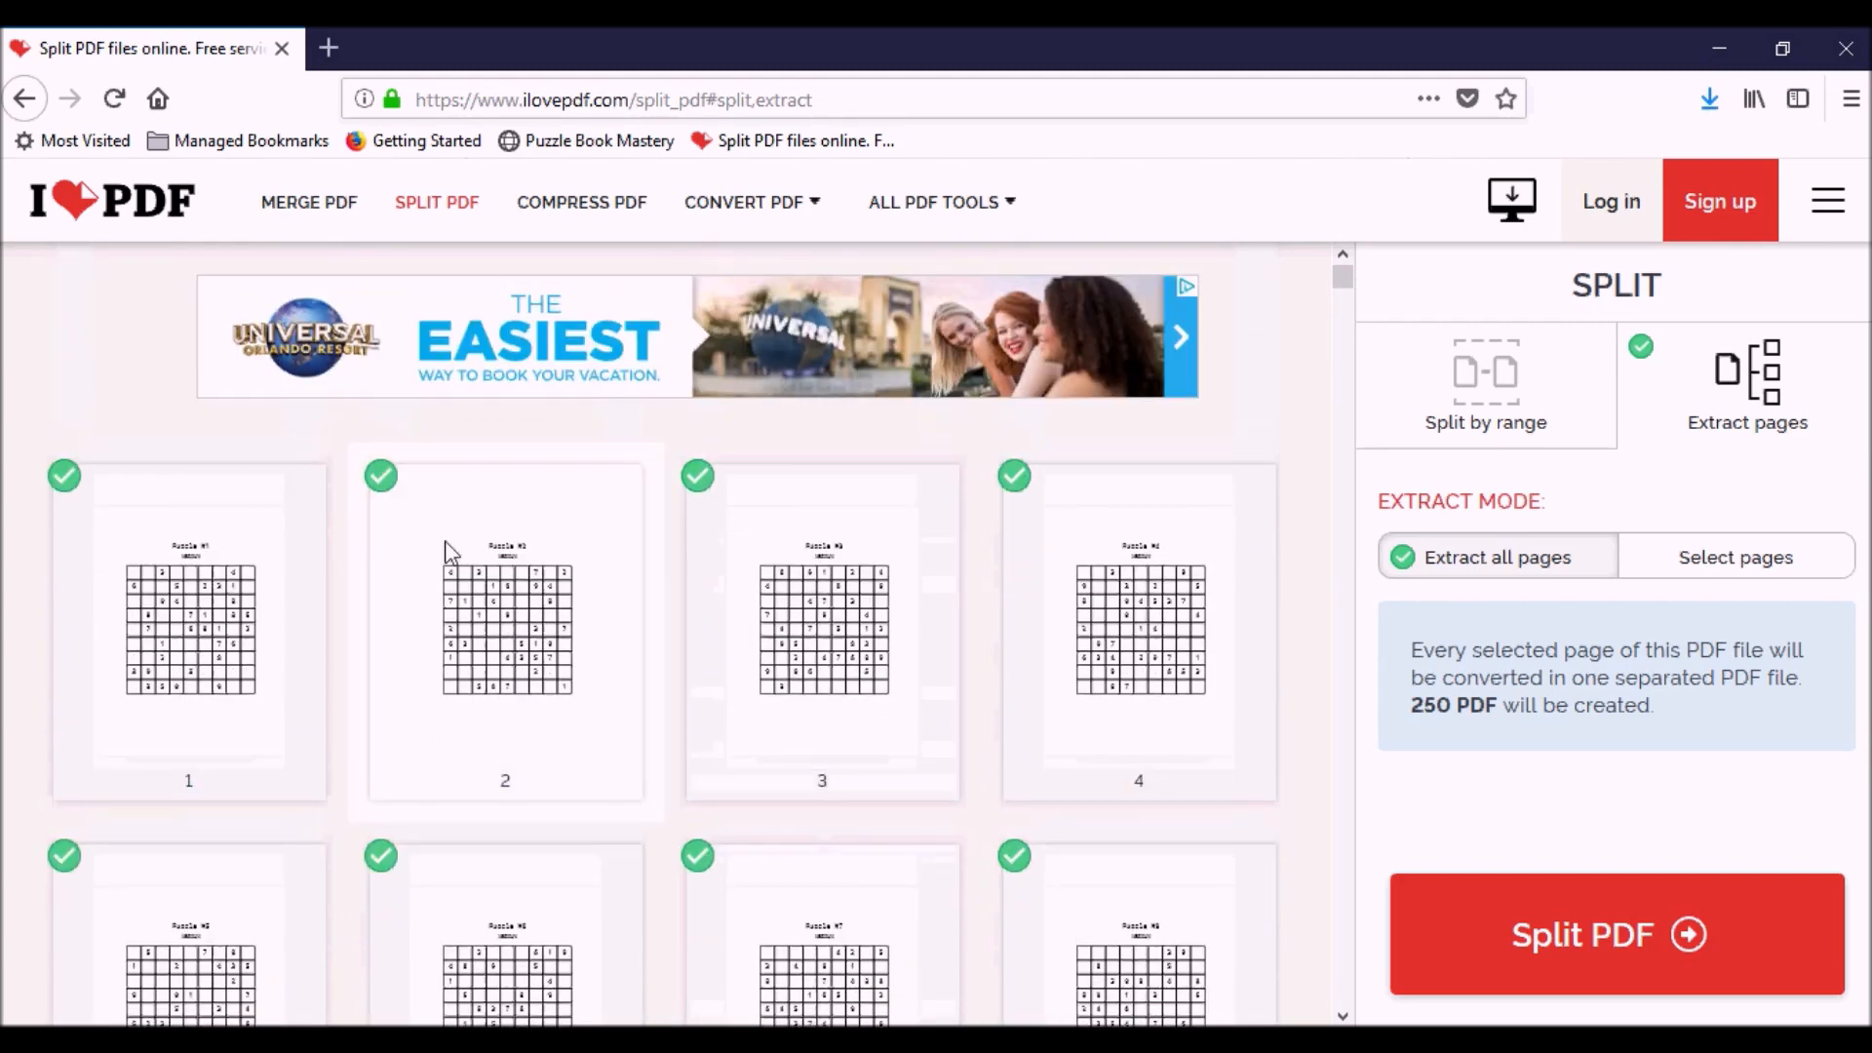
{"action": "left_click", "coordinate": [1734, 557]}
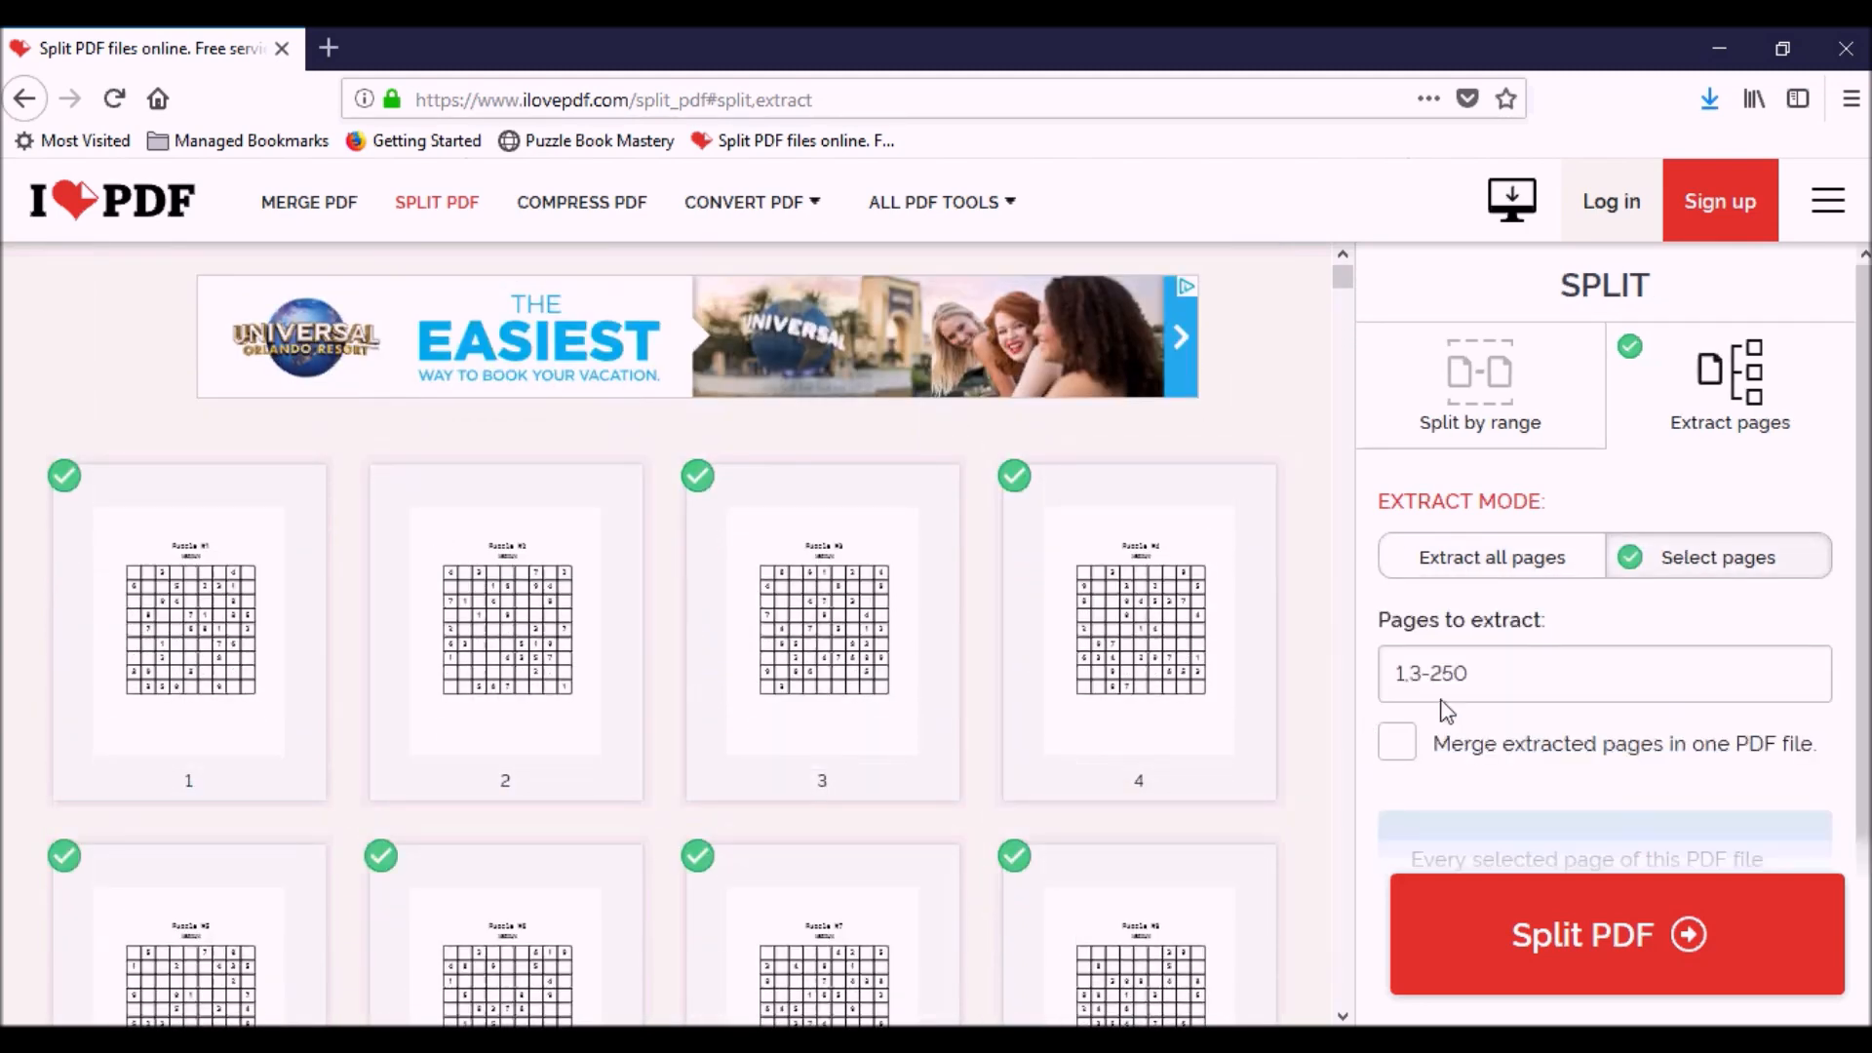
{"action": "left_click", "coordinate": [1603, 674]}
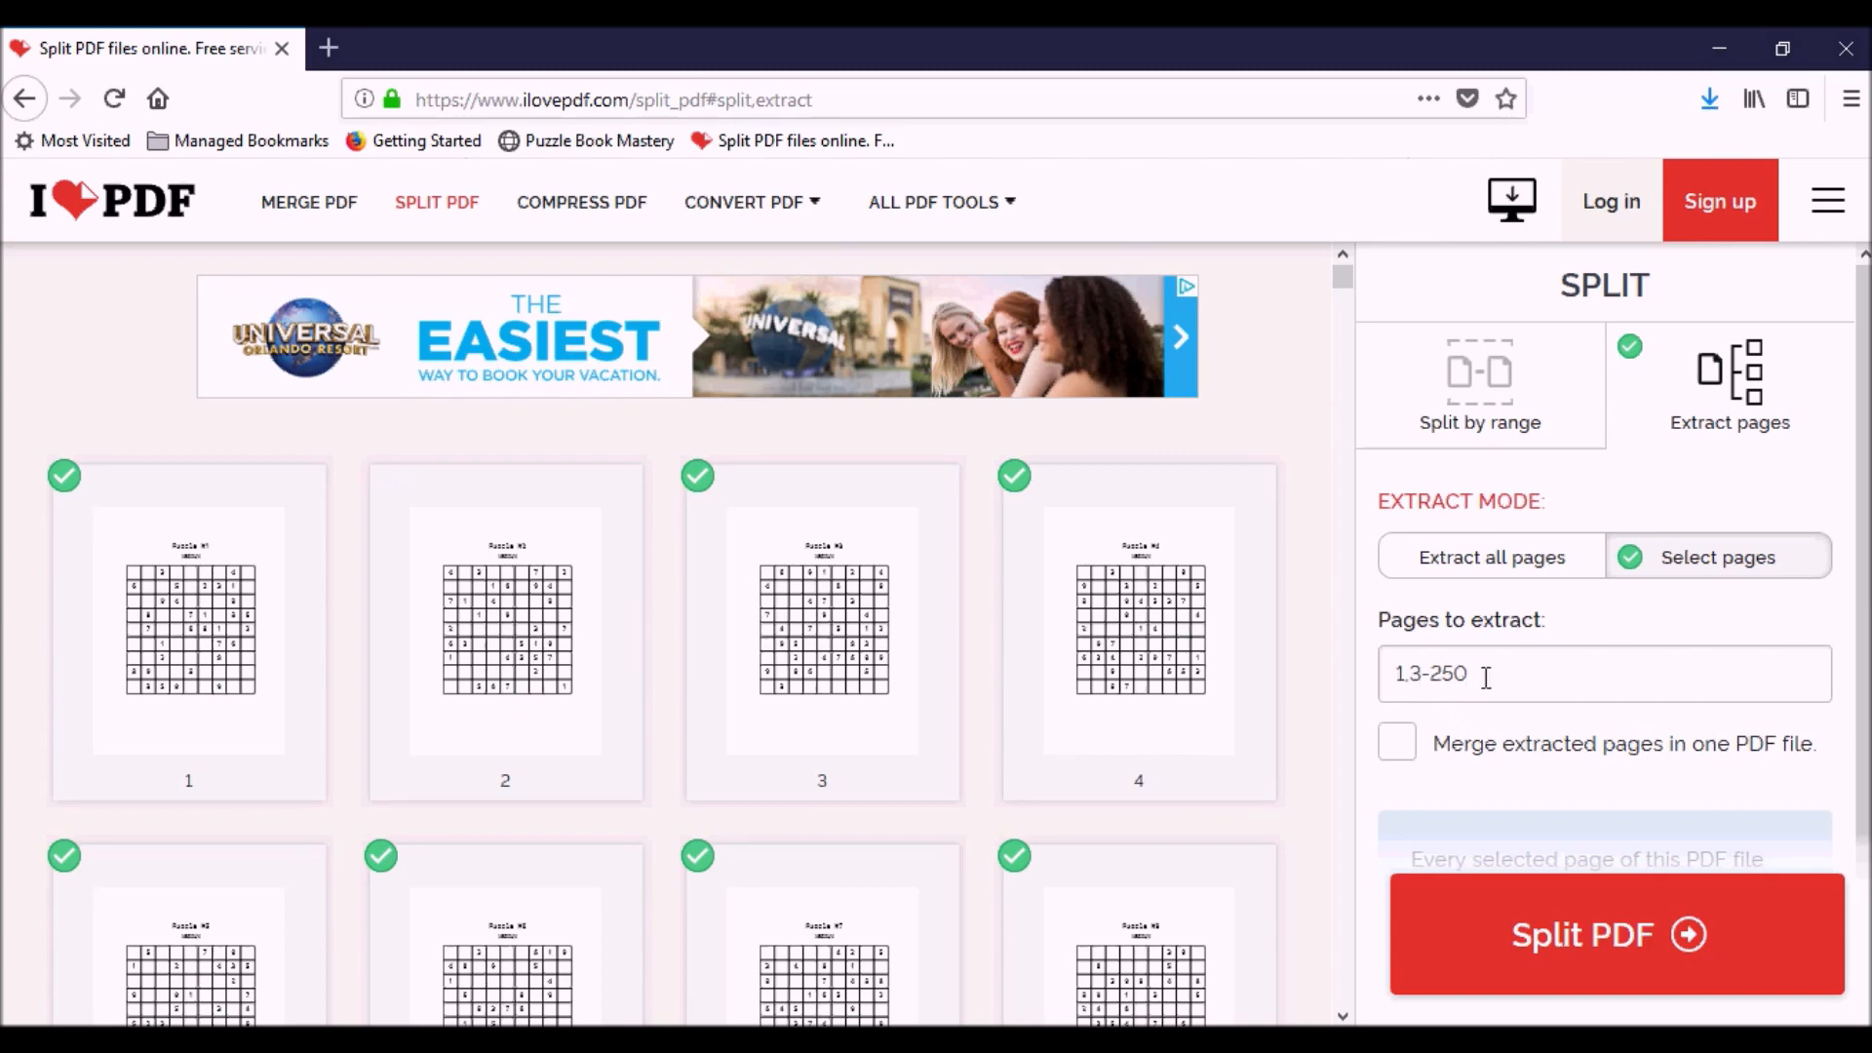
{"action": "type", "text": "1-250"}
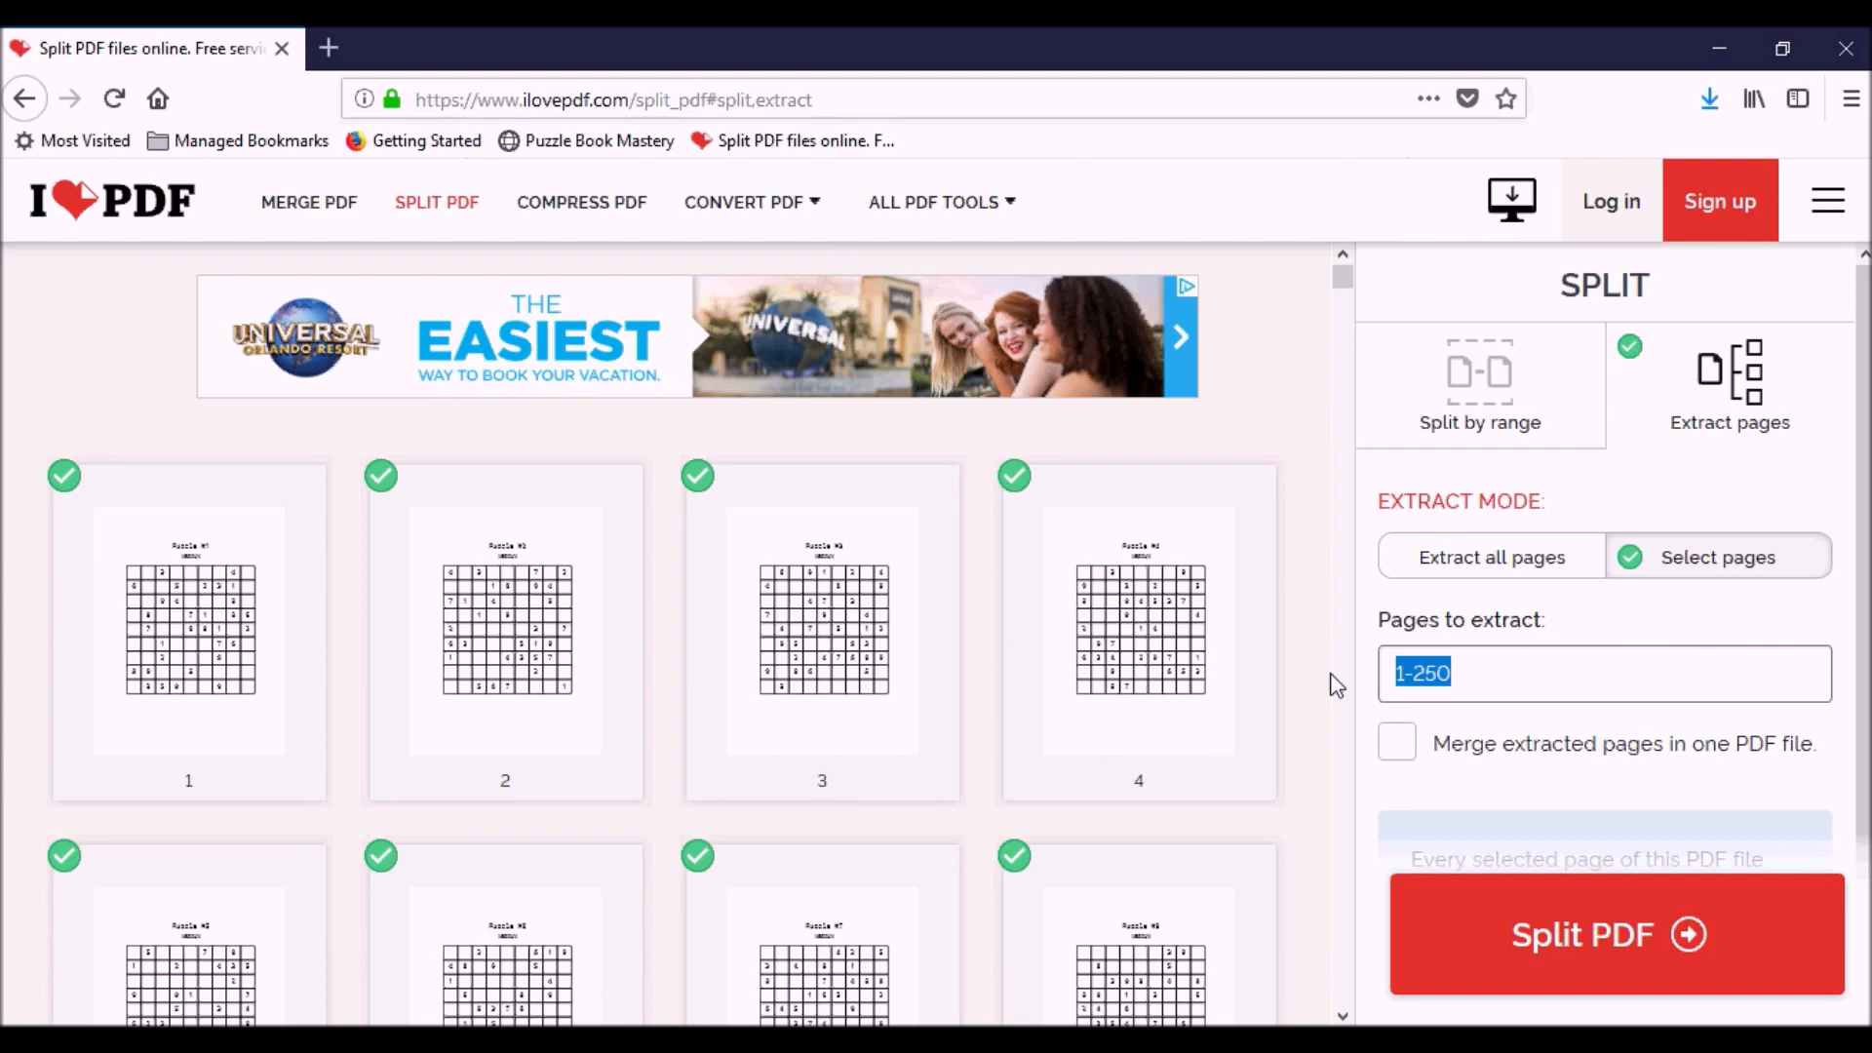
{"action": "mouse_move", "coordinate": [1427, 571]}
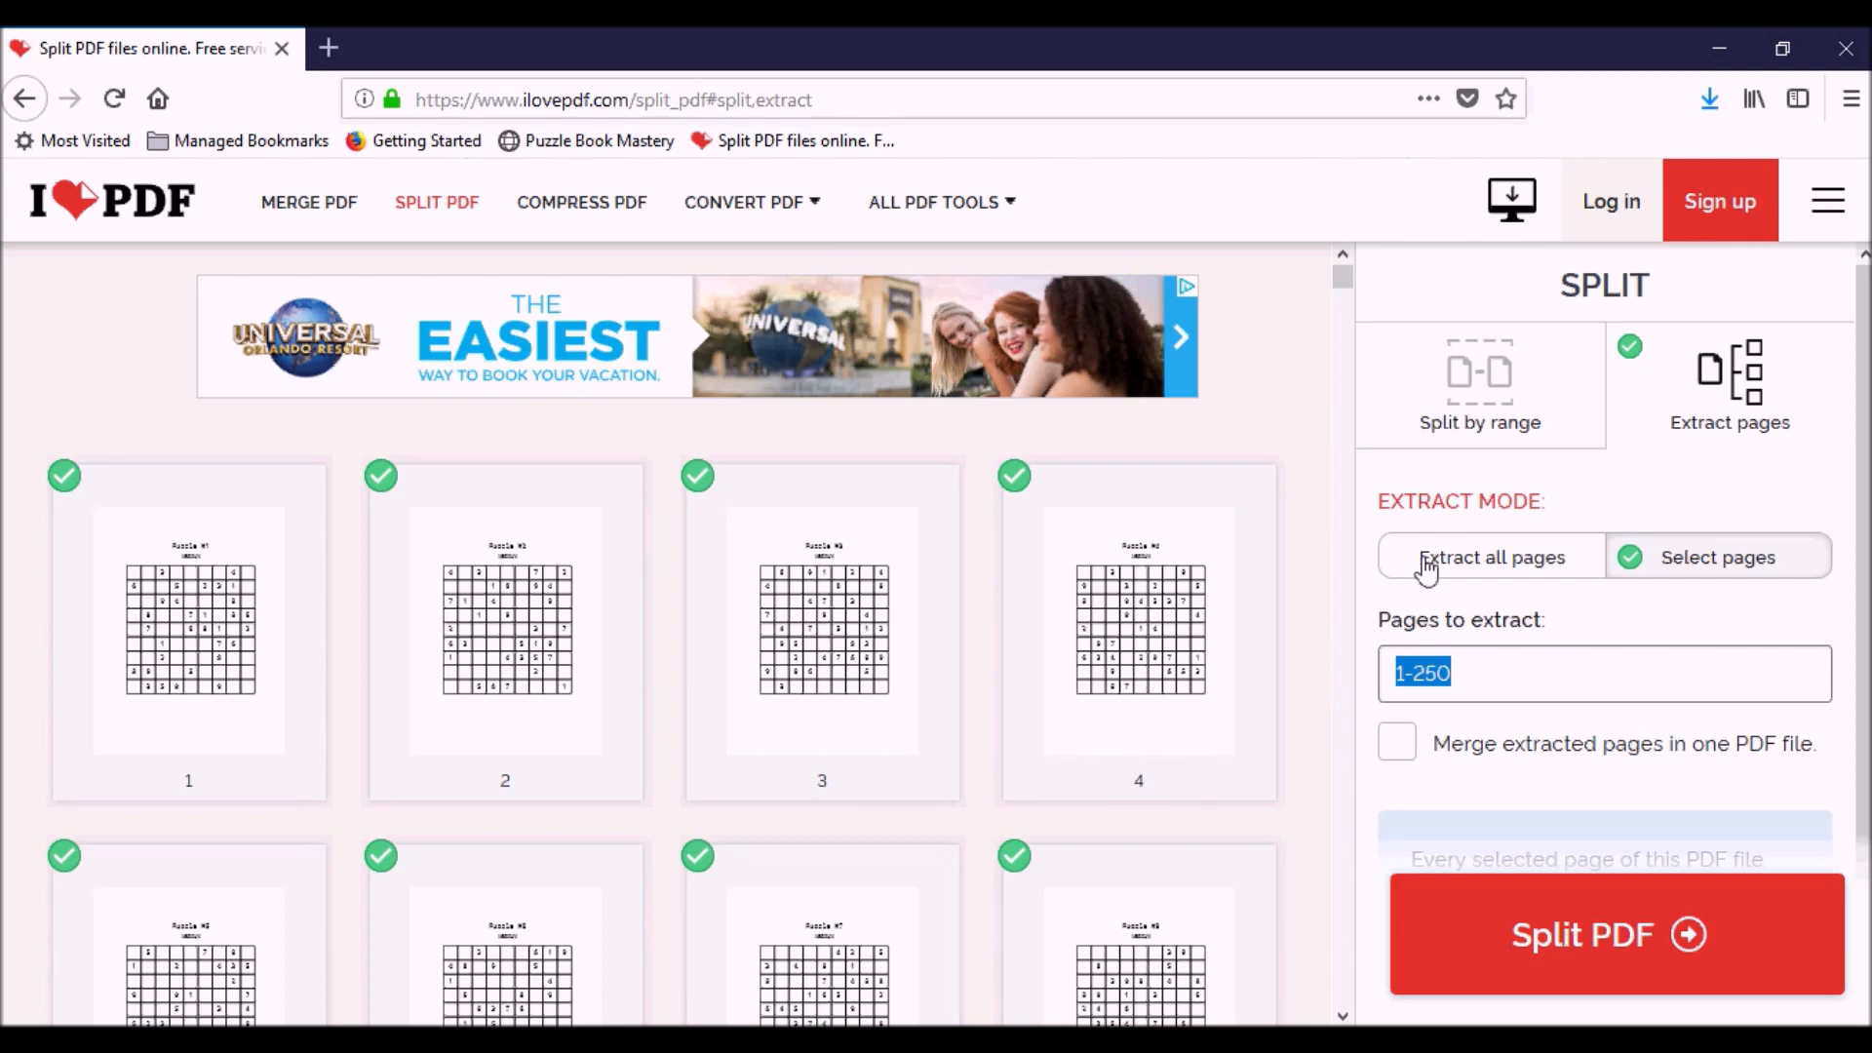
{"action": "left_click", "coordinate": [1491, 557]}
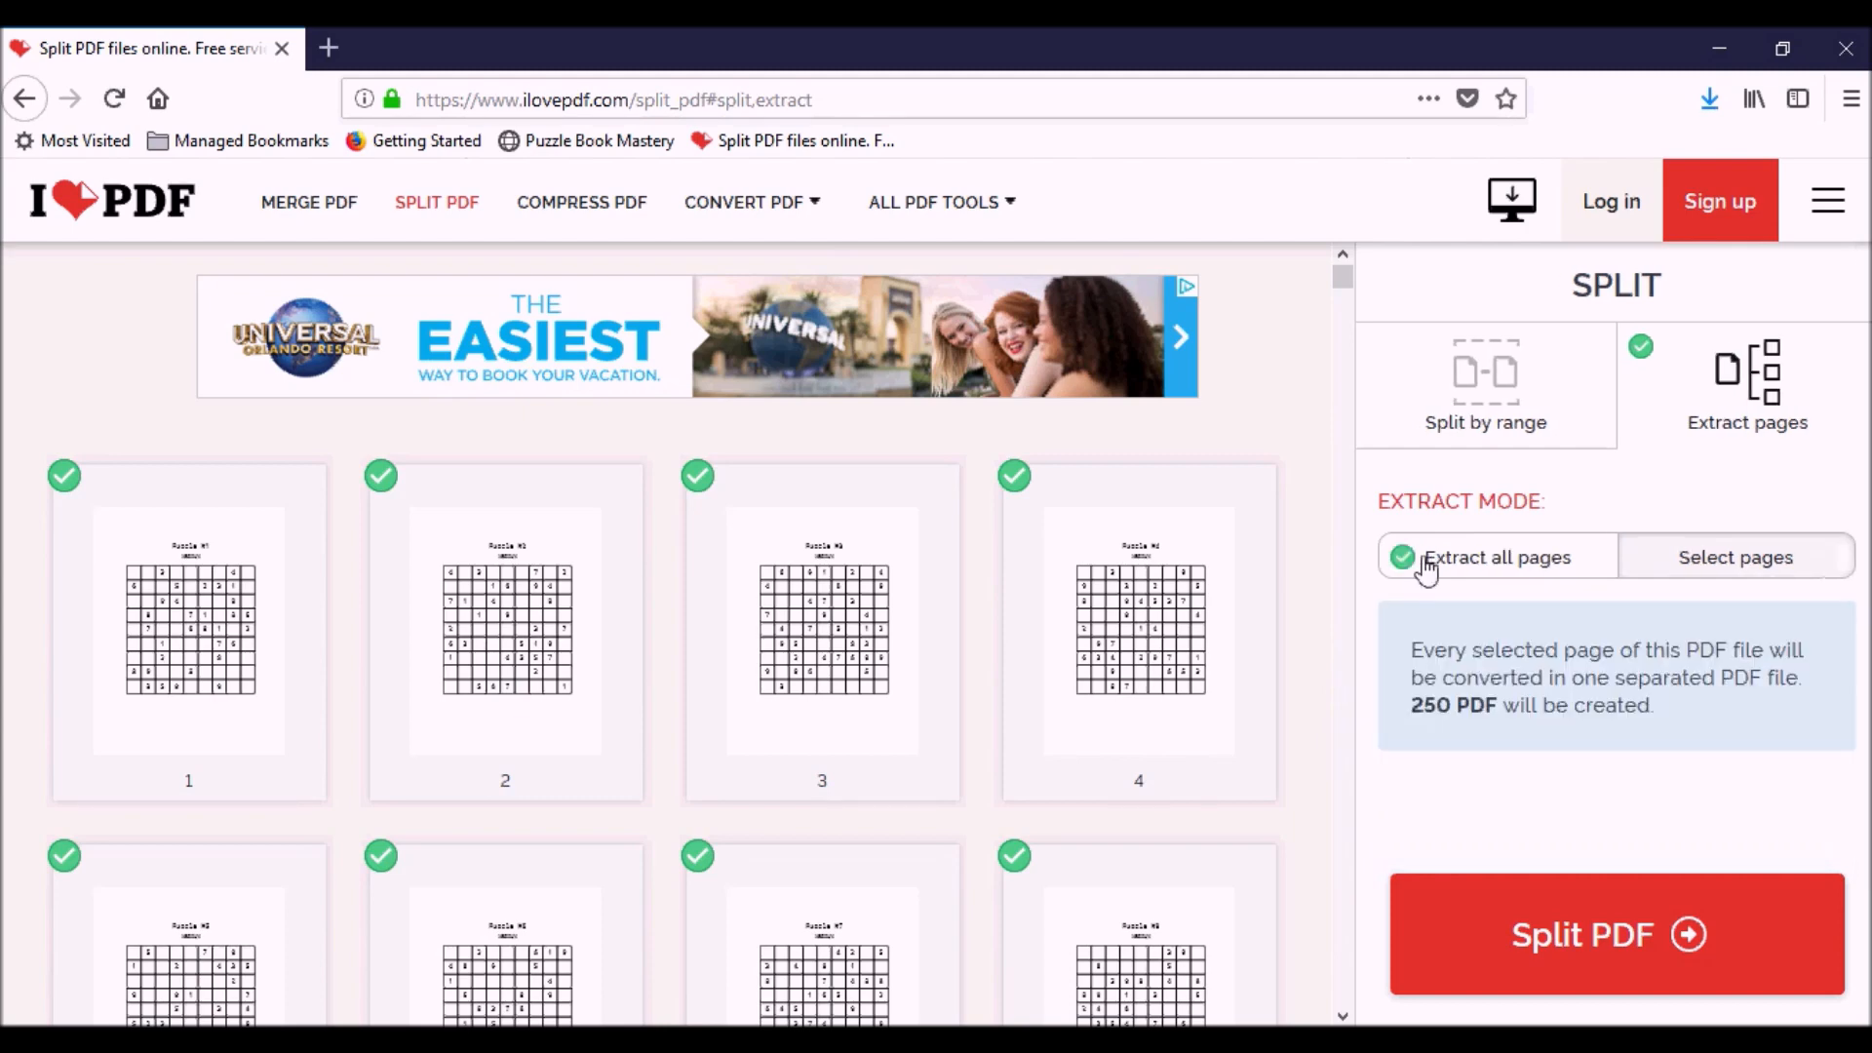
{"action": "mouse_move", "coordinate": [1576, 967]}
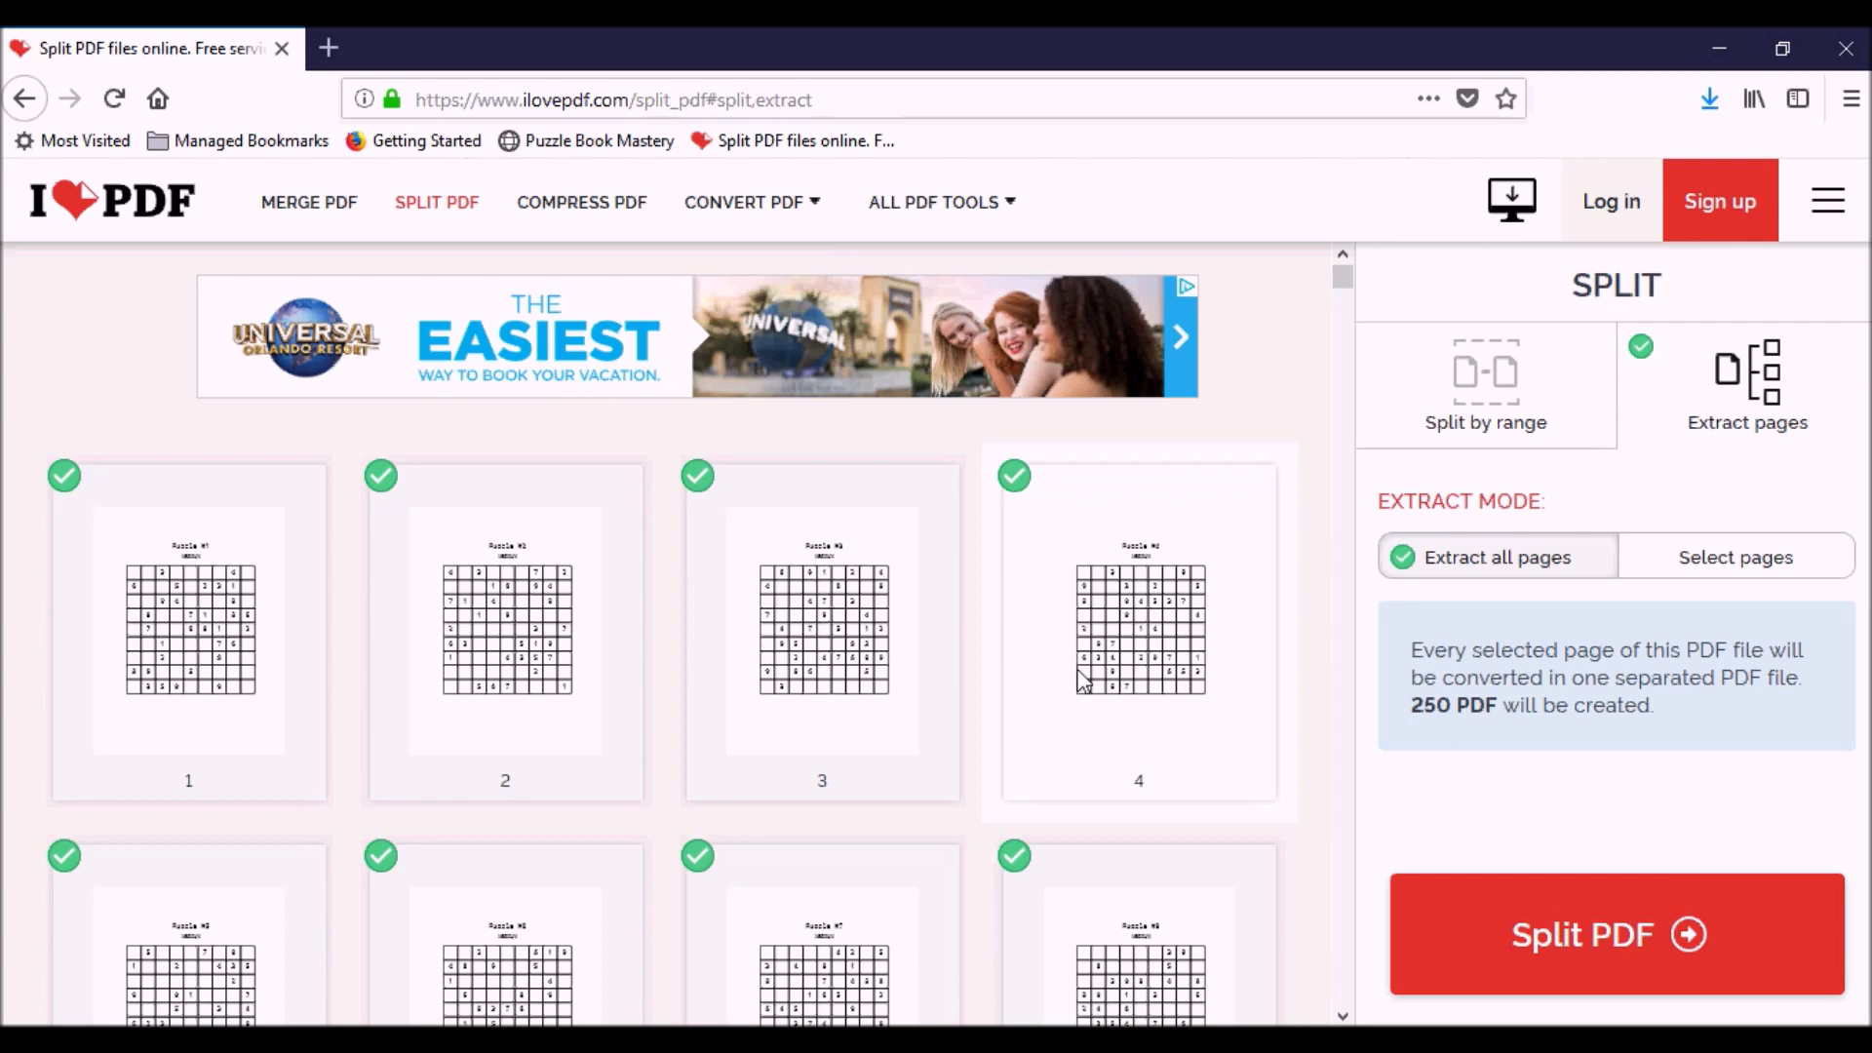
{"action": "mouse_move", "coordinate": [1528, 442]}
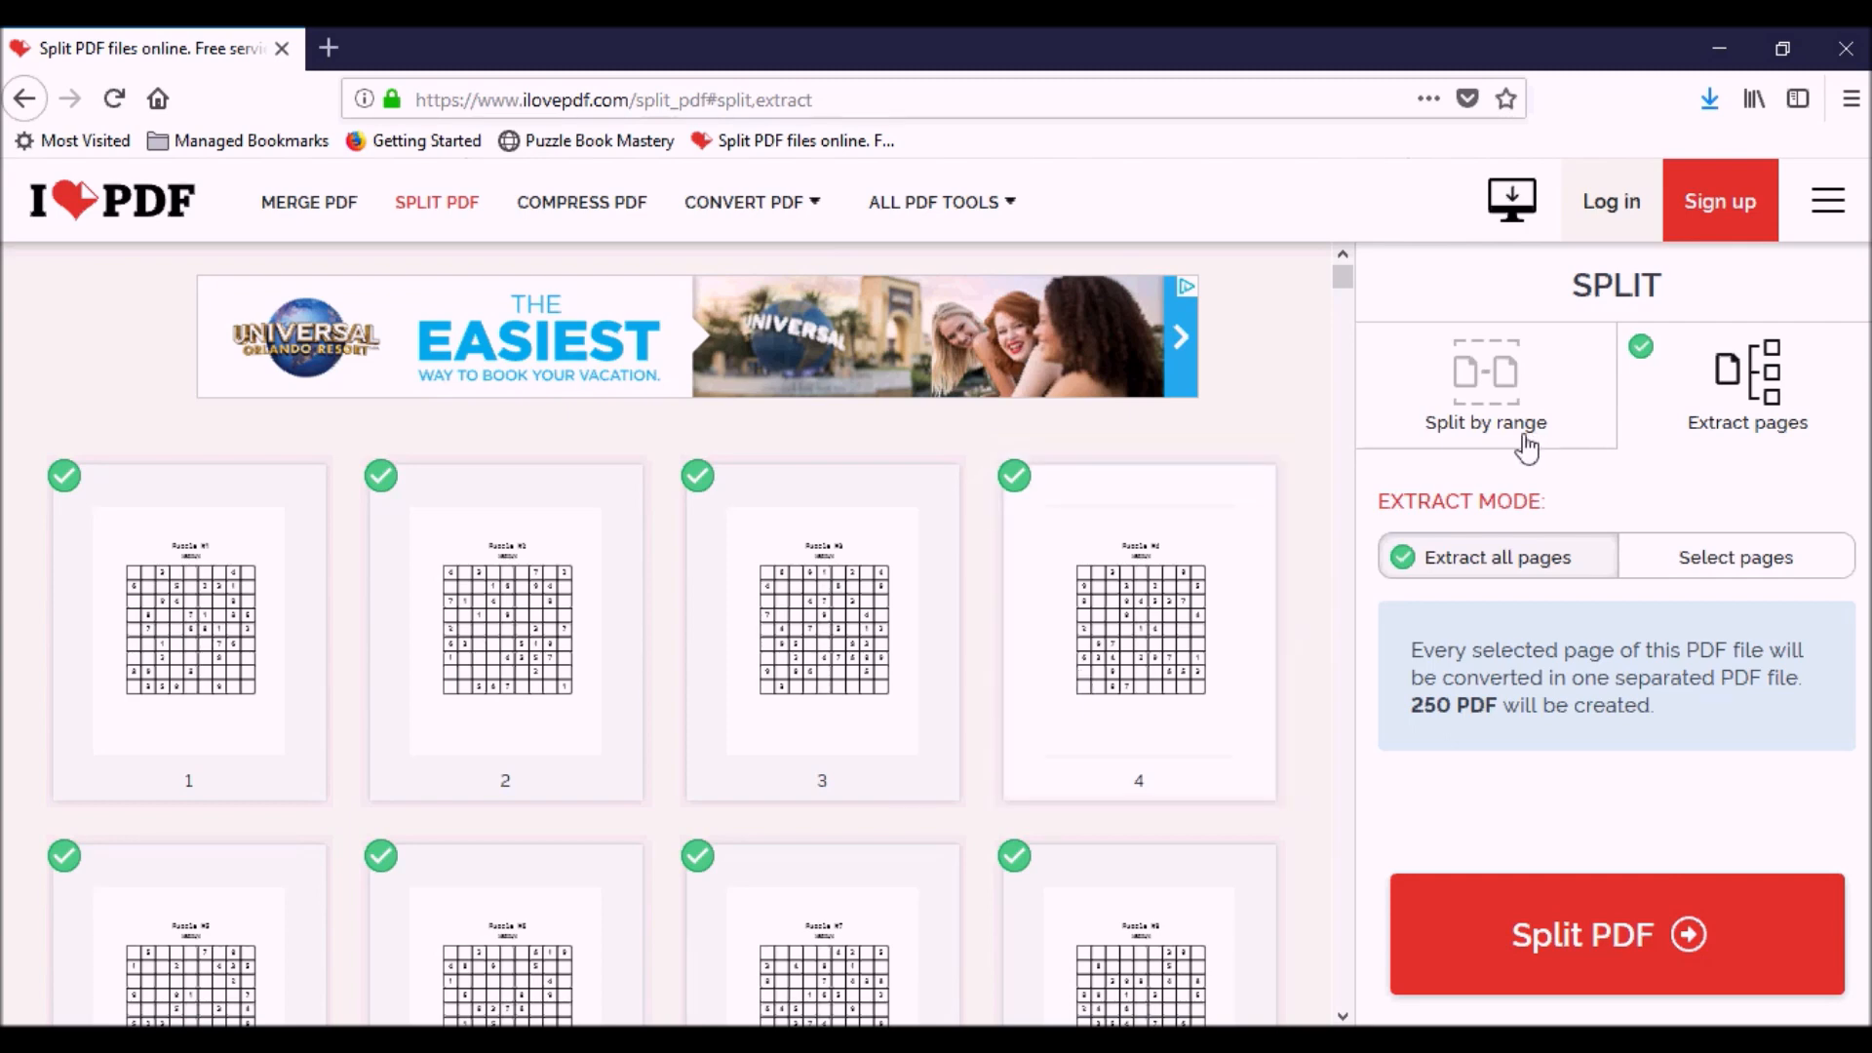
Split the newly loaded puzzle PDF by range into pages 1–200 and 201–250.
{"action": "left_click", "coordinate": [1485, 387]}
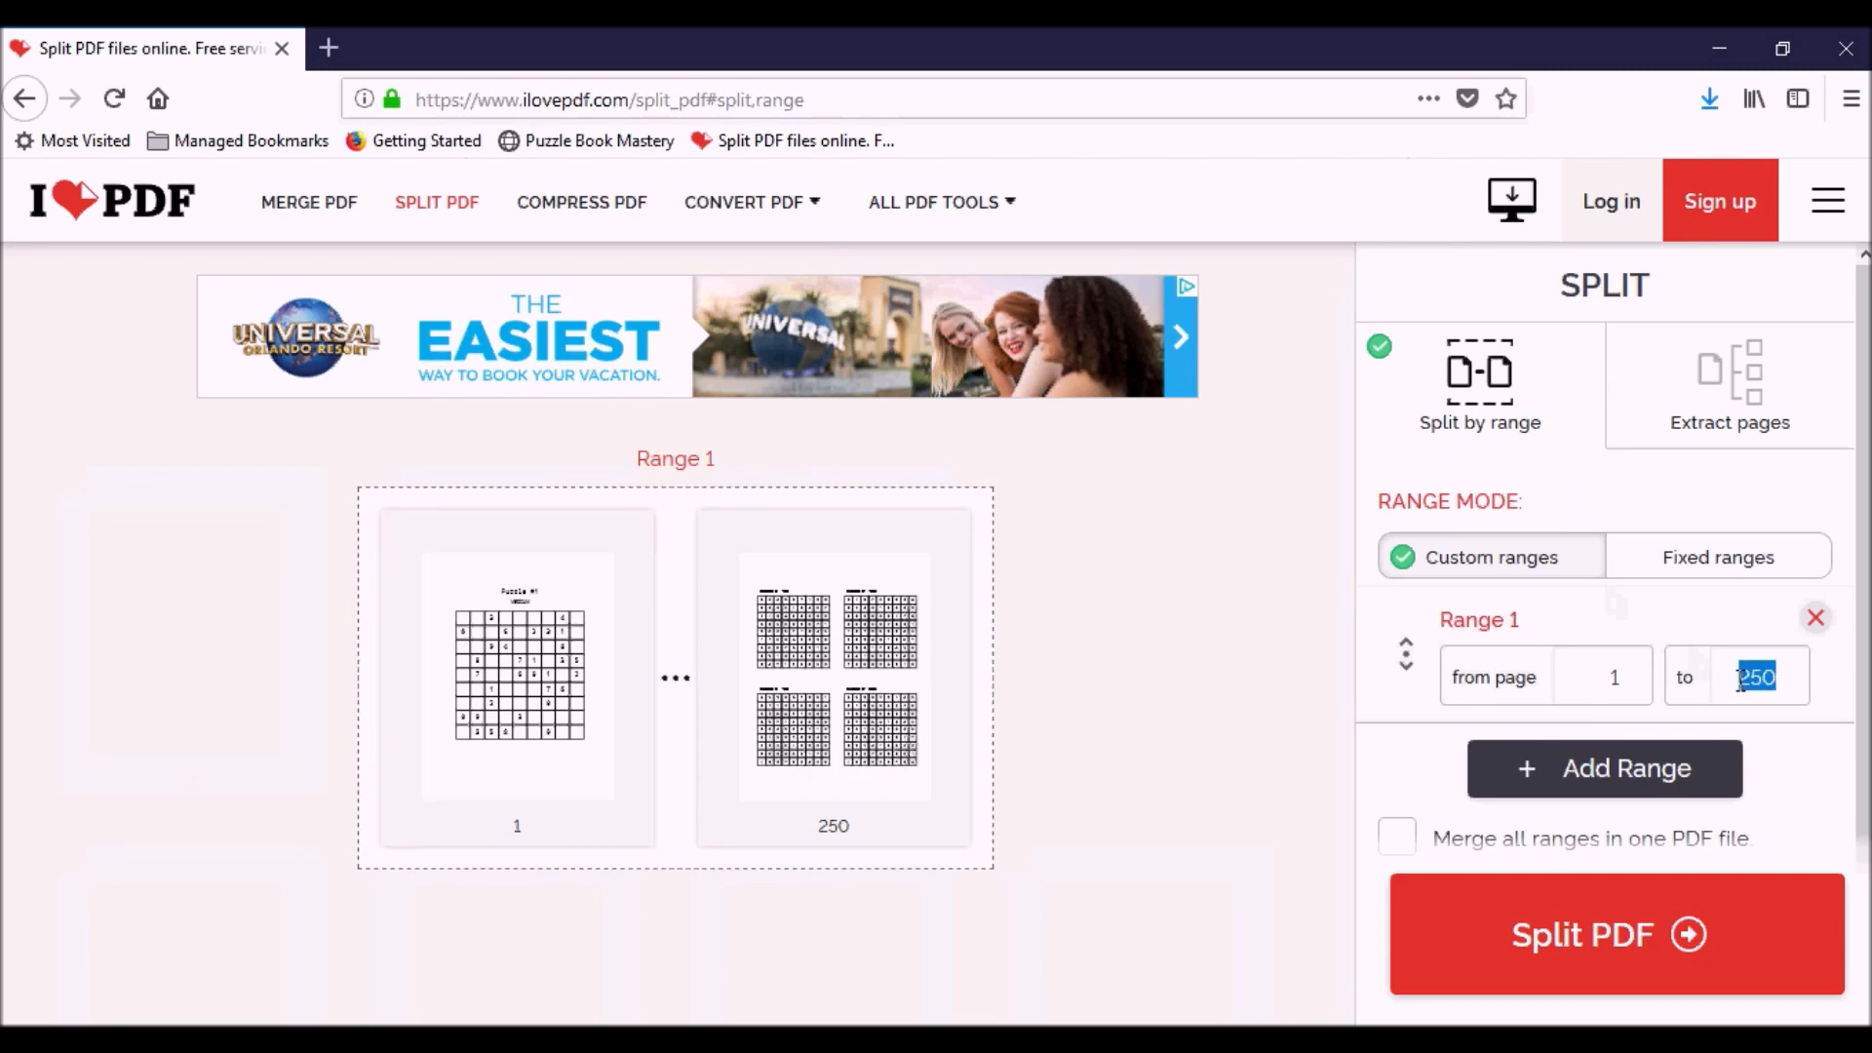
{"action": "type", "text": "200"}
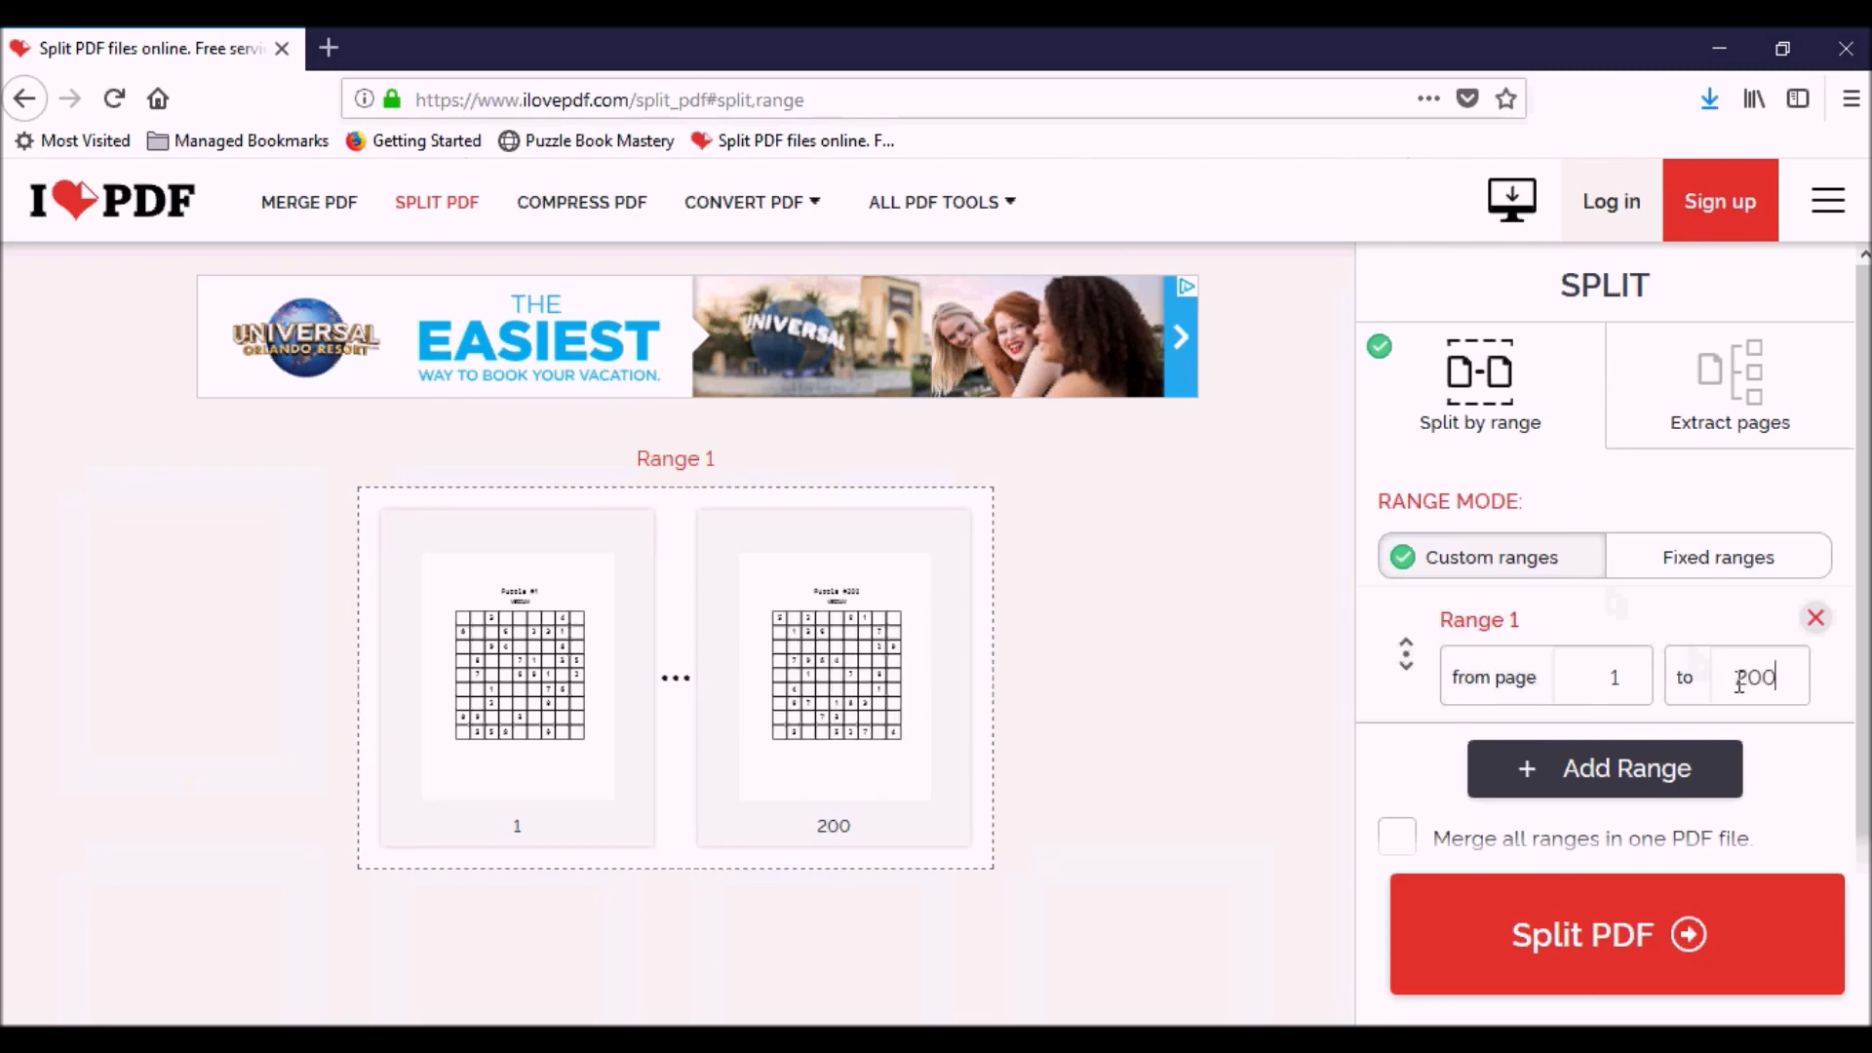
{"action": "left_click", "coordinate": [1603, 768]}
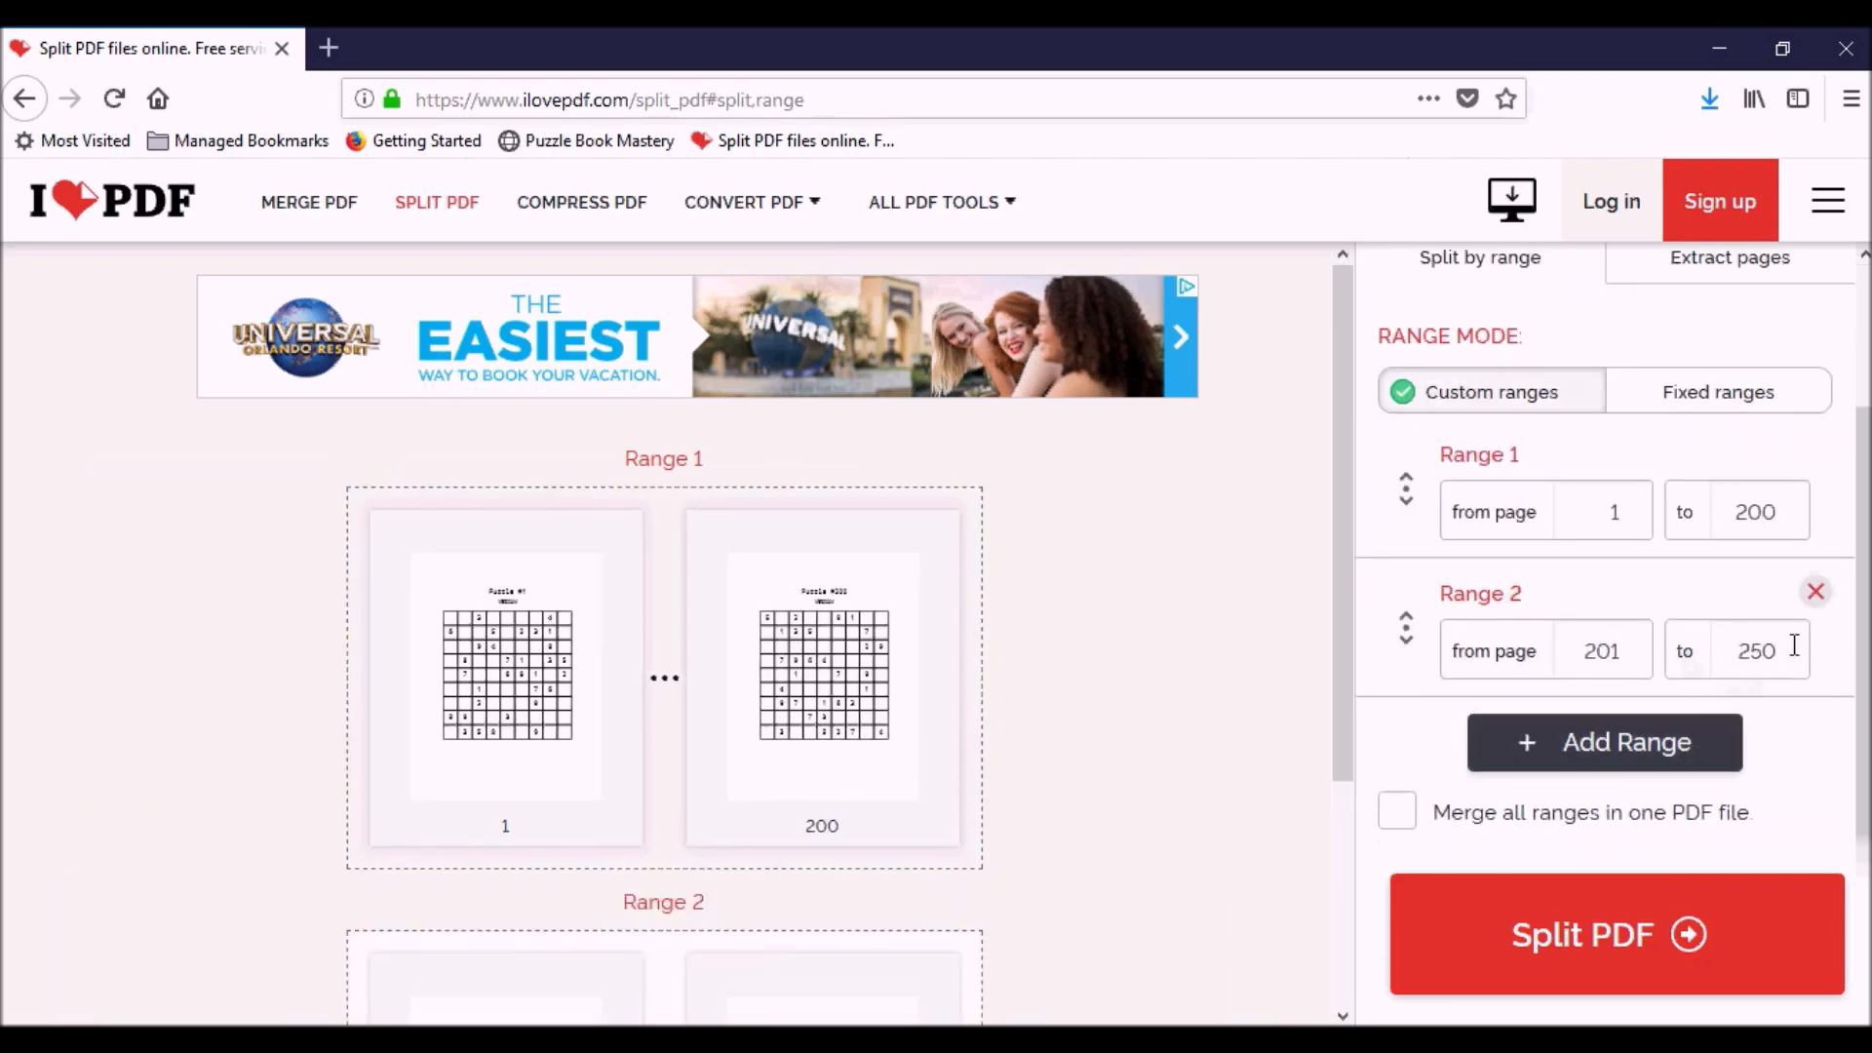
{"action": "mouse_move", "coordinate": [1606, 968]}
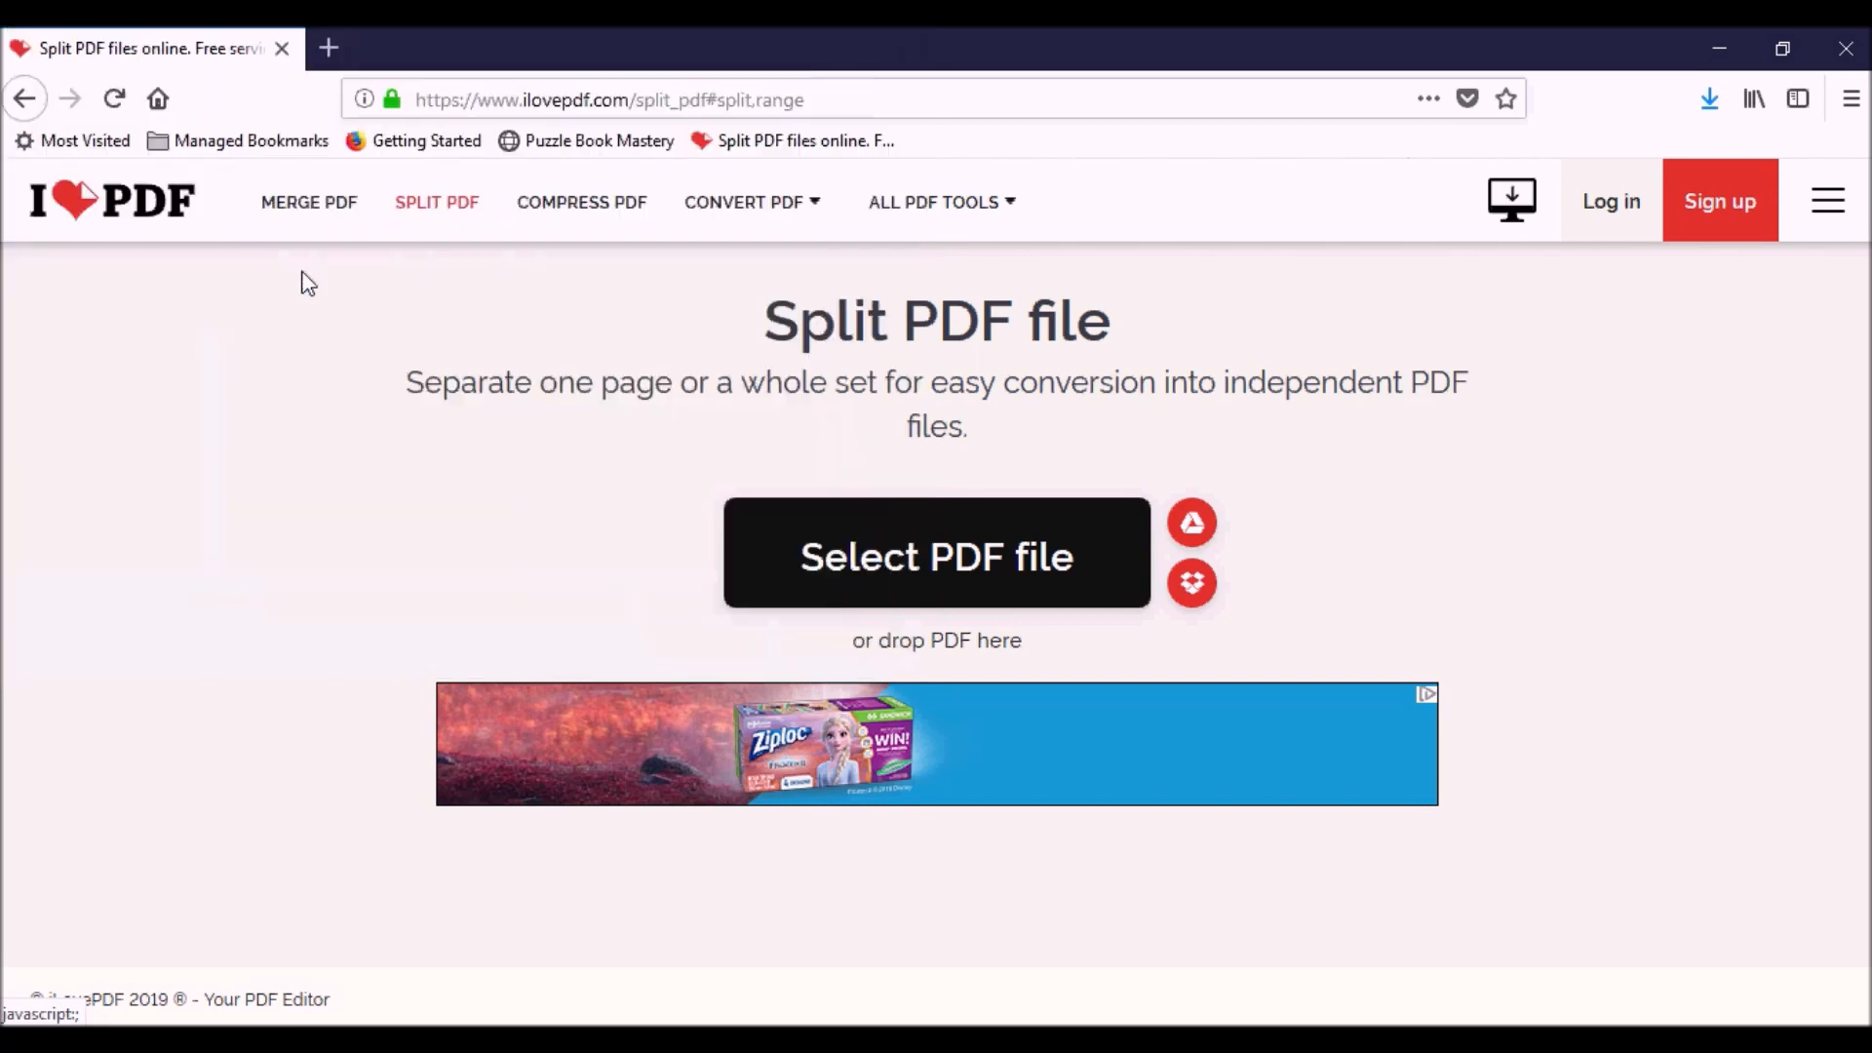
{"action": "left_click", "coordinate": [936, 555]}
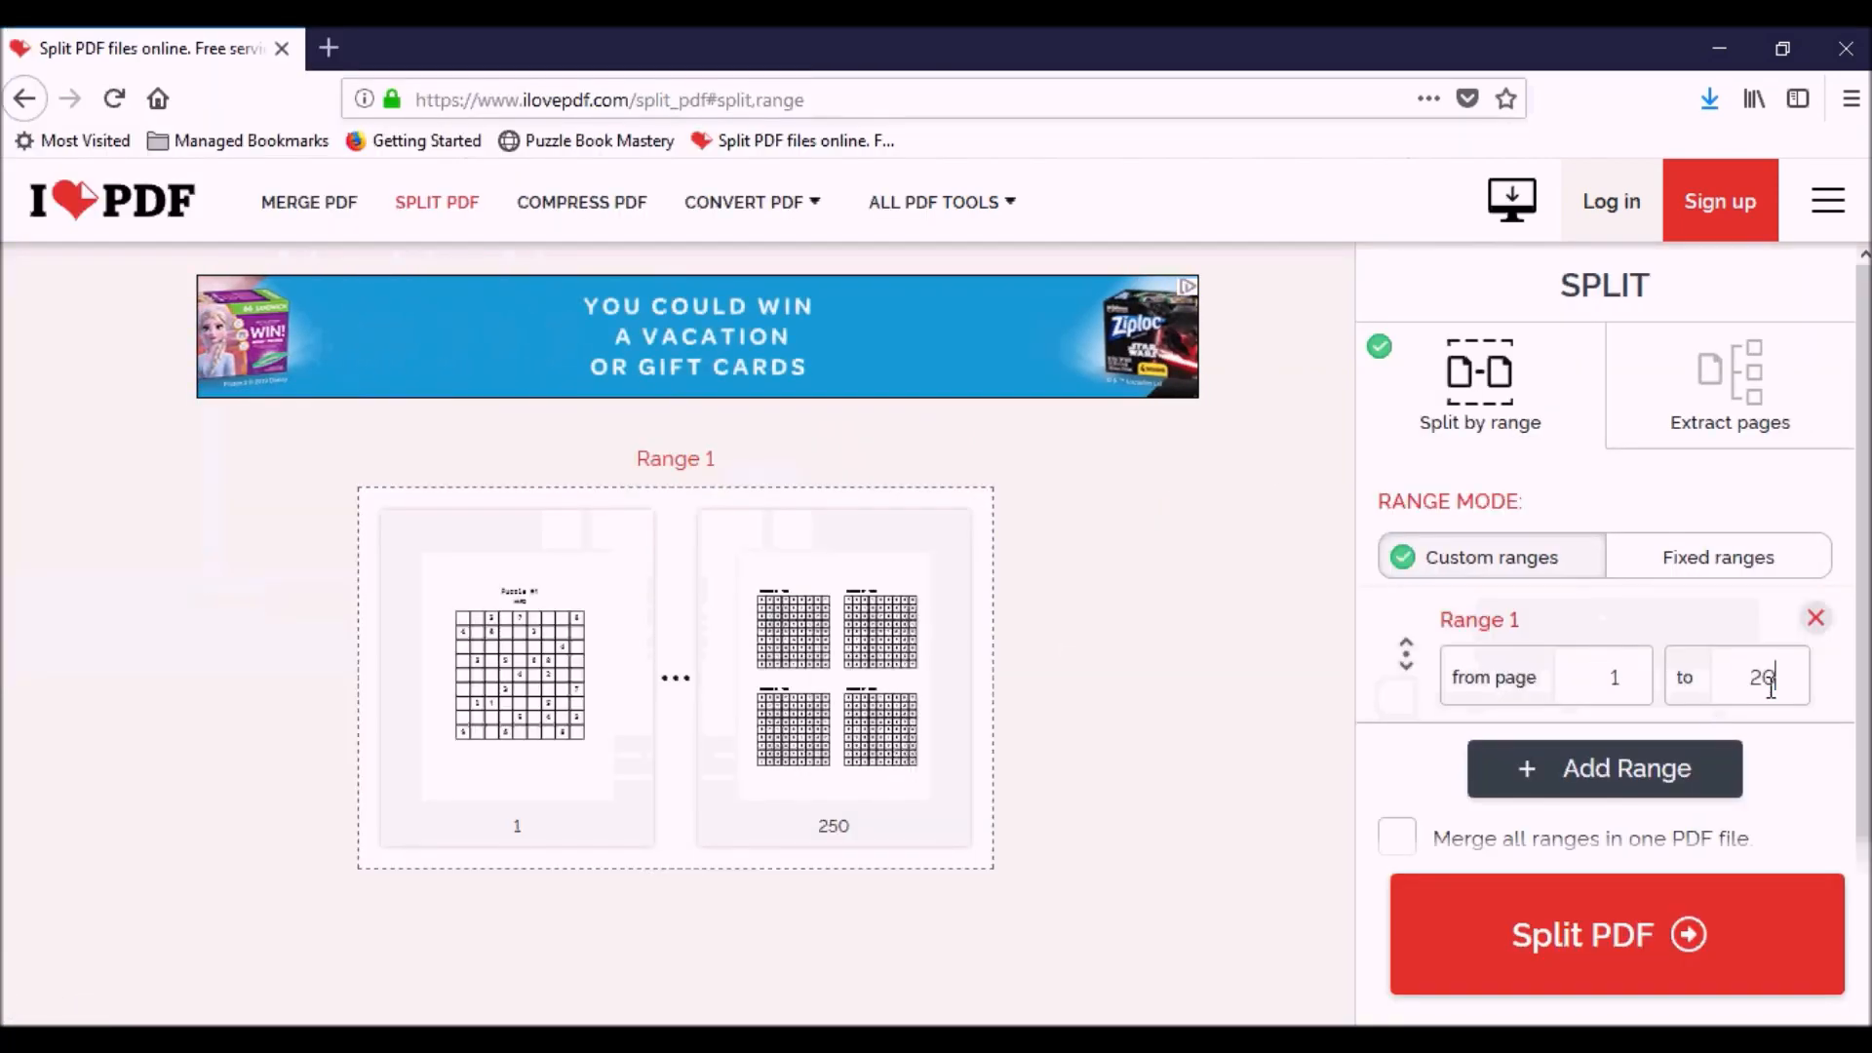
{"action": "left_click", "coordinate": [1603, 767]}
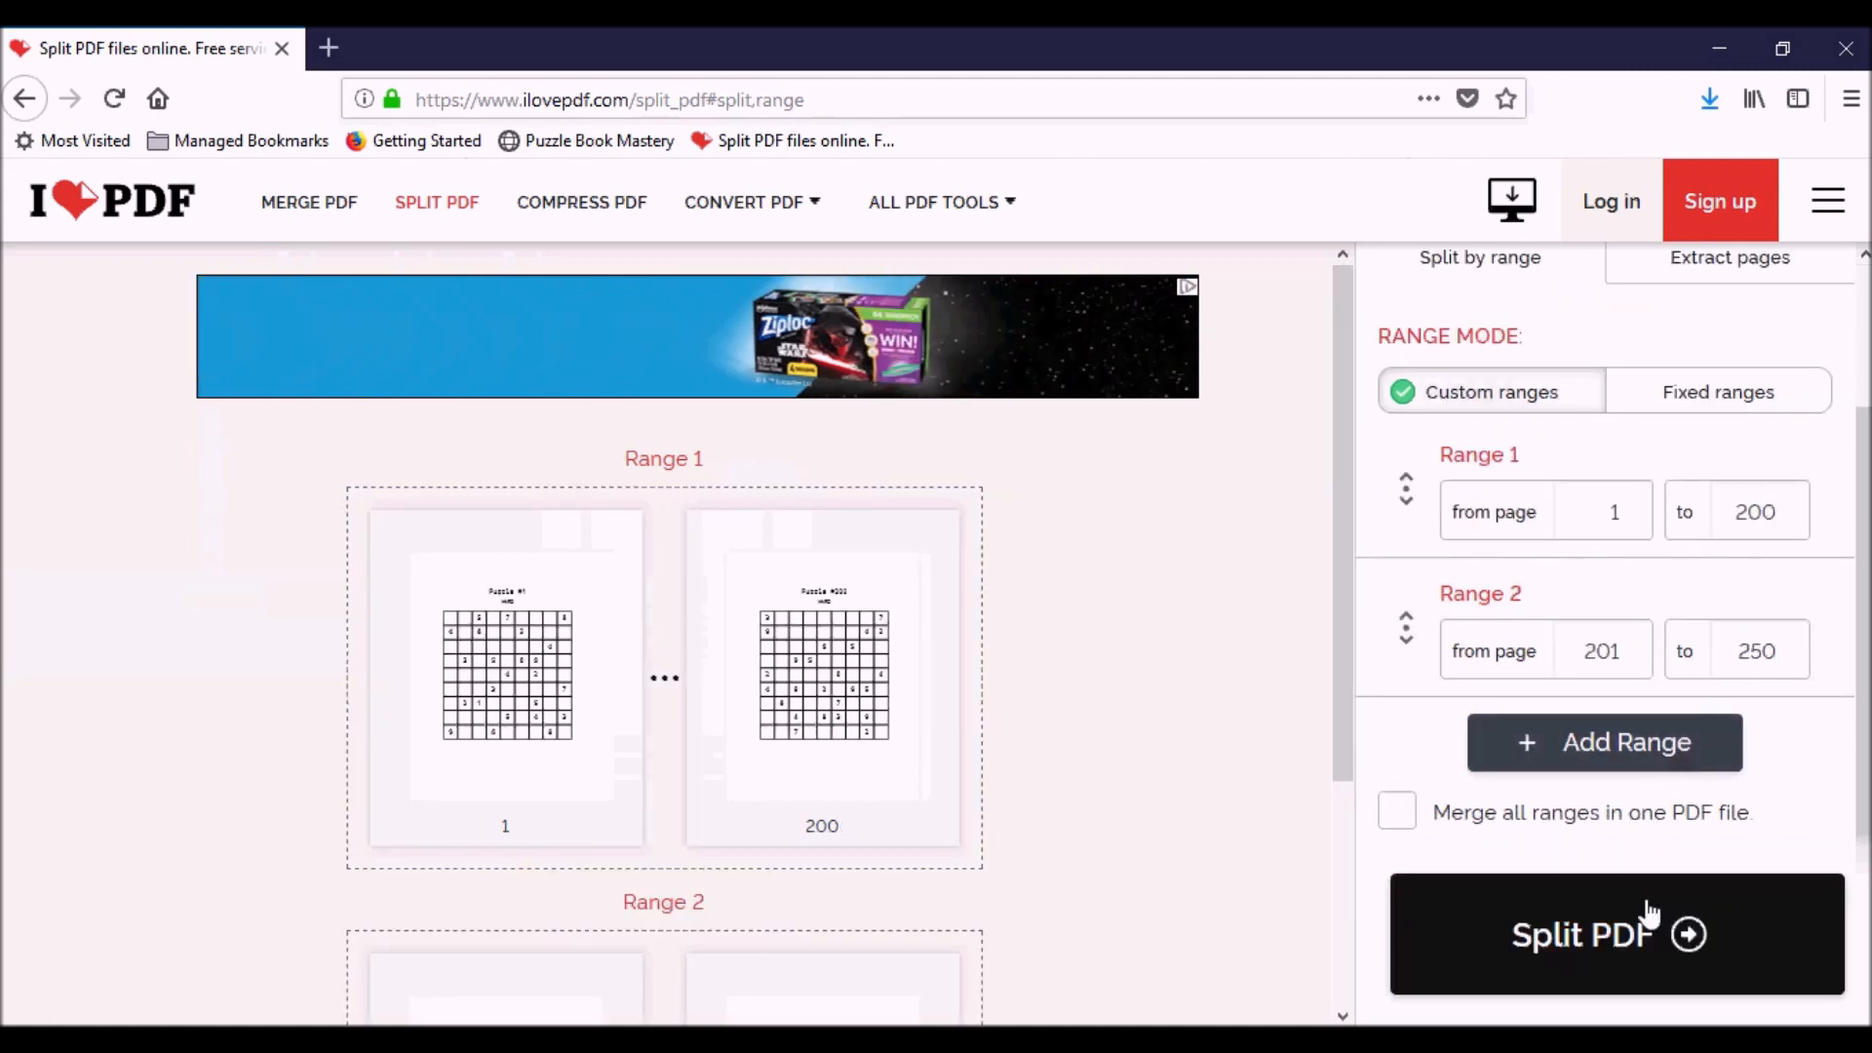
{"action": "left_click", "coordinate": [1612, 934]}
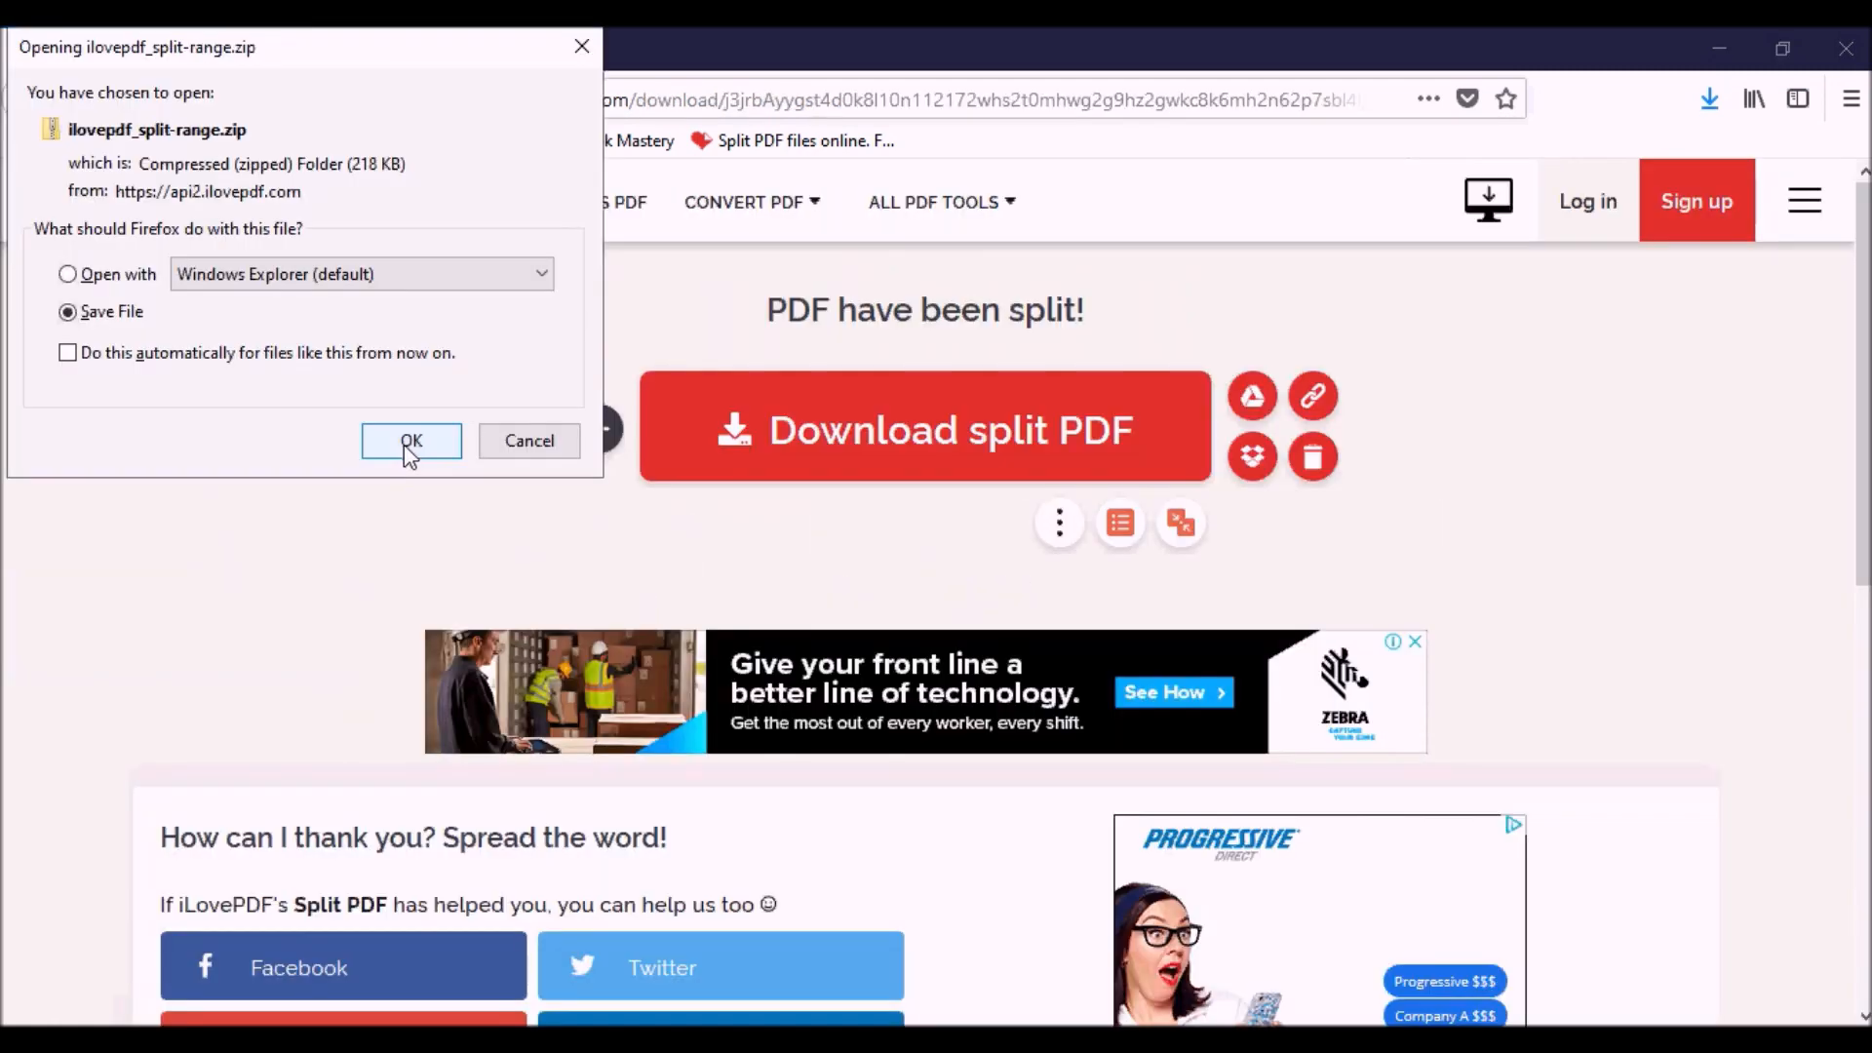
Save the zip and rename the extracted folder to ilovepdf_split-range(Easy).
{"action": "left_click", "coordinate": [411, 441]}
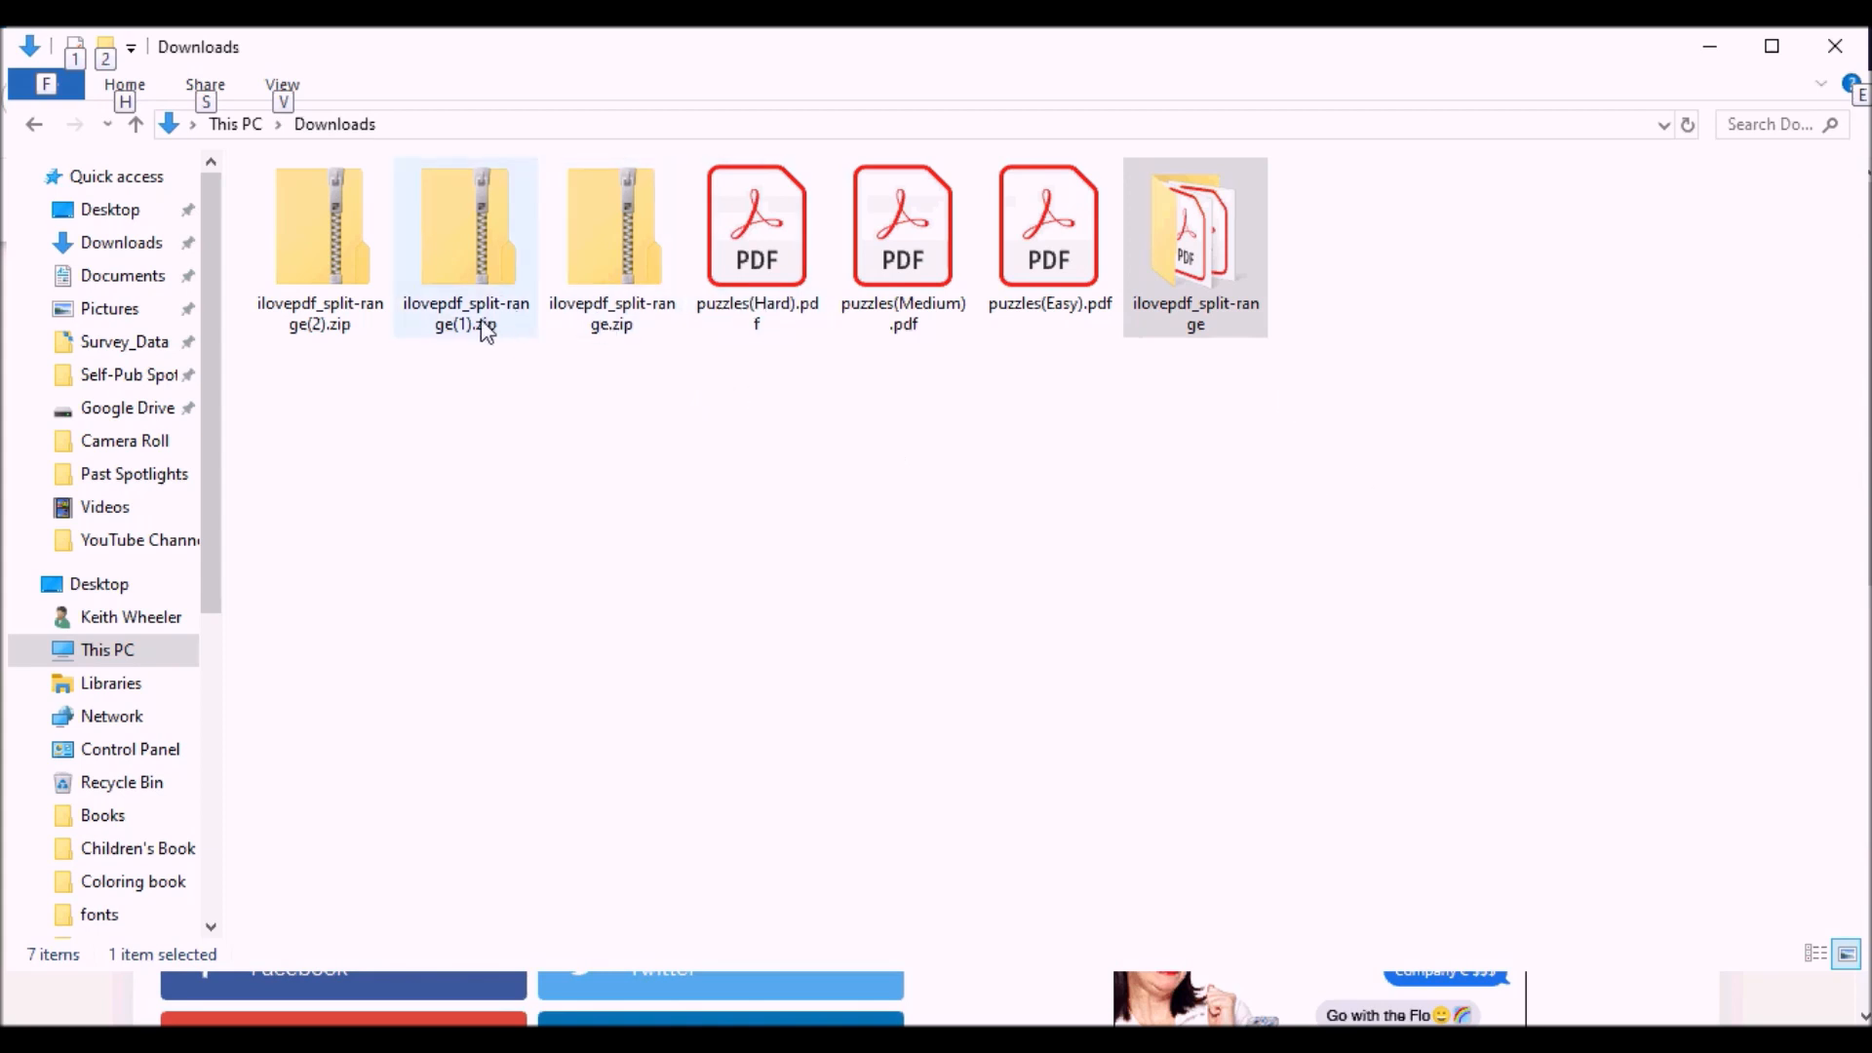
{"action": "left_click", "coordinate": [1195, 239]}
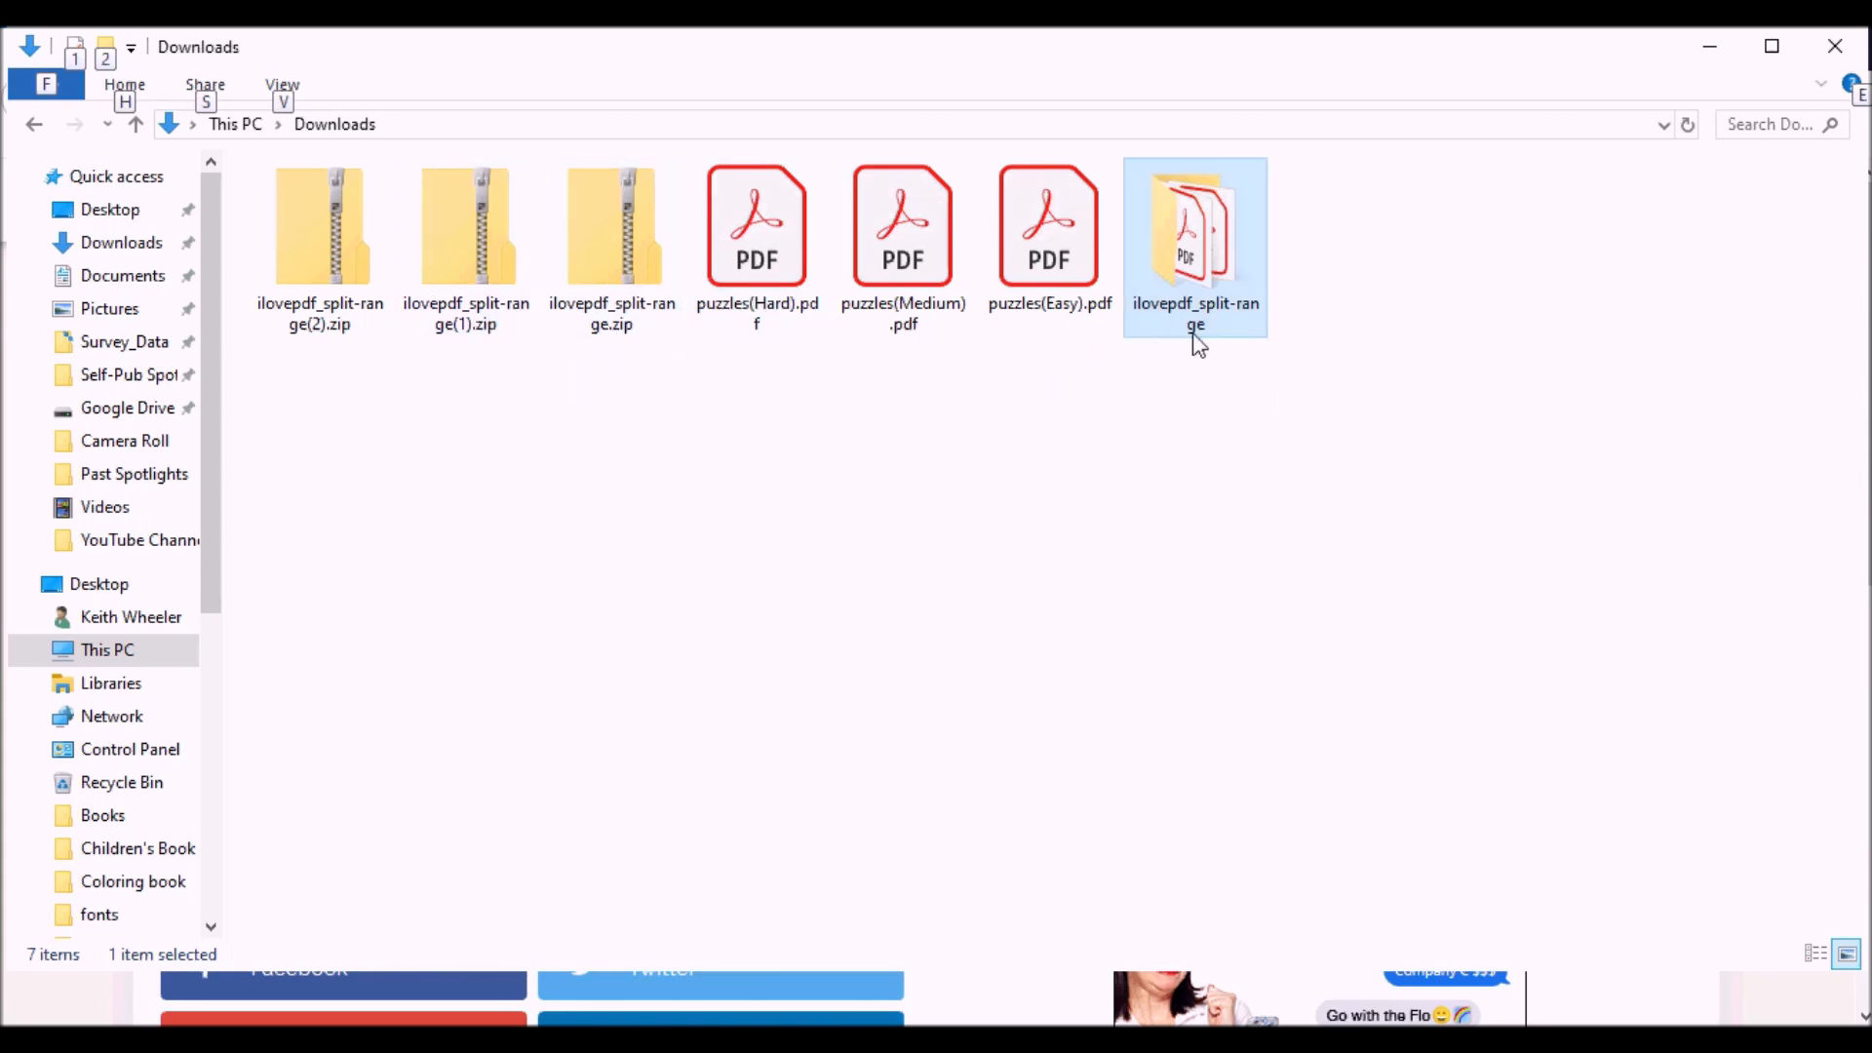
{"action": "left_click", "coordinate": [1194, 313]}
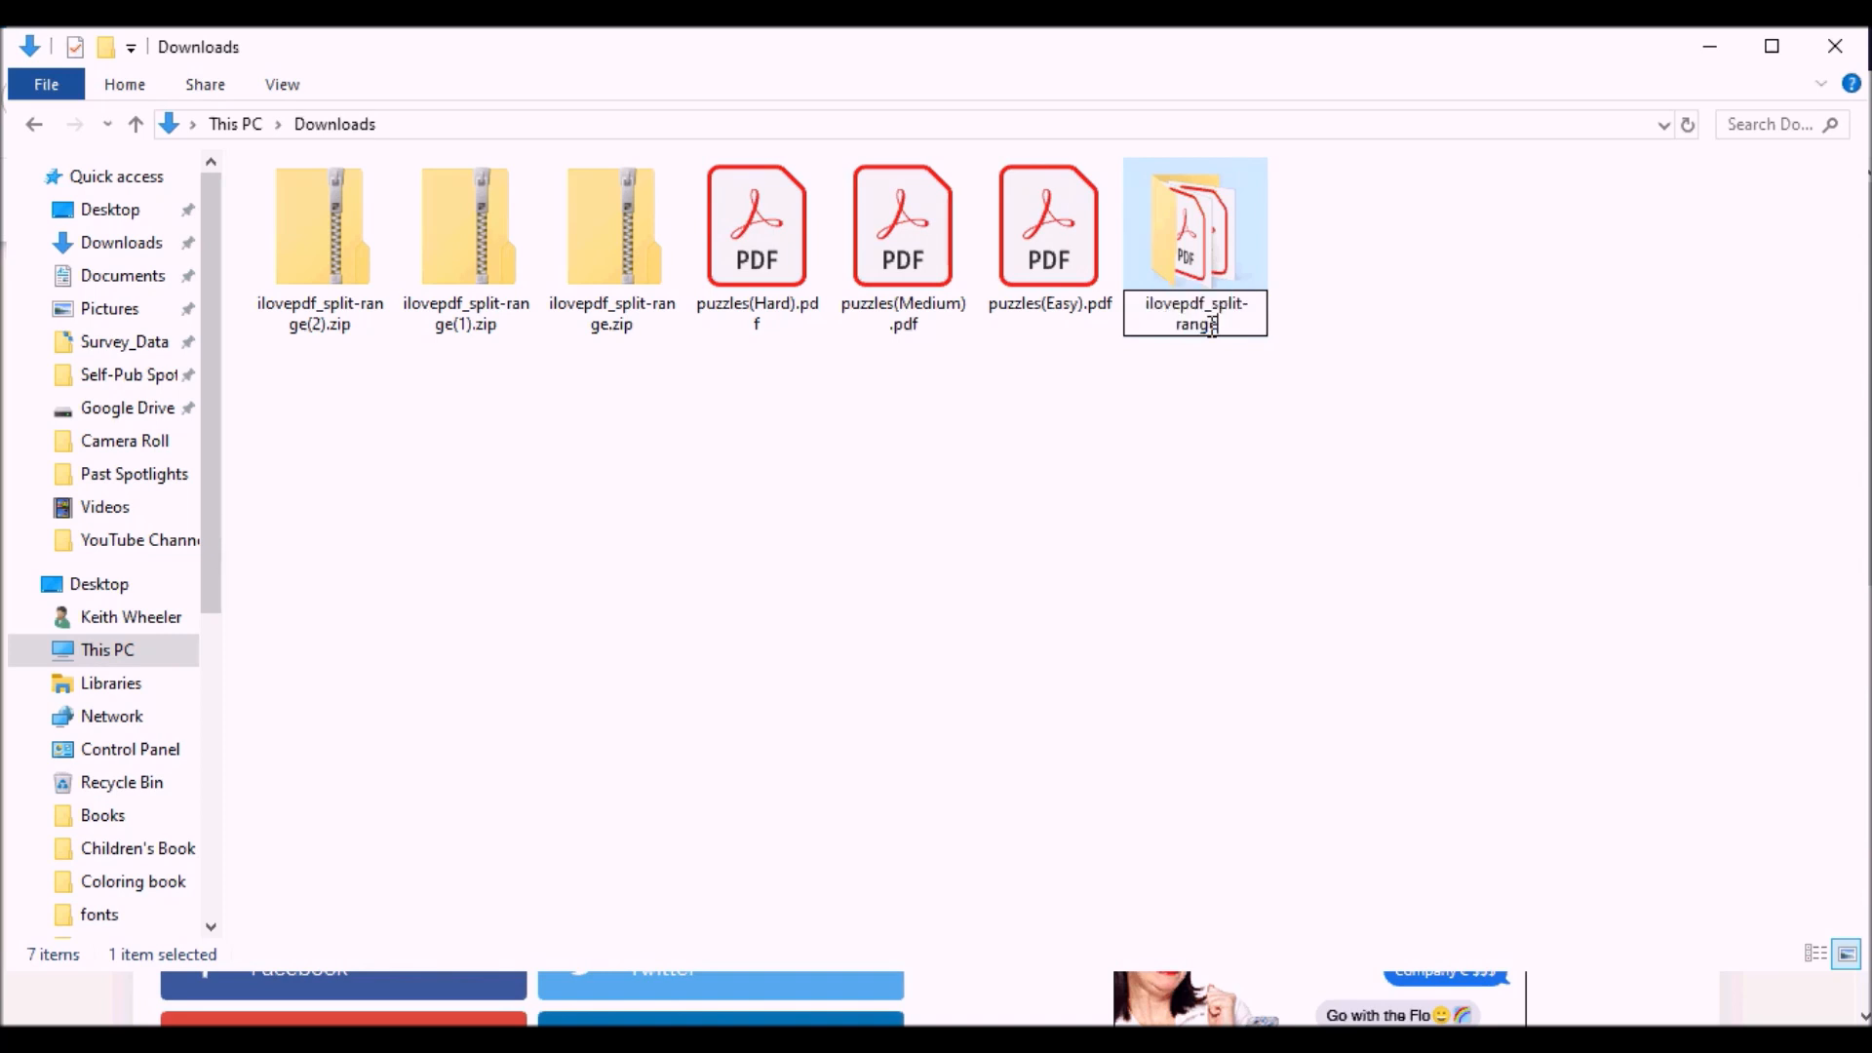
{"action": "type", "text": "(Easy"}
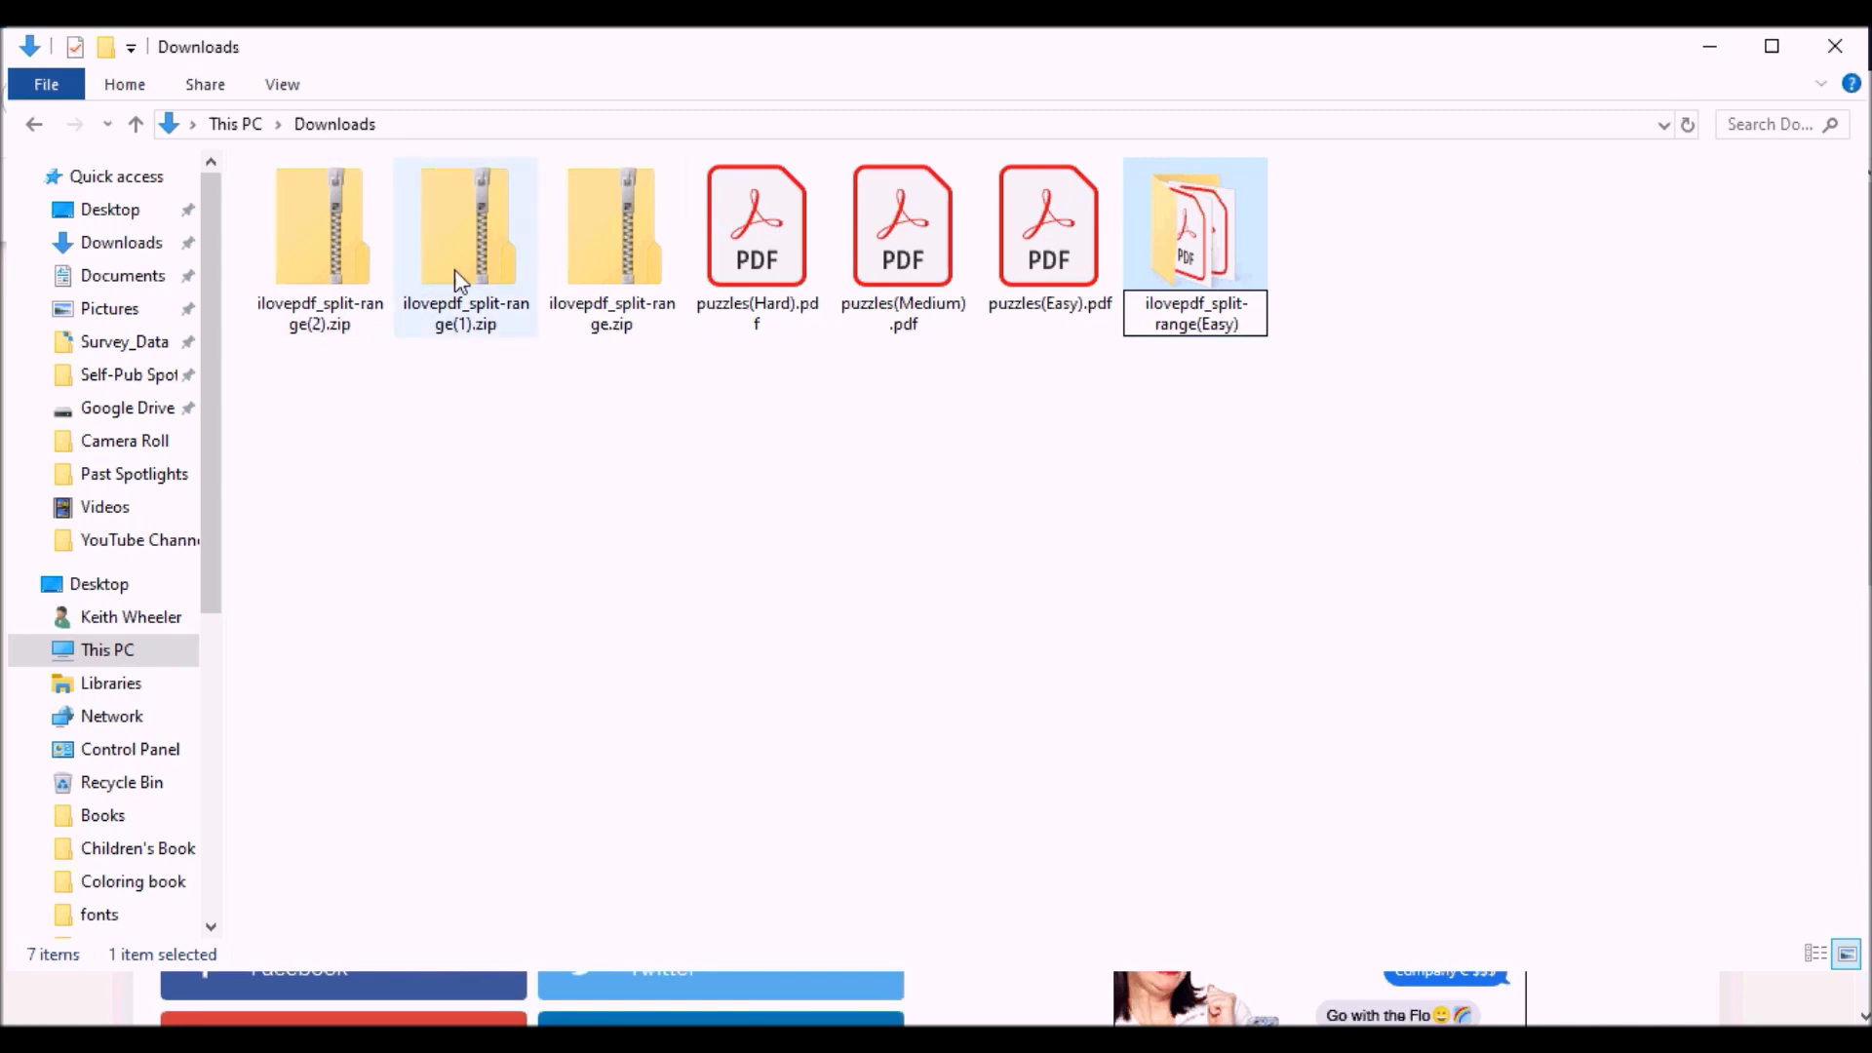
Extract the second zip into a folder named ilovepdf_split-range(Medium).
{"action": "right_click", "coordinate": [464, 227]}
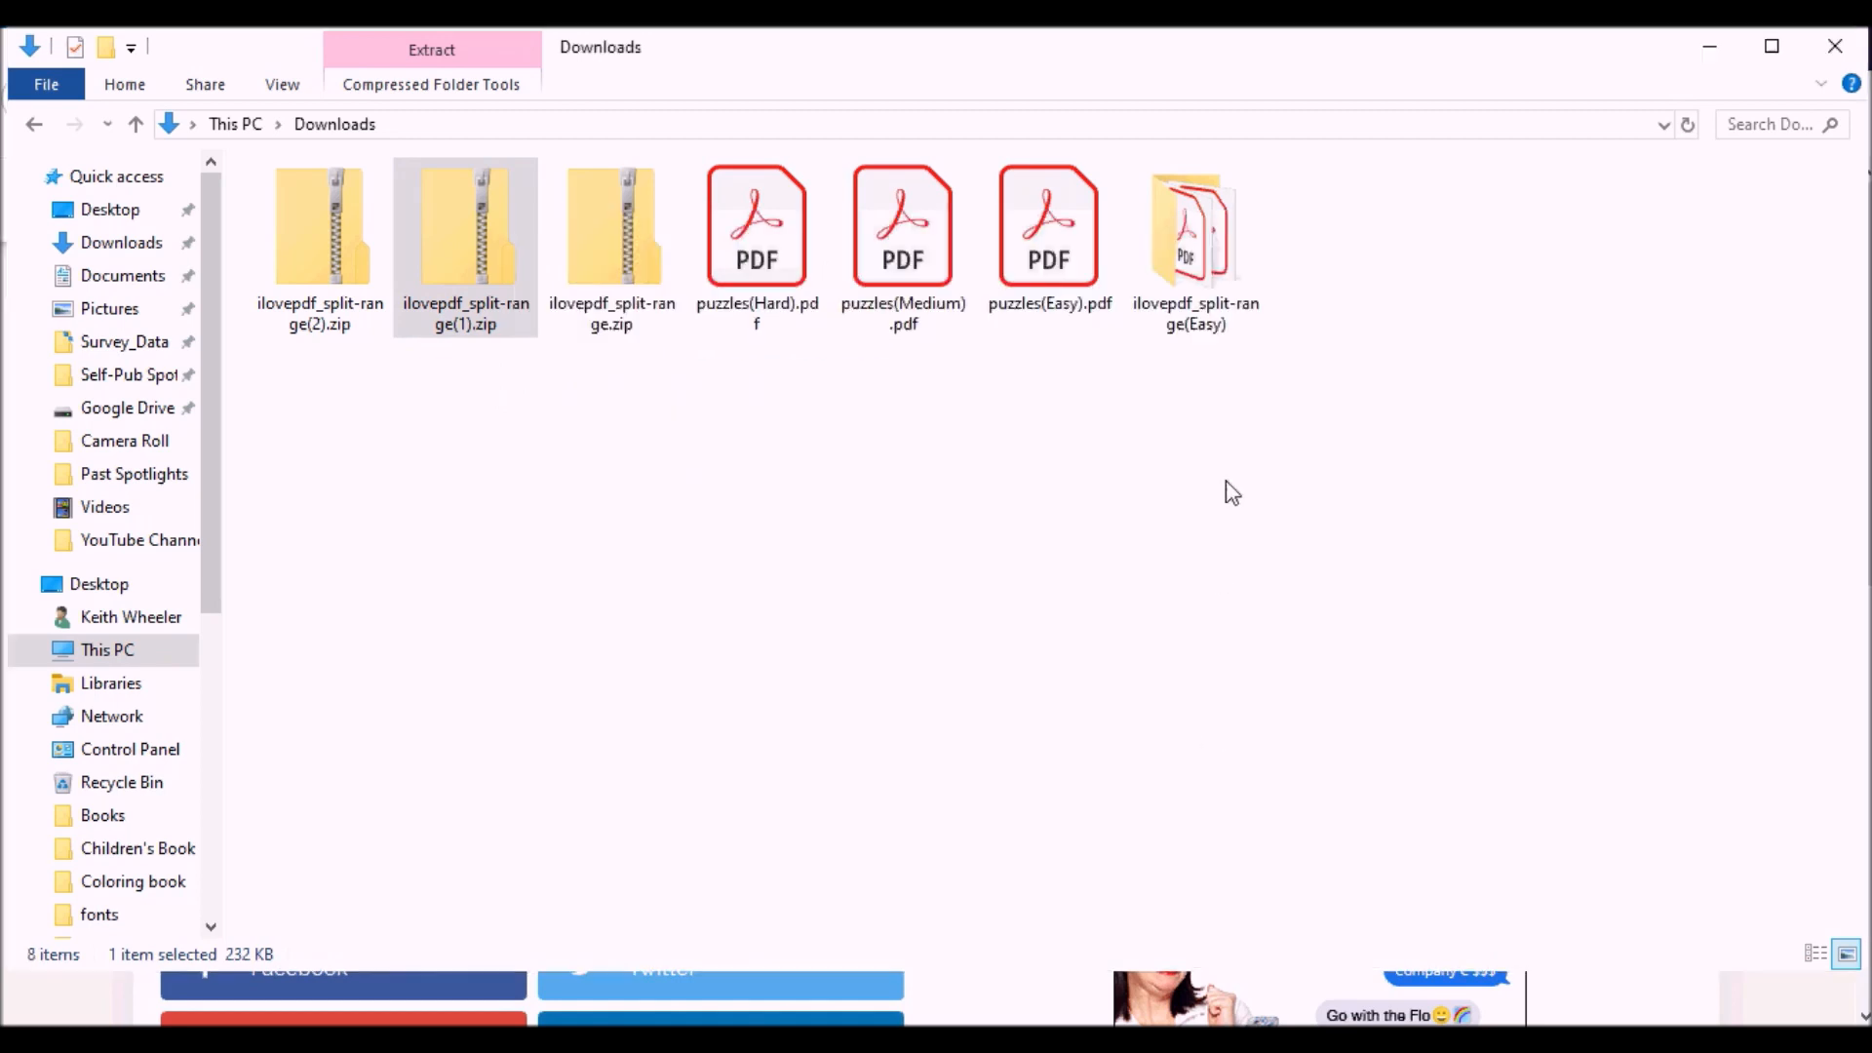
{"action": "double_click", "coordinate": [464, 225]}
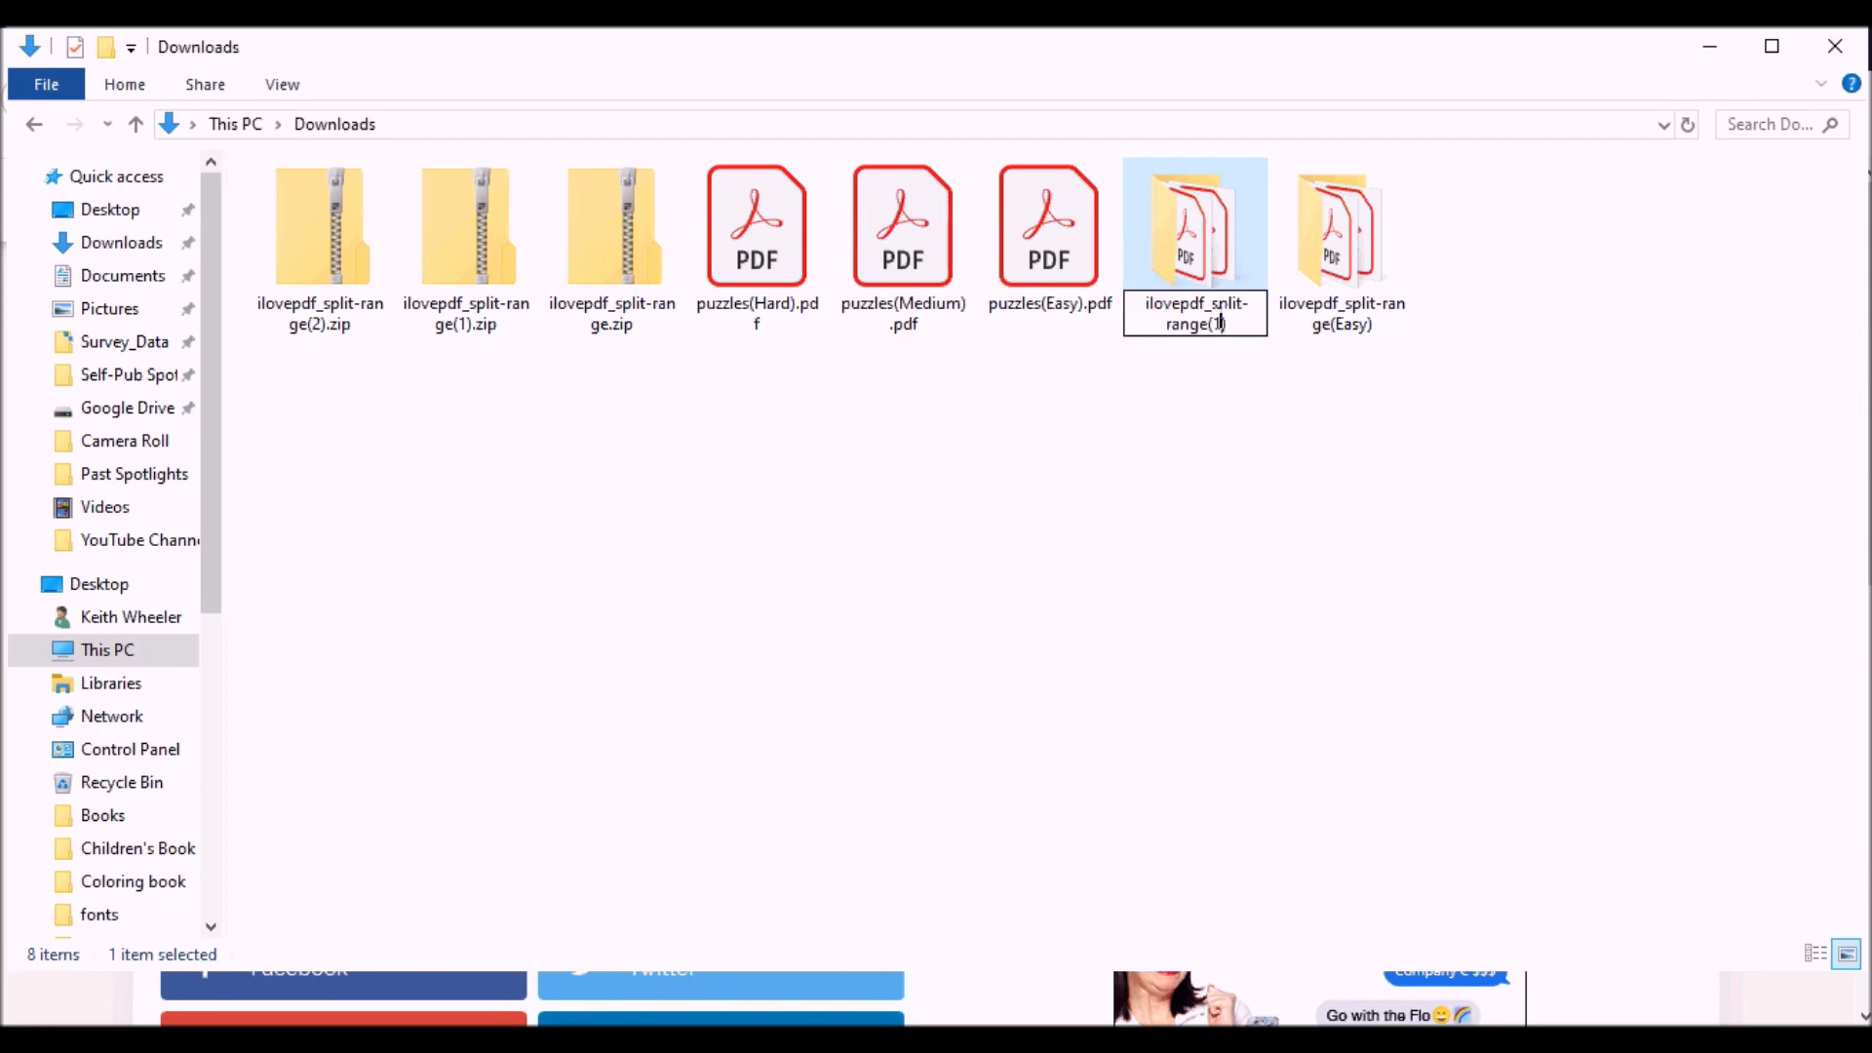
{"action": "type", "text": "Mediu"}
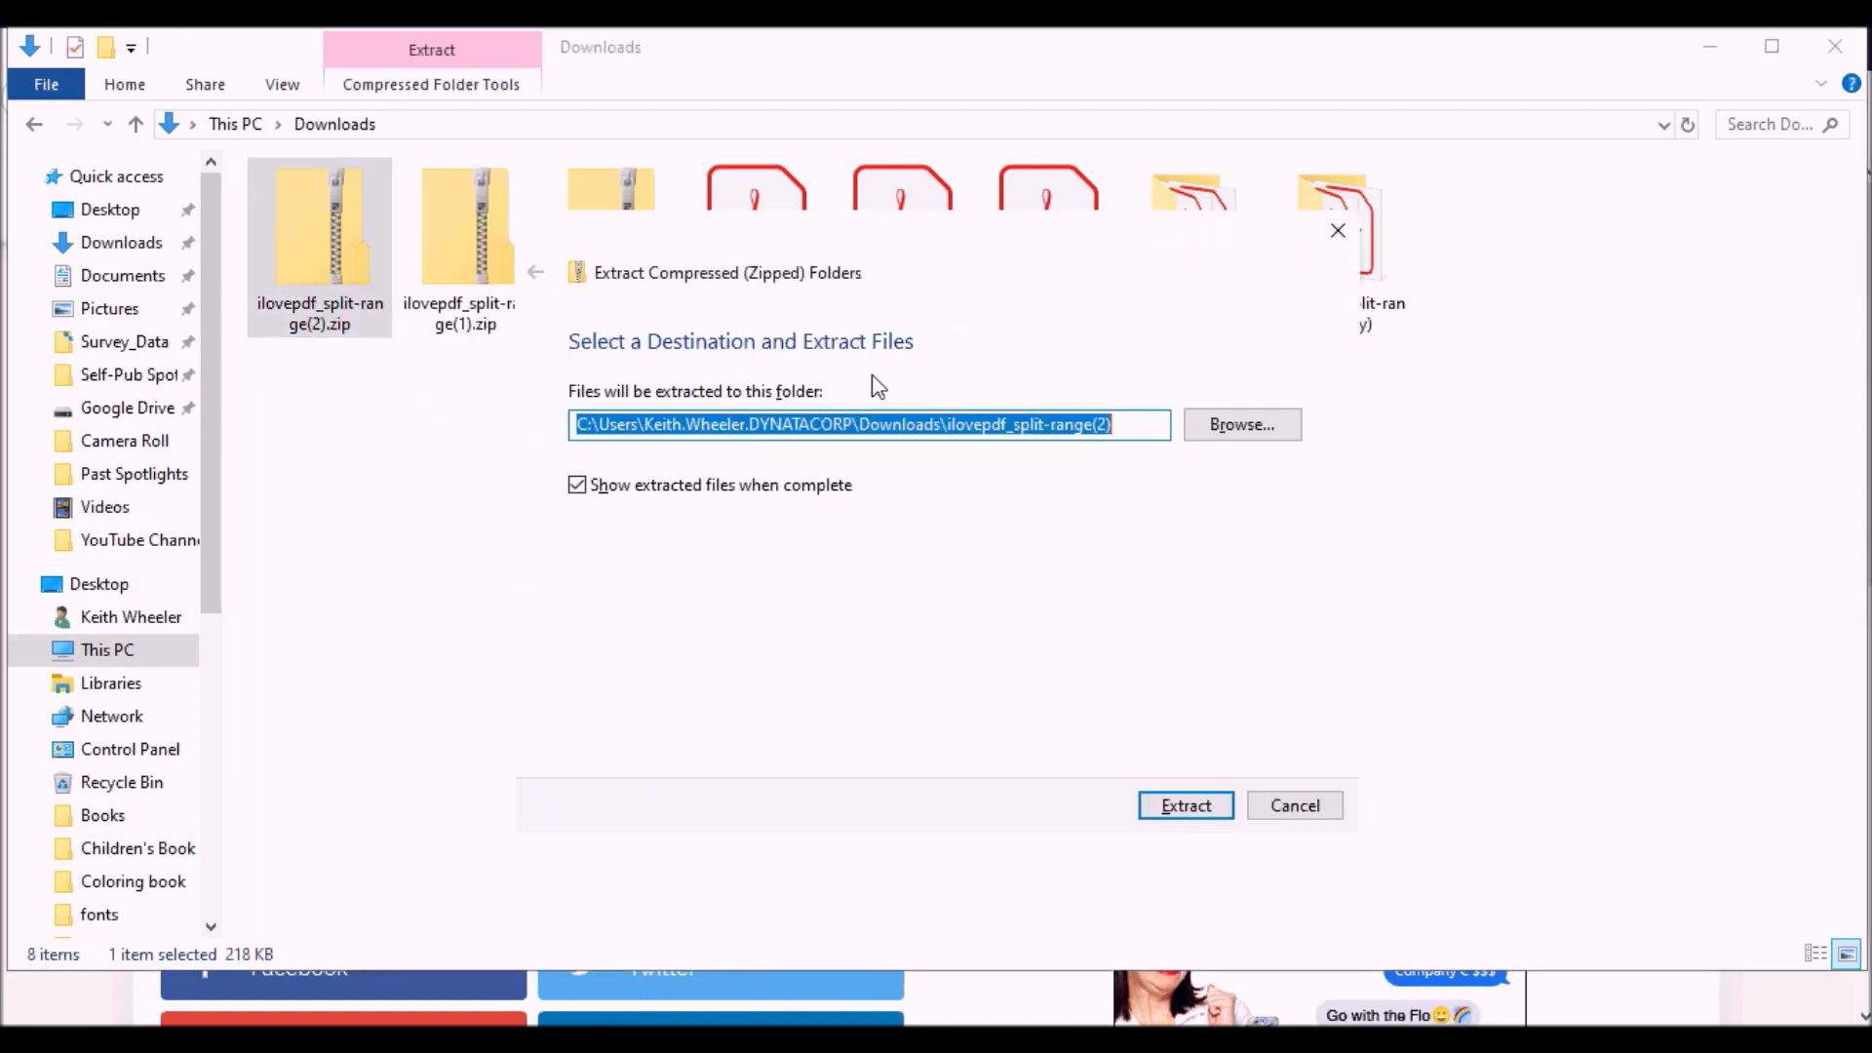
Extract the third zip into ilovepdf_split-range(Hard), then return to iLovePDF.
{"action": "left_click", "coordinate": [1137, 424]}
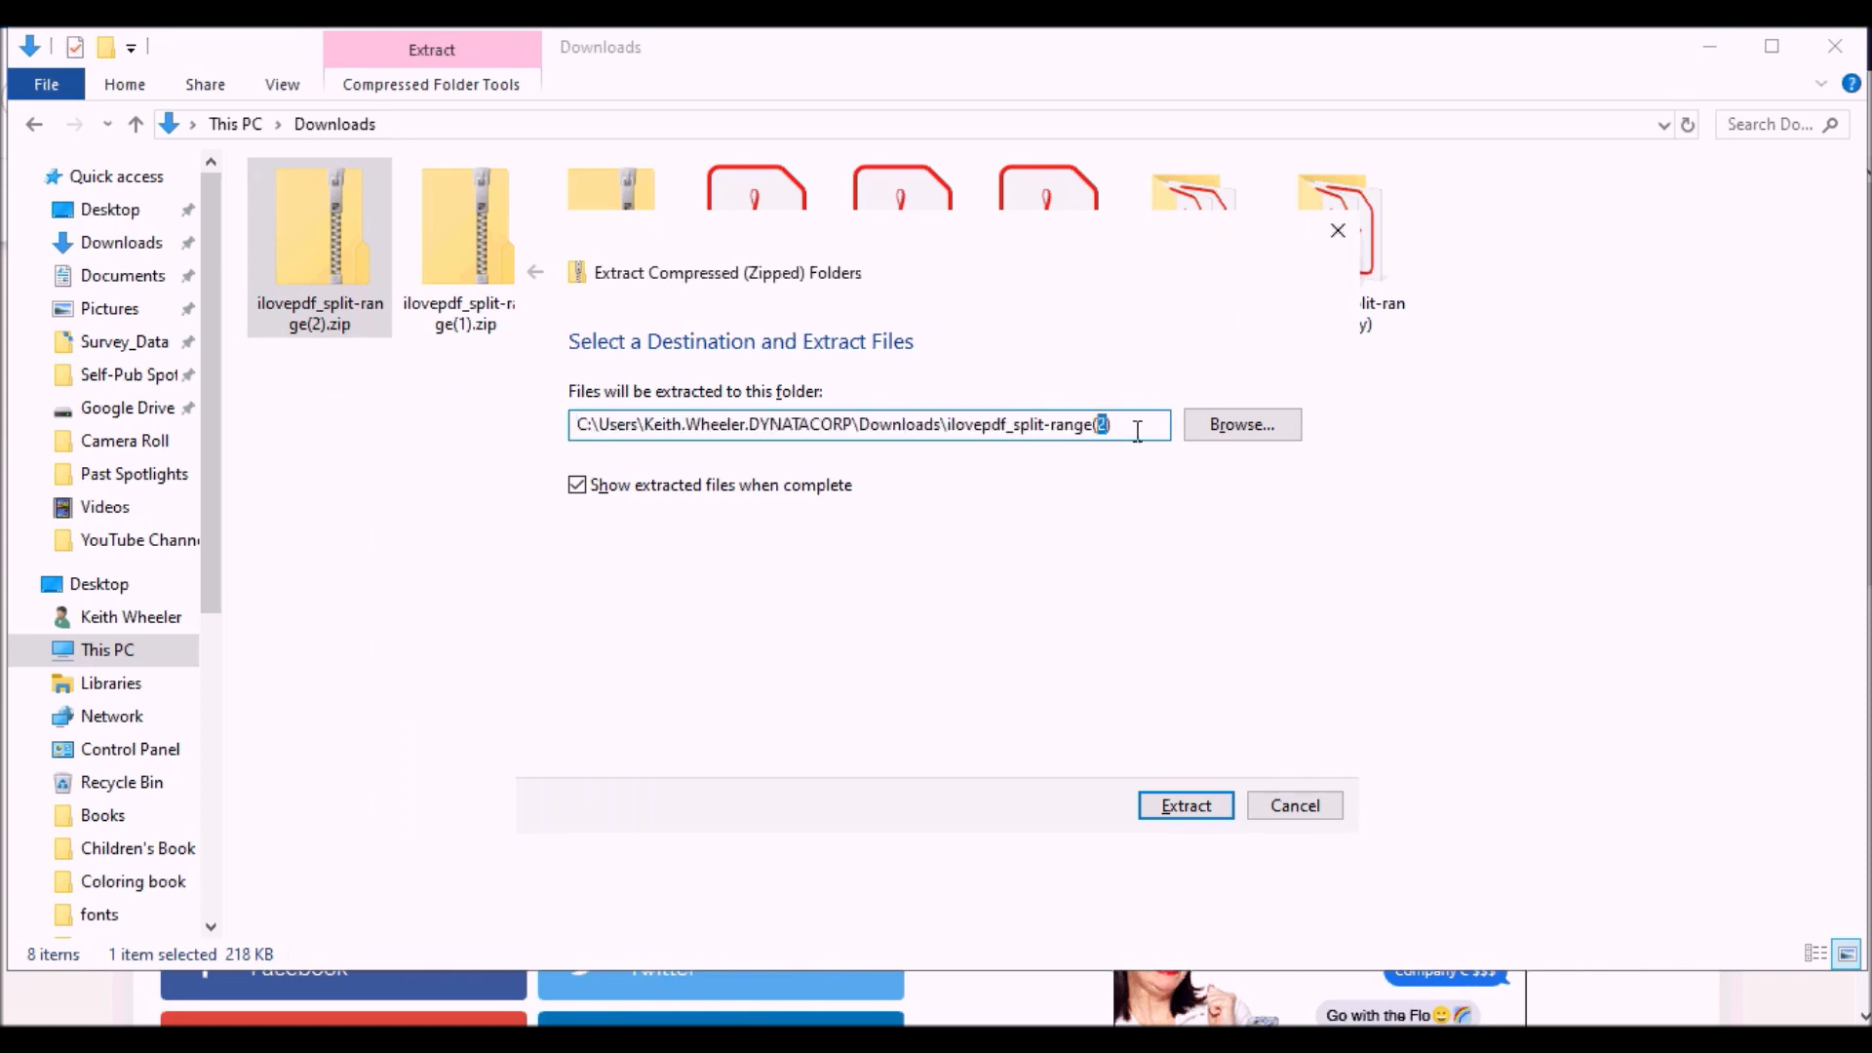
{"action": "type", "text": "Ha"}
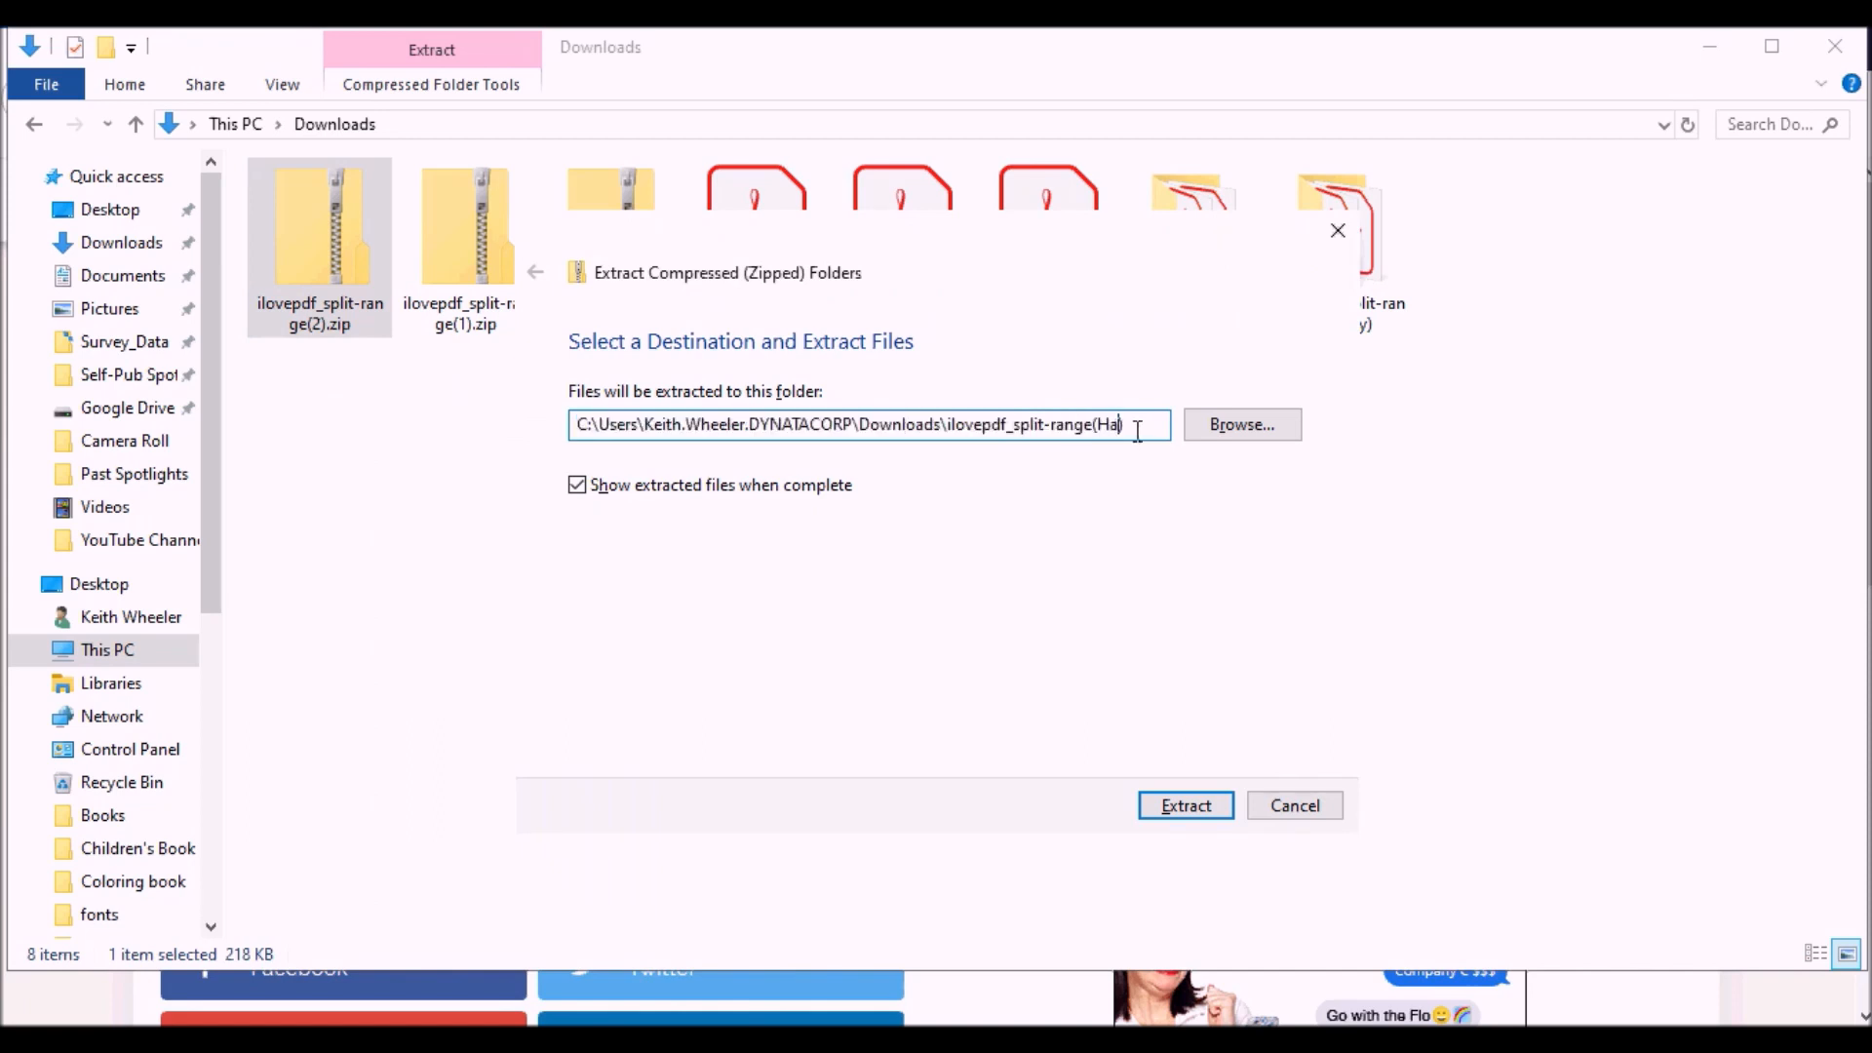
{"action": "type", "text": "rd"}
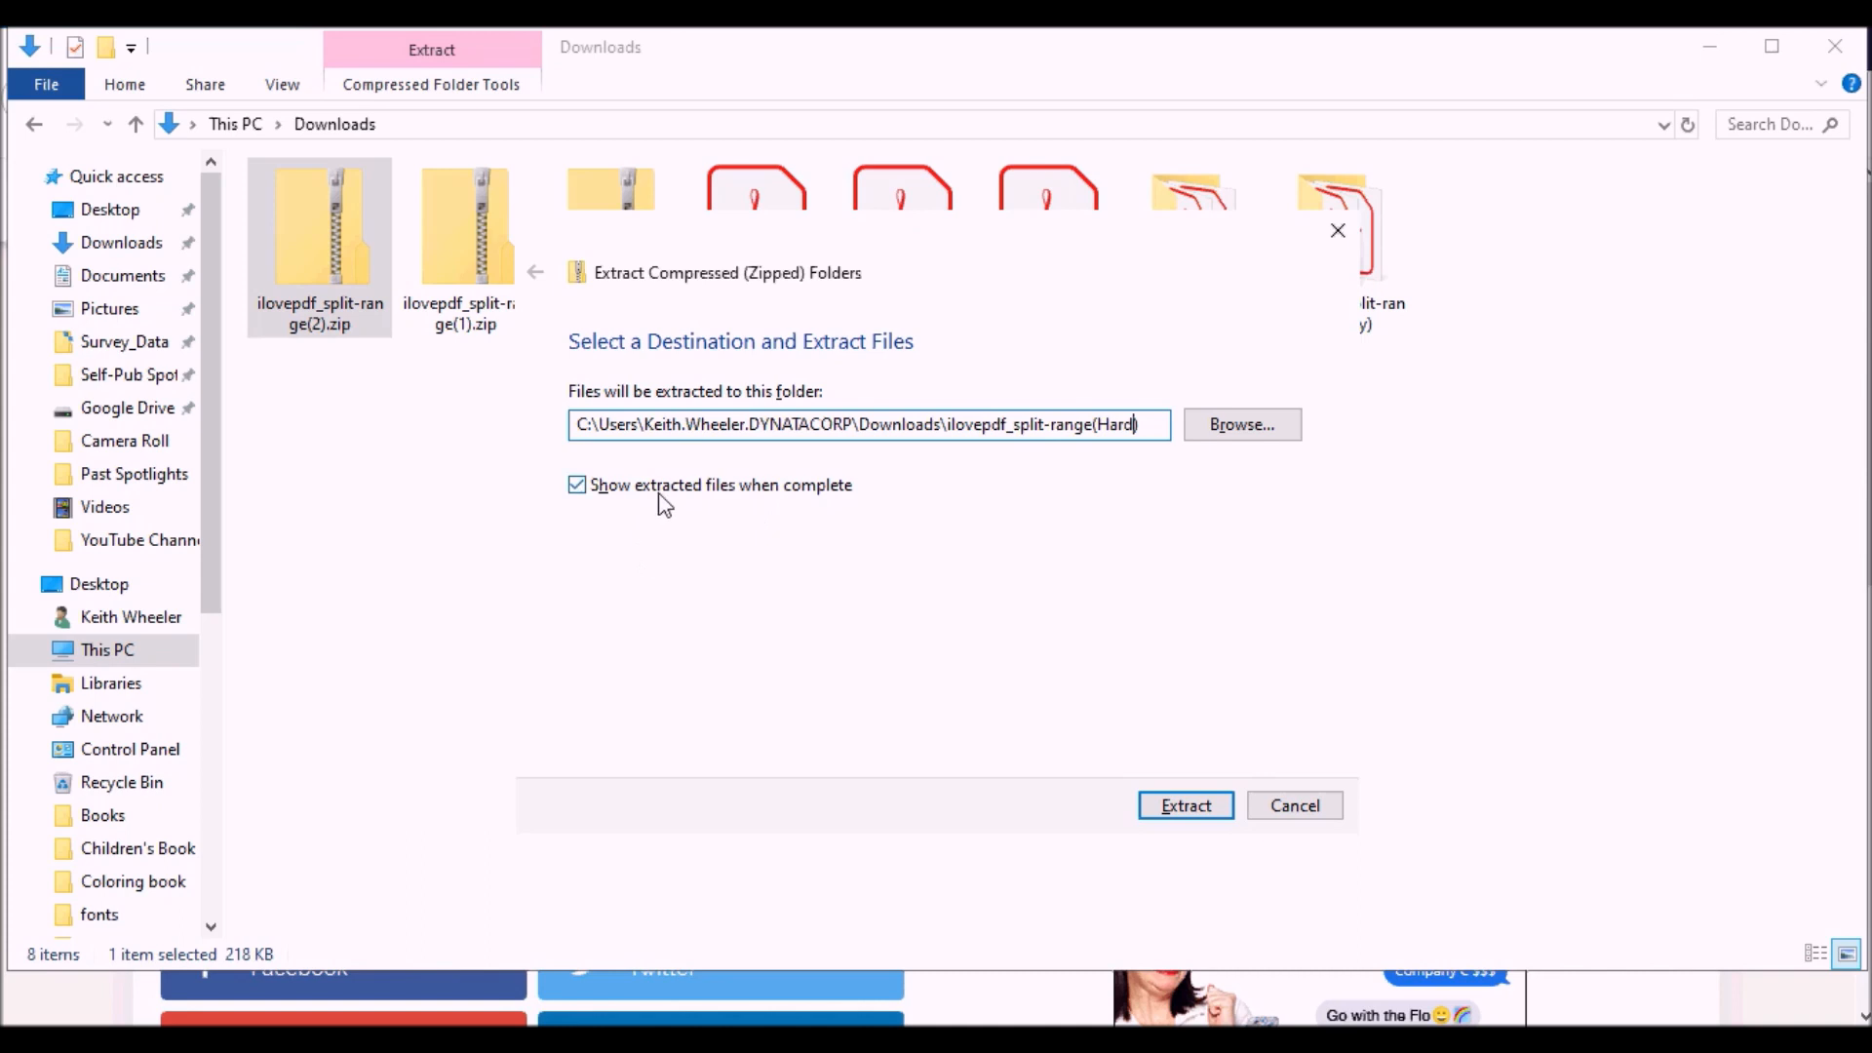
{"action": "left_click", "coordinate": [1185, 804]}
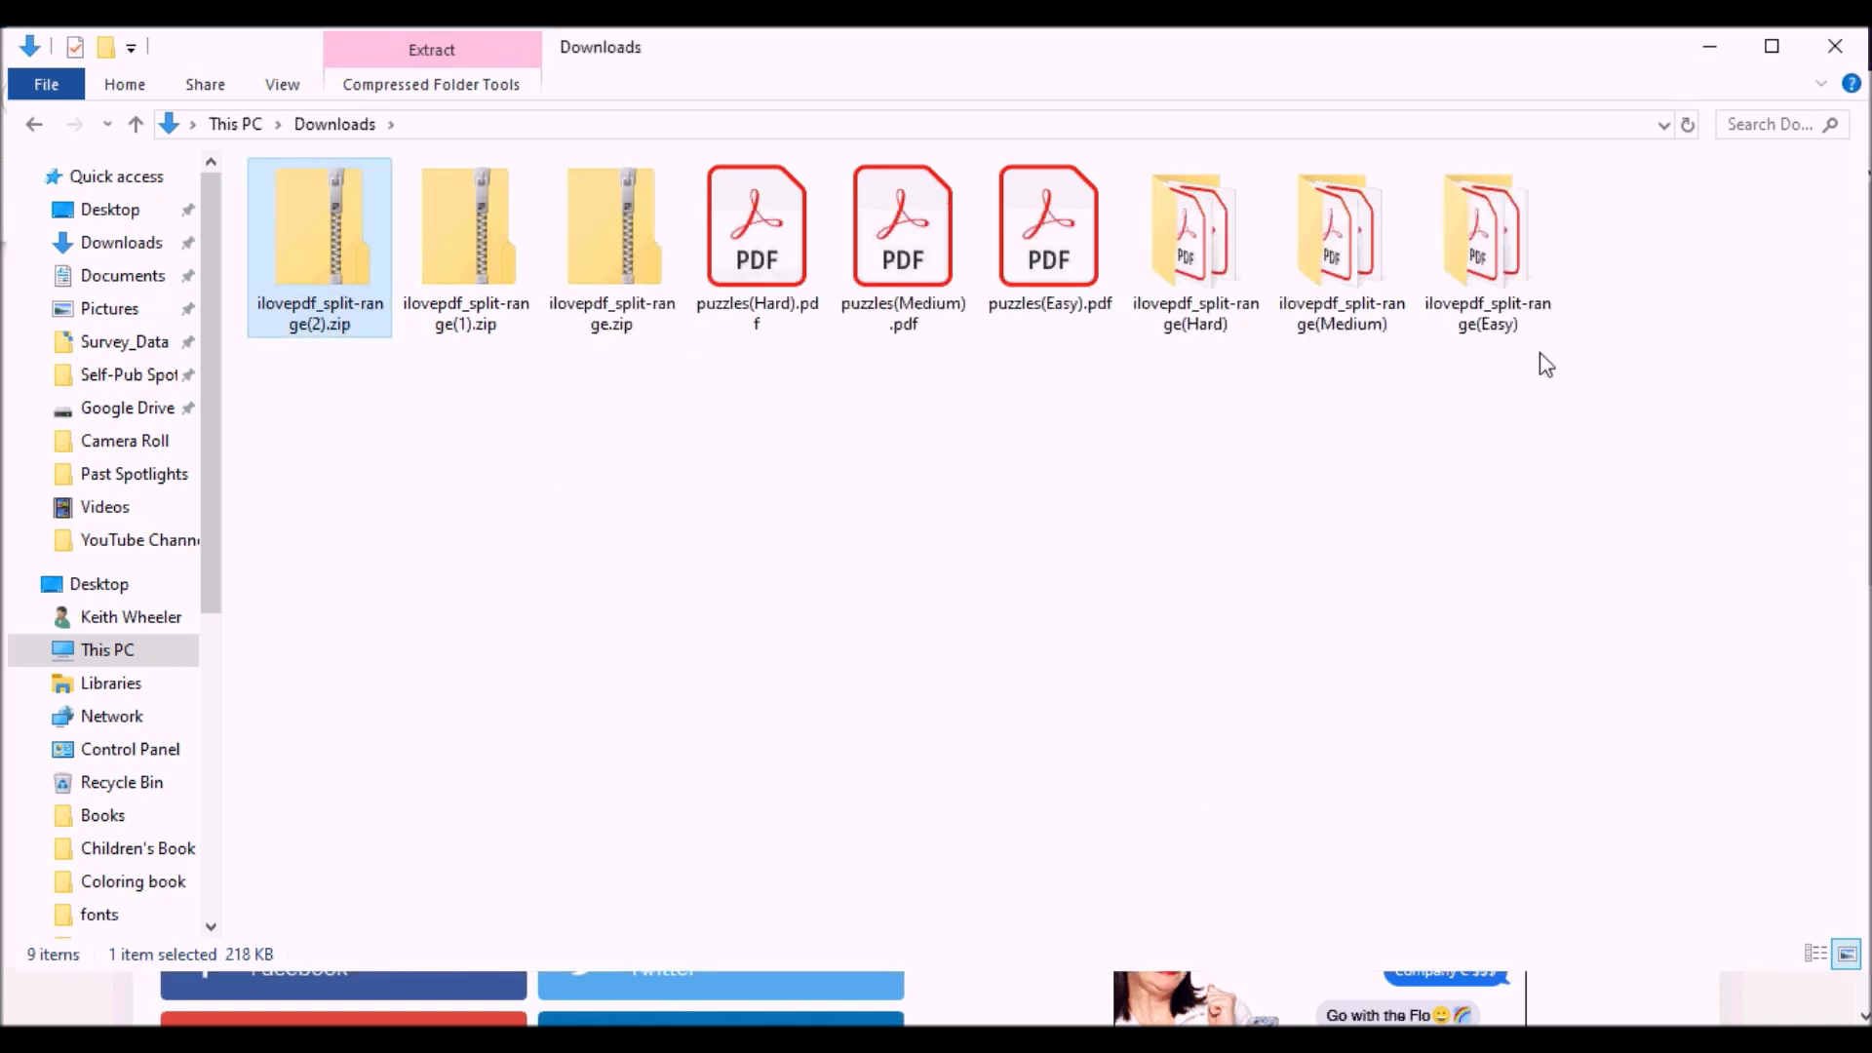
{"action": "left_click", "coordinate": [1194, 227]}
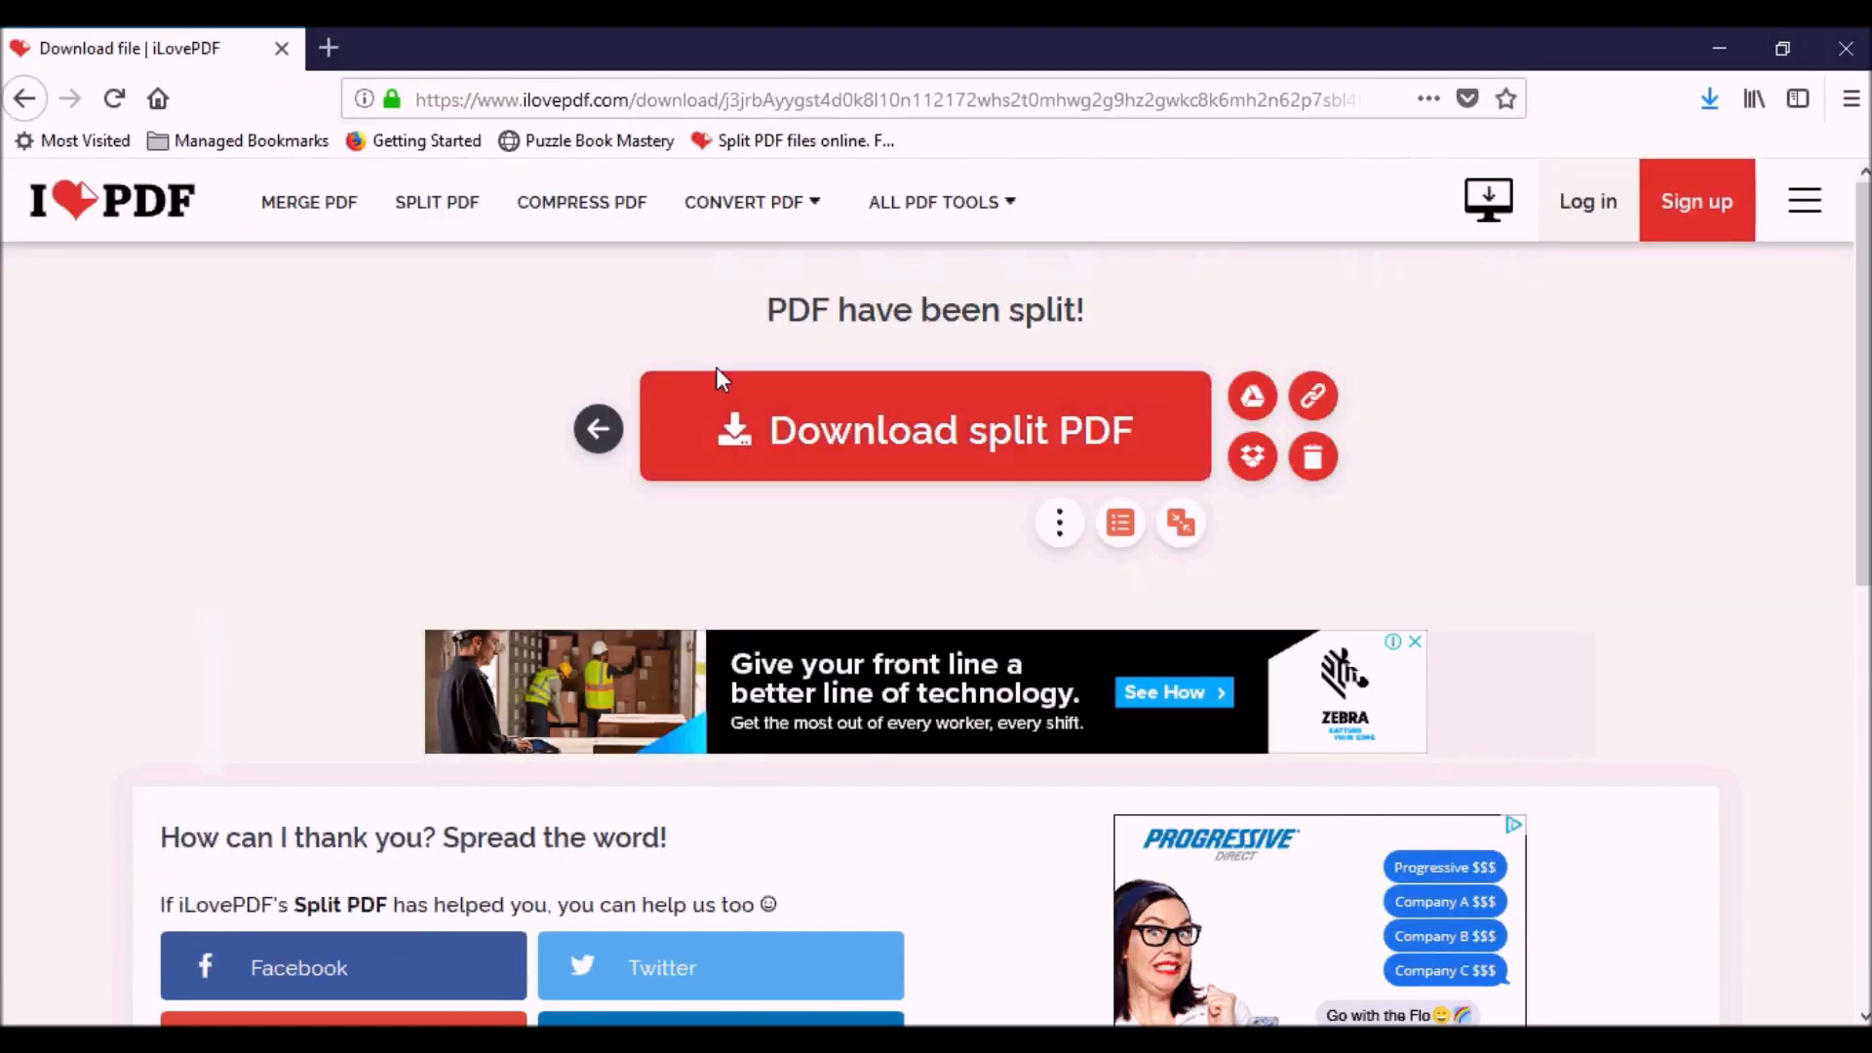
Open Merge PDF and upload the Easy 1-200 and 201-250 split files.
{"action": "left_click", "coordinate": [308, 202]}
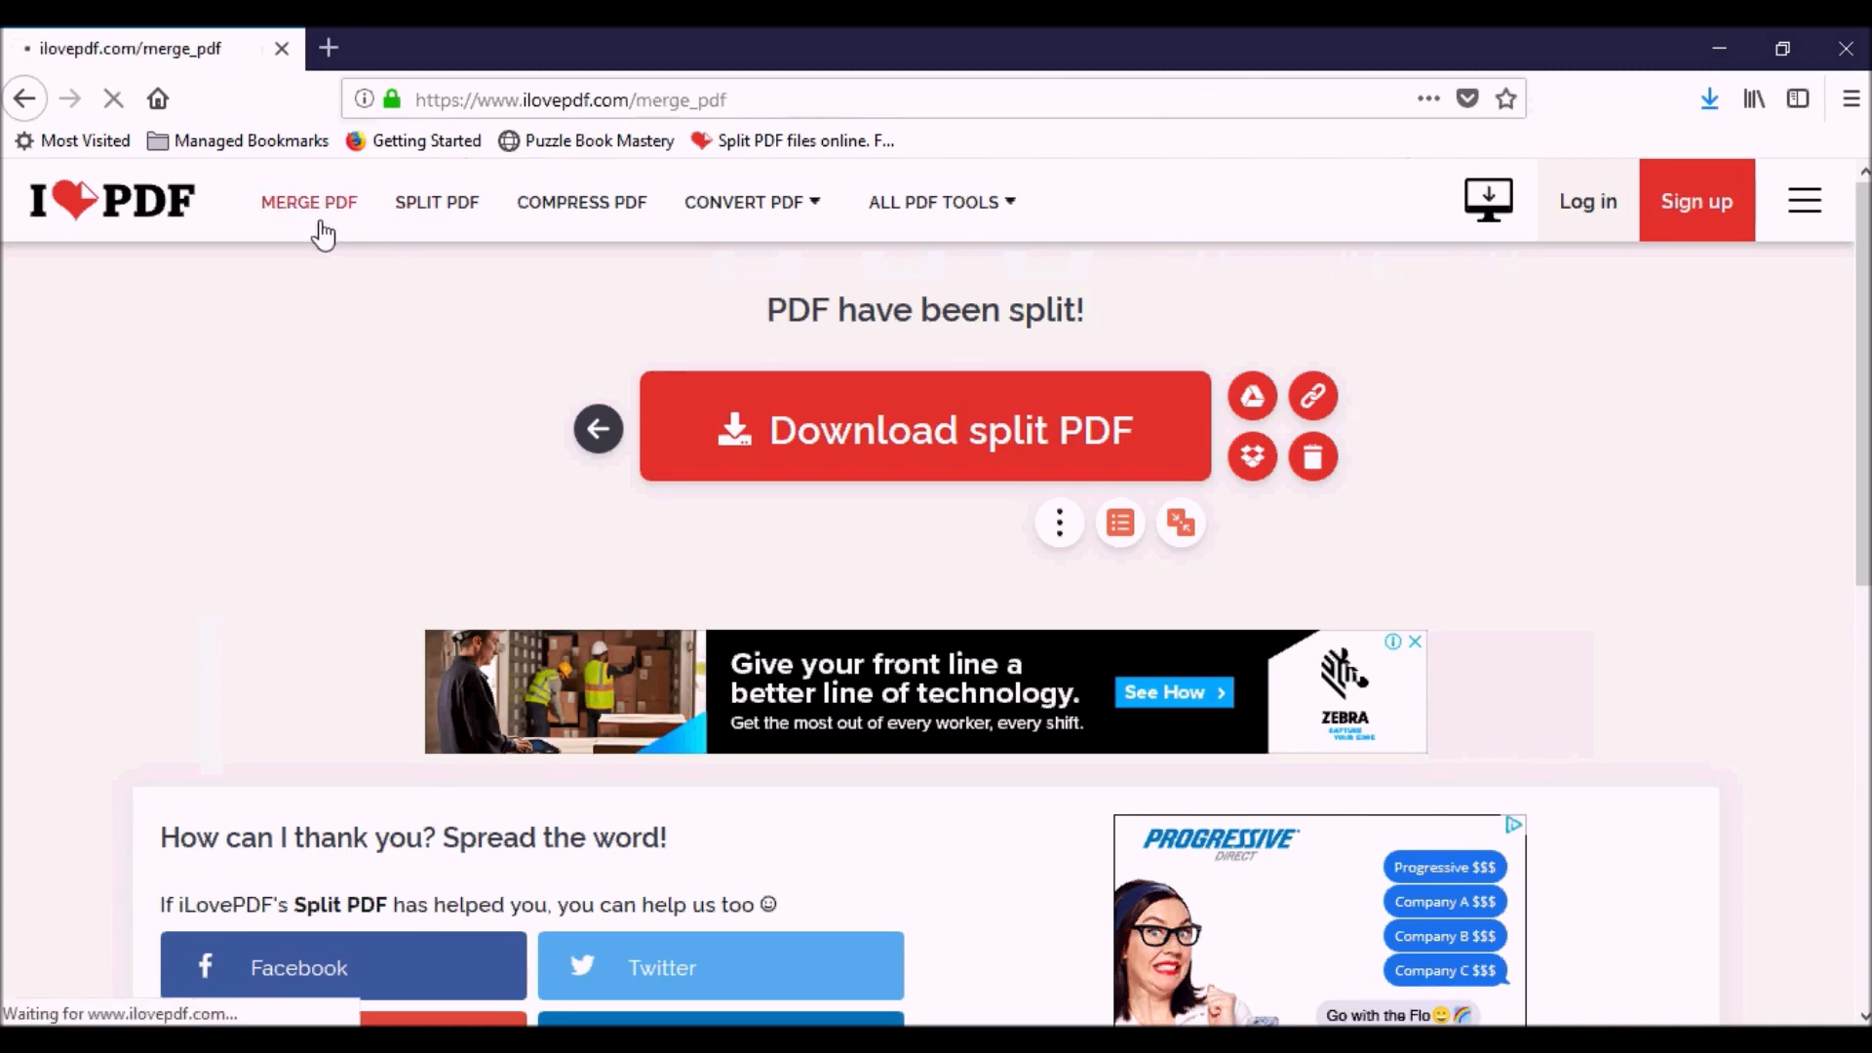
{"action": "left_click", "coordinate": [308, 202]}
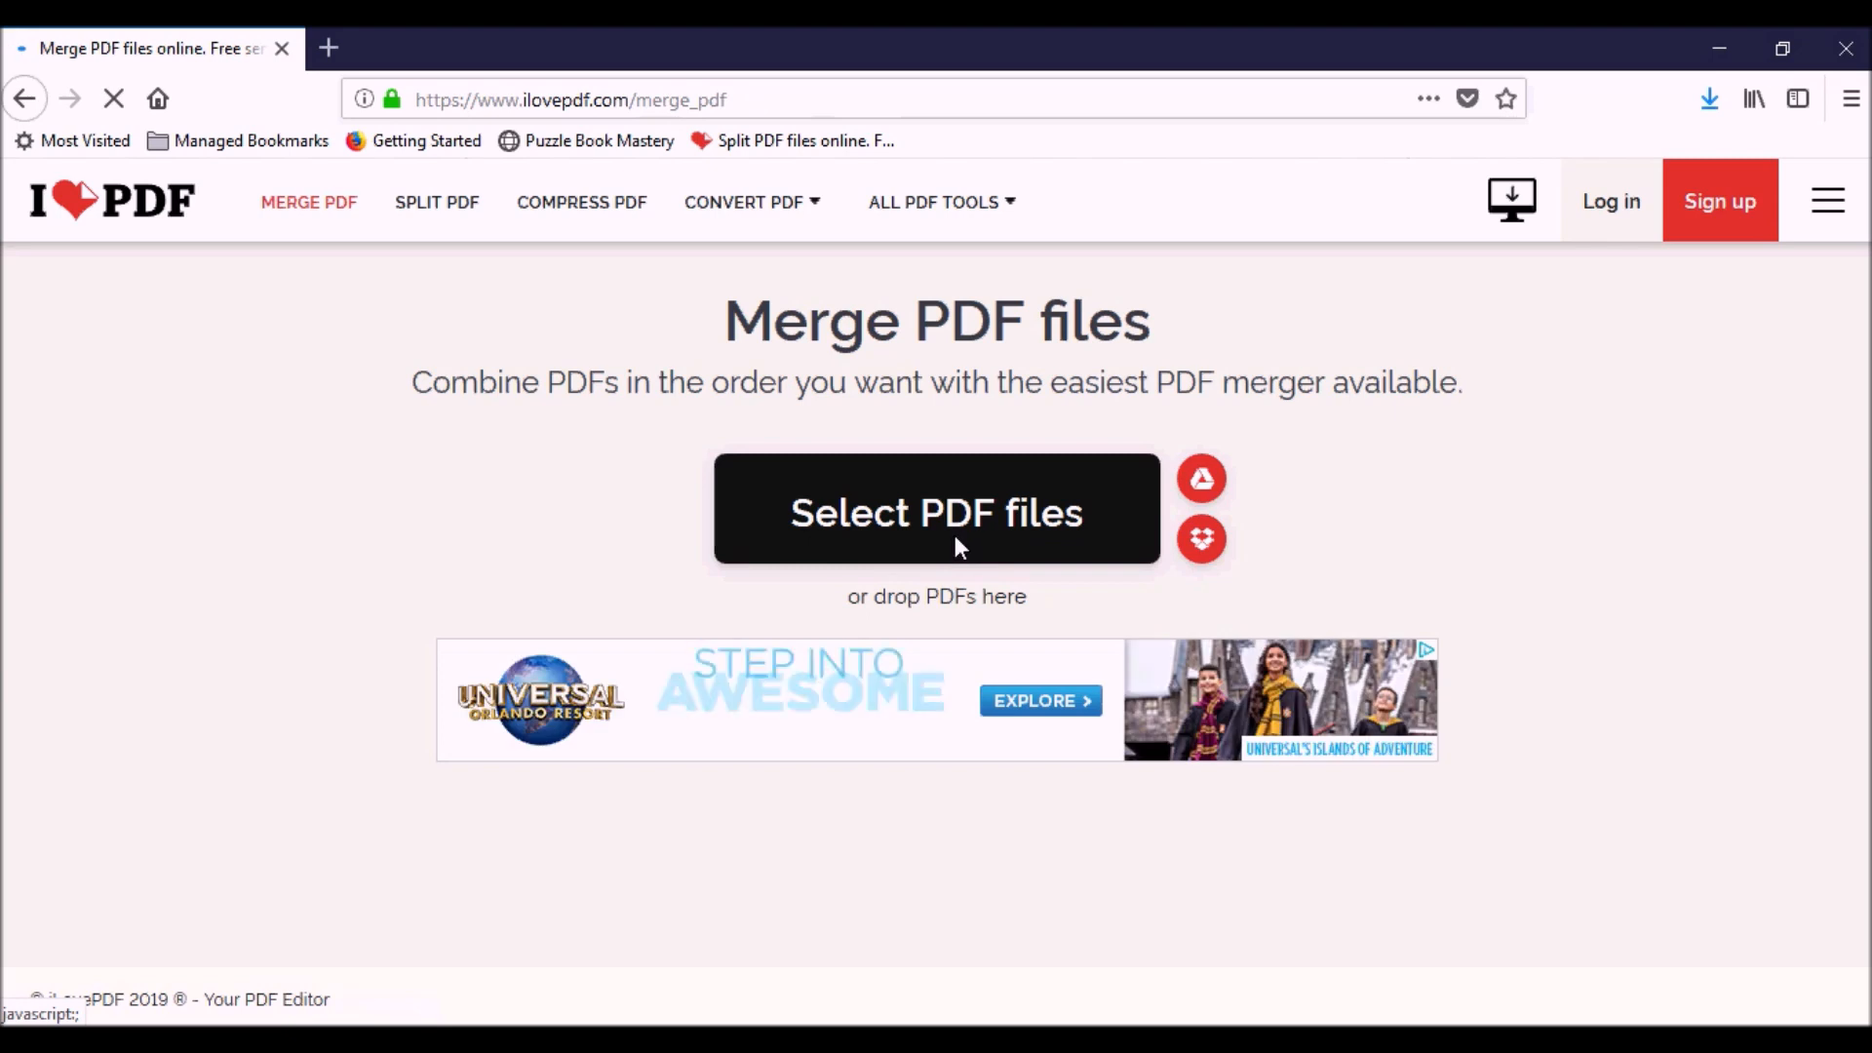
{"action": "left_click", "coordinate": [937, 512]}
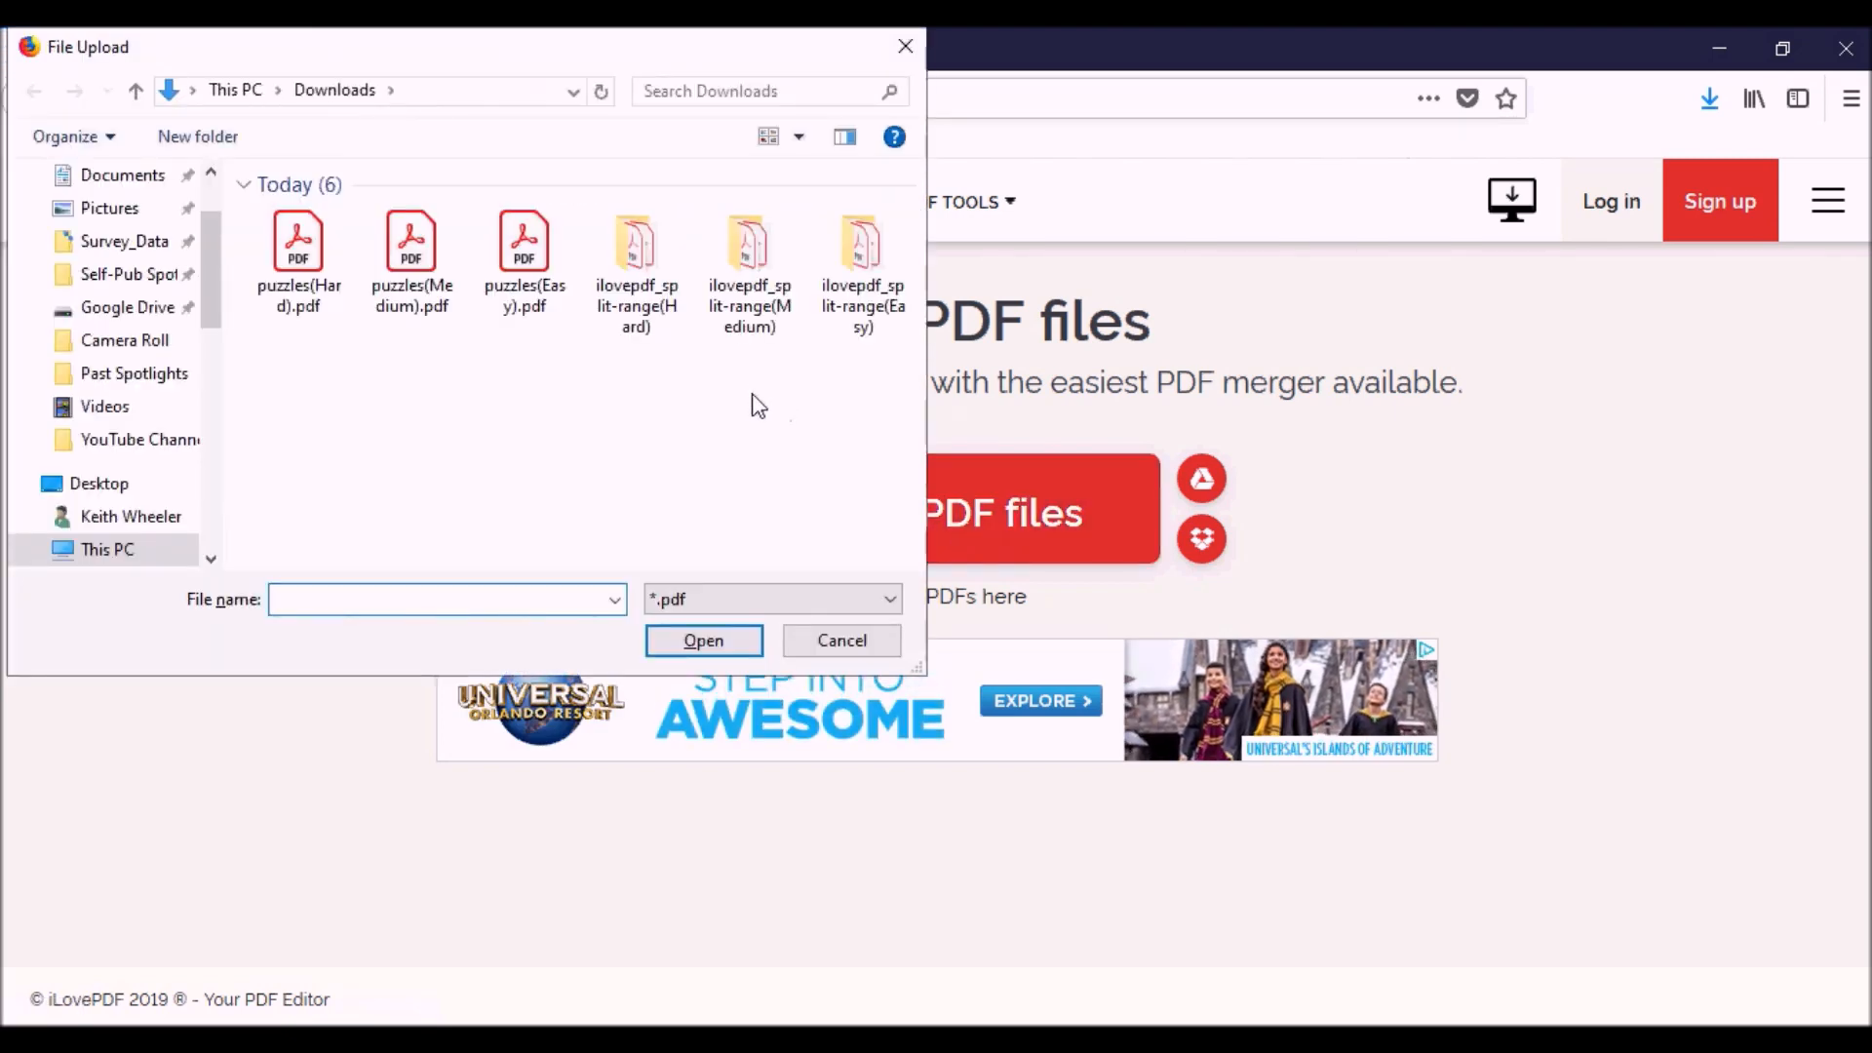
{"action": "double_click", "coordinate": [862, 245]}
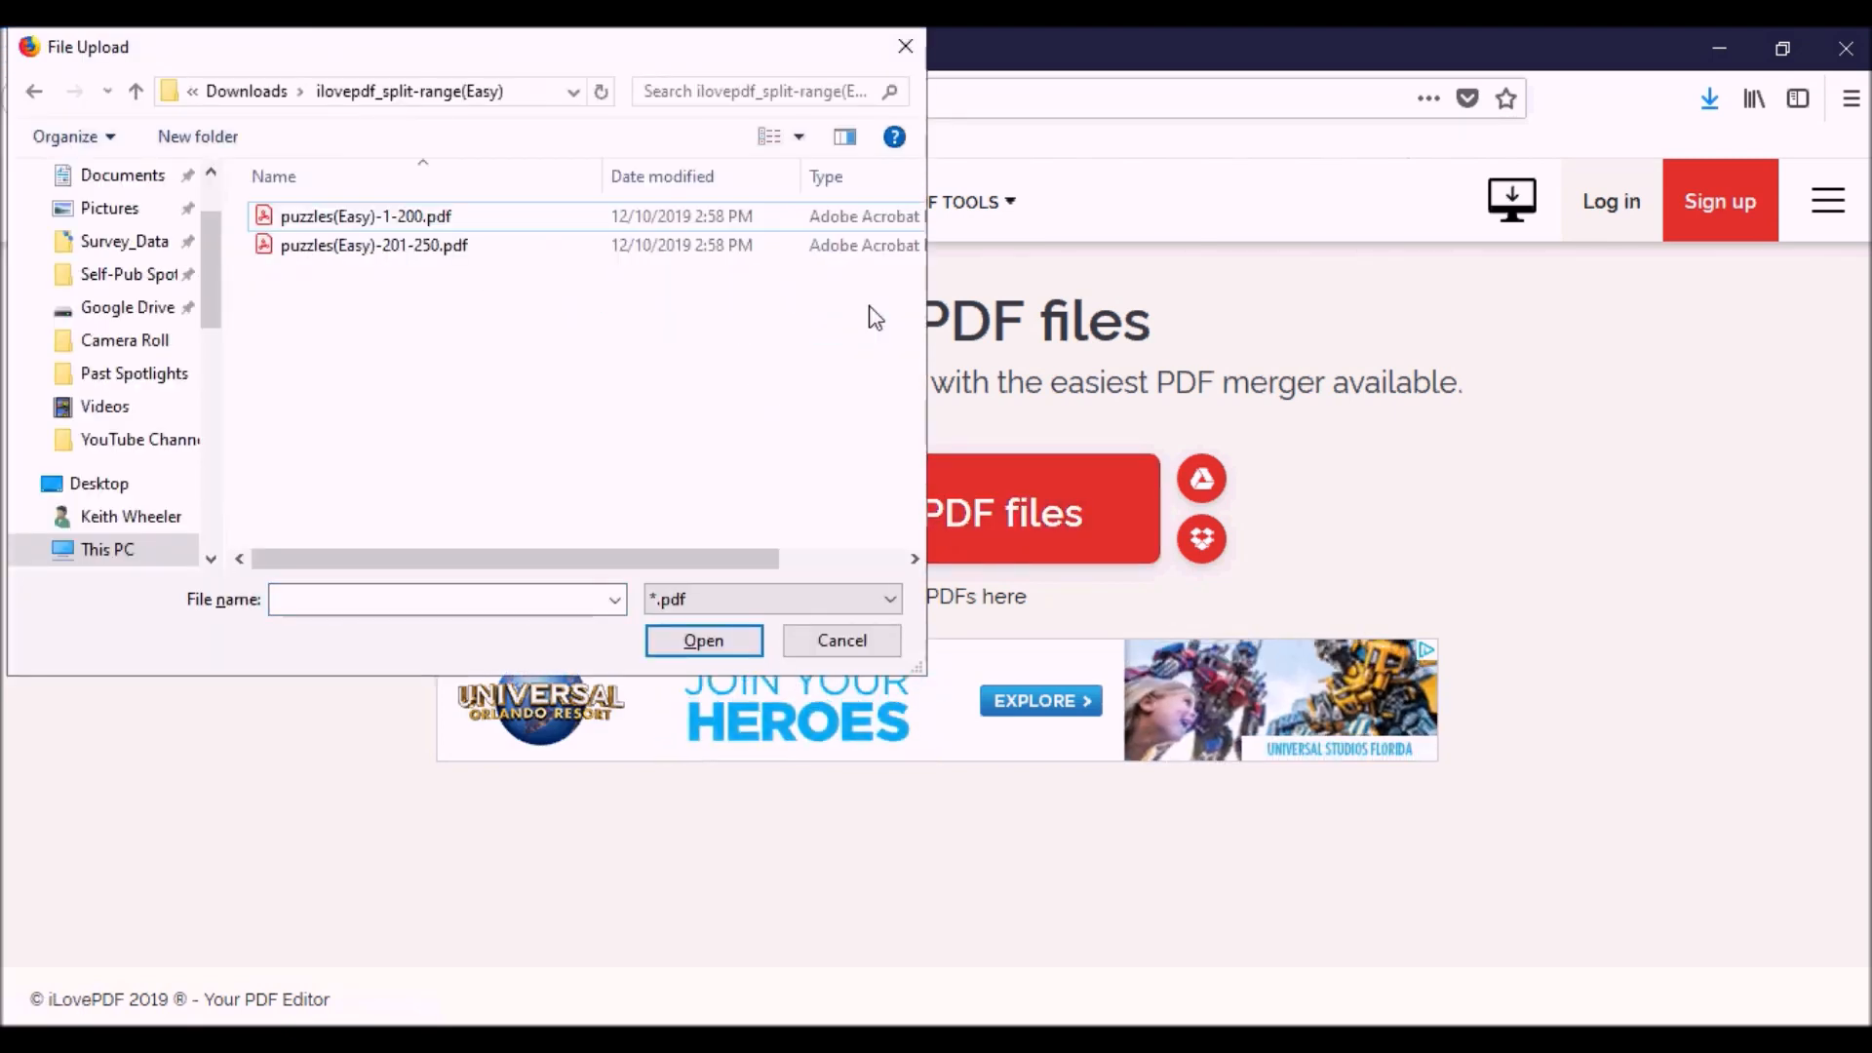
{"action": "left_click", "coordinate": [366, 217]}
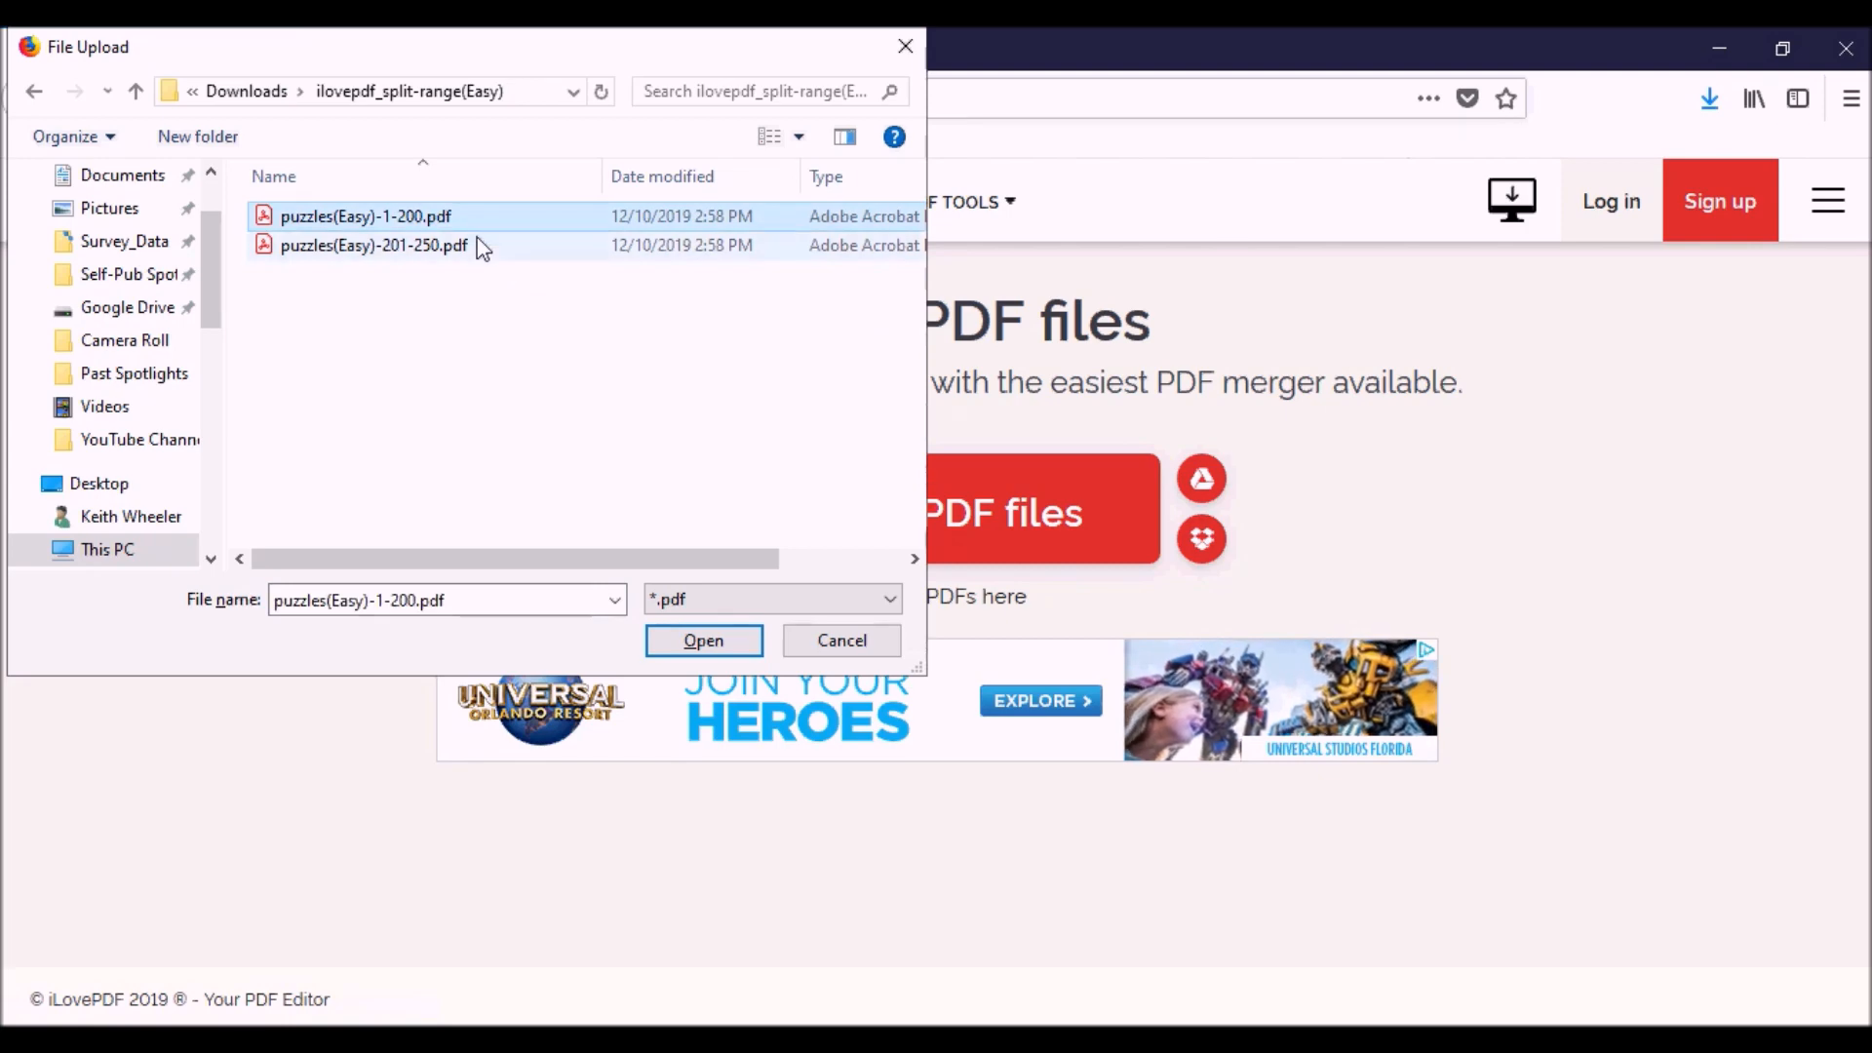
{"action": "left_click", "coordinate": [373, 245]}
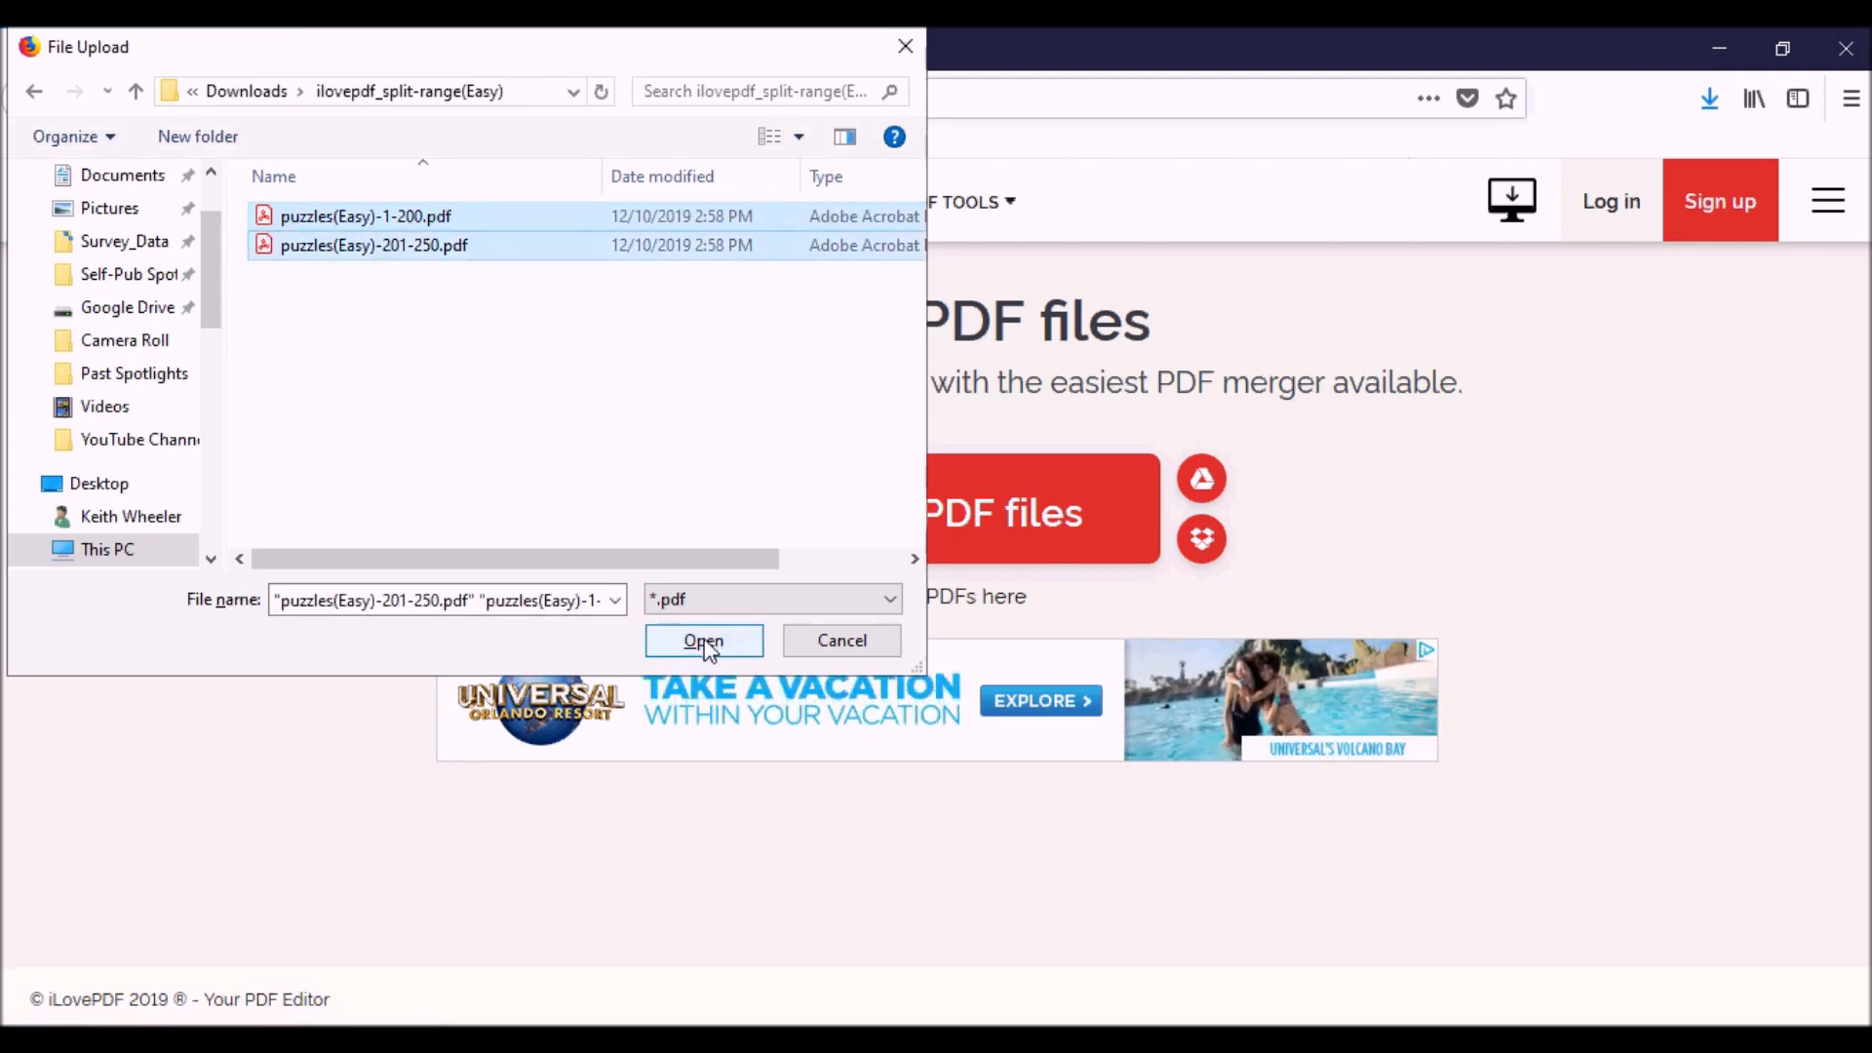
{"action": "left_click", "coordinate": [703, 642]}
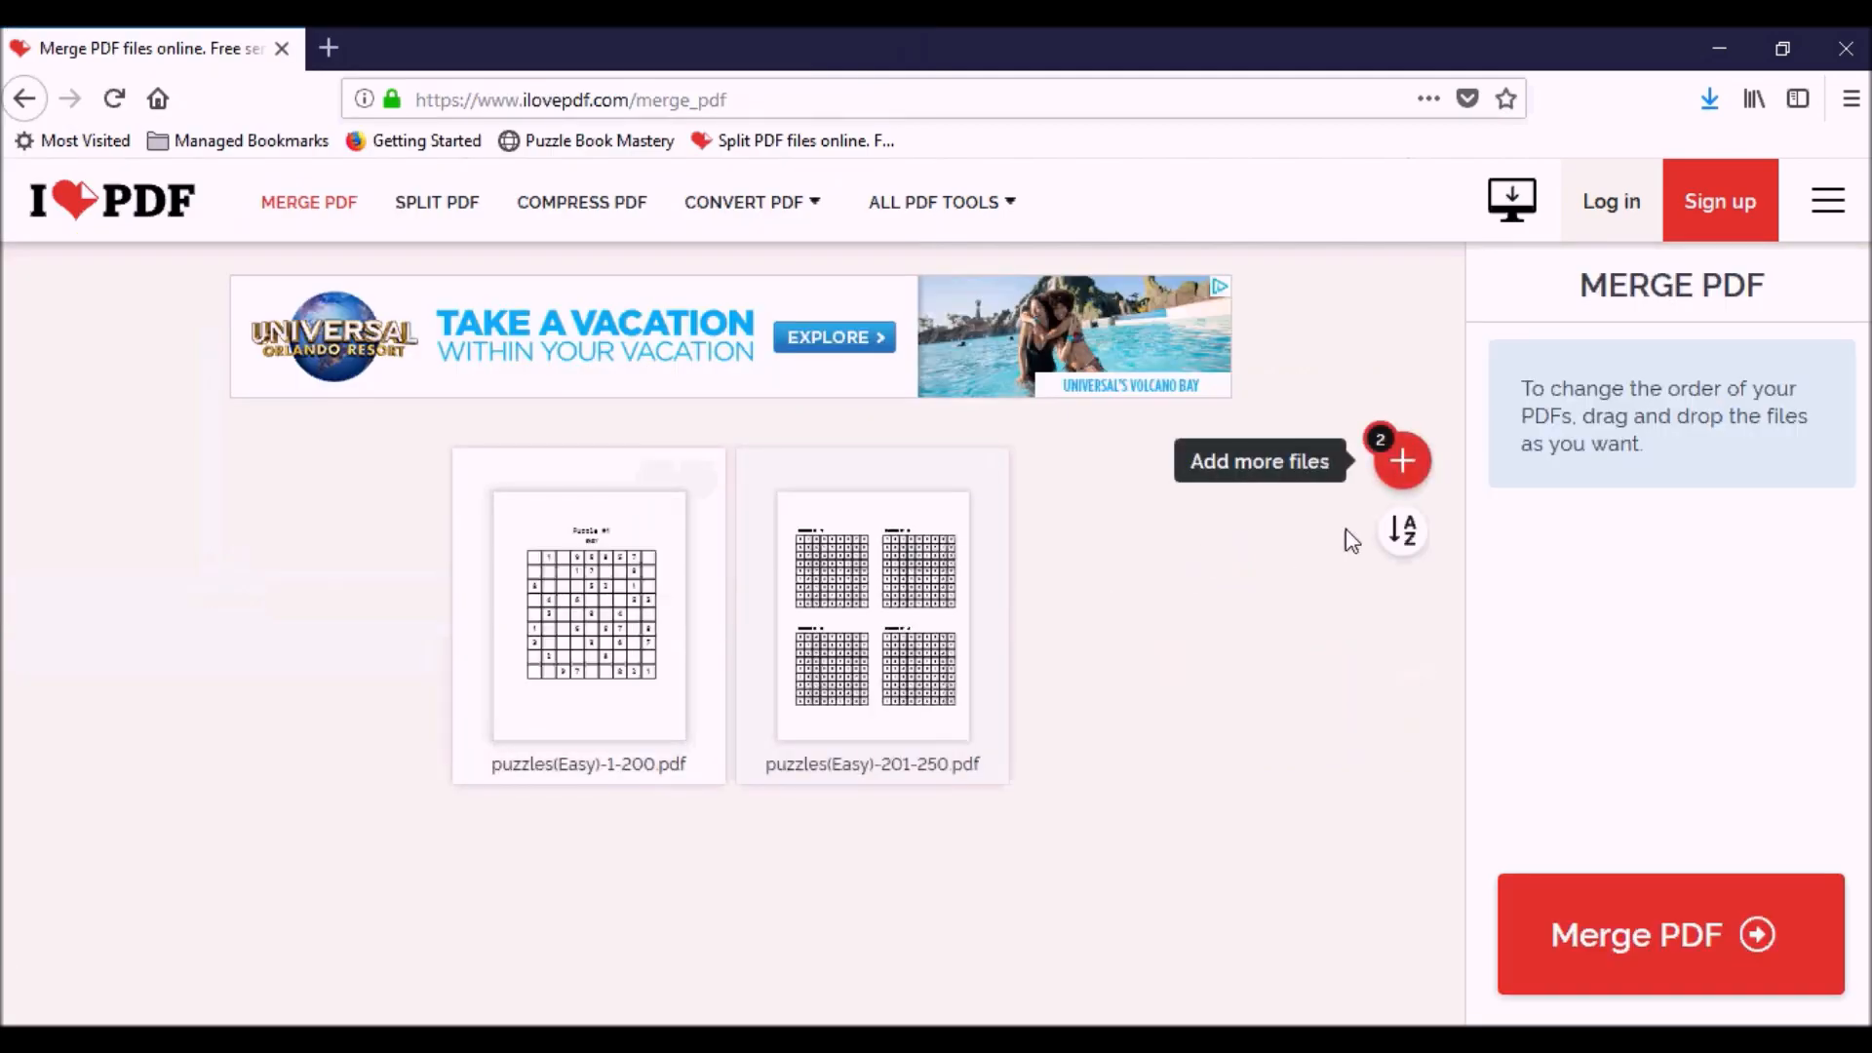
Add both Medium split files, then pick the Hard split files to upload.
{"action": "left_click", "coordinate": [1403, 461]}
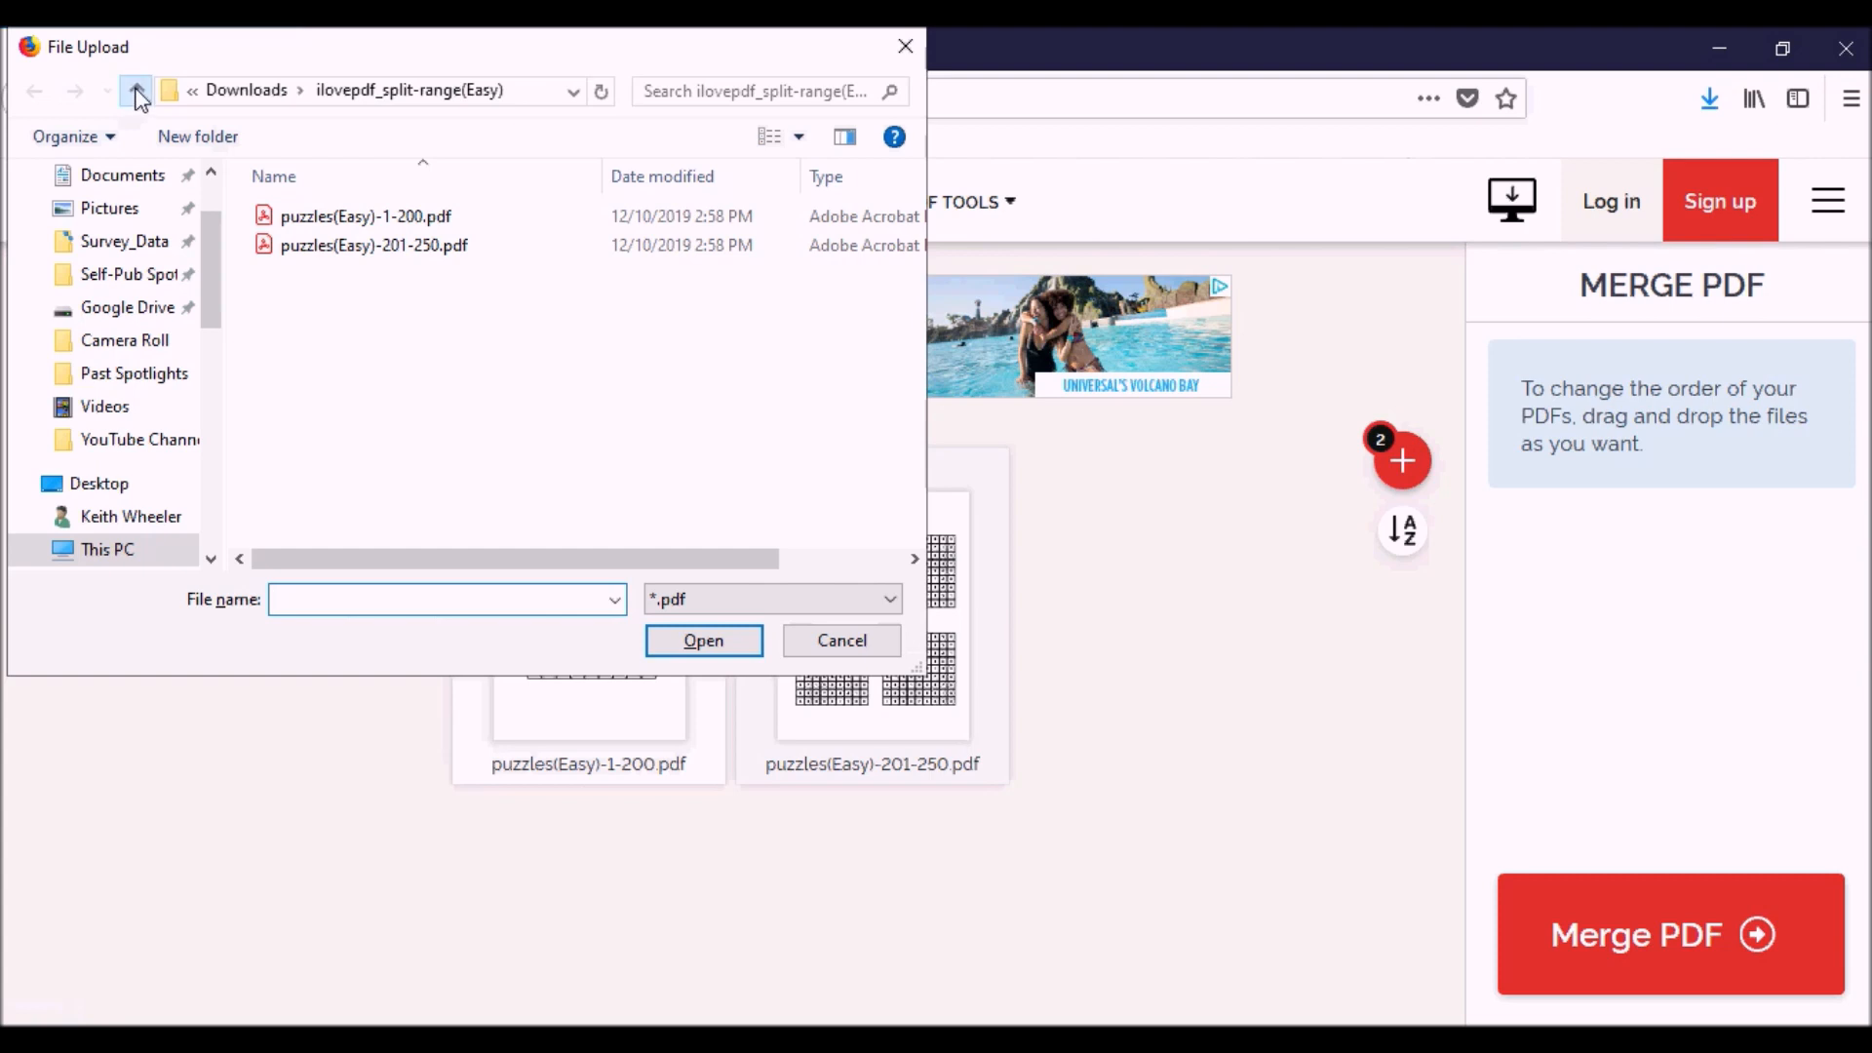
{"action": "left_click", "coordinate": [136, 91]}
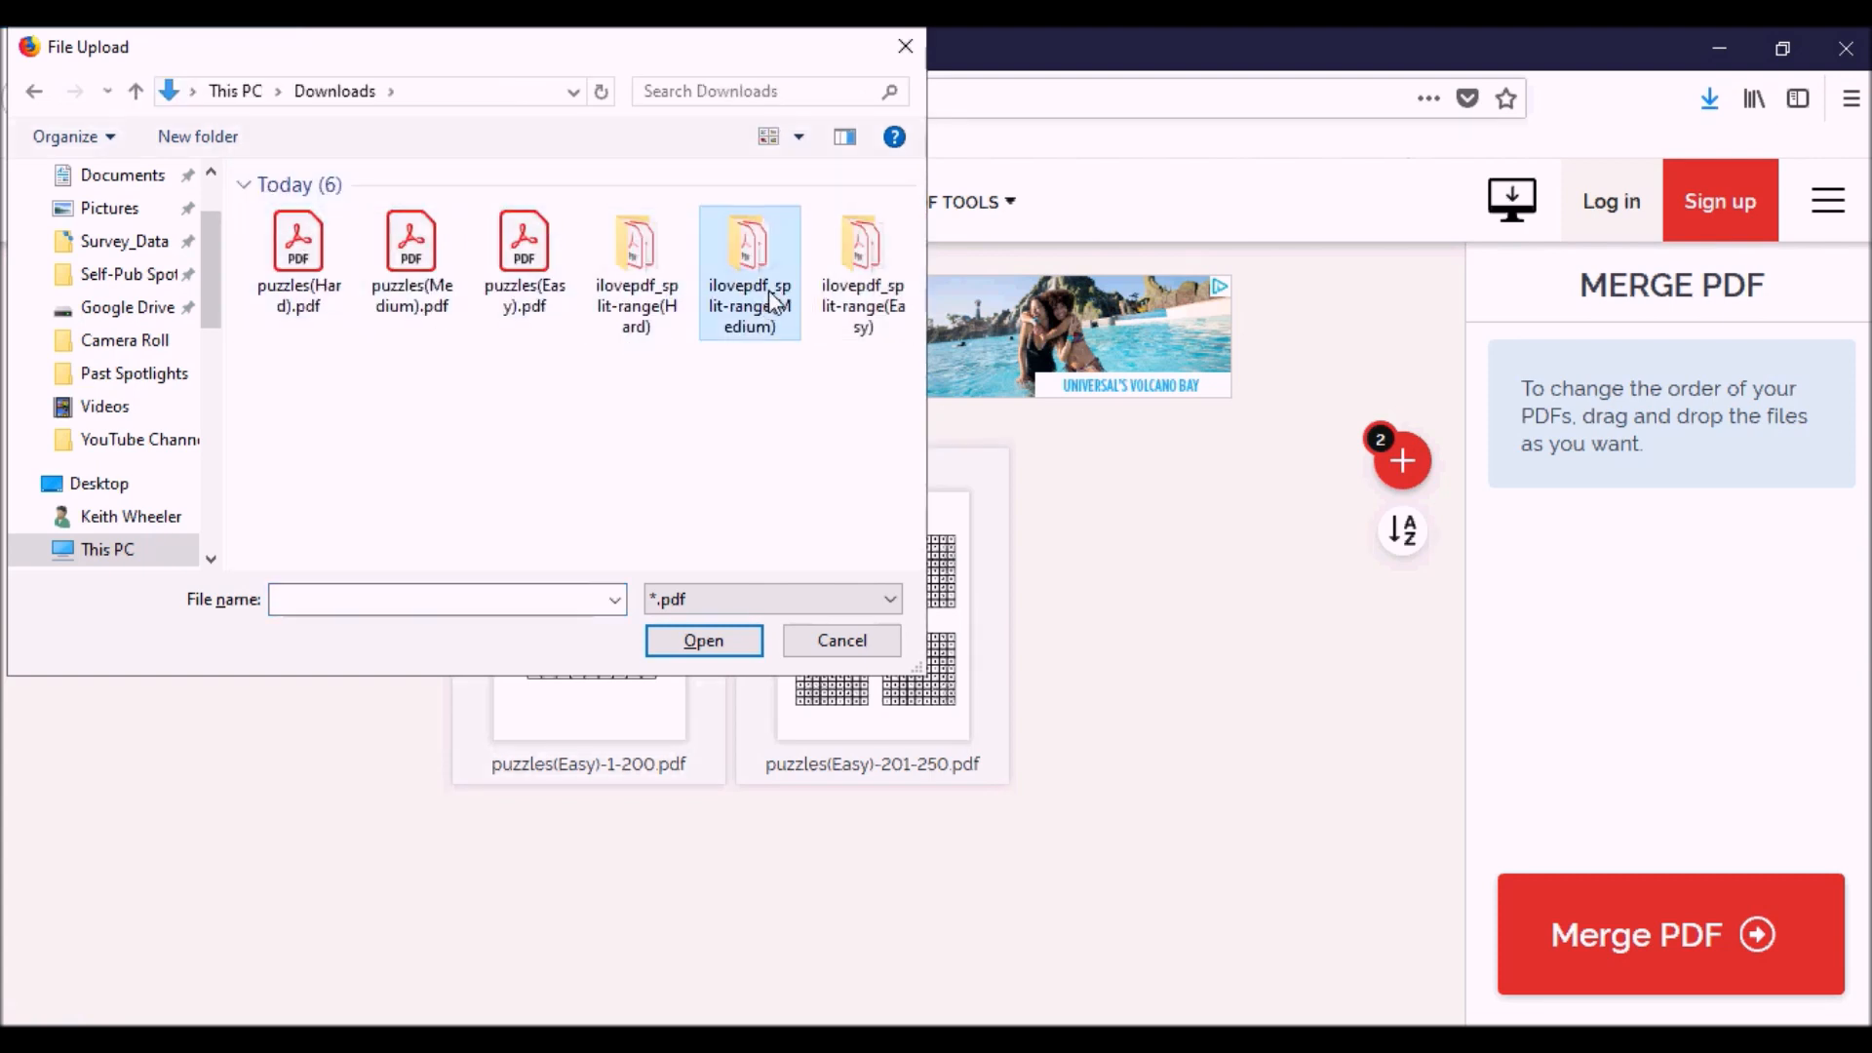
{"action": "double_click", "coordinate": [749, 245]}
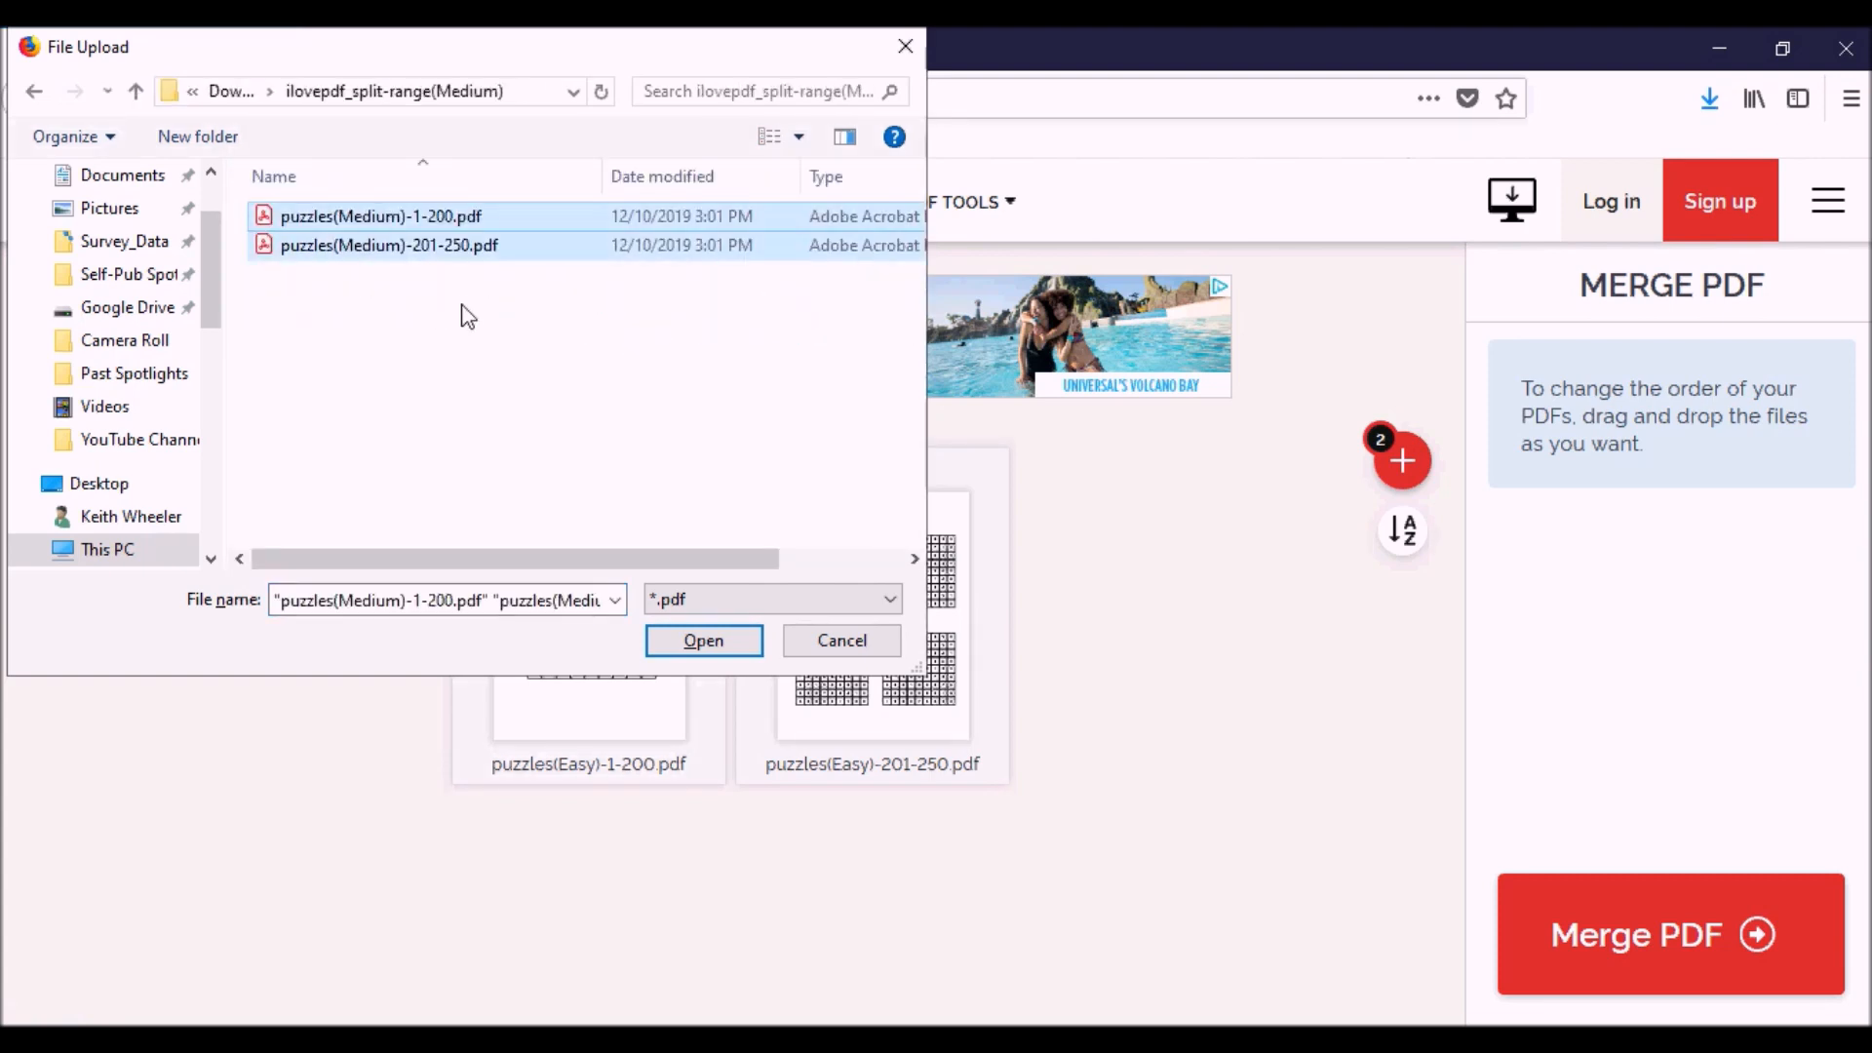
{"action": "left_click", "coordinate": [703, 639]}
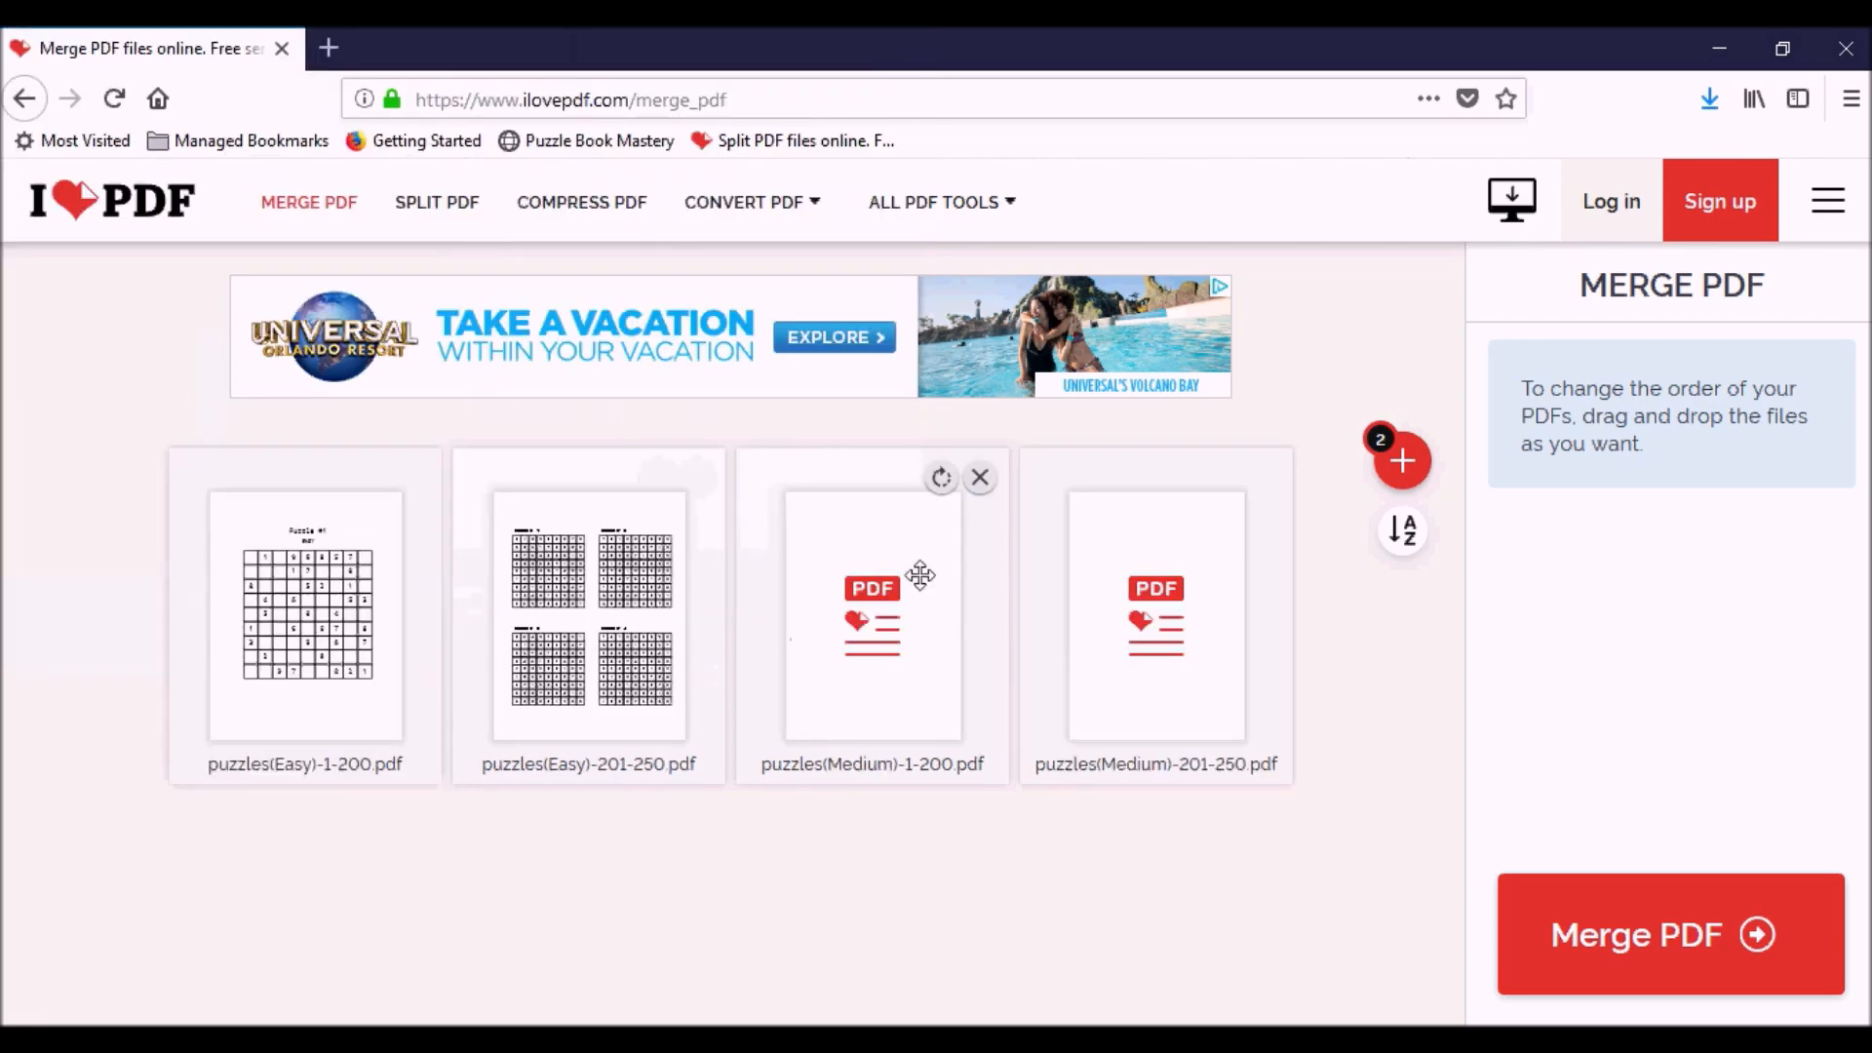
{"action": "left_click", "coordinate": [1402, 461]}
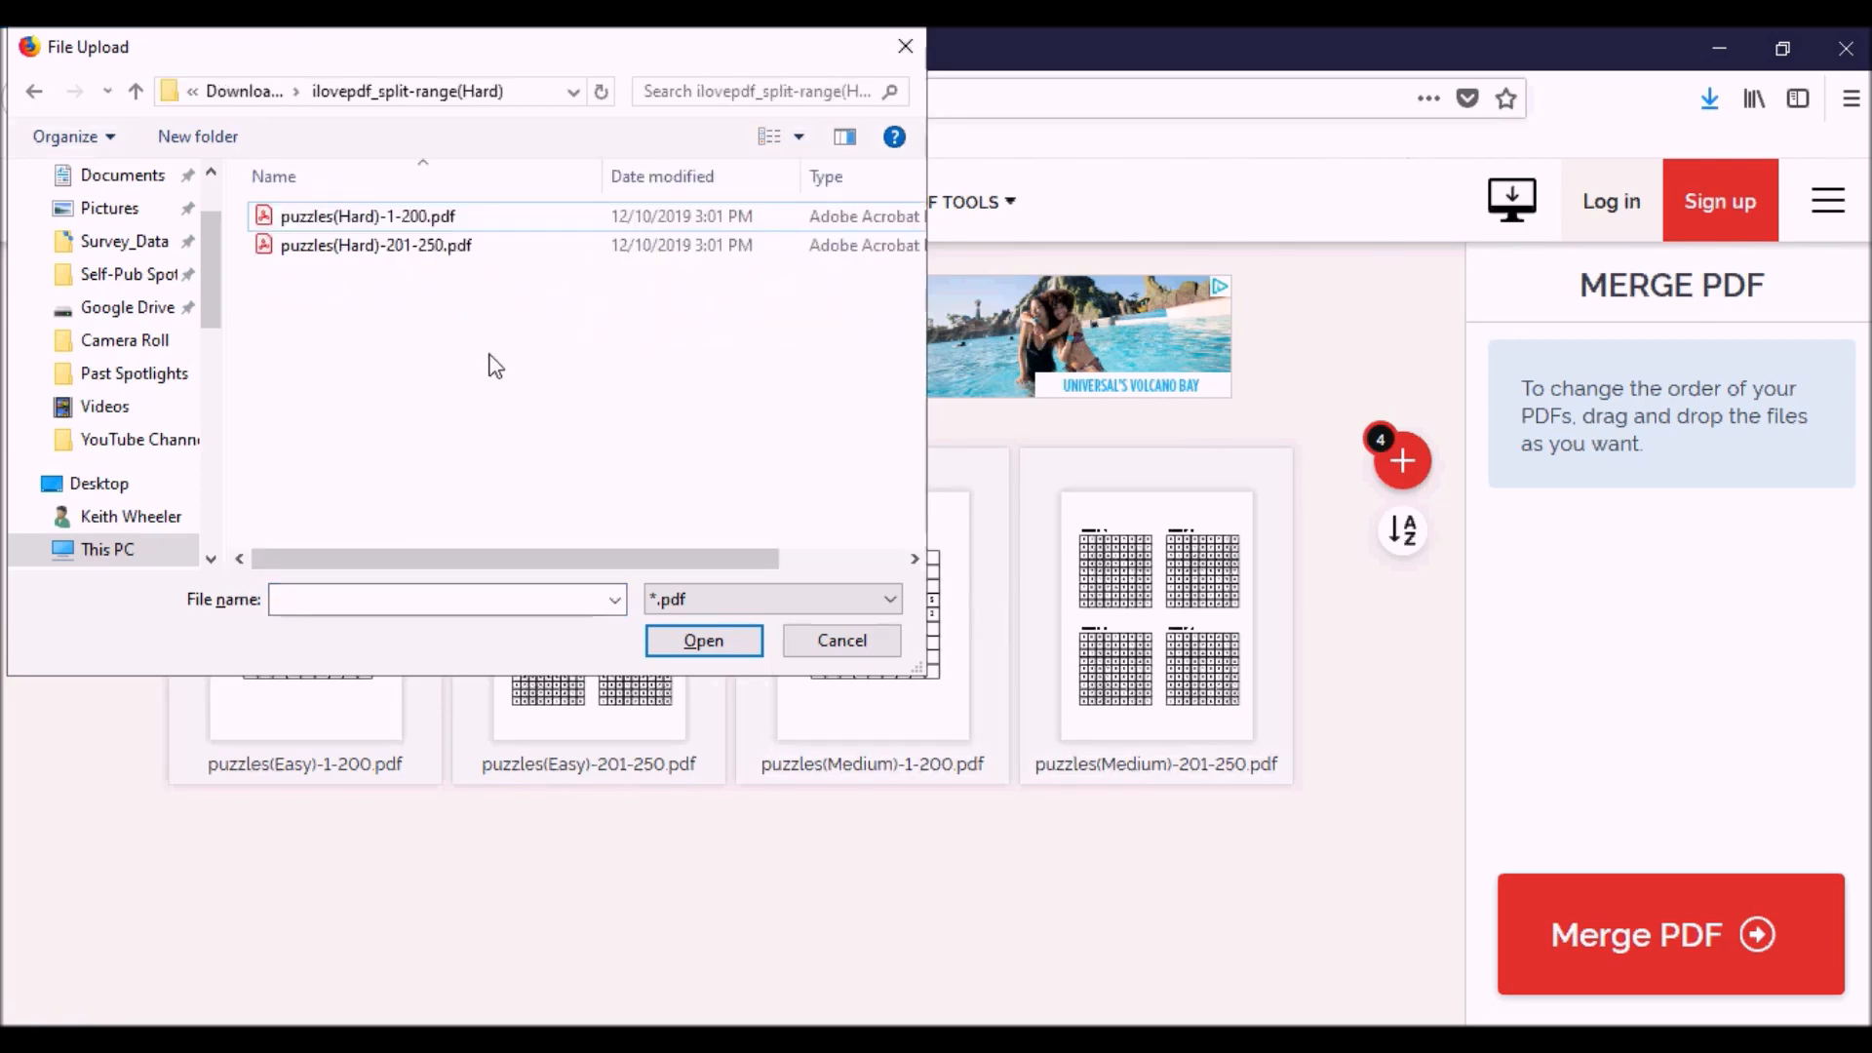
{"action": "left_click", "coordinate": [840, 640]}
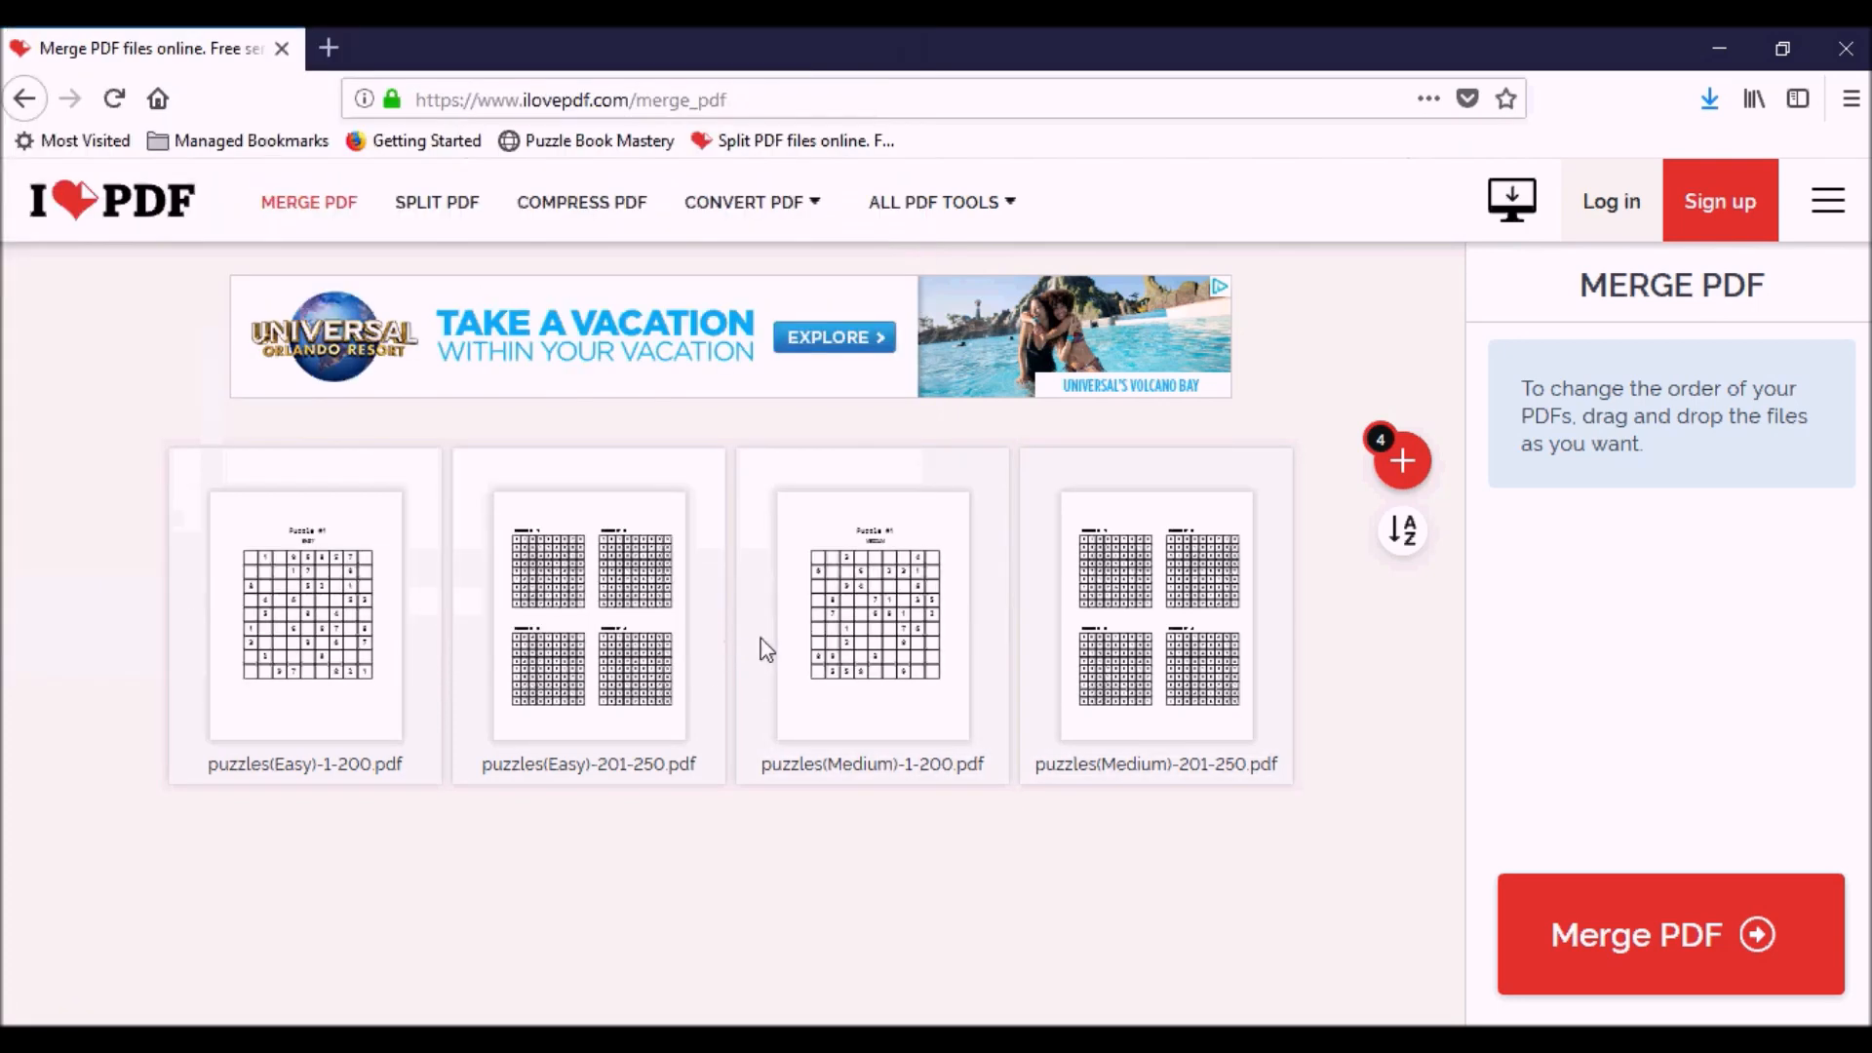
Order the merge grid: Easy, Medium, Hard 1-200, then Easy, Medium, Hard 201-250.
{"action": "left_click", "coordinate": [1402, 459]}
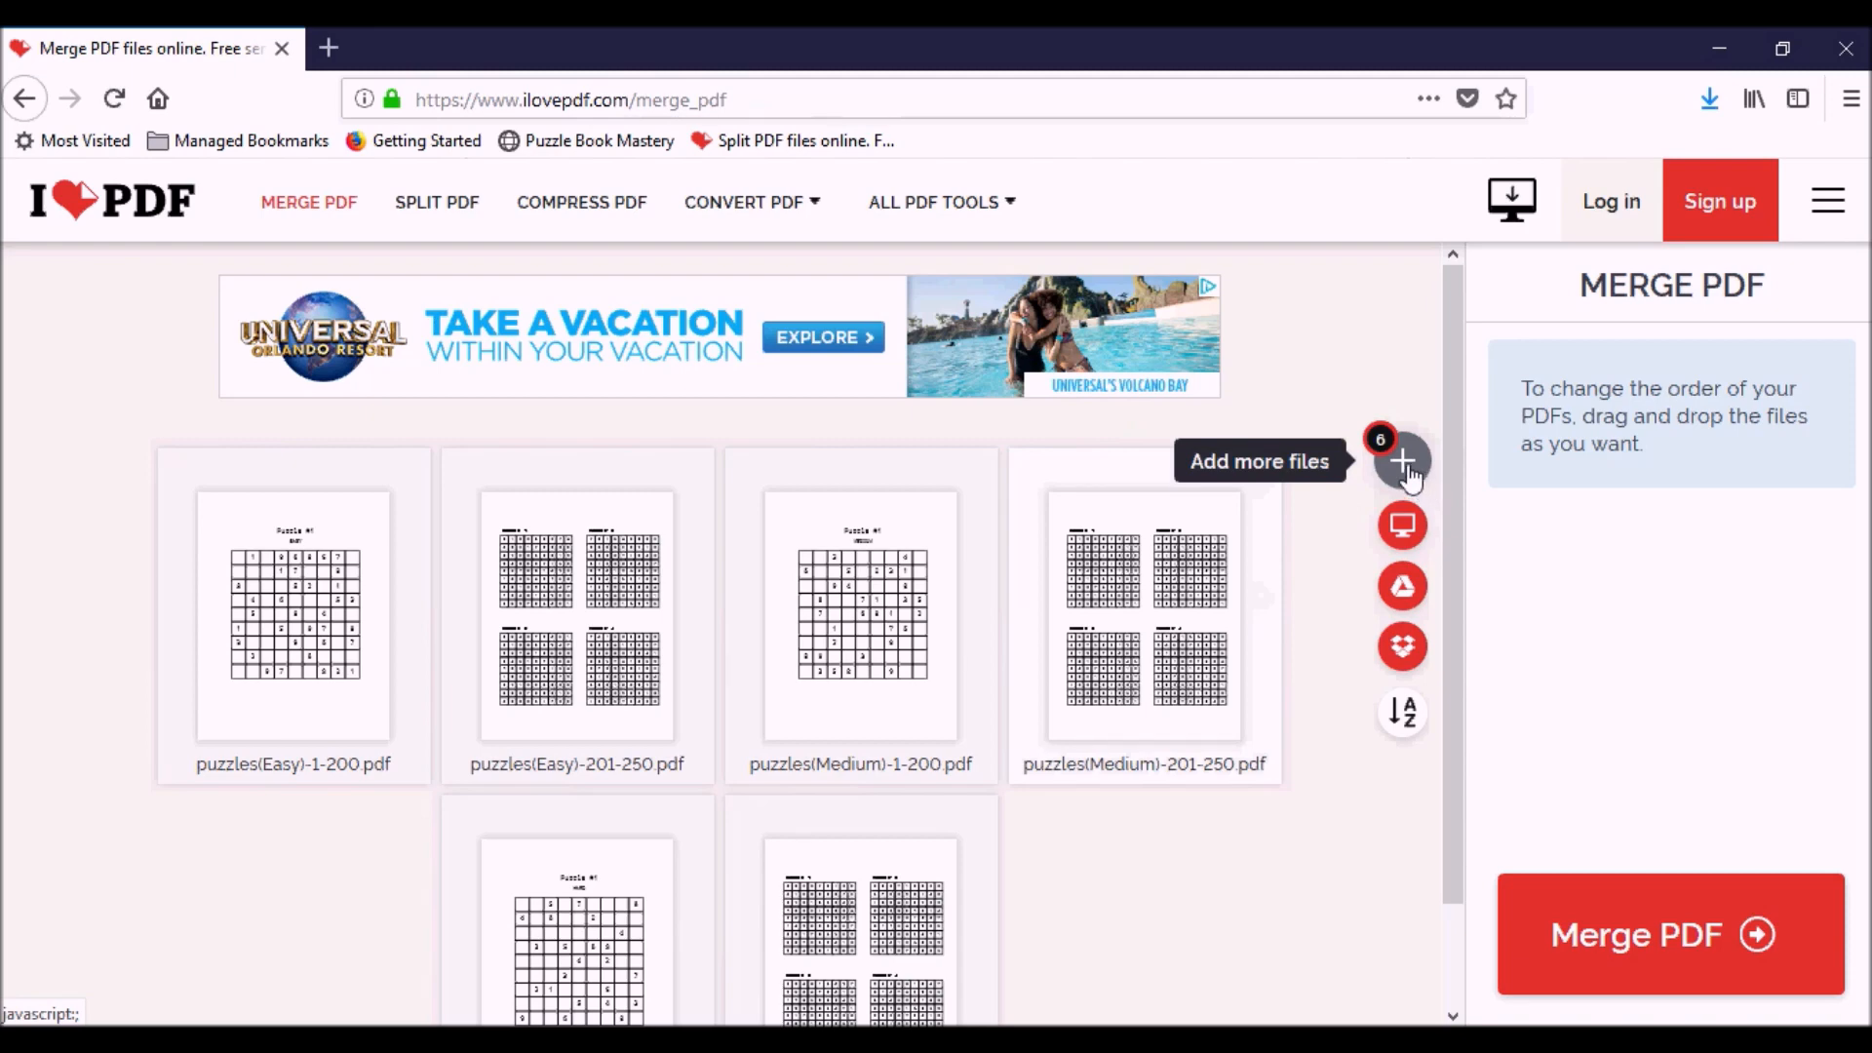
{"action": "mouse_move", "coordinate": [1216, 881]}
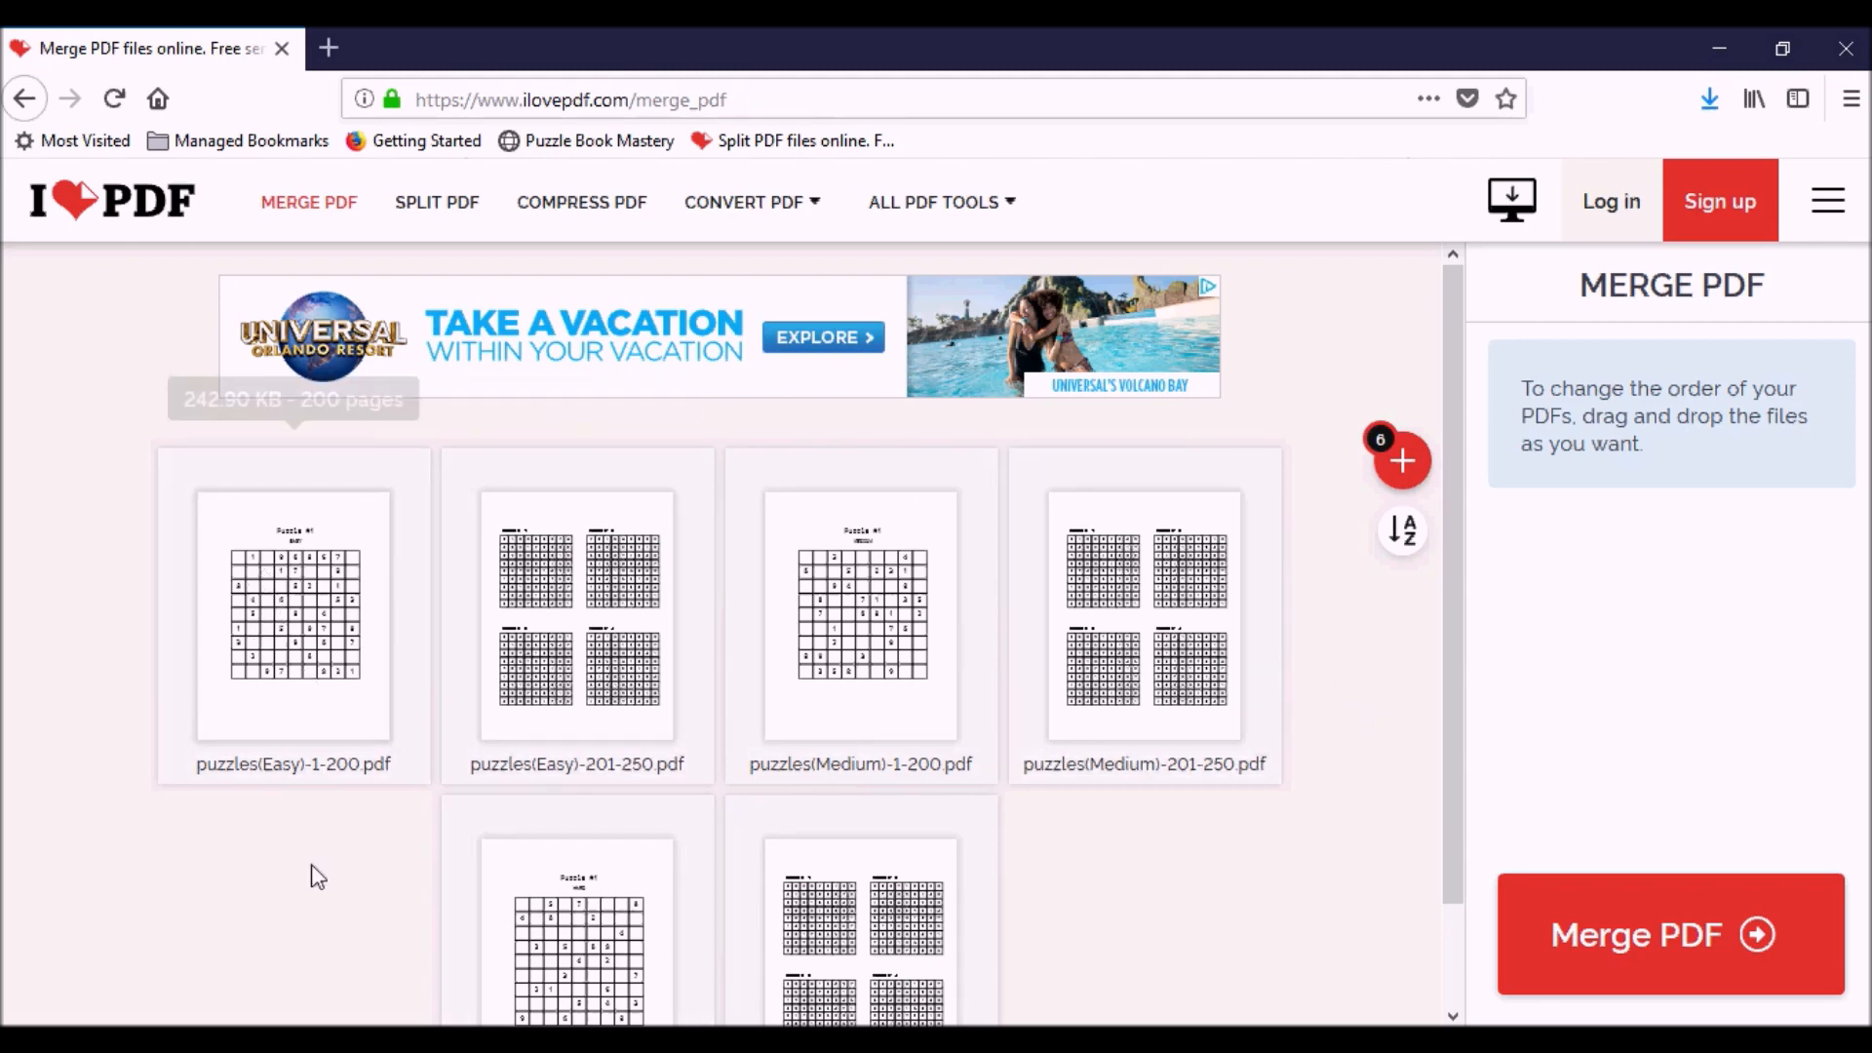
{"action": "mouse_move", "coordinate": [832, 783]}
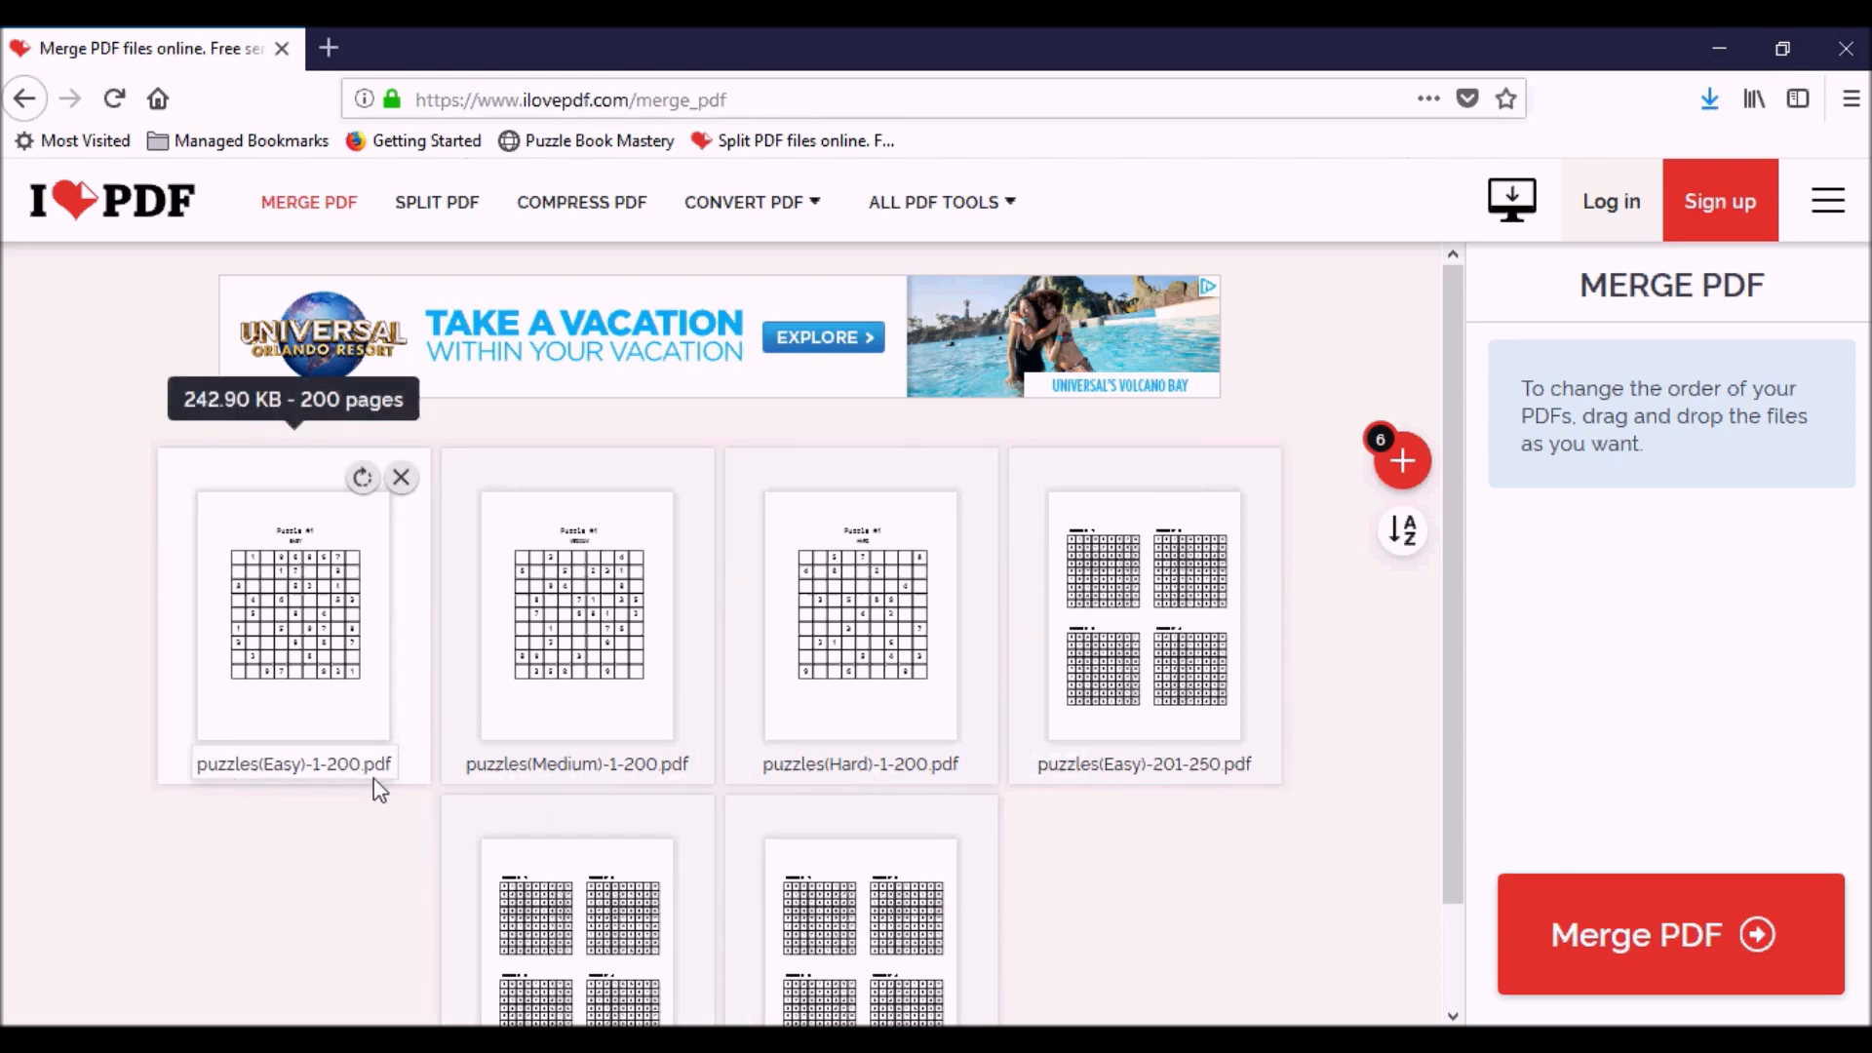
{"action": "mouse_move", "coordinate": [1168, 778]}
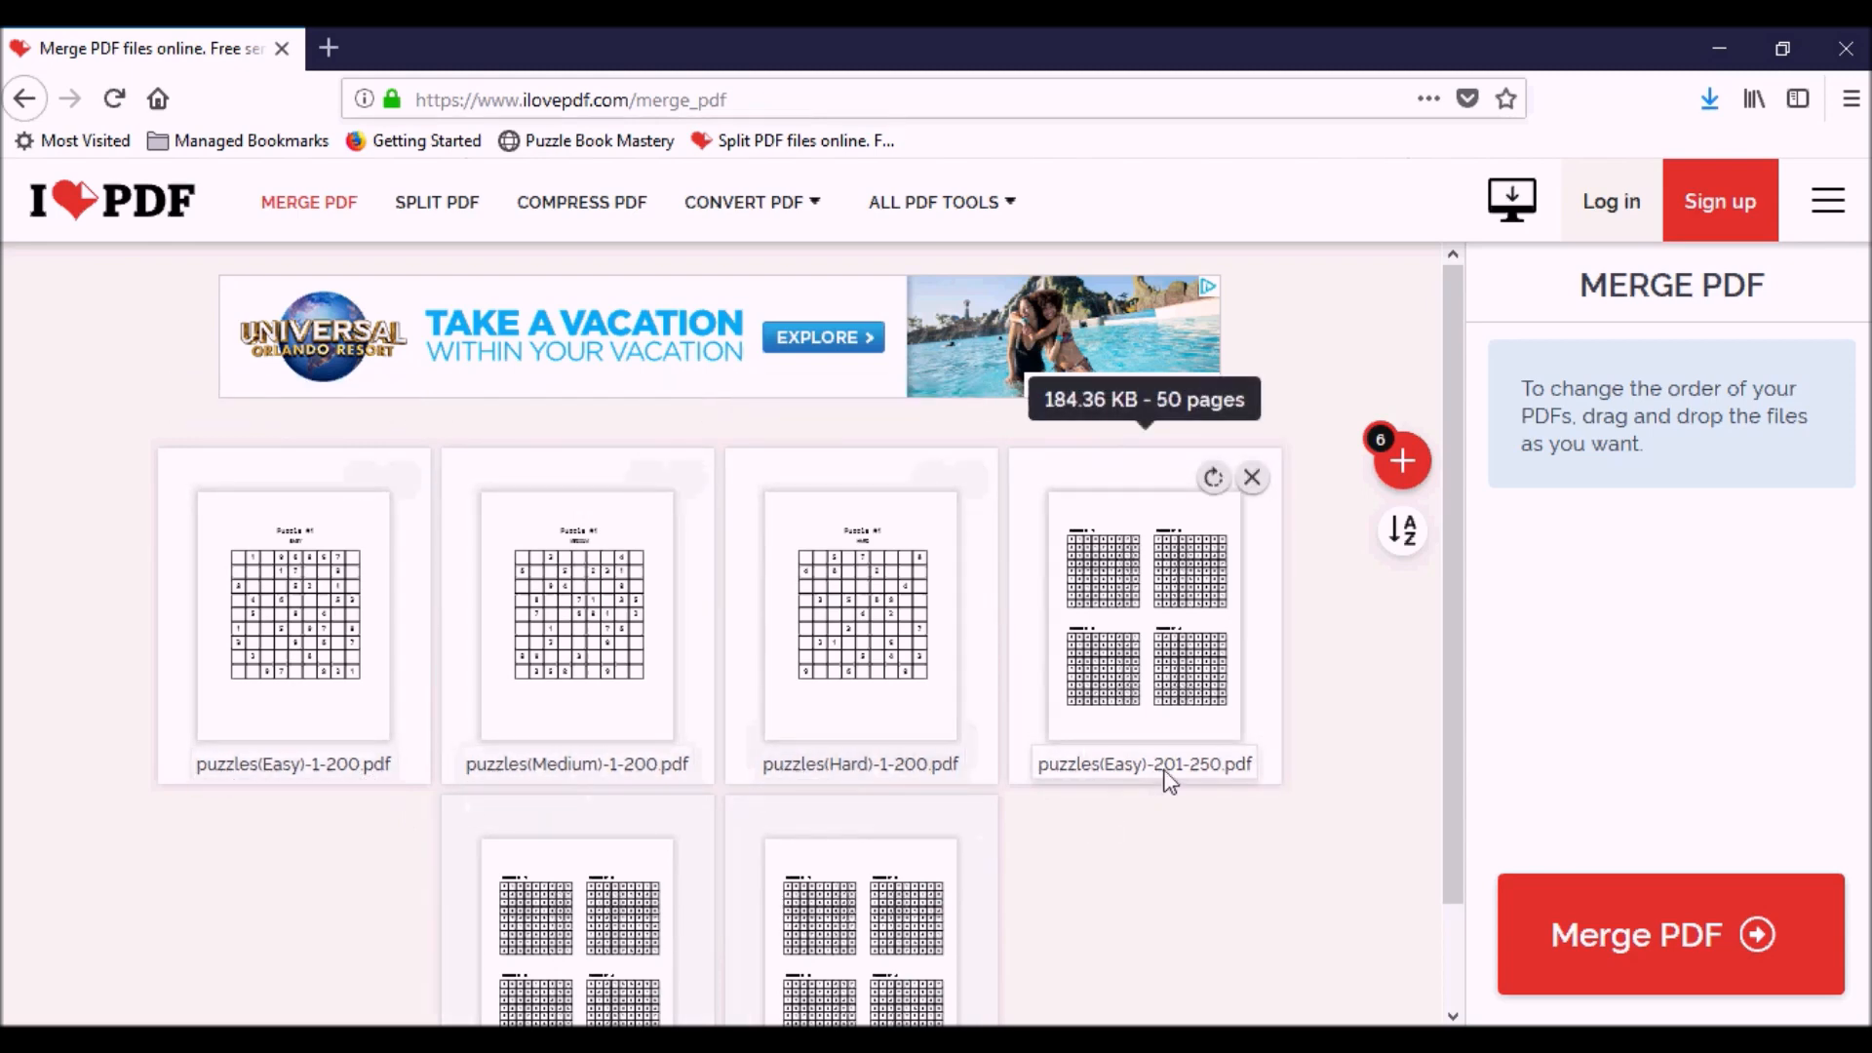
{"action": "scroll", "scroll_direction": "down", "scroll_amount": 3}
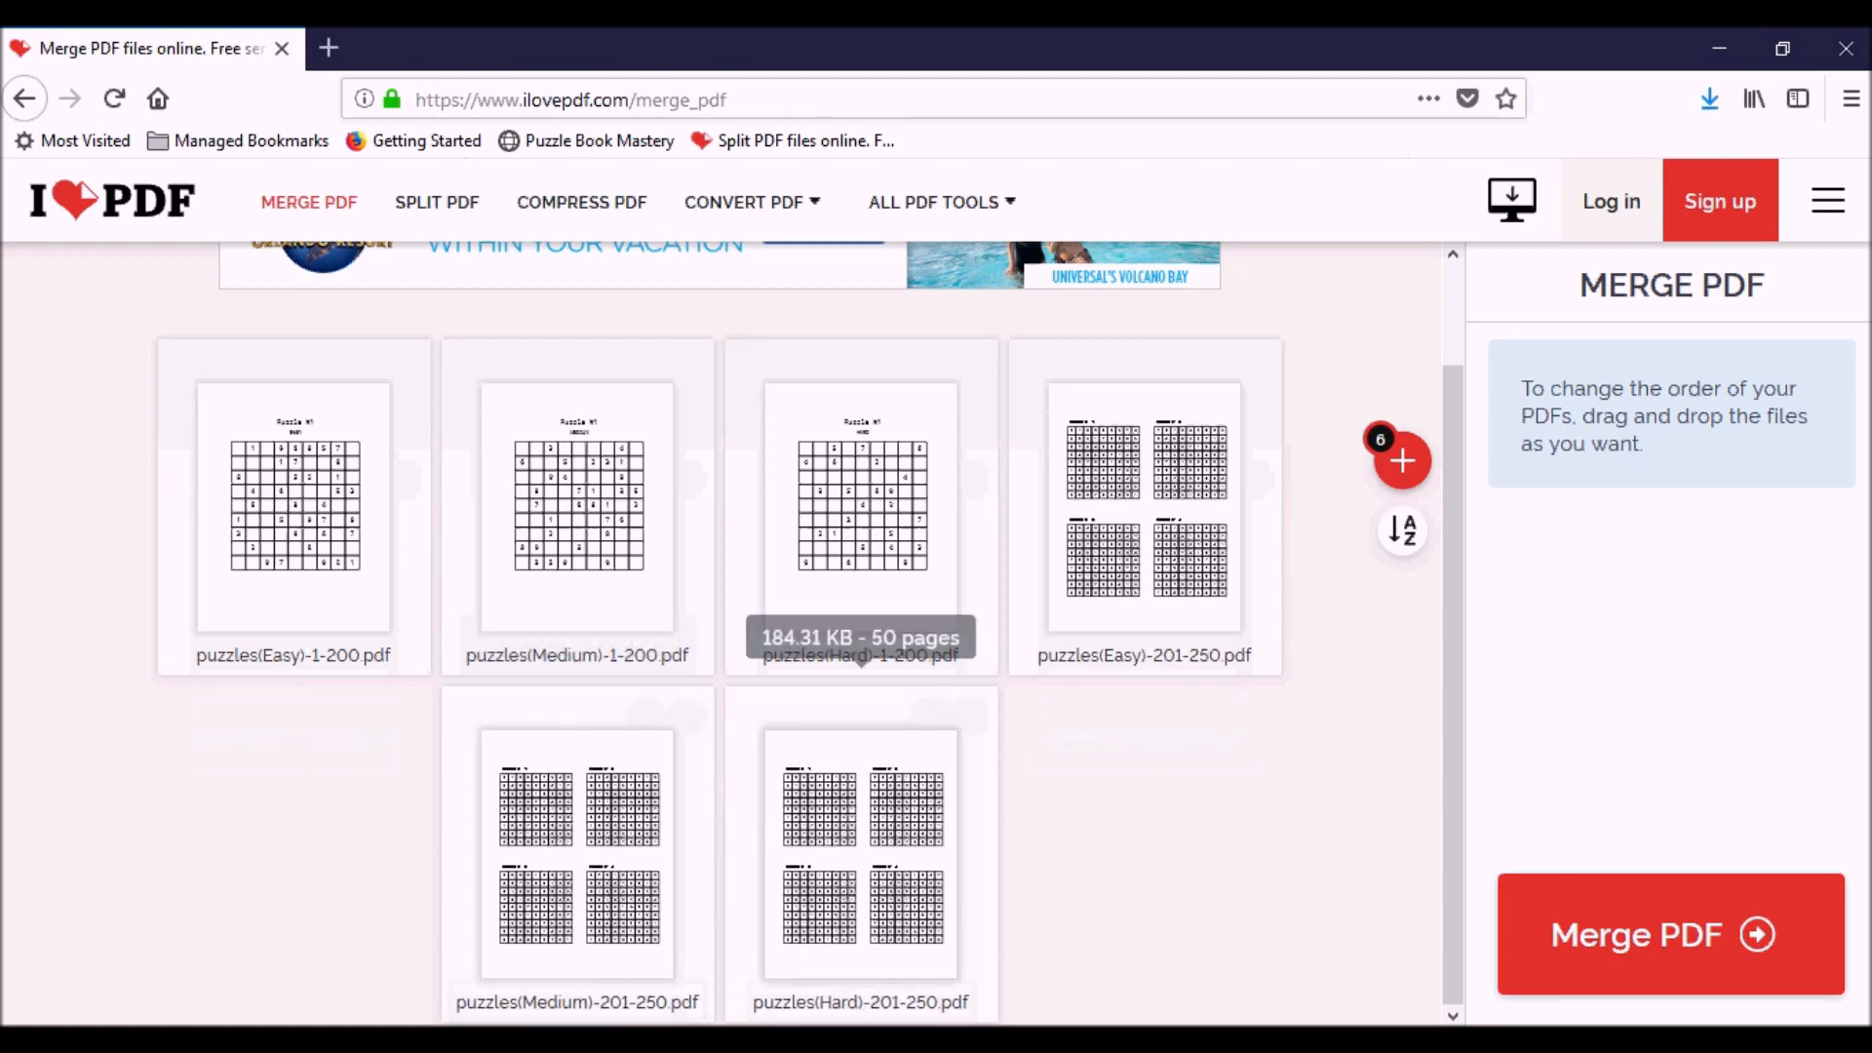
{"action": "mouse_move", "coordinate": [1618, 949]}
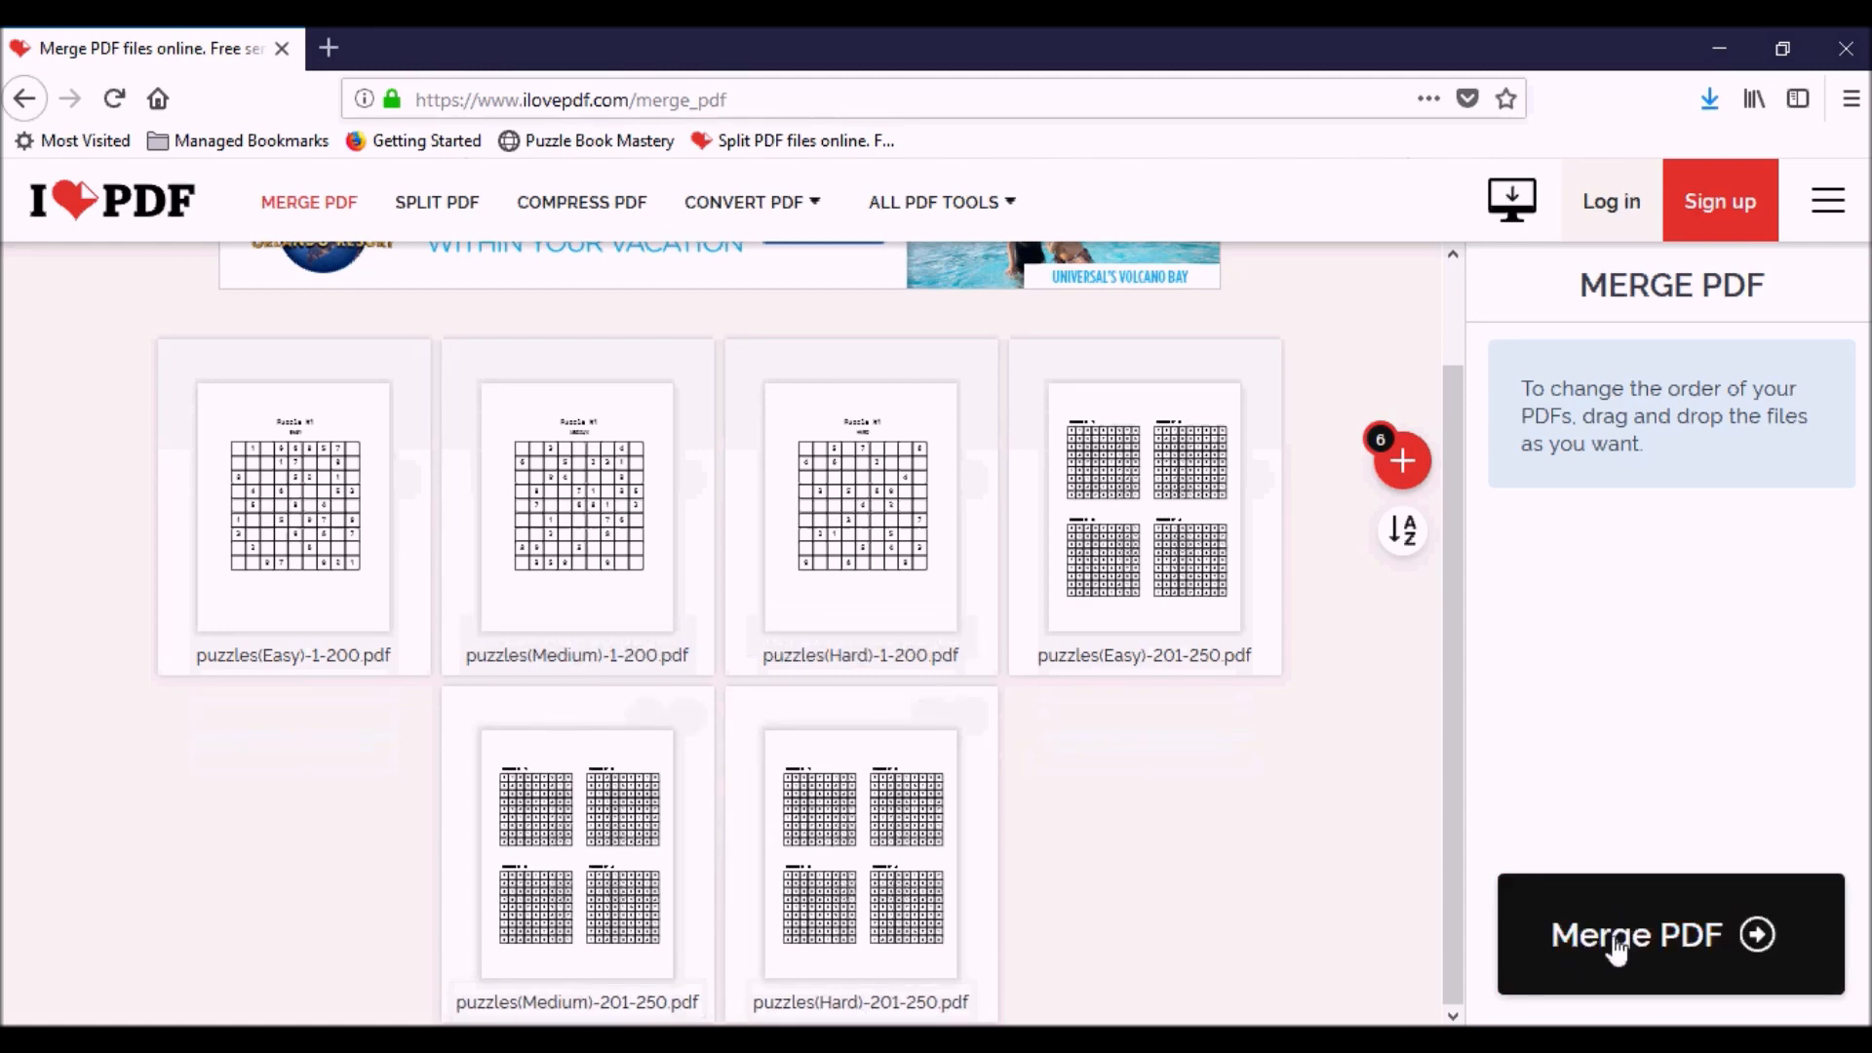
Merge the six files and select ilovepdf_merged.pdf (1.25 MB) in Downloads.
{"action": "left_click", "coordinate": [1634, 934]}
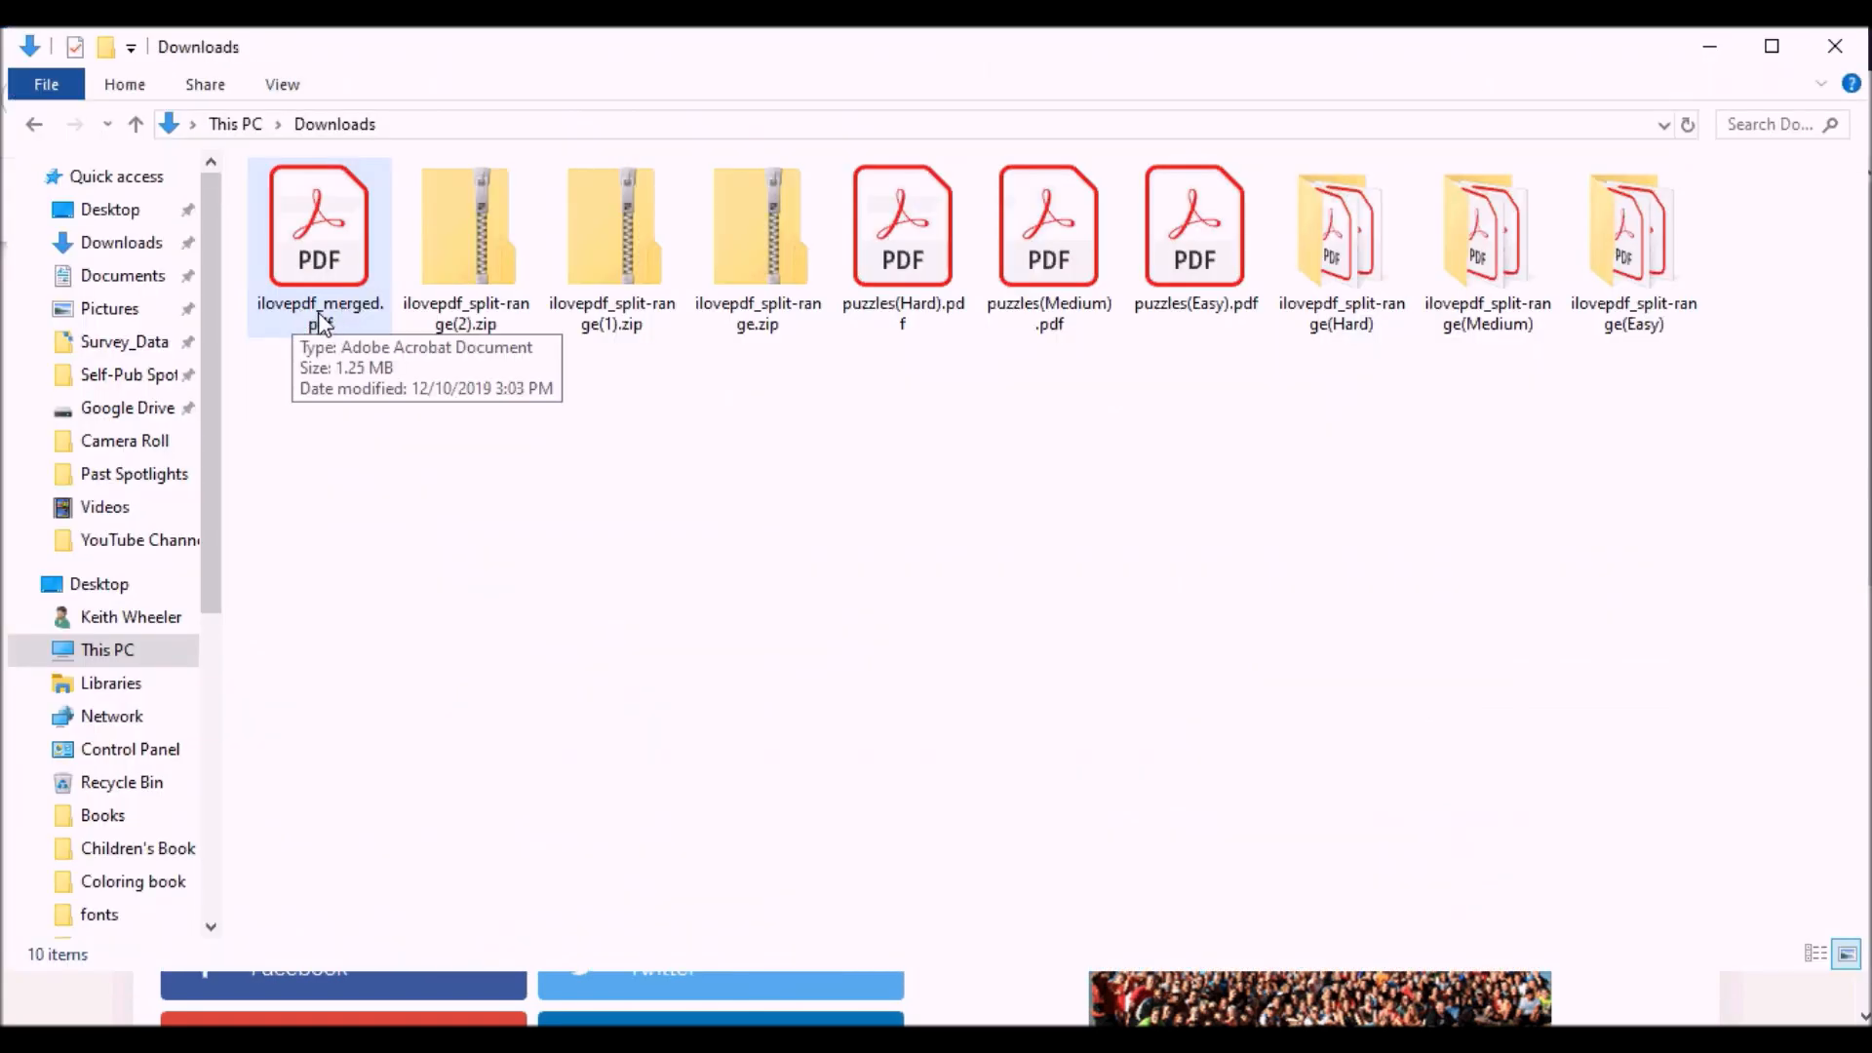
{"action": "mouse_move", "coordinate": [331, 290]}
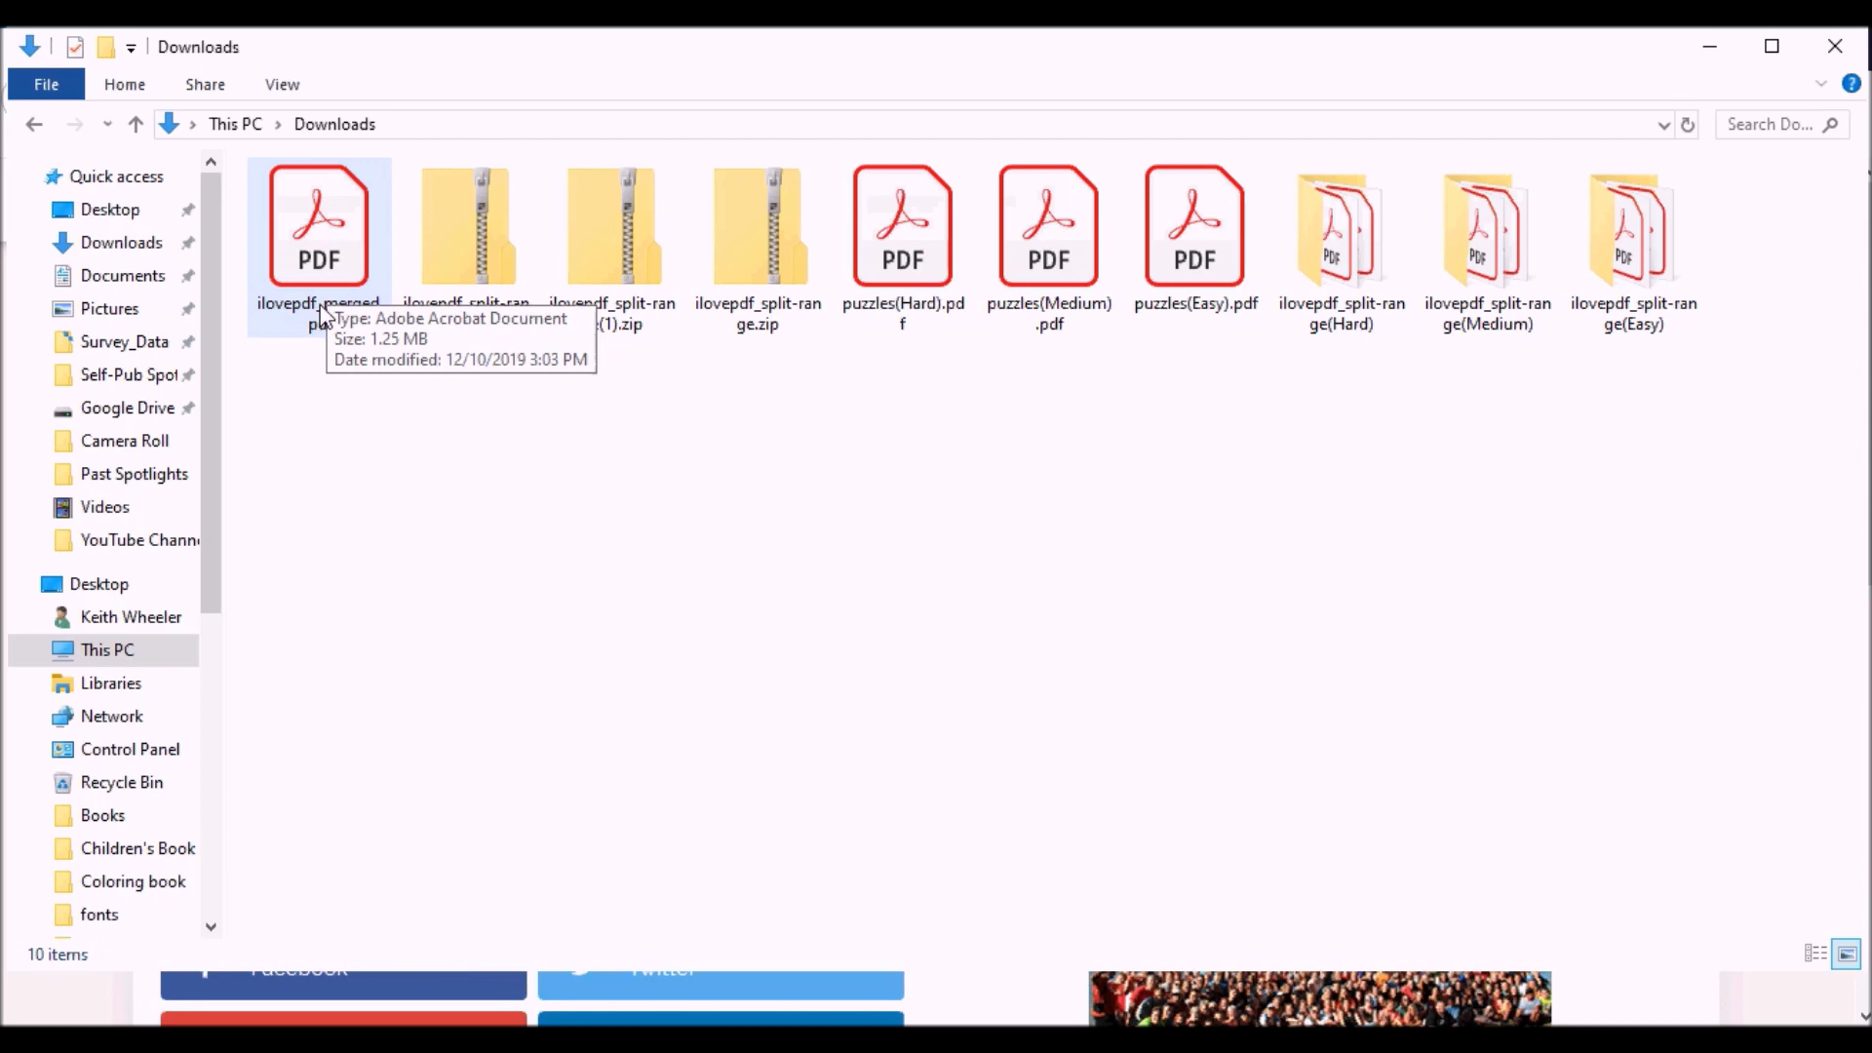
{"action": "mouse_move", "coordinate": [323, 286]}
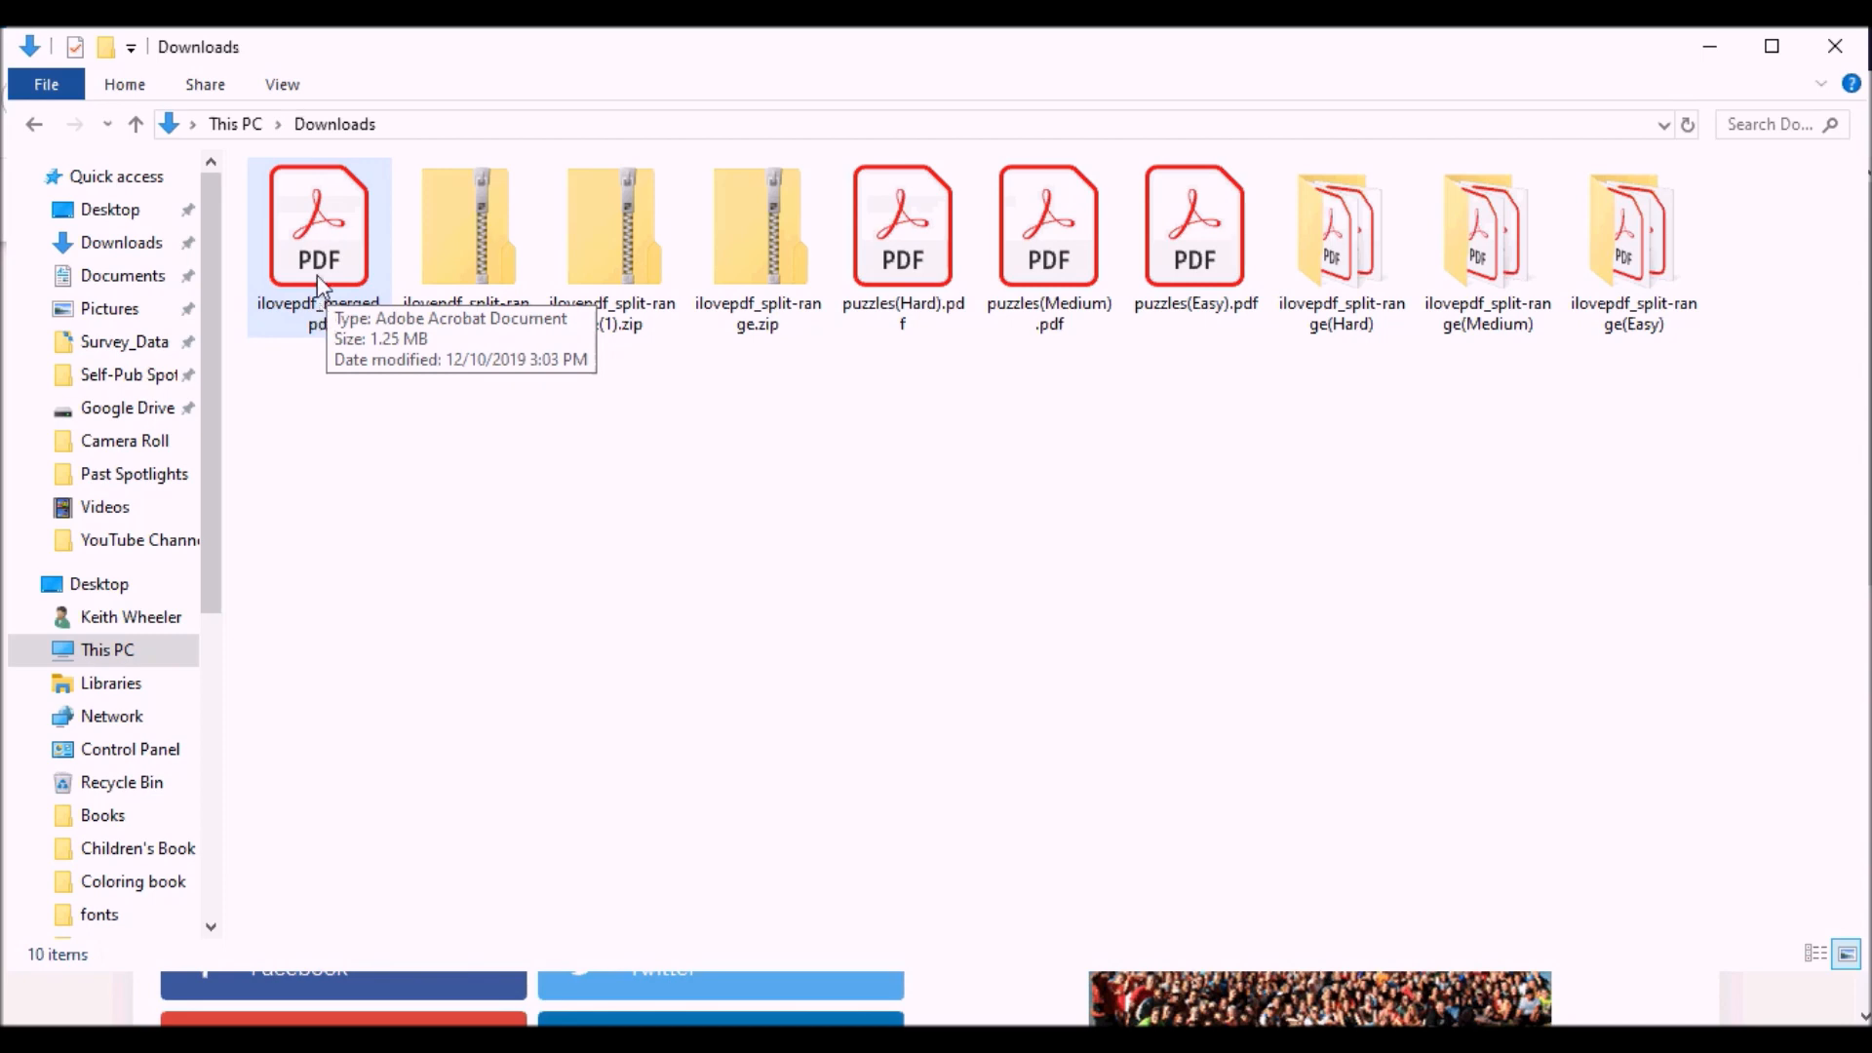
{"action": "left_click", "coordinate": [319, 227]}
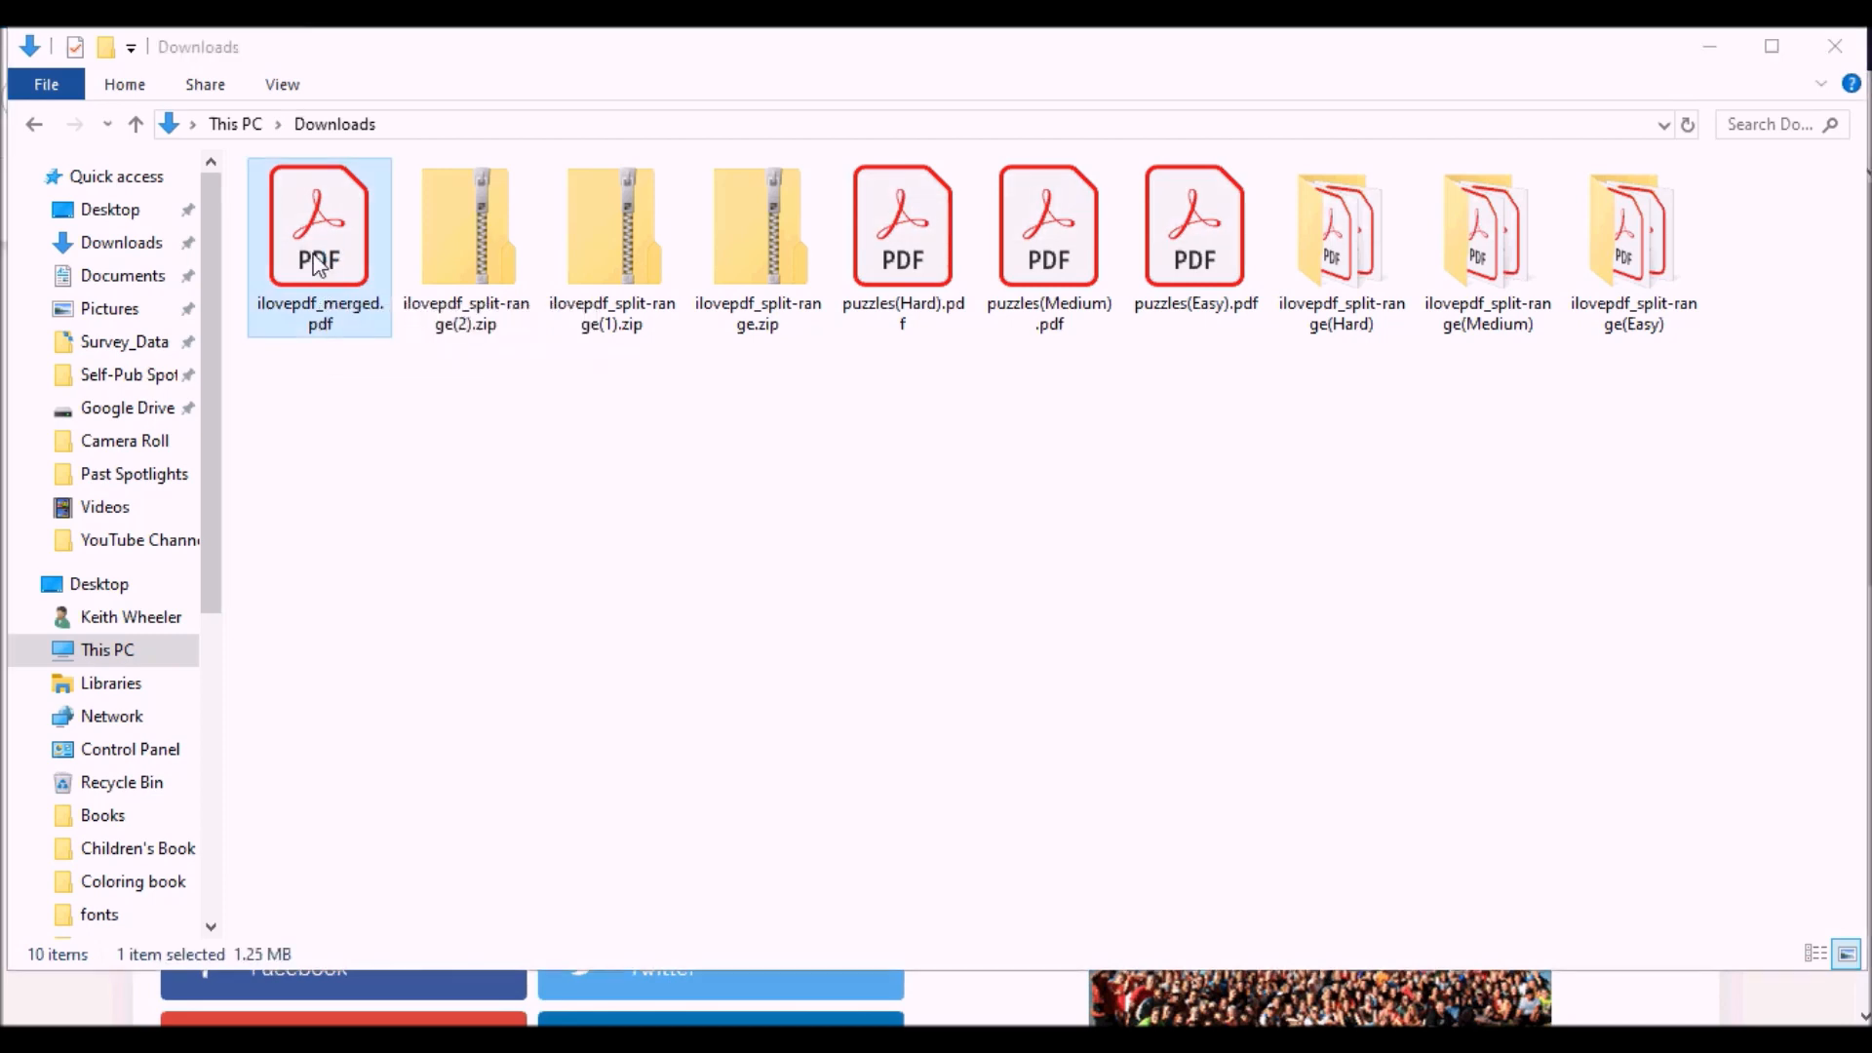
Open ilovepdf_merged.pdf in Acrobat Reader and jump between sections, e.g. page 401.
{"action": "double_click", "coordinate": [319, 224]}
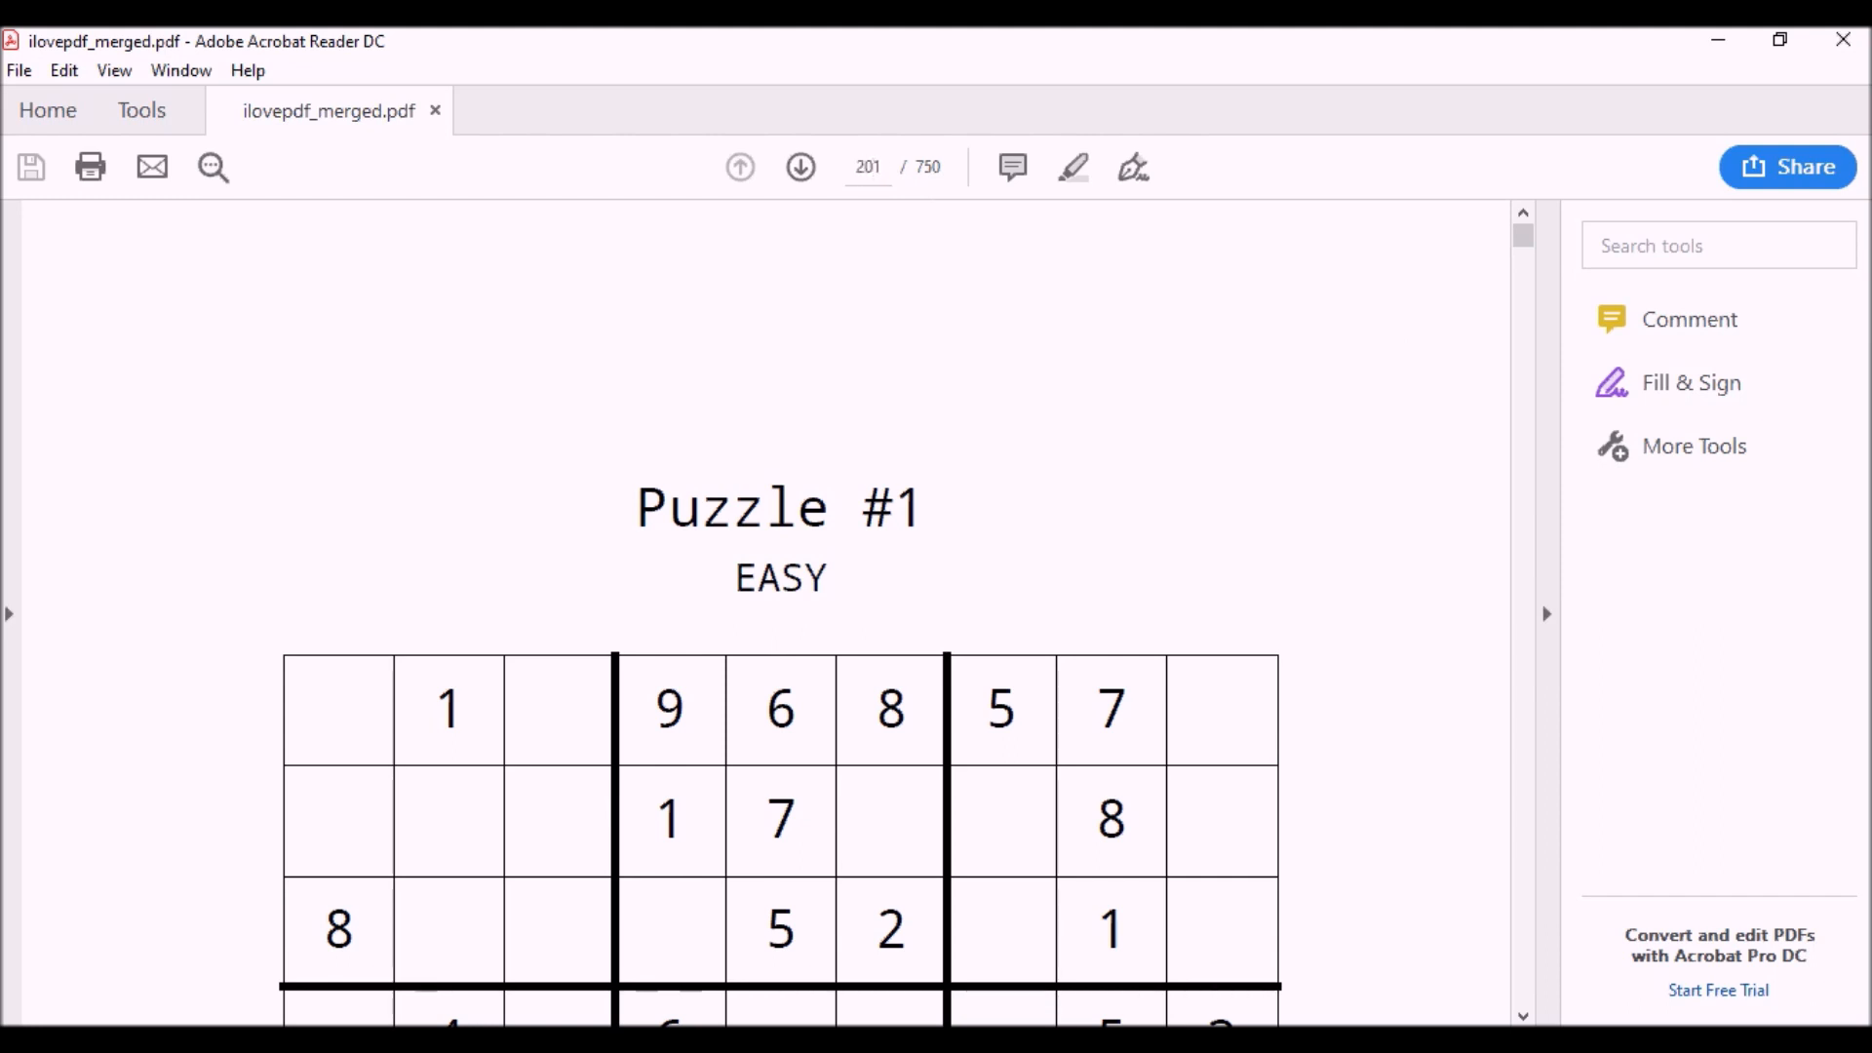
{"action": "scroll", "scroll_direction": "down", "scroll_amount": 3}
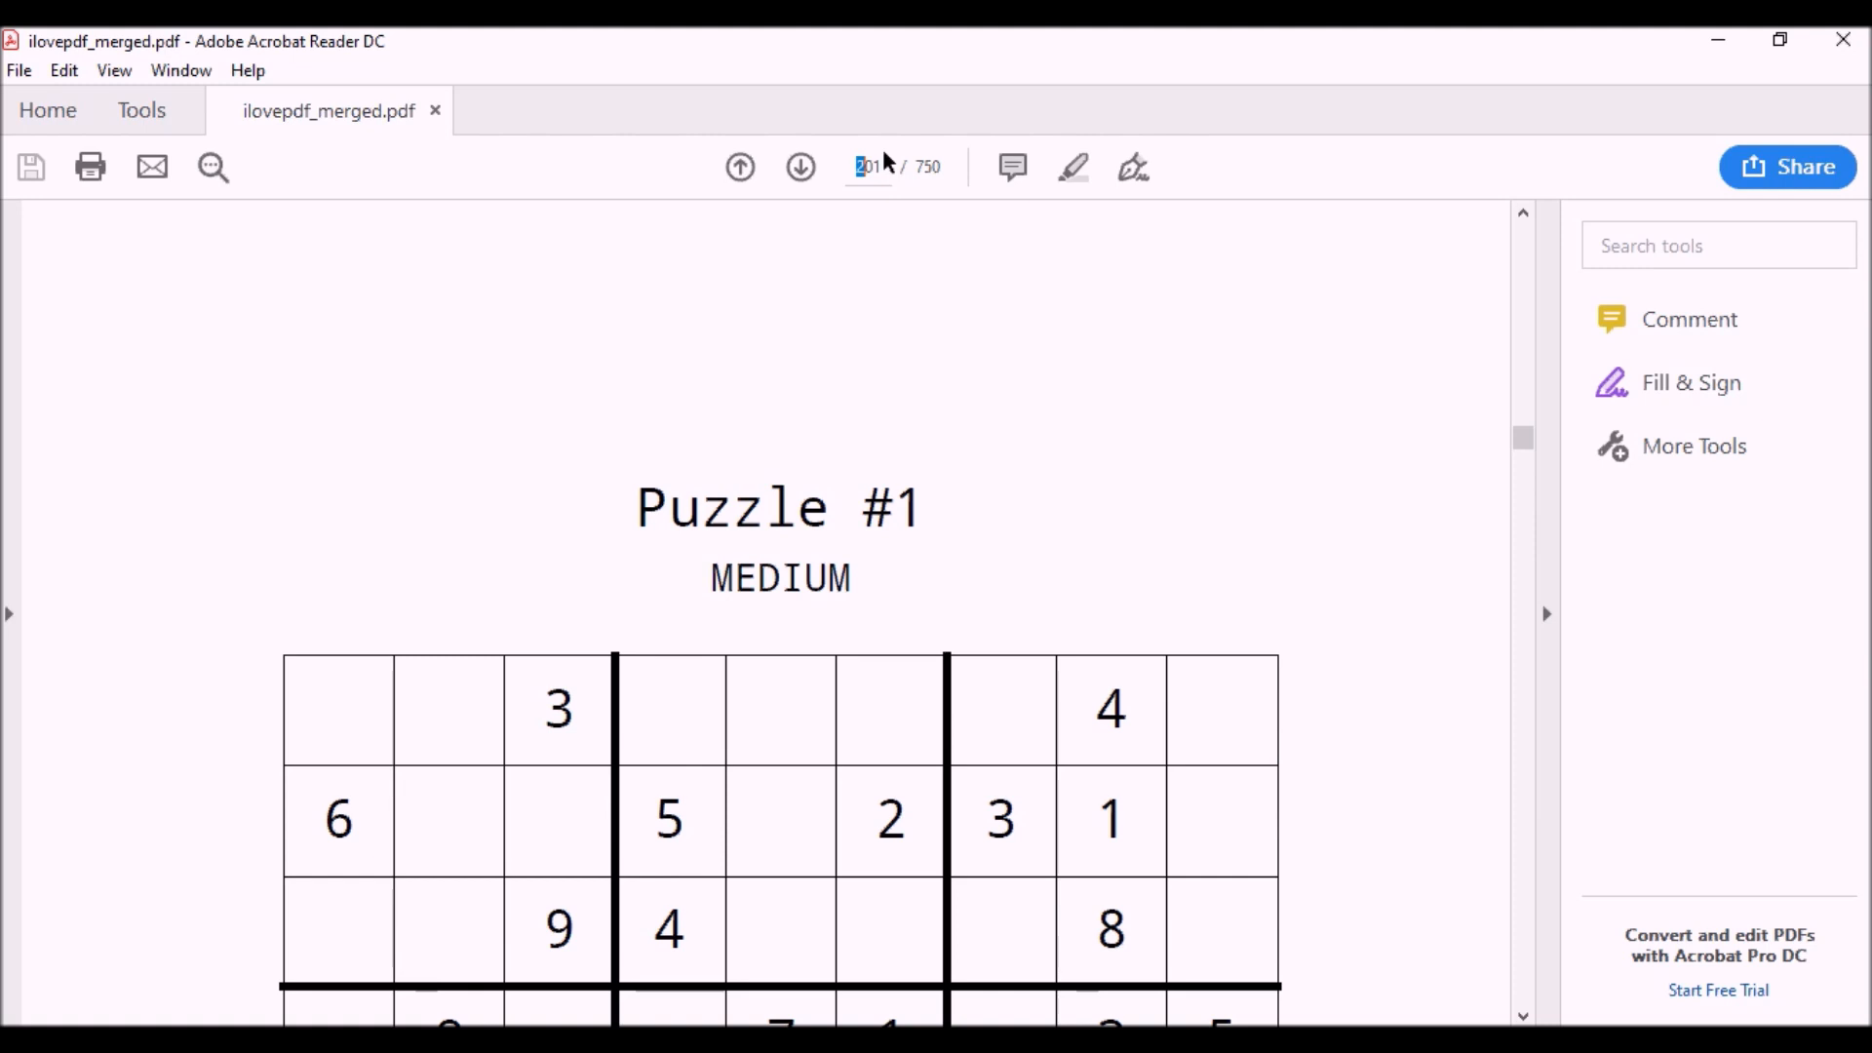
{"action": "type", "text": "401"}
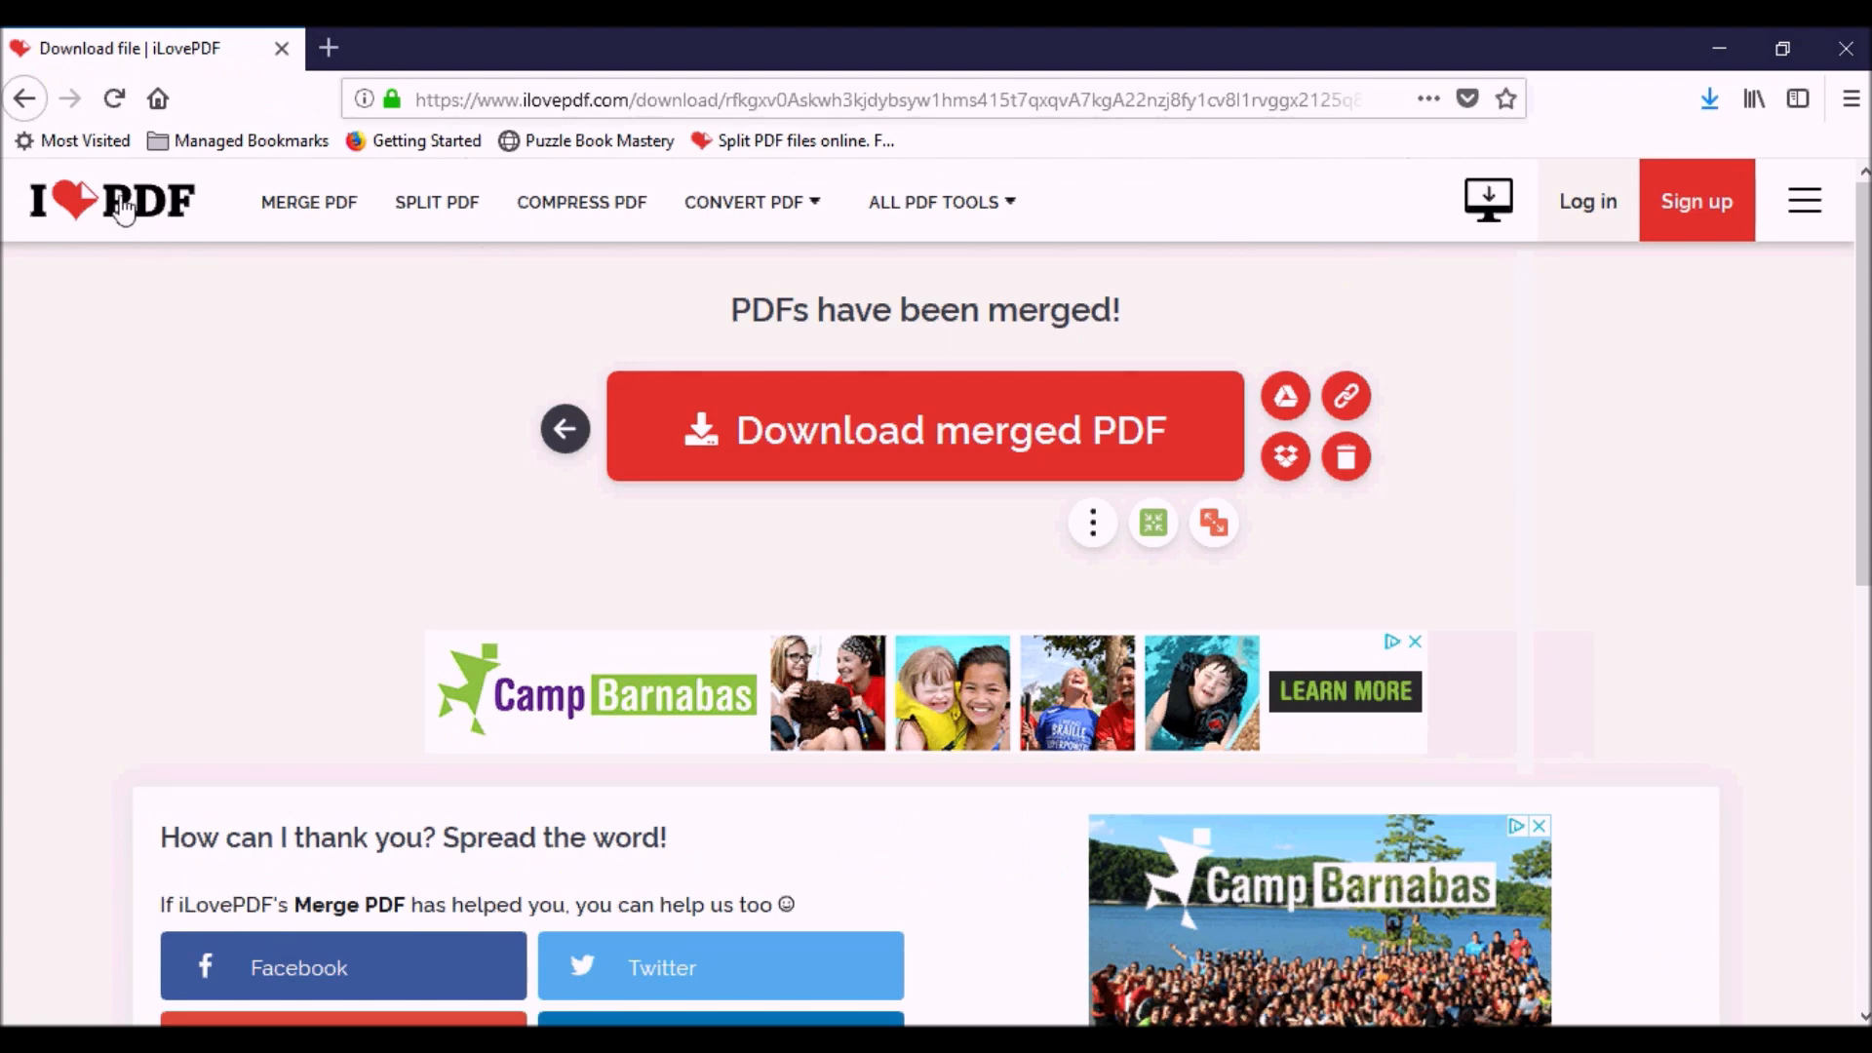
Leave the merge download page via the iLovePDF logo to reach the tools home page.
{"action": "left_click", "coordinate": [112, 201]}
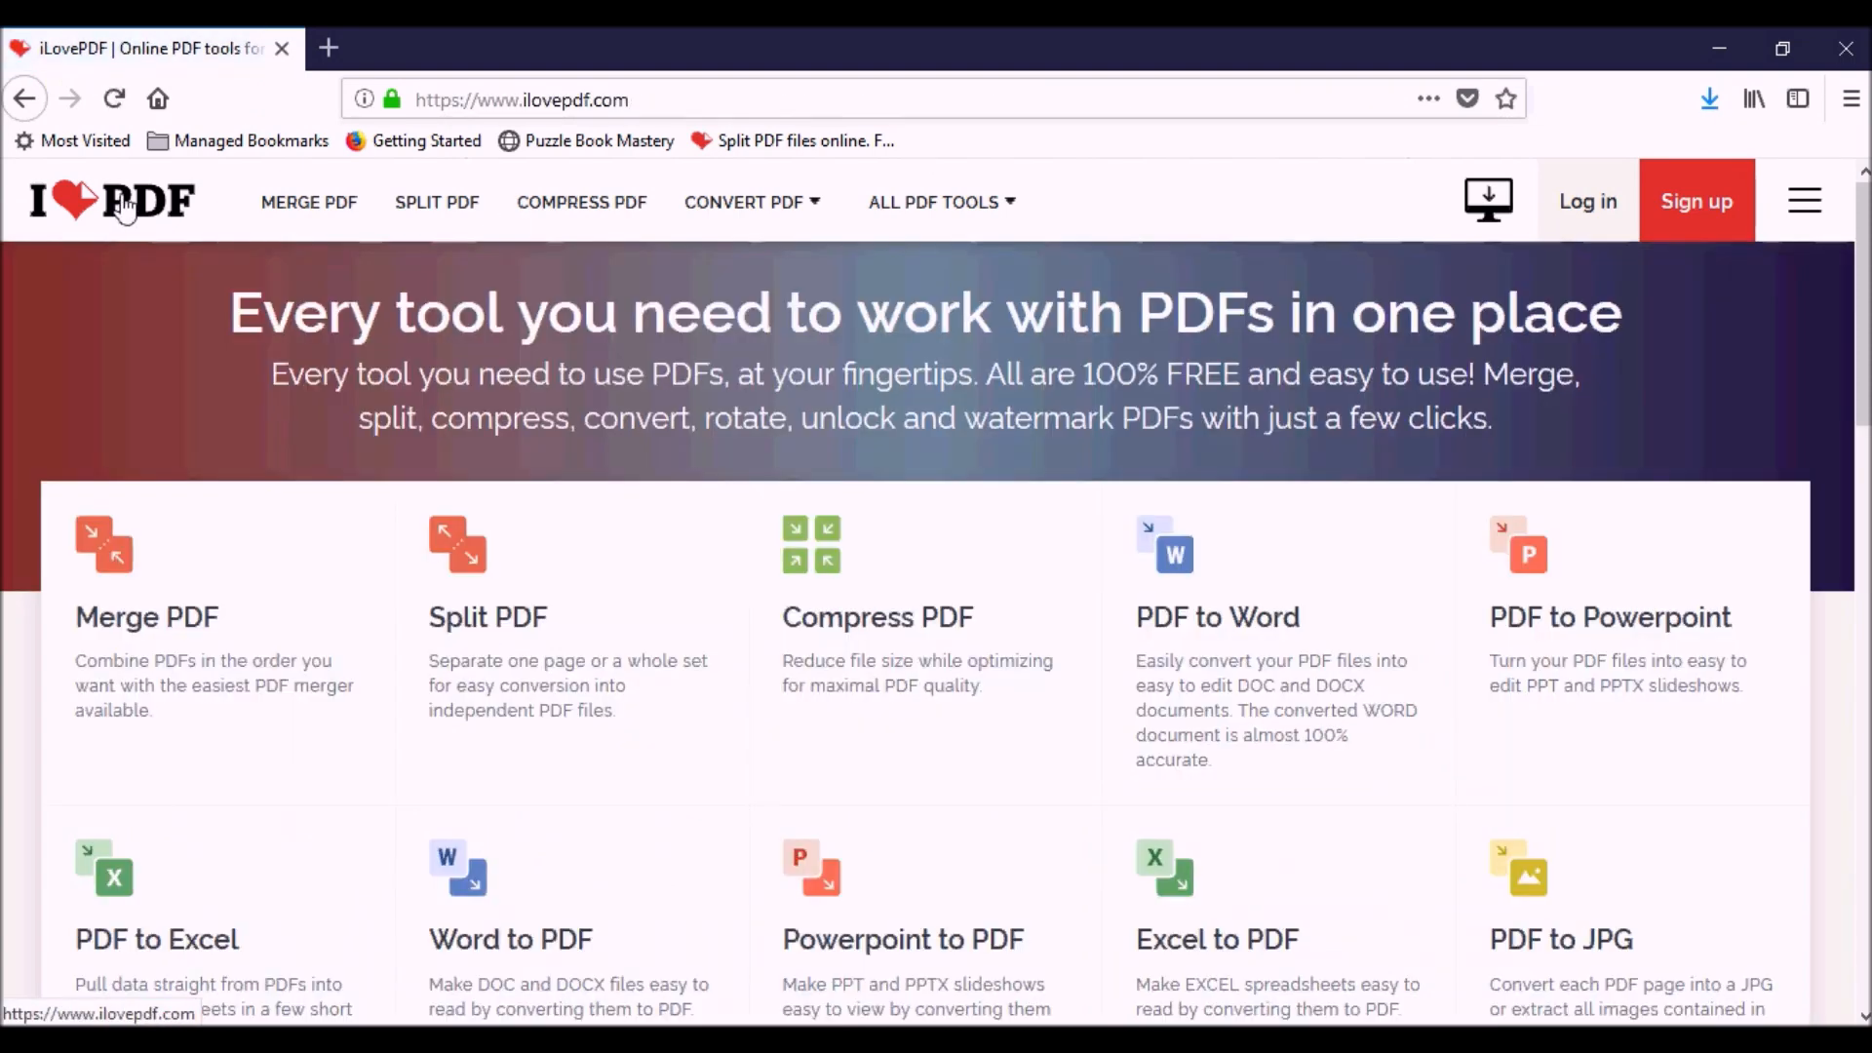
{"action": "mouse_move", "coordinate": [1586, 201]}
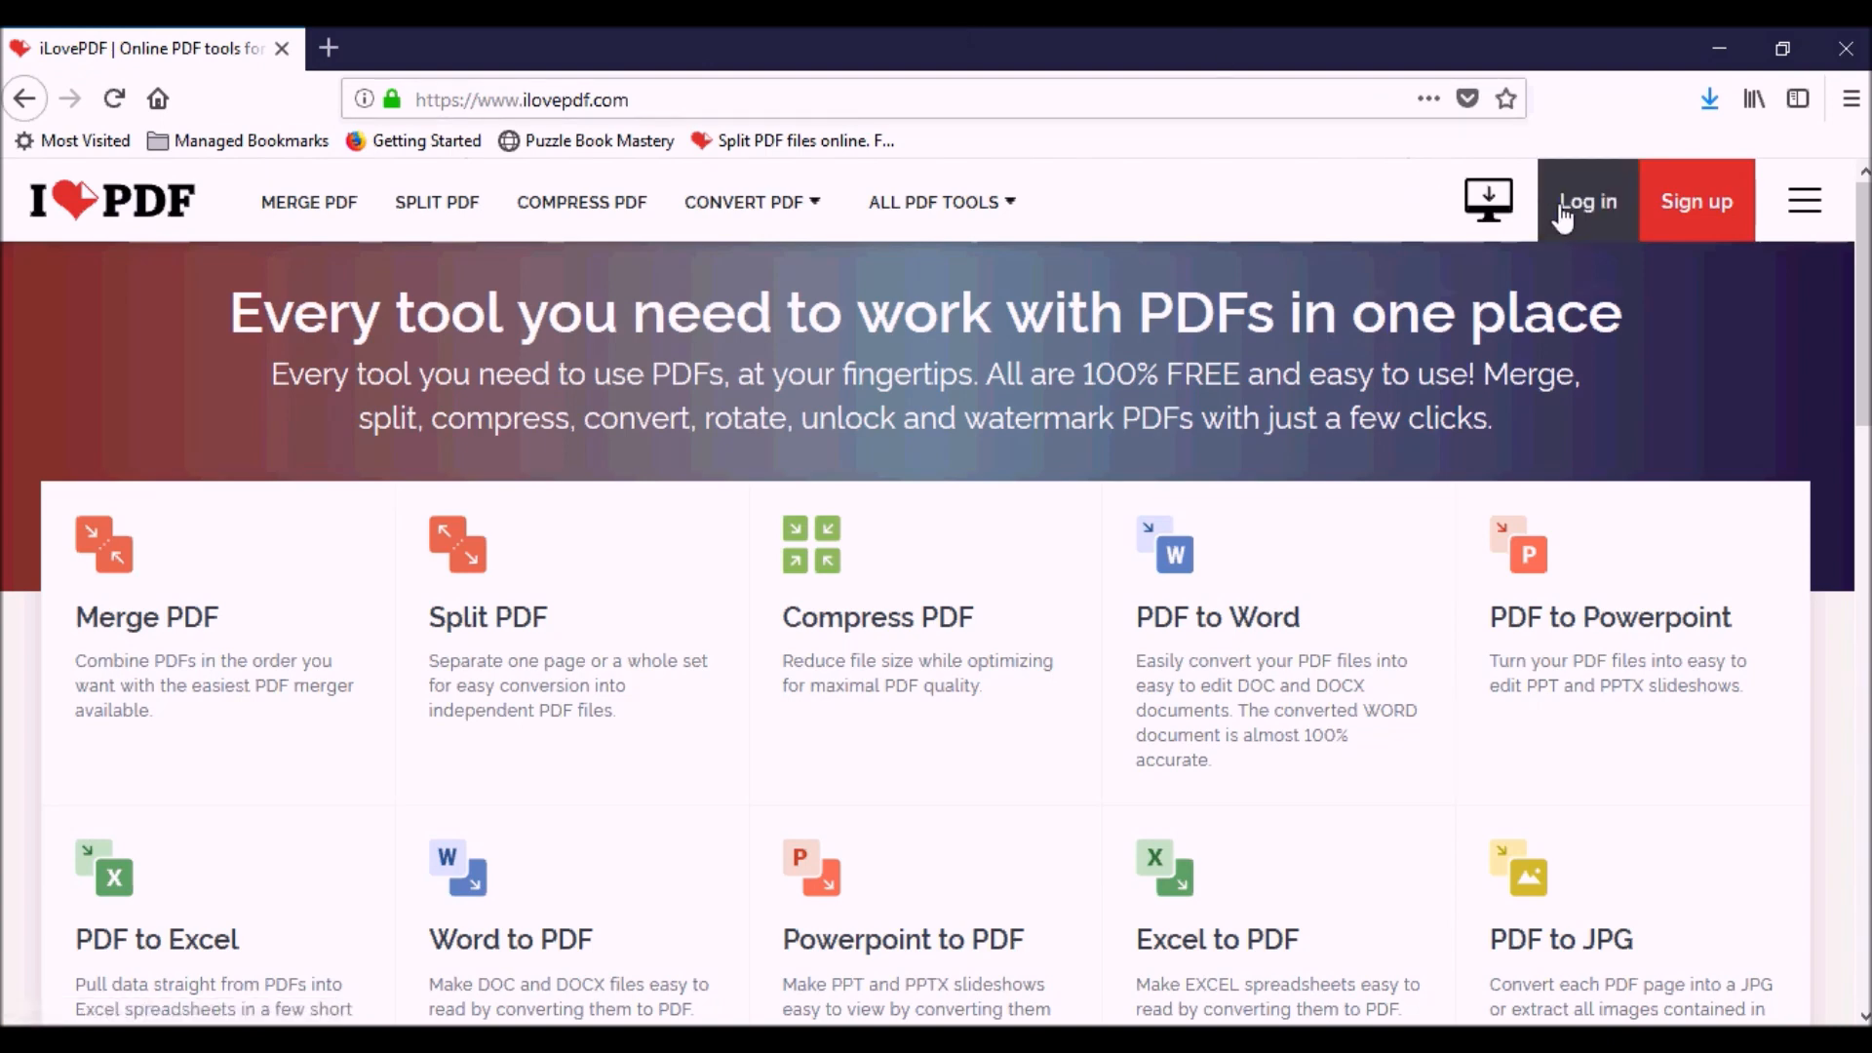
{"action": "mouse_move", "coordinate": [537, 677]}
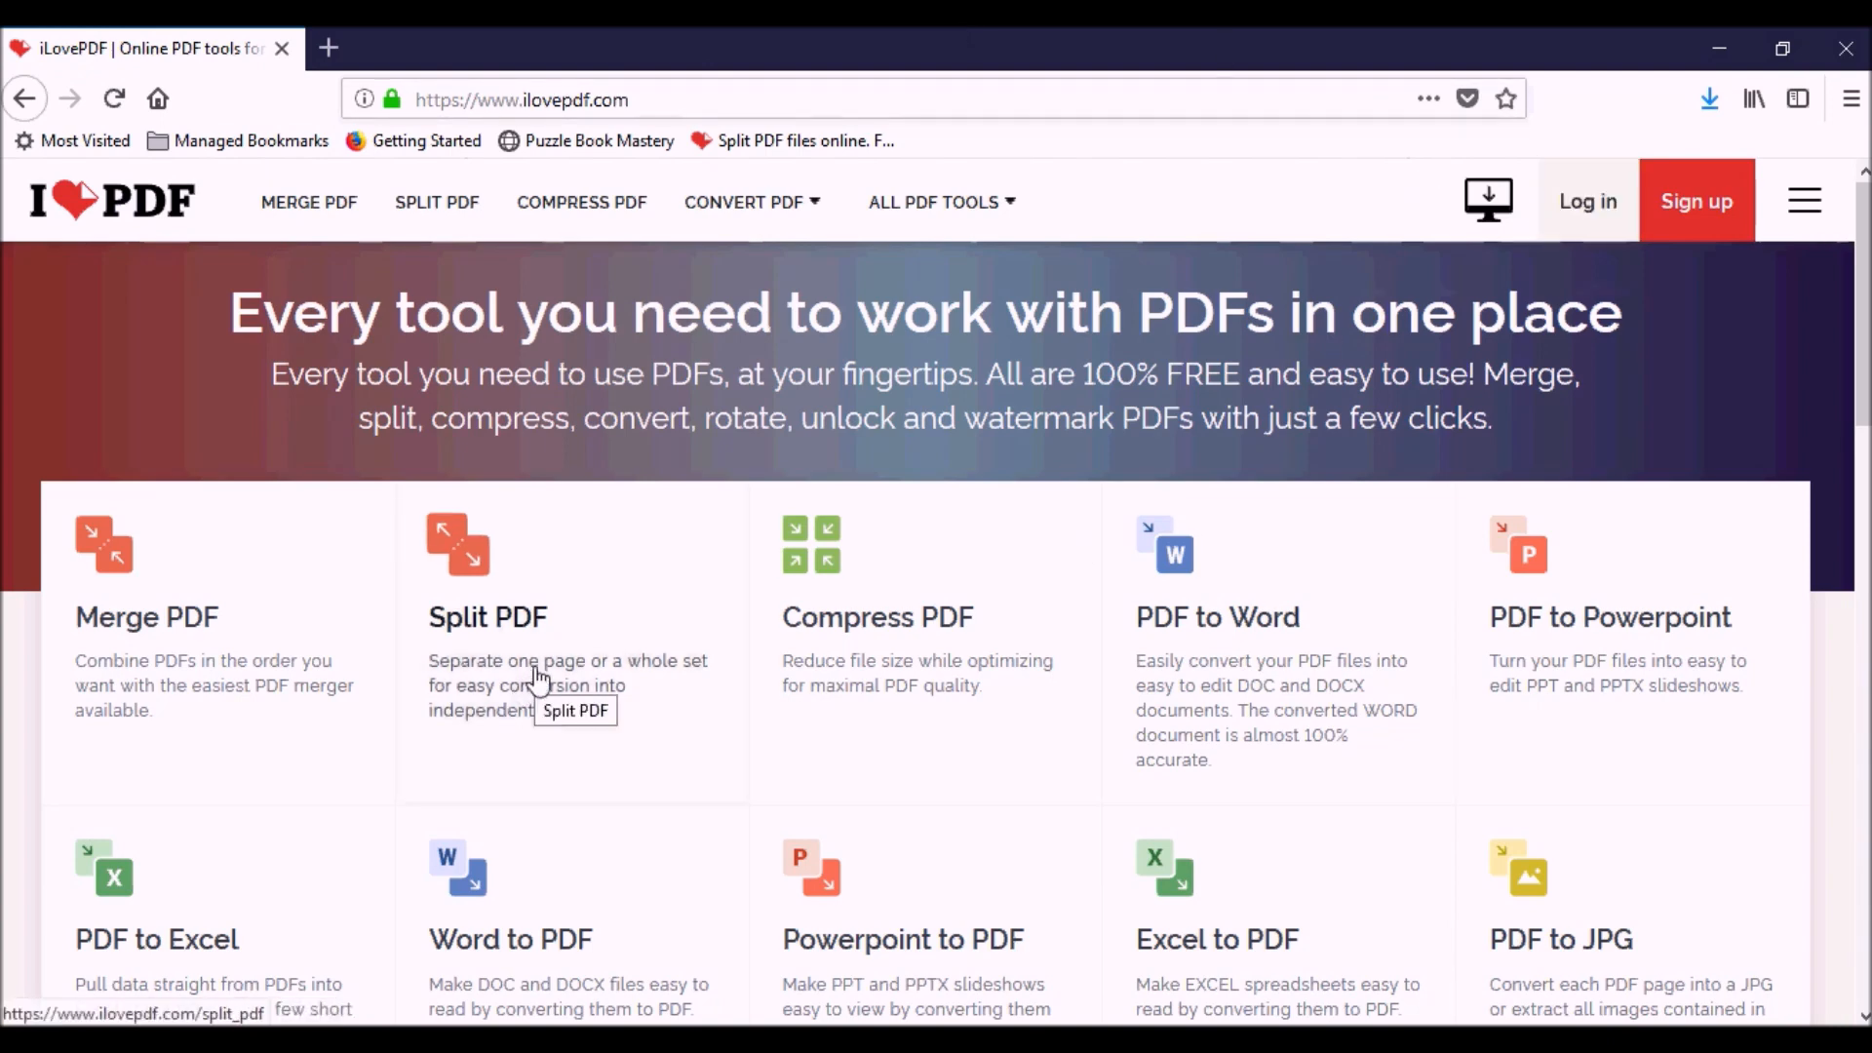